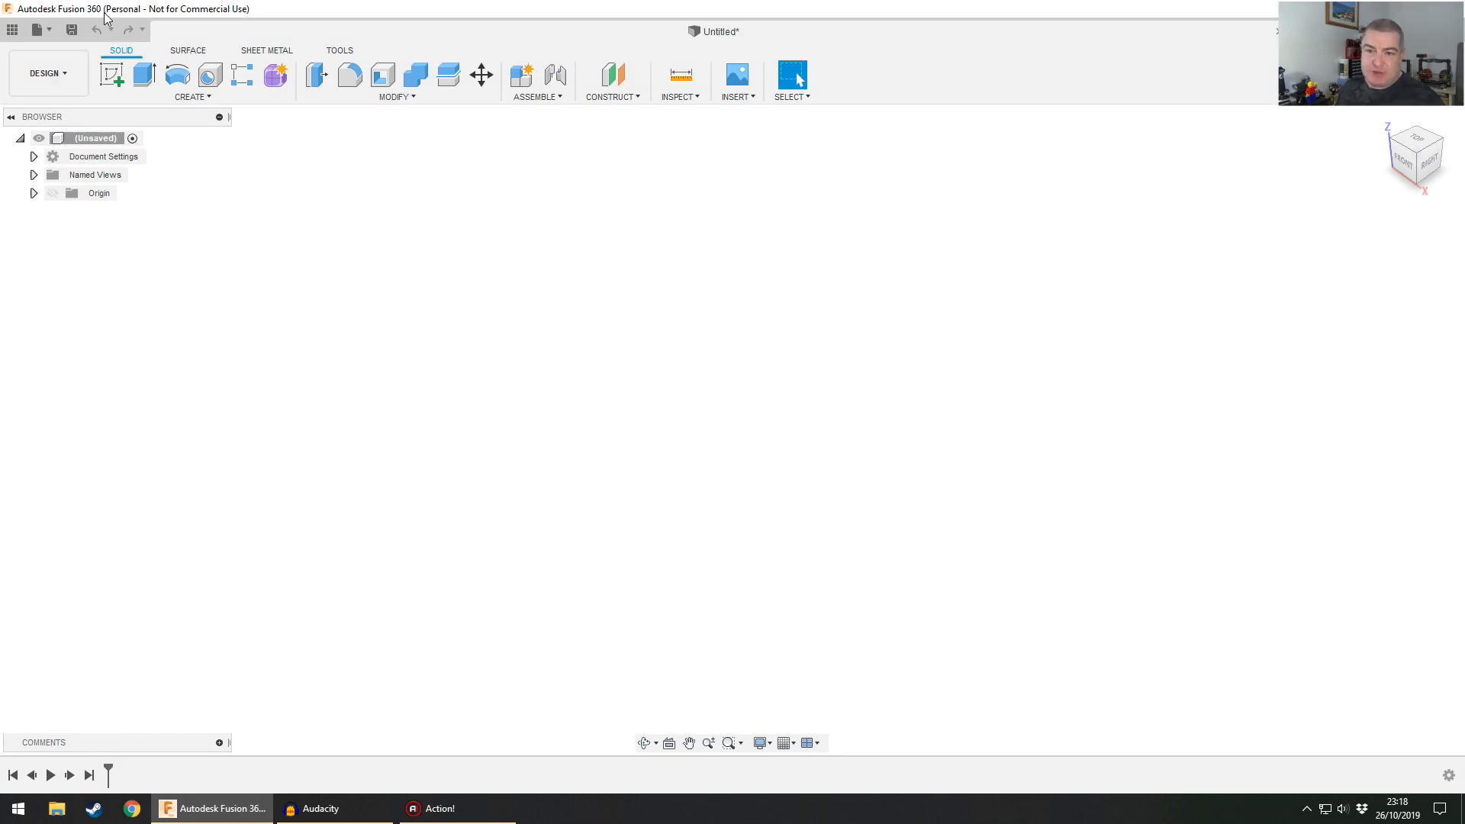
pyautogui.moveTo(279, 20)
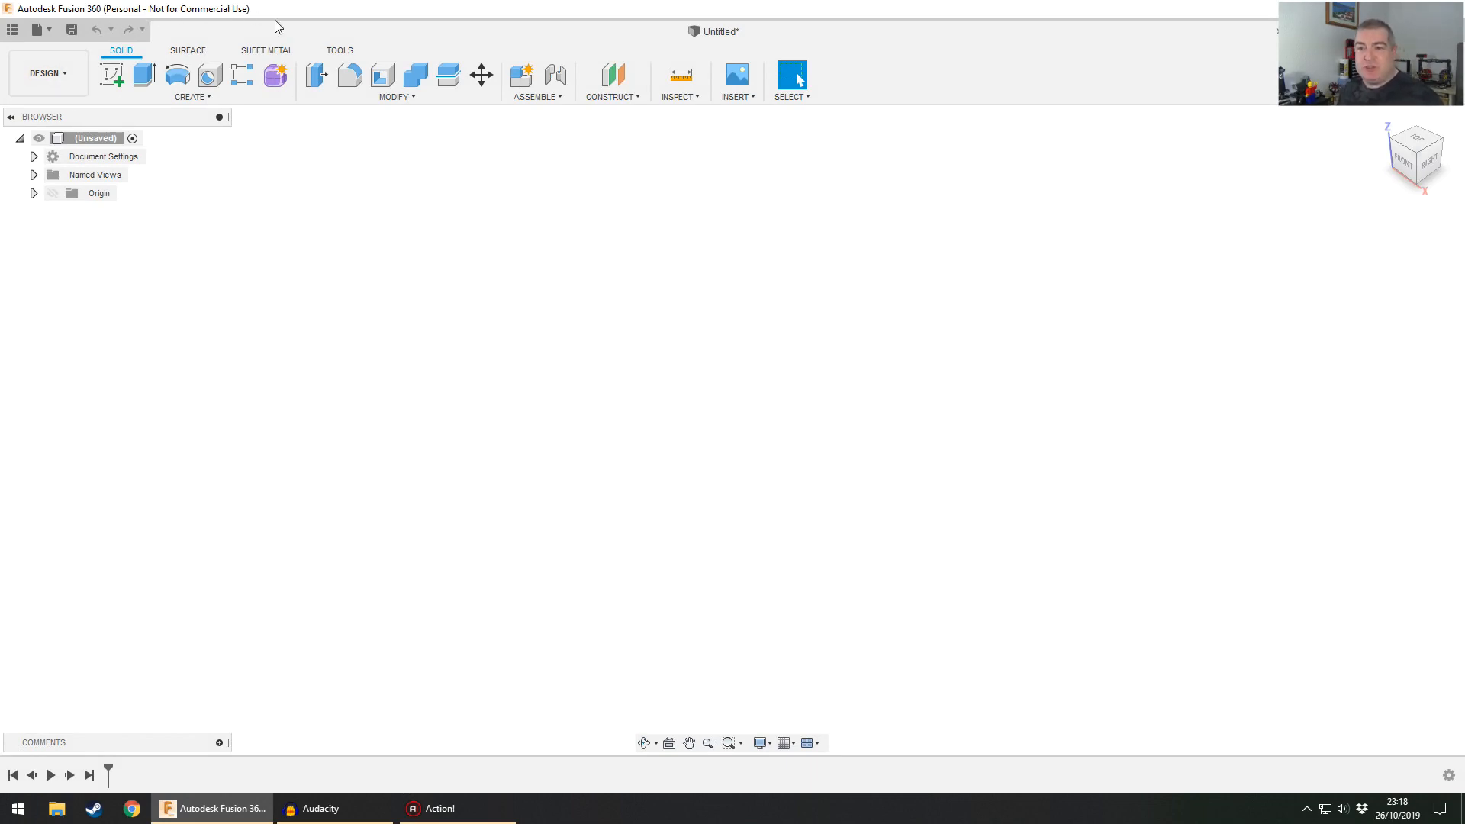
pyautogui.moveTo(377, 389)
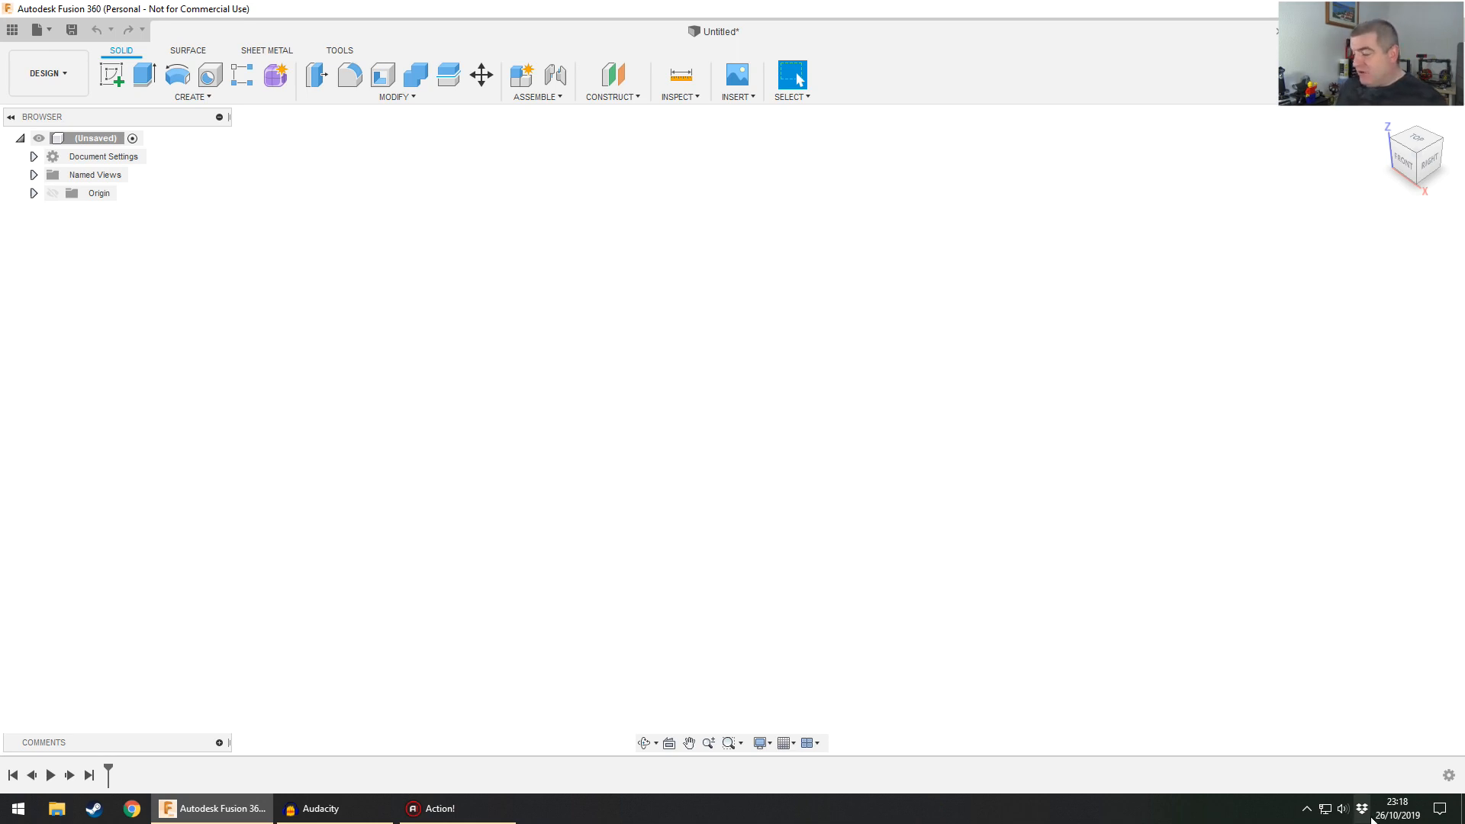
pyautogui.moveTo(1028, 613)
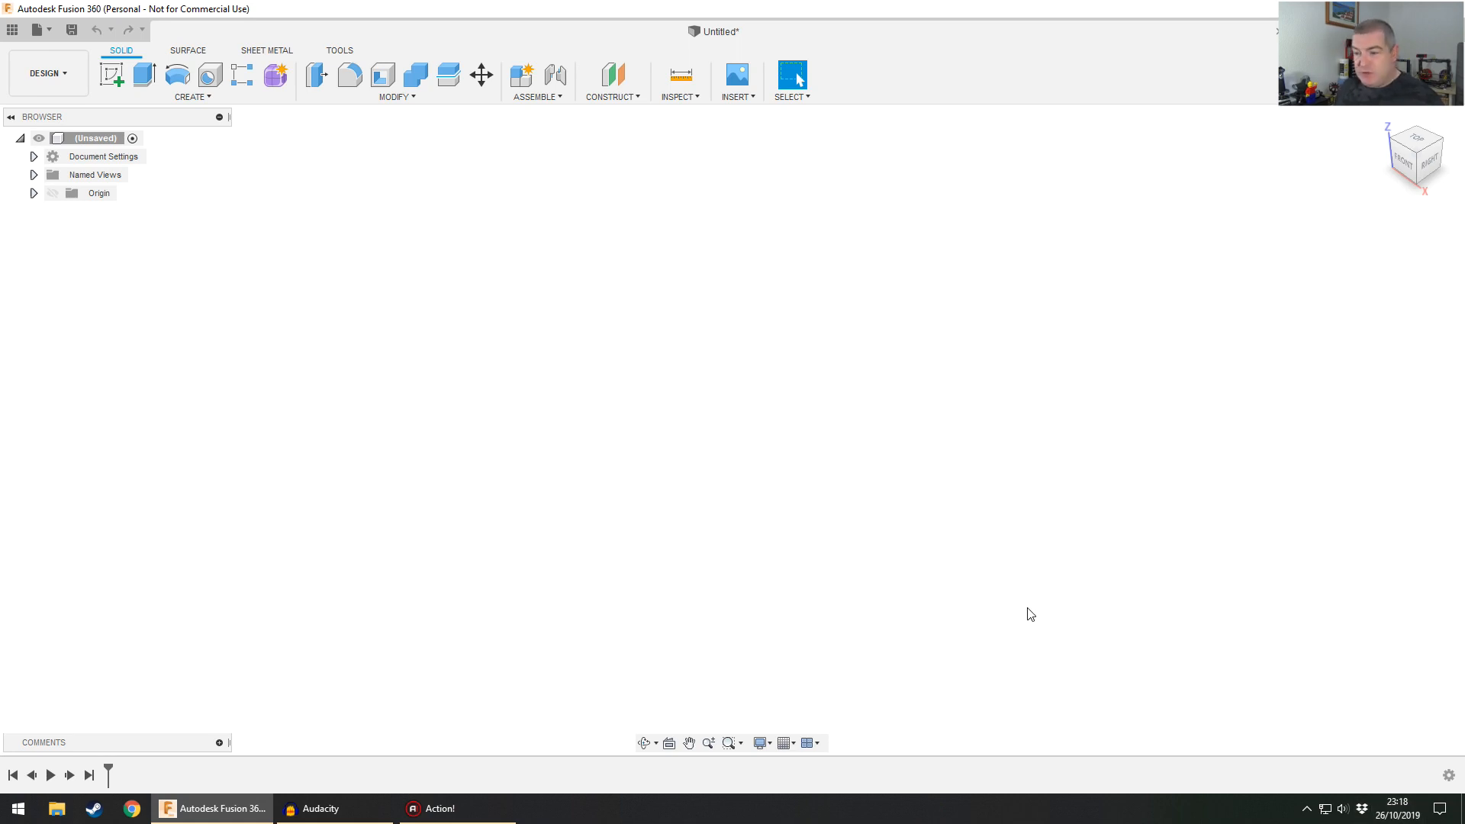
pyautogui.moveTo(1383, 814)
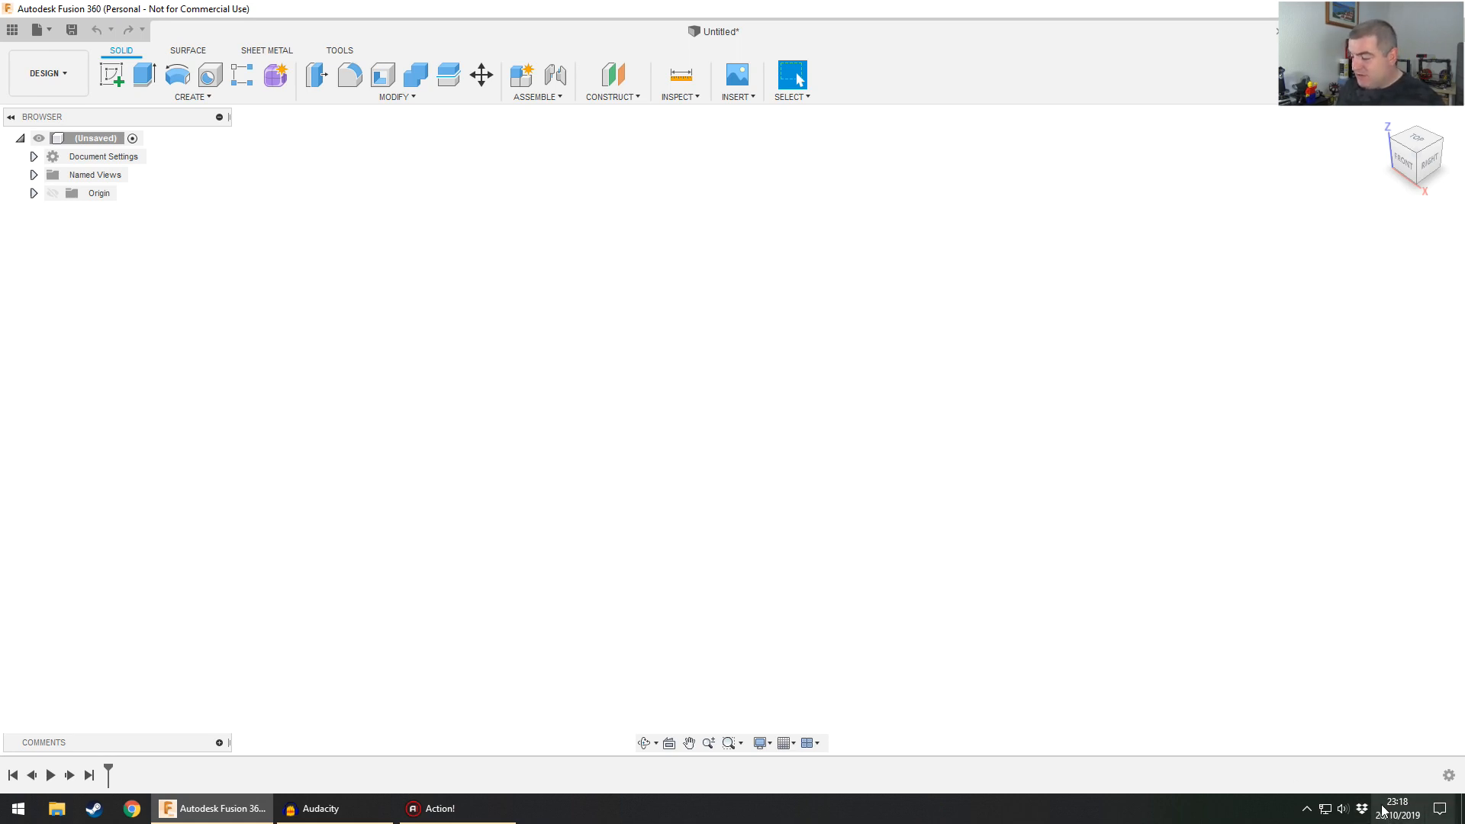
pyautogui.moveTo(419, 280)
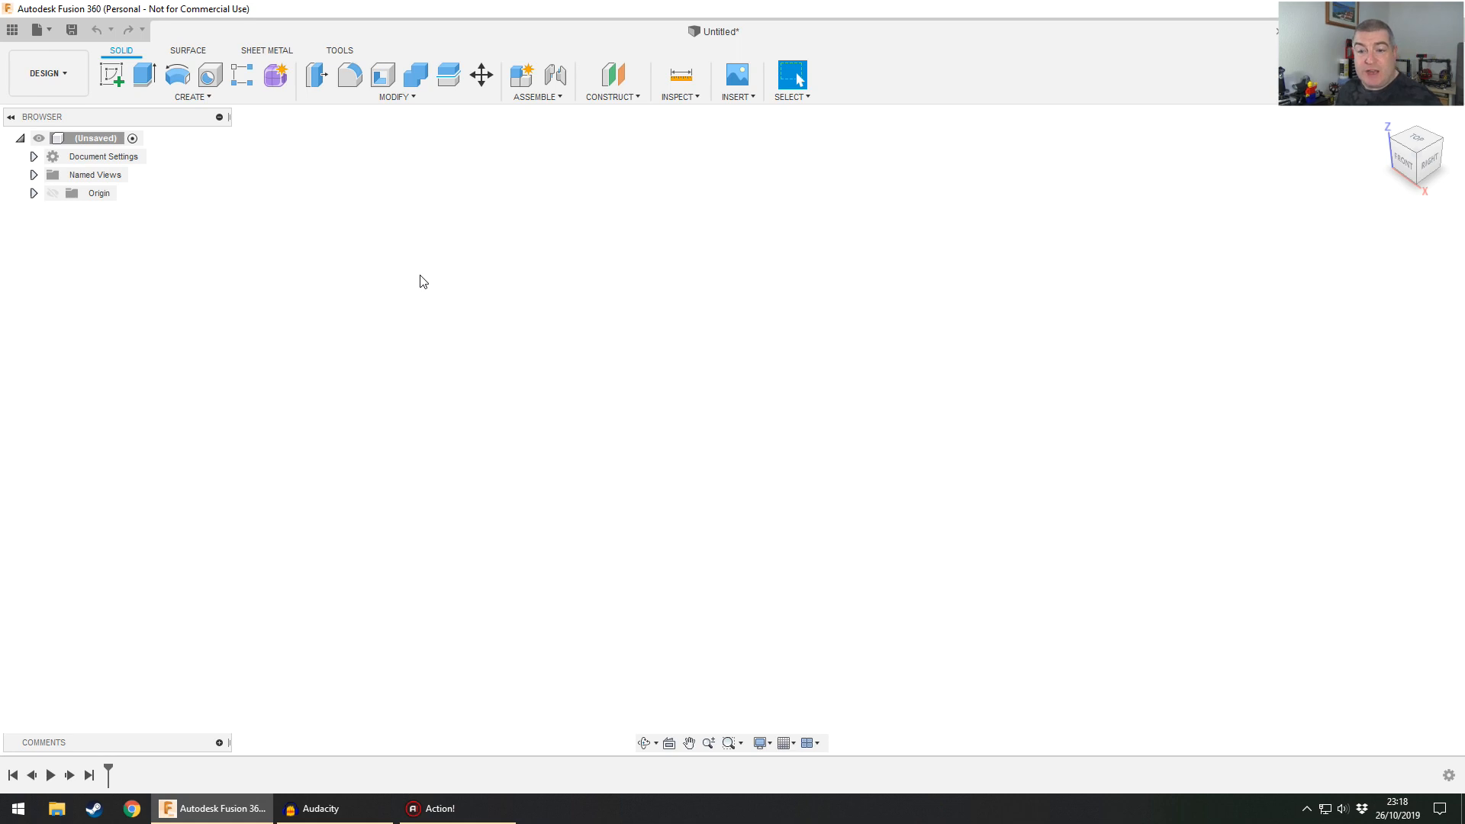
pyautogui.moveTo(407, 268)
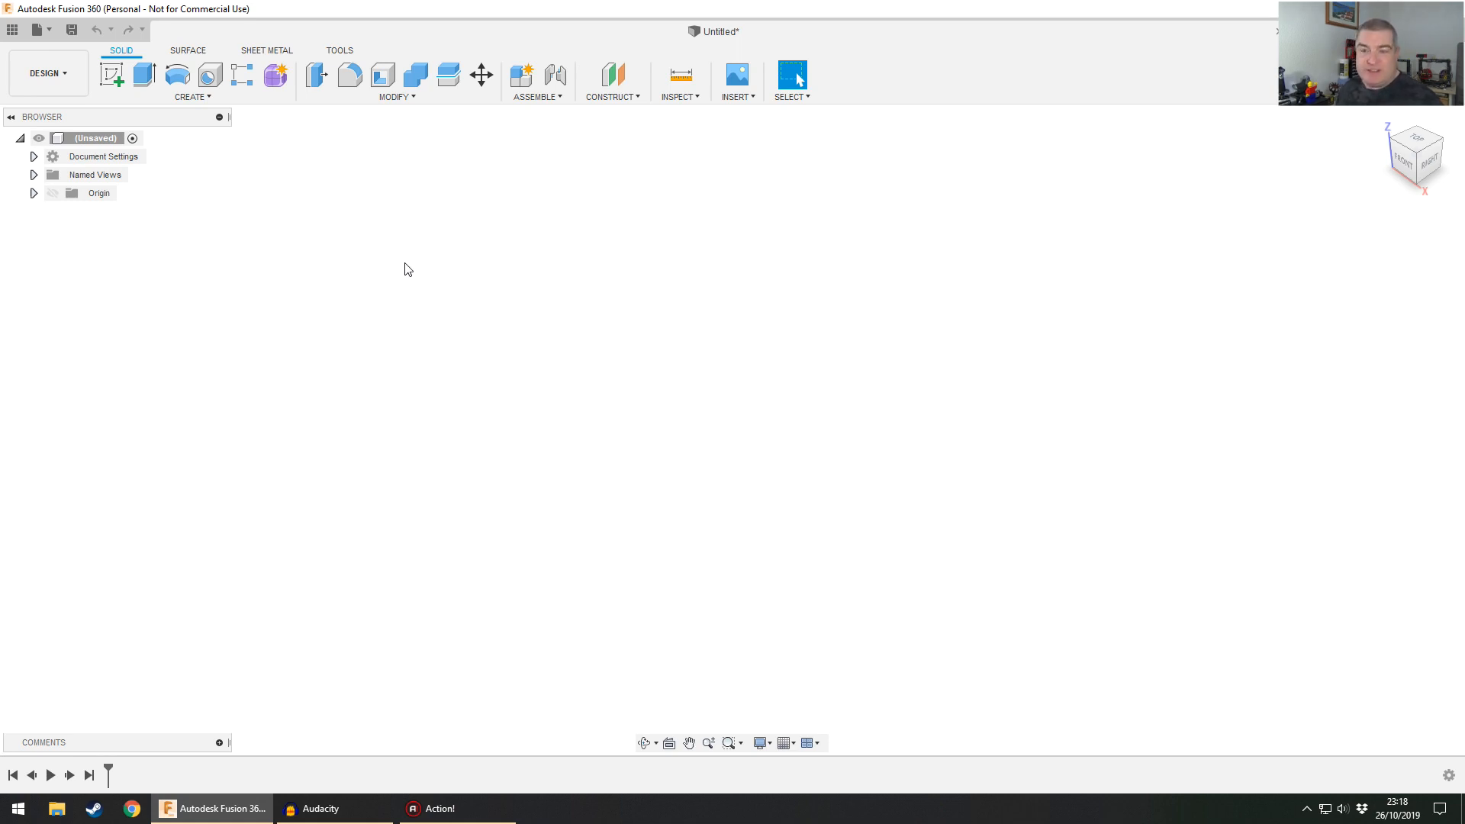
pyautogui.moveTo(408, 252)
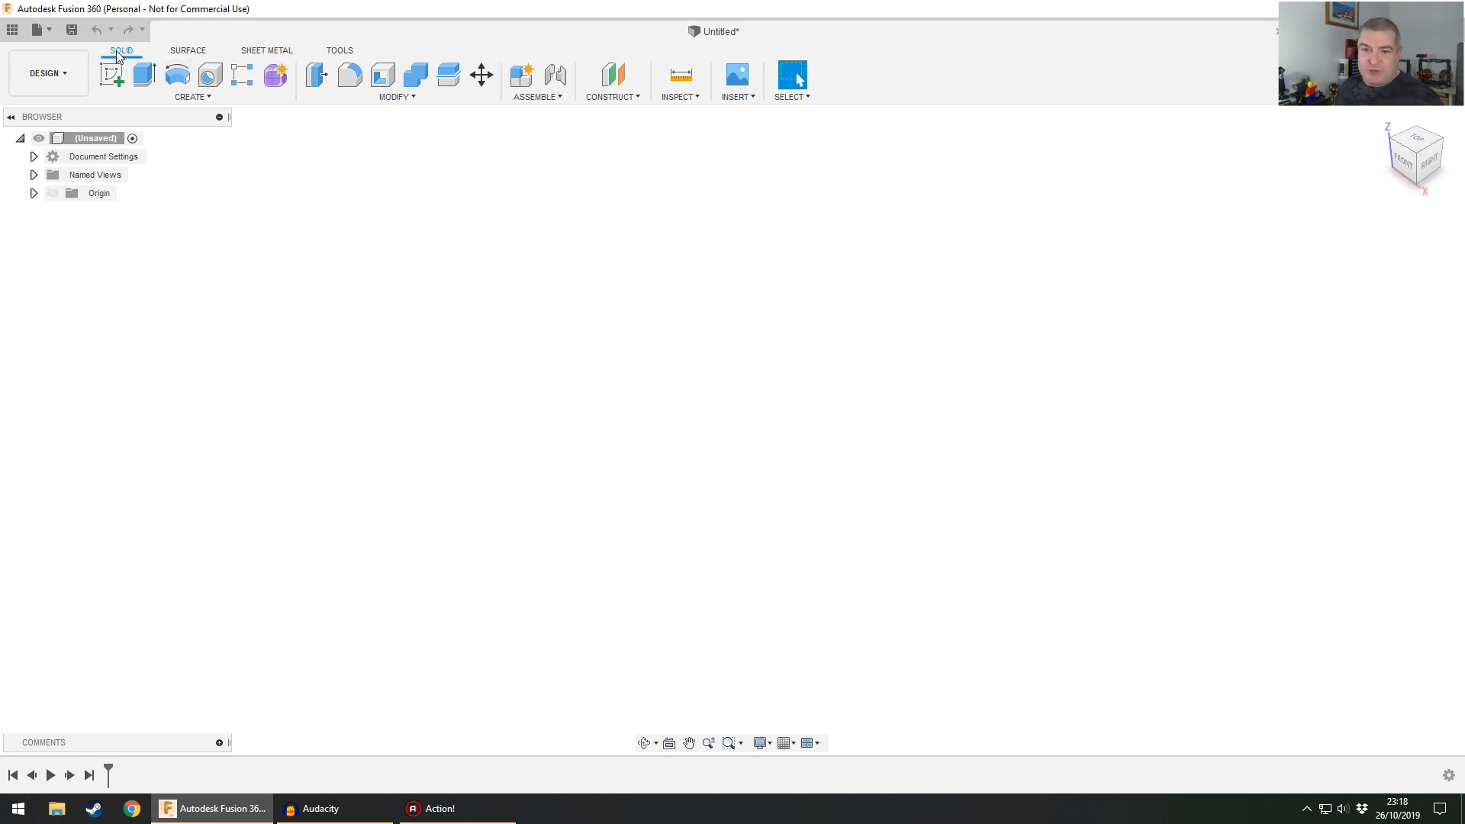
# - Browse the Surface, Sheet Metal and Utilities toolbar tabs, returning to Solid
pyautogui.click(188, 51)
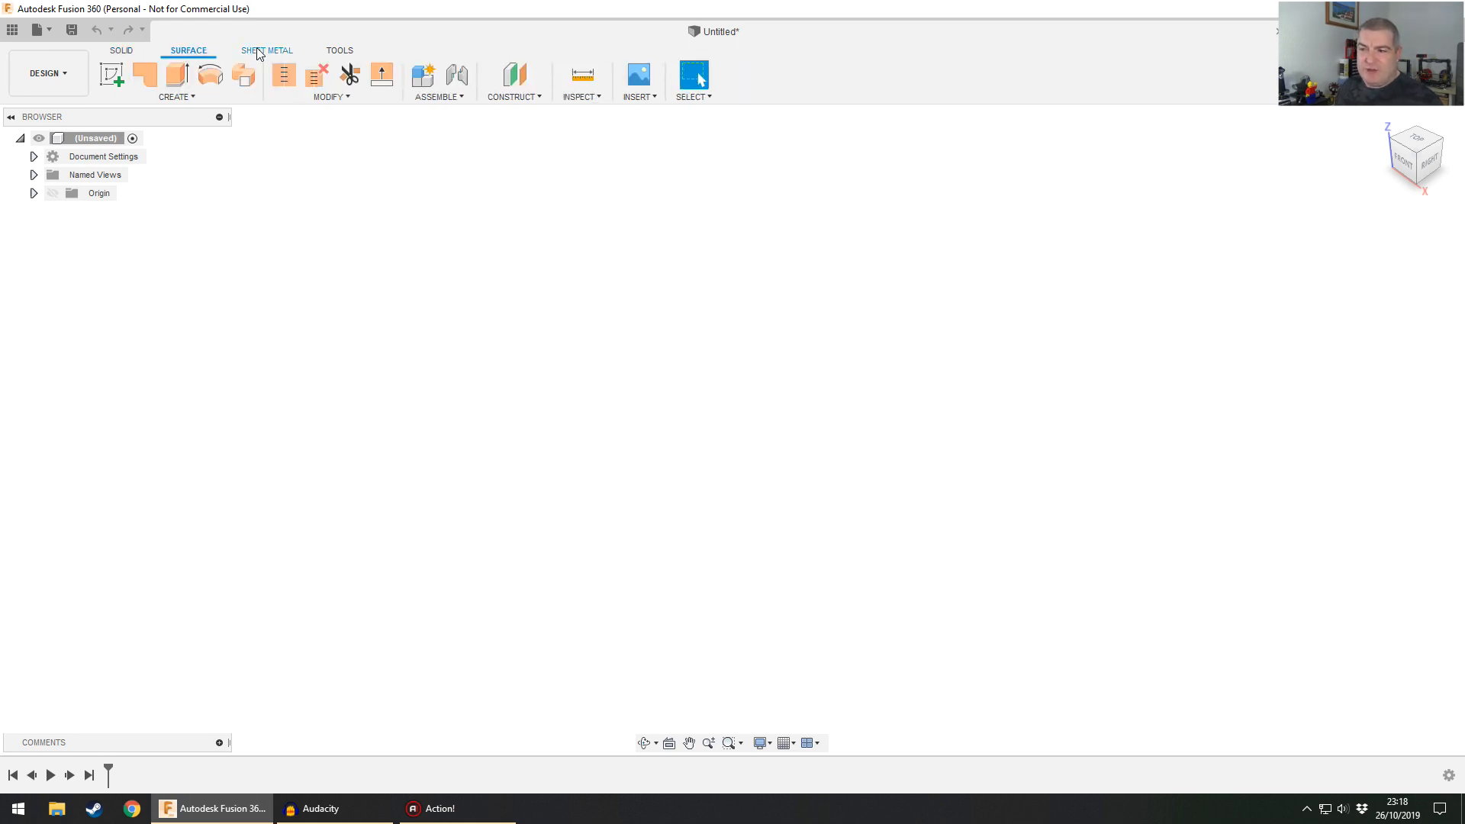
pyautogui.click(339, 50)
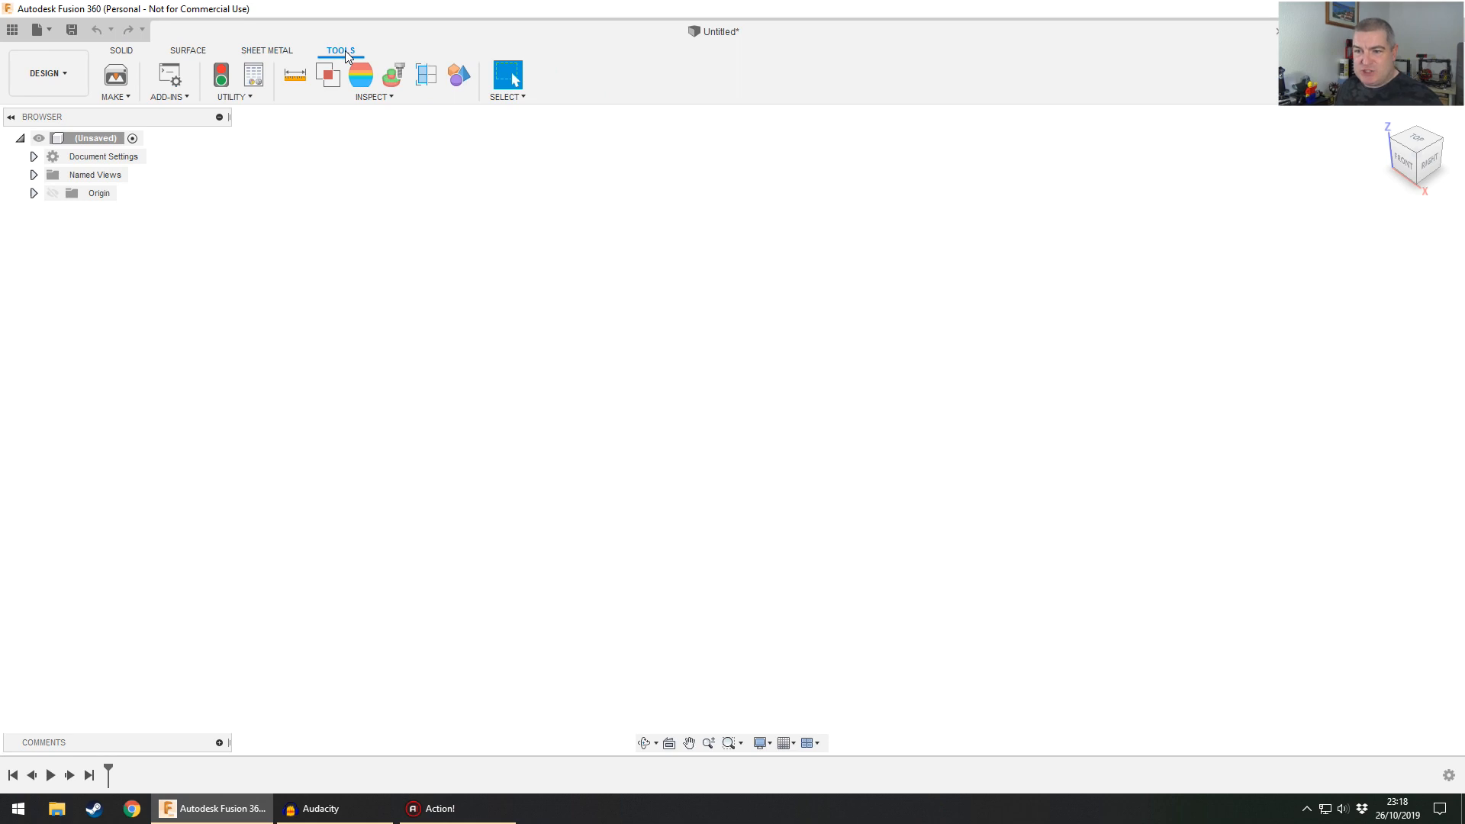
pyautogui.click(267, 50)
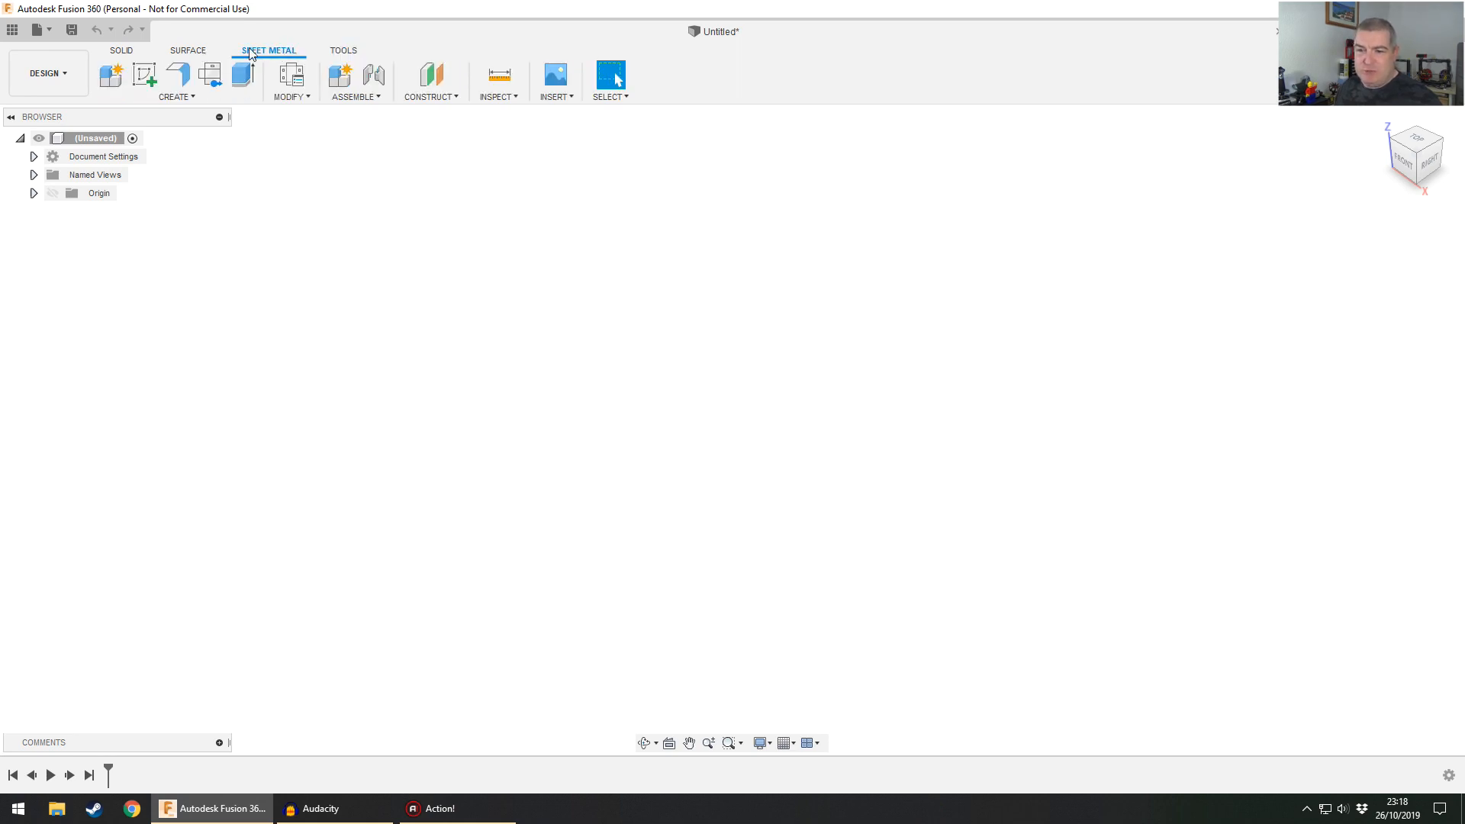
pyautogui.click(340, 50)
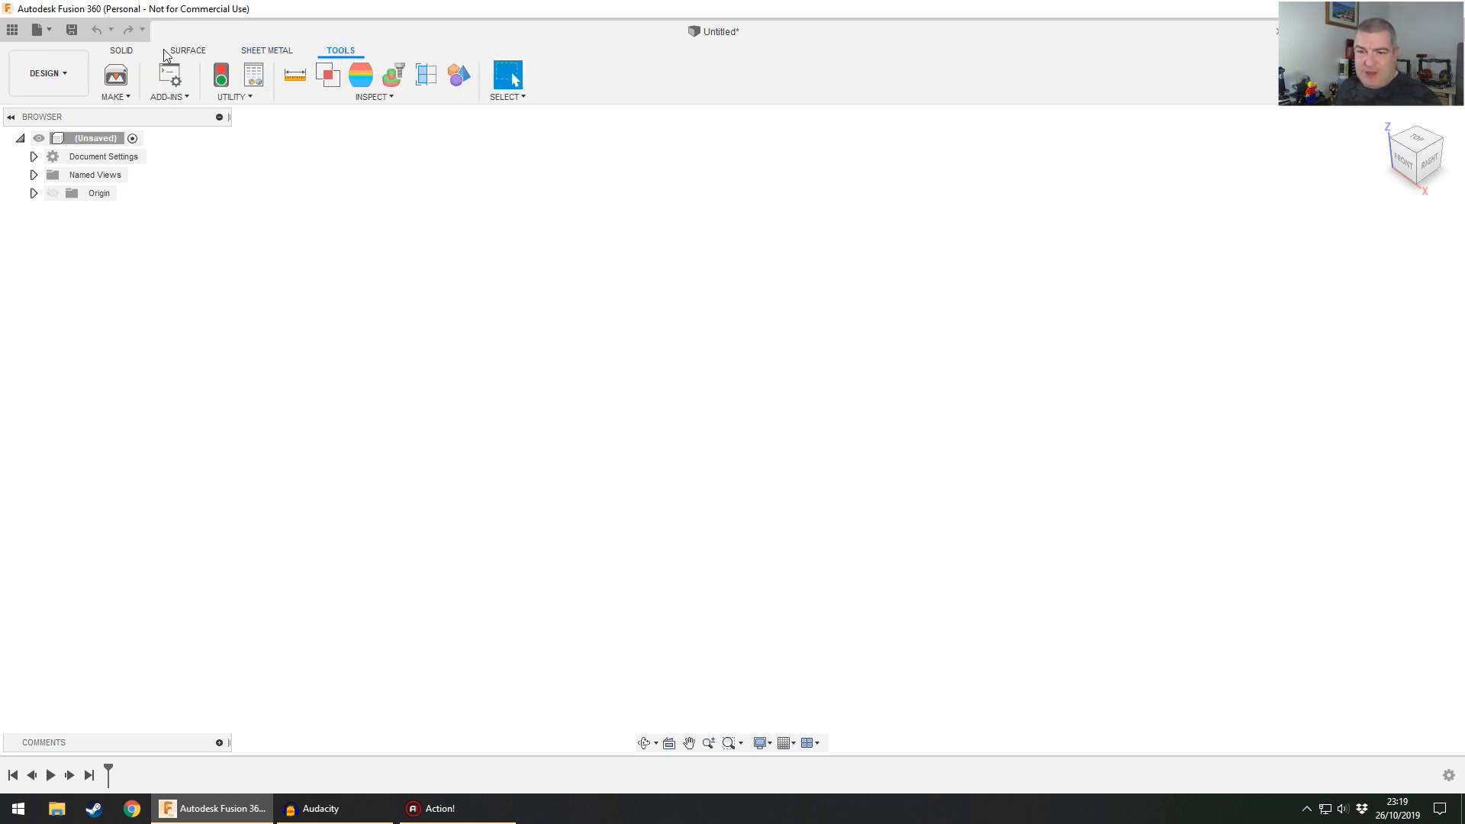
pyautogui.click(120, 49)
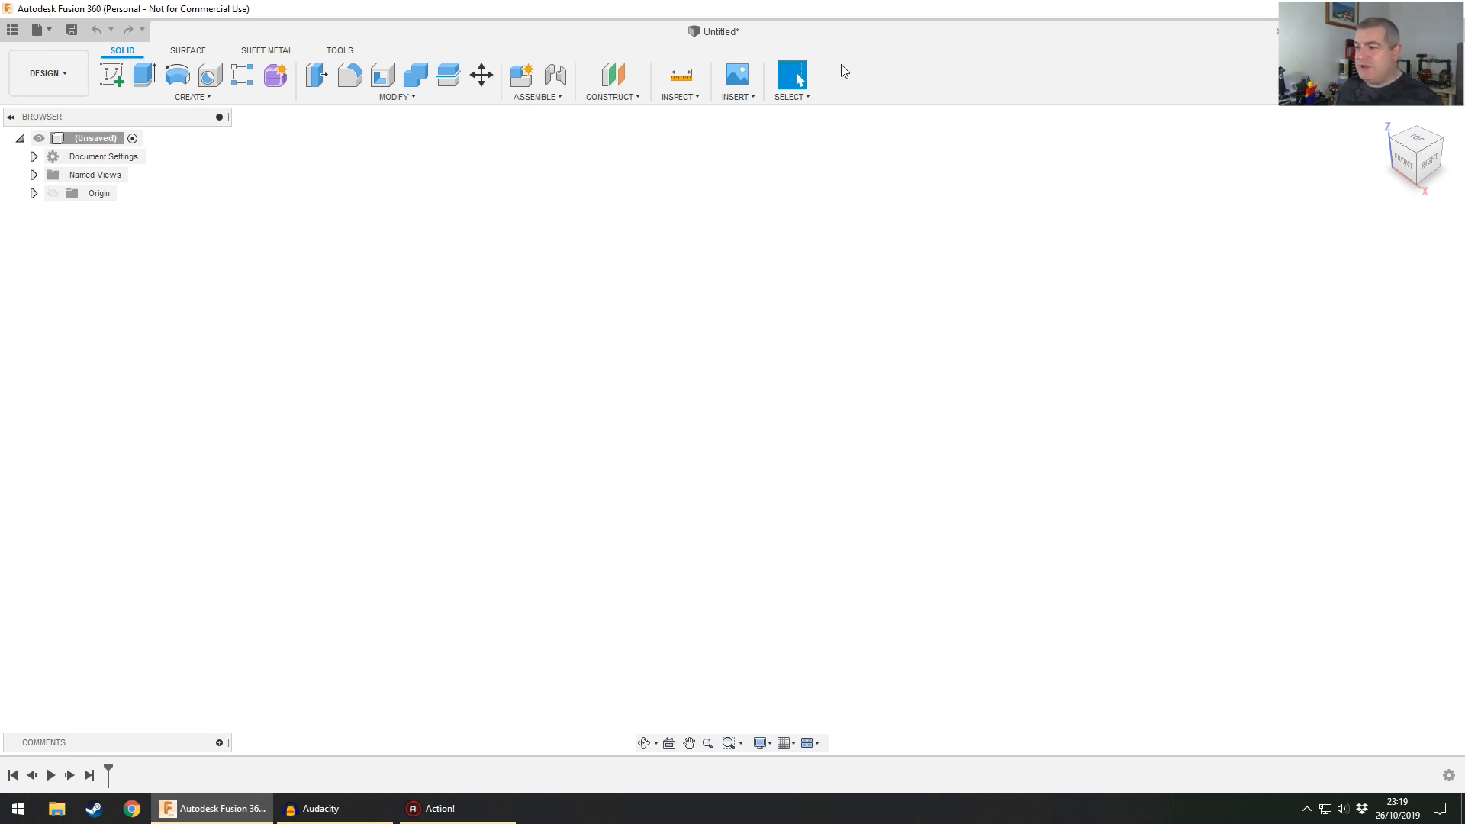
pyautogui.moveTo(842, 90)
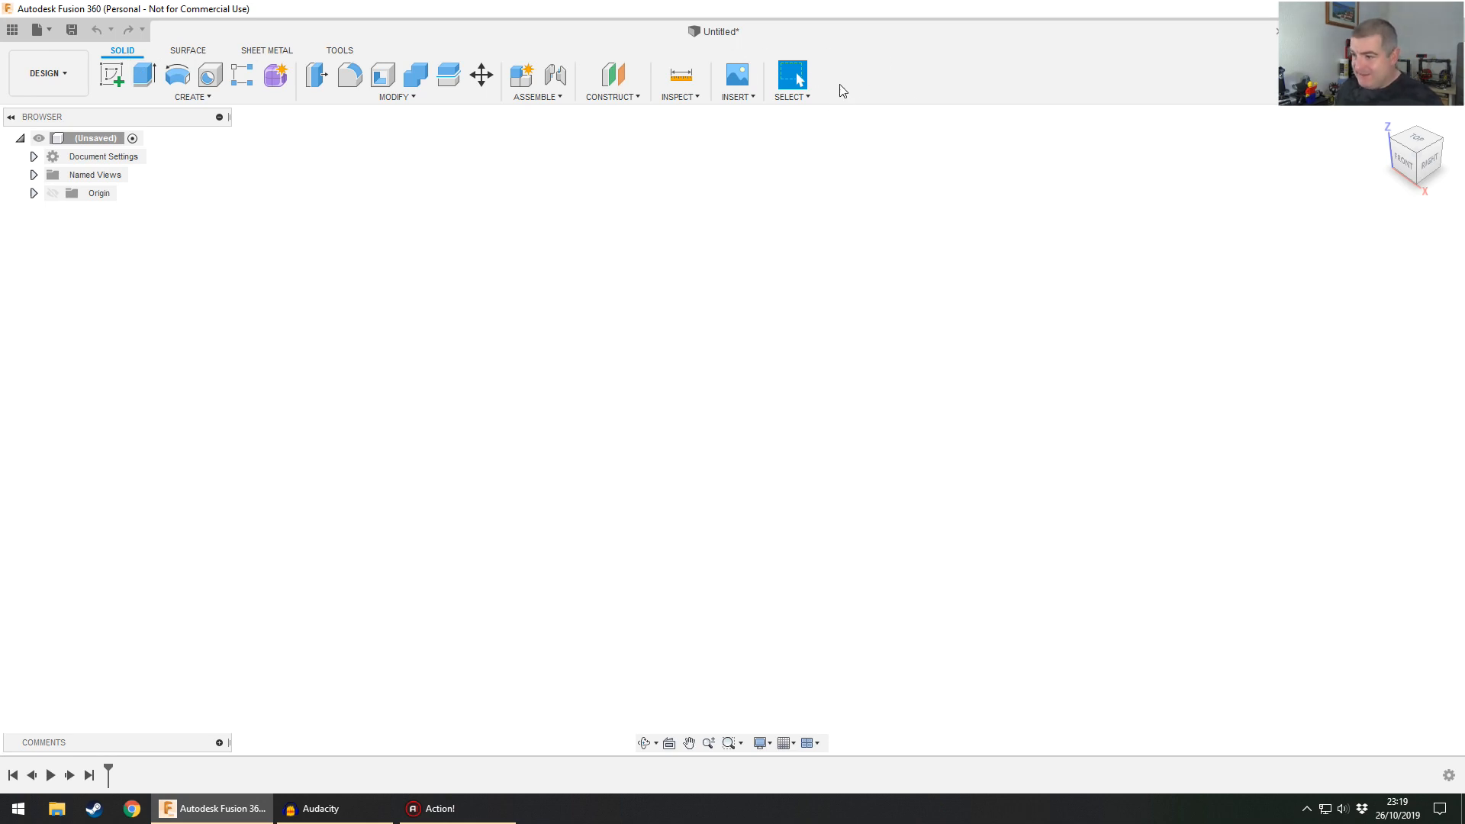
pyautogui.moveTo(836, 81)
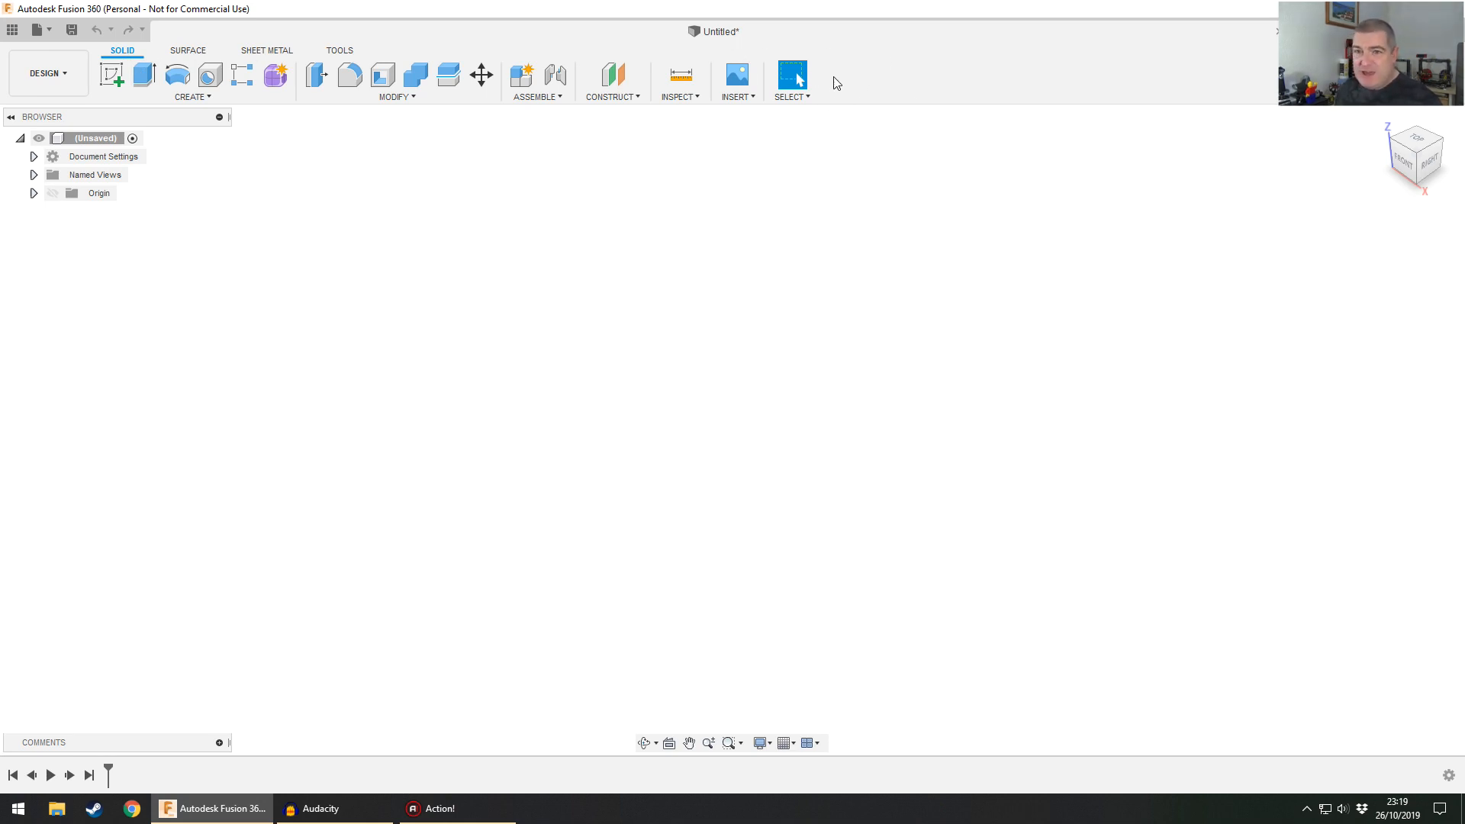
pyautogui.click(339, 51)
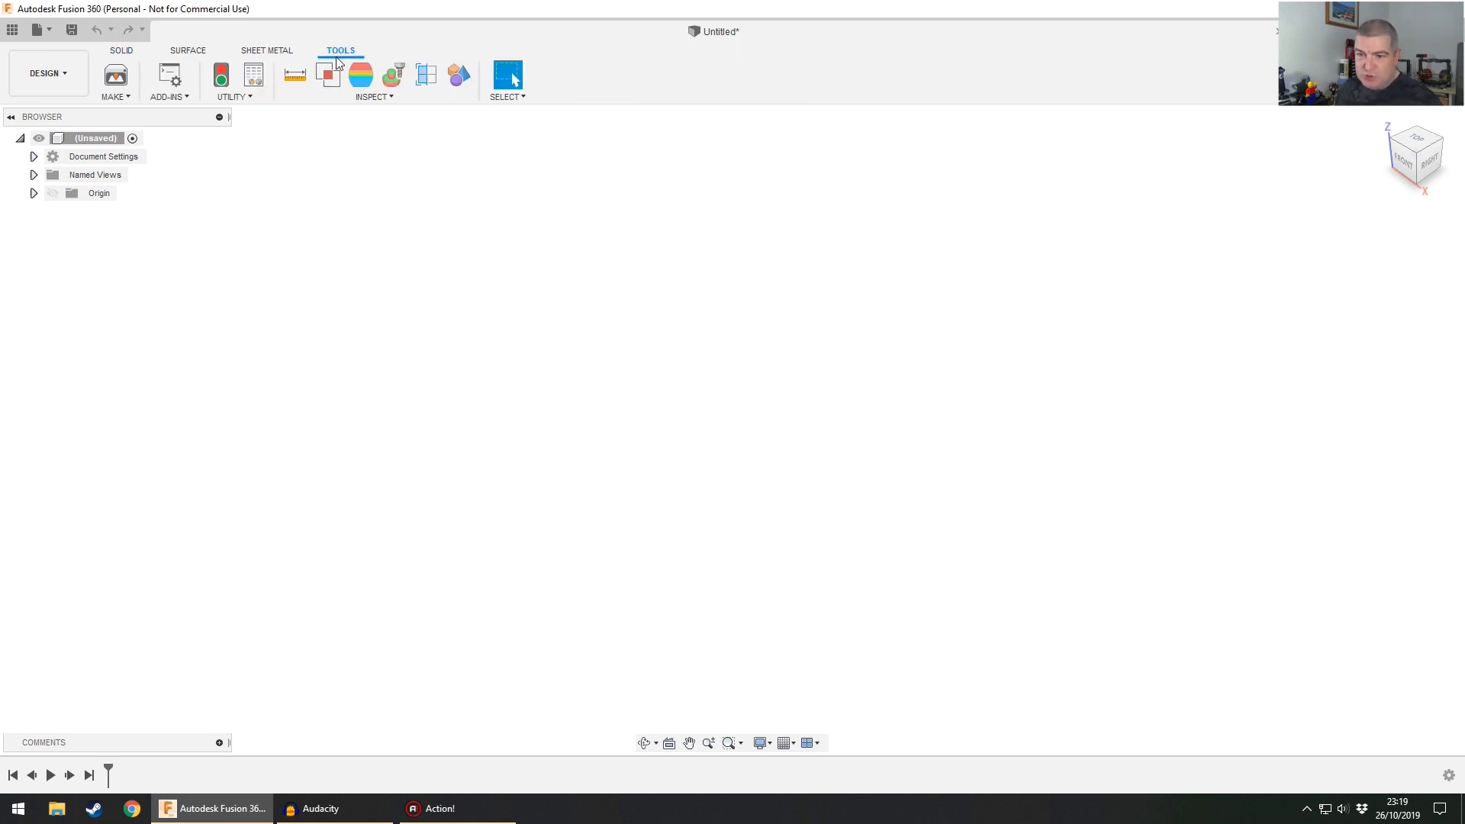
pyautogui.moveTo(275, 134)
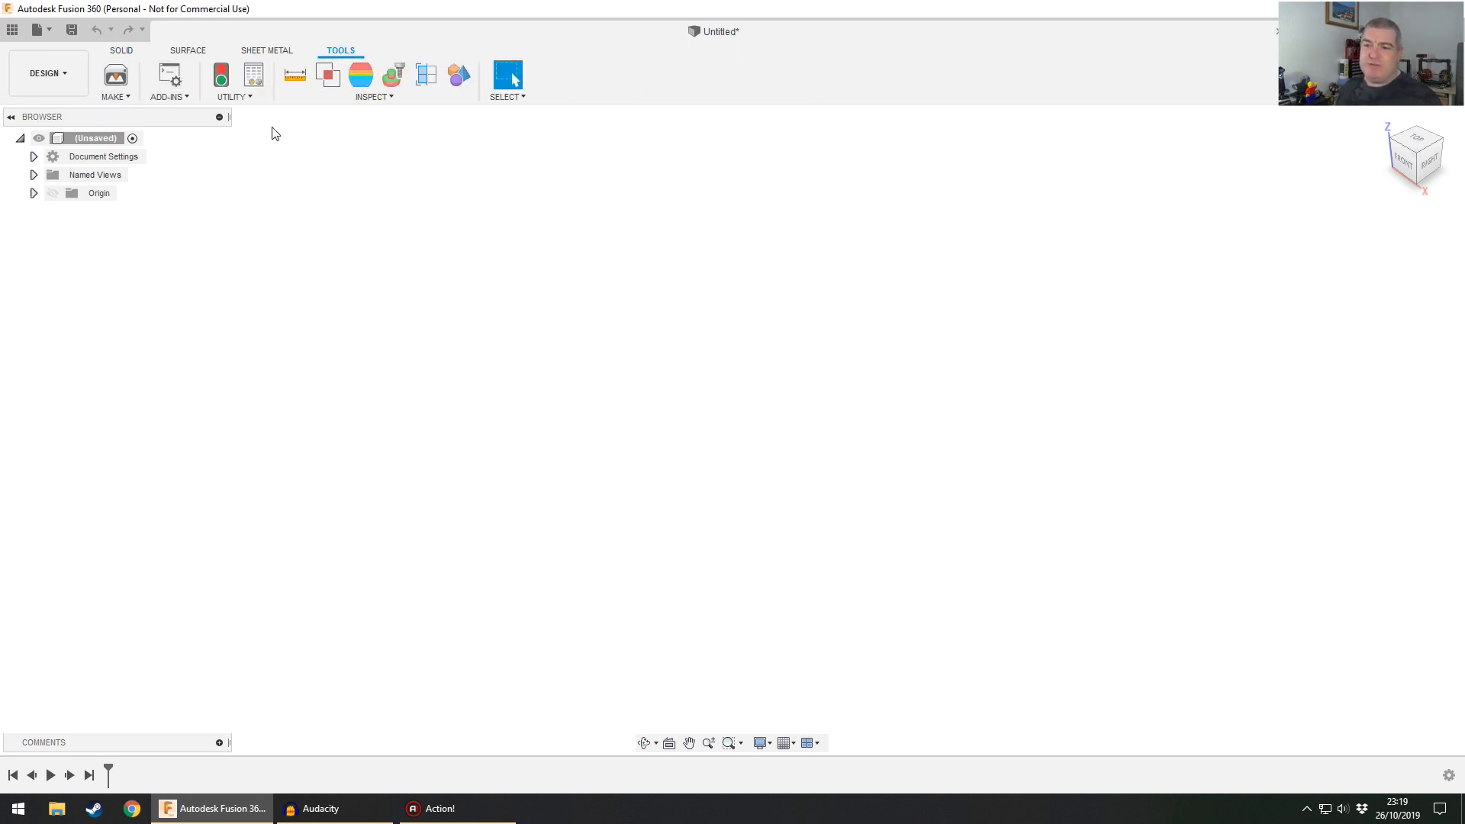
pyautogui.click(120, 50)
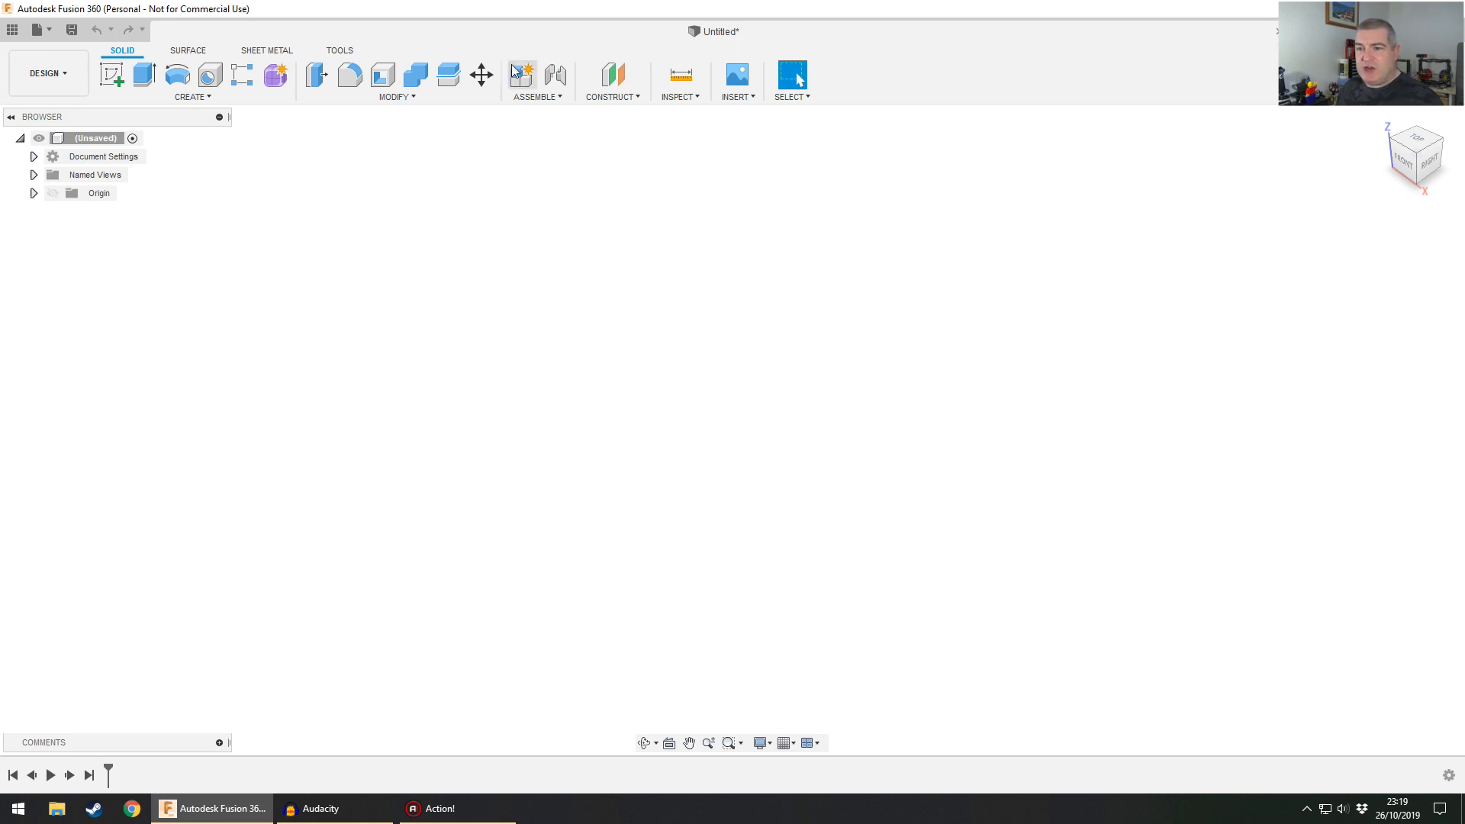
pyautogui.moveTo(498, 135)
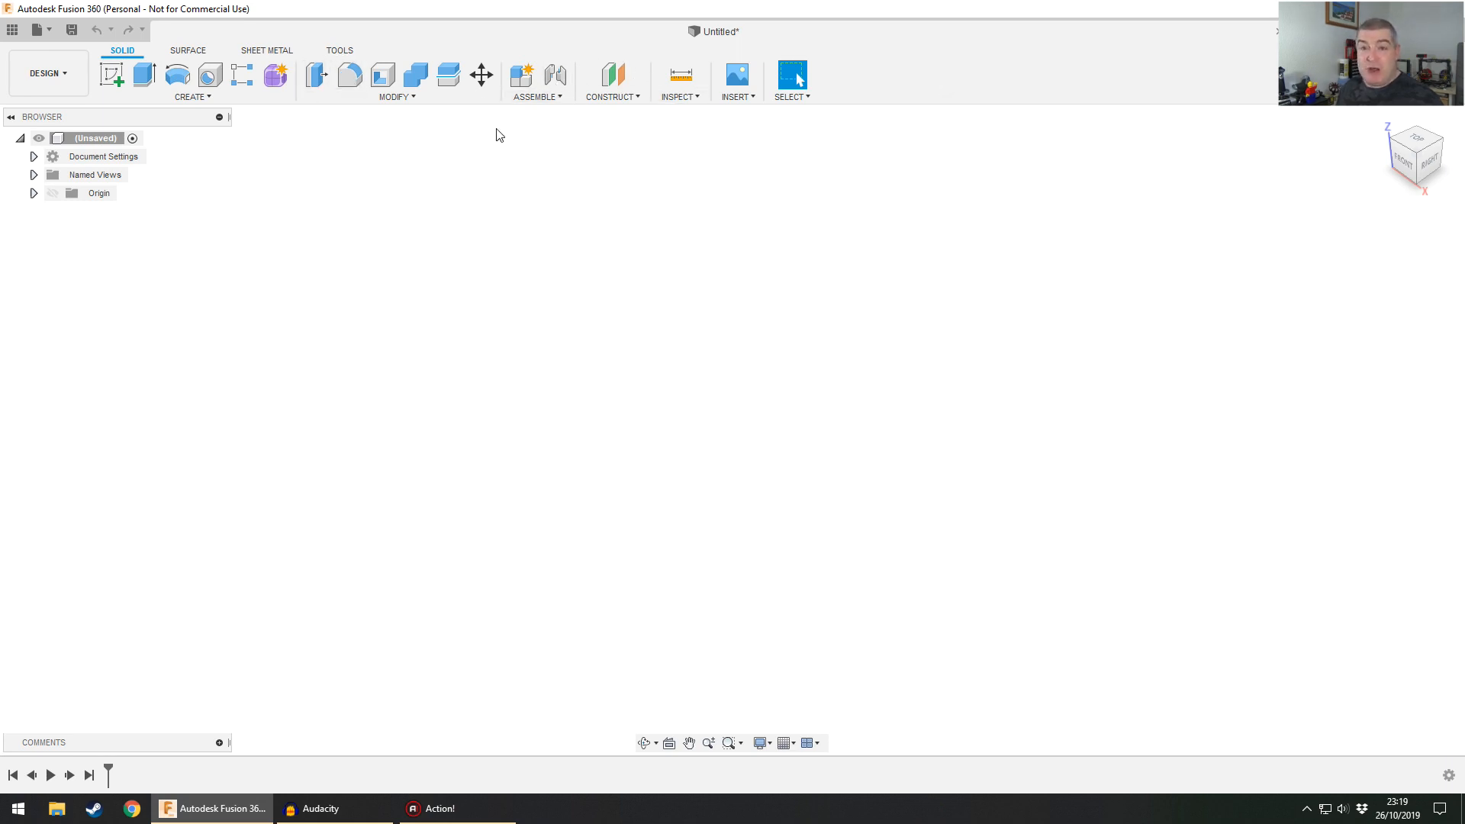
pyautogui.moveTo(470, 183)
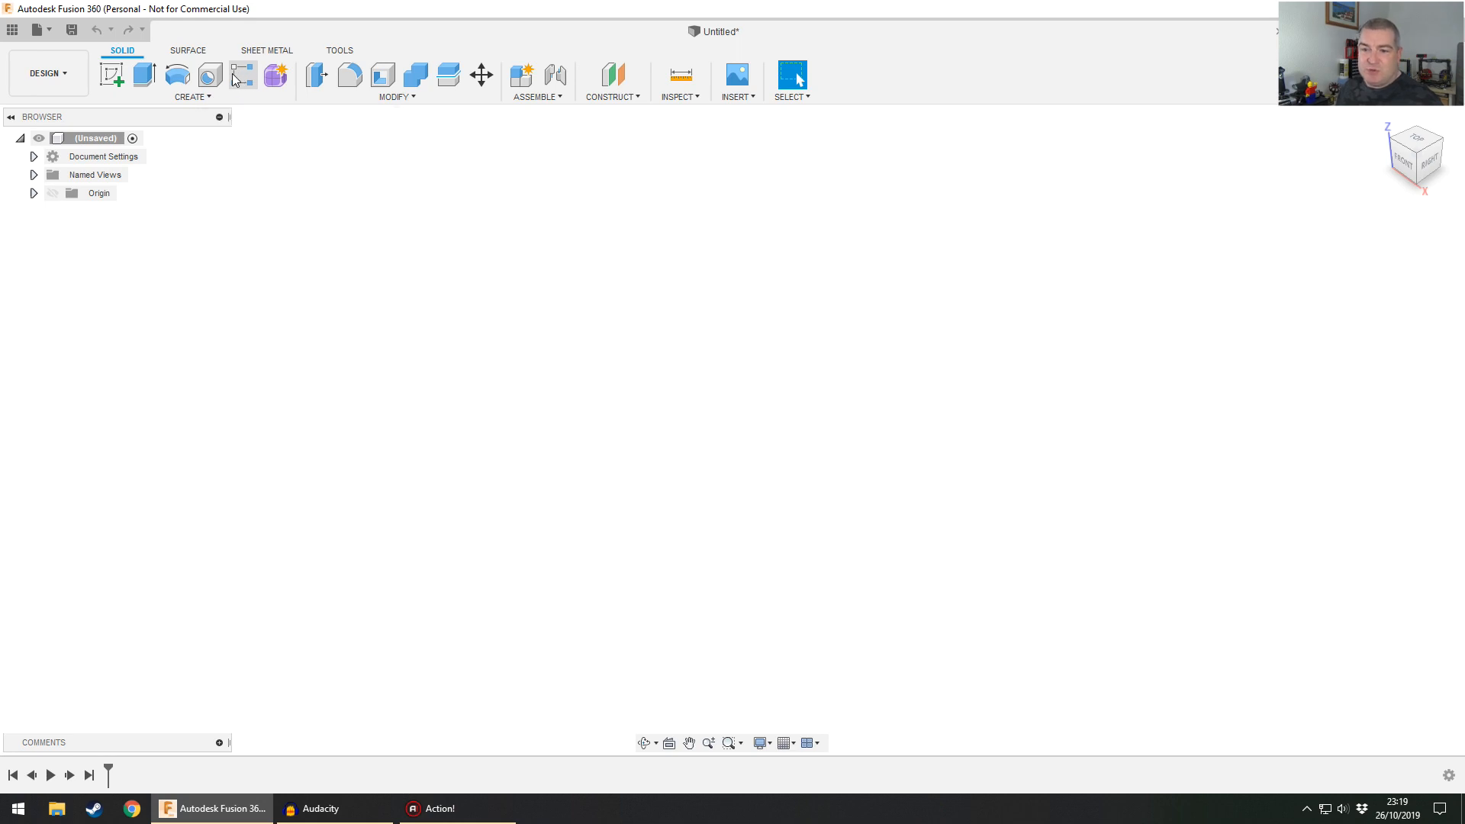
# - Look through the Create, Assemble and Modify menus and revisit the Surface and Utilities tabs
pyautogui.click(154, 97)
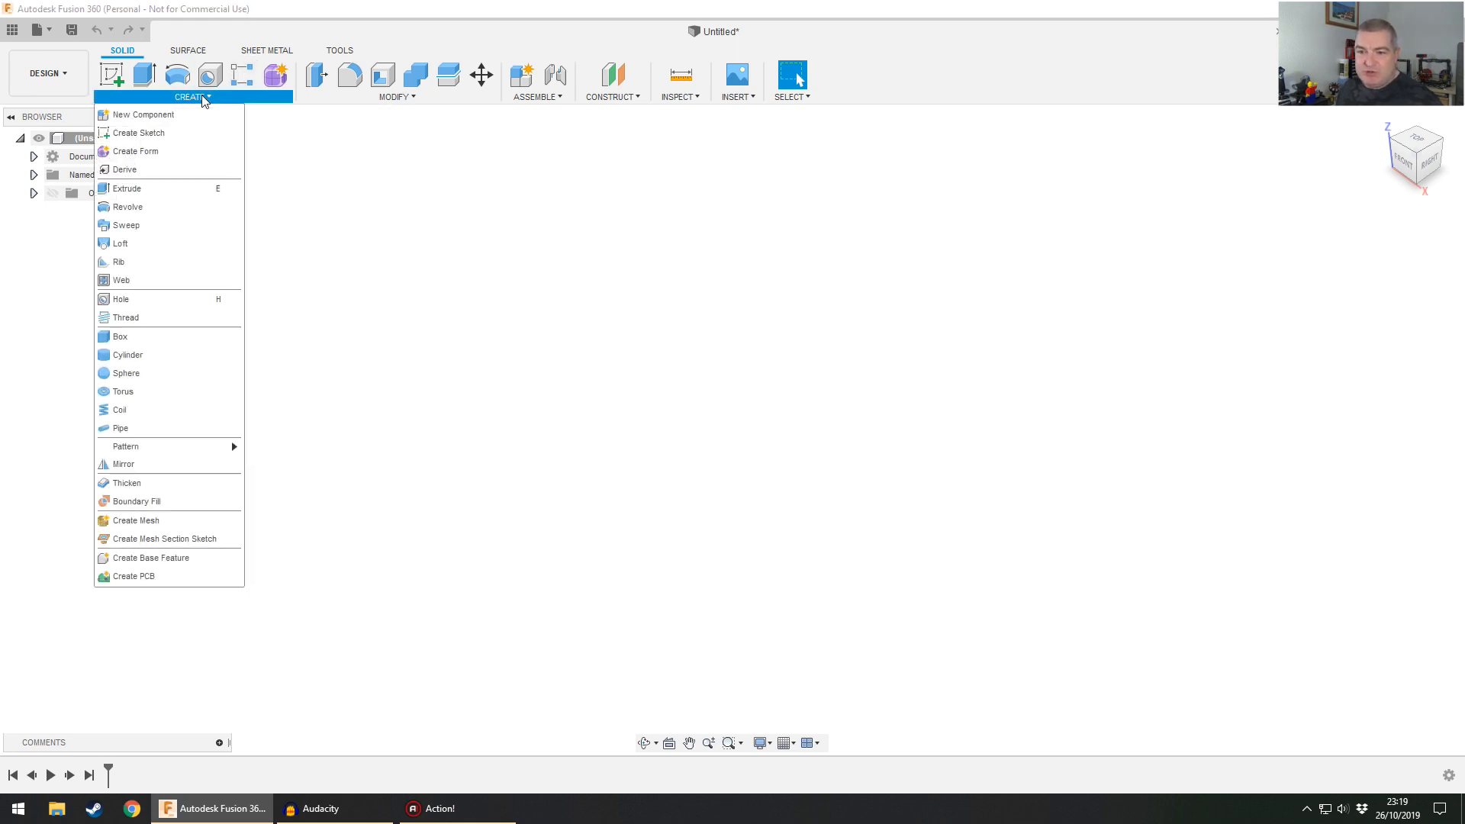
pyautogui.click(535, 96)
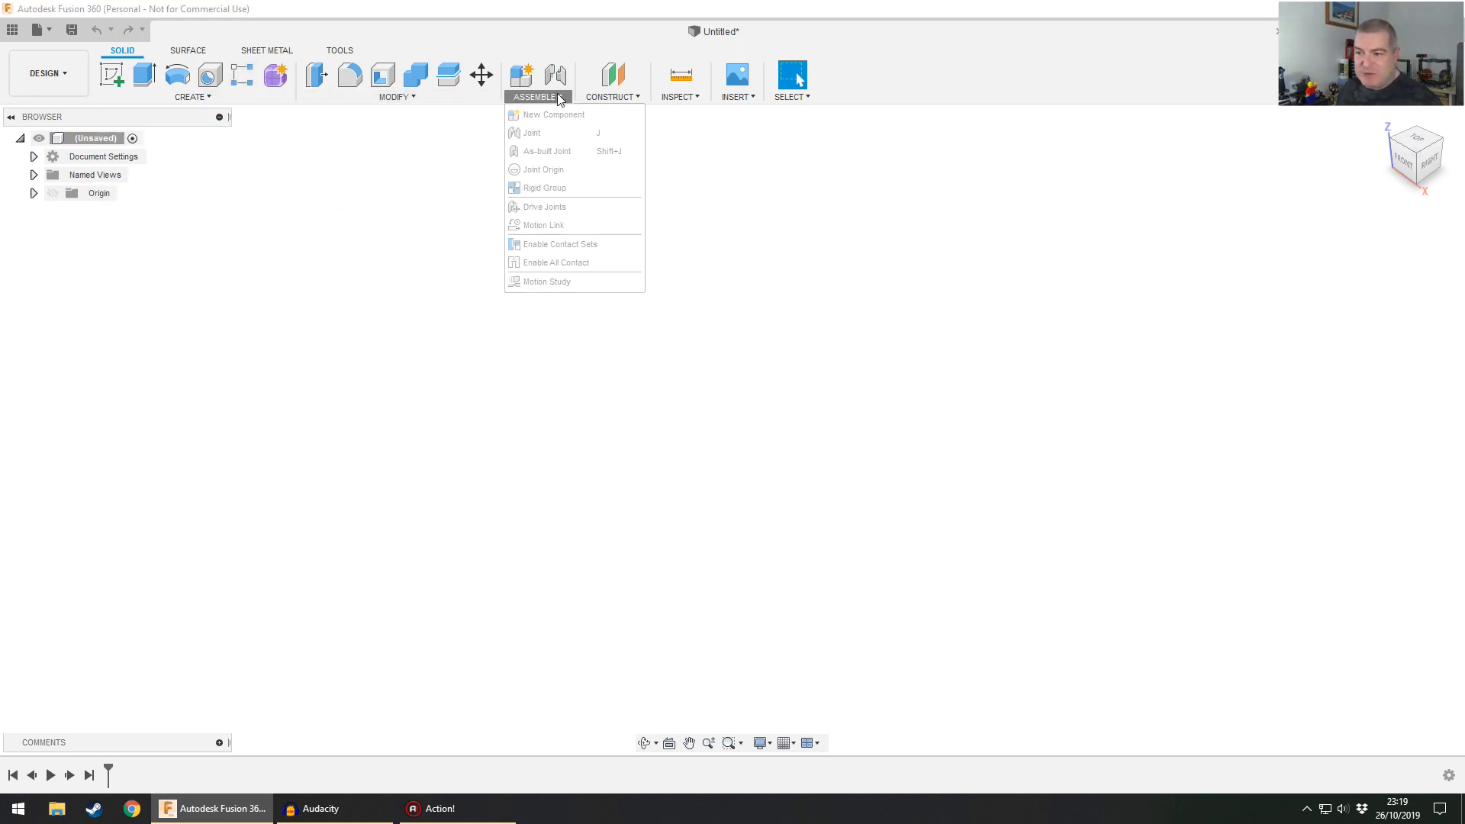
pyautogui.click(192, 97)
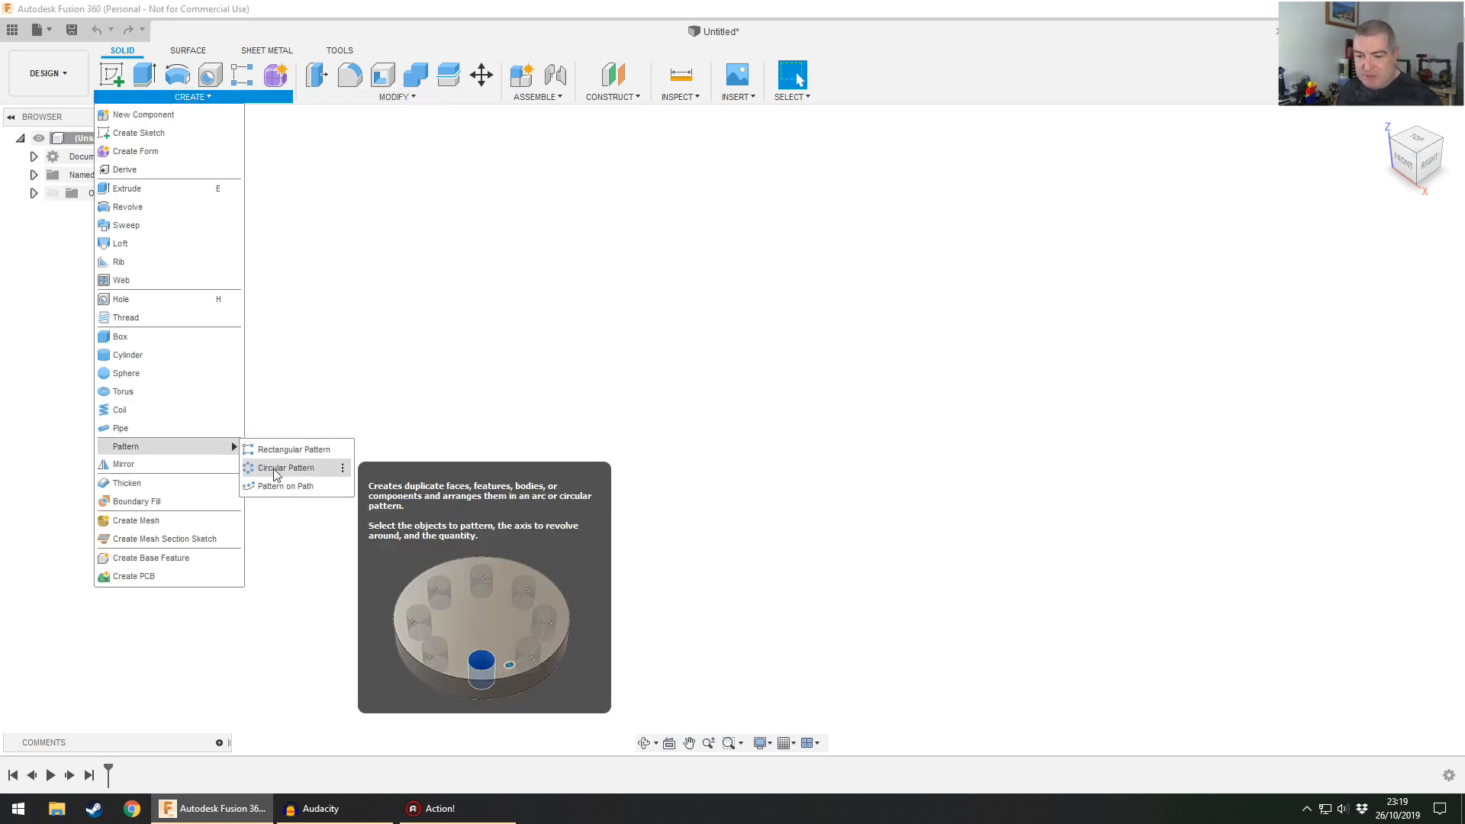
pyautogui.click(404, 96)
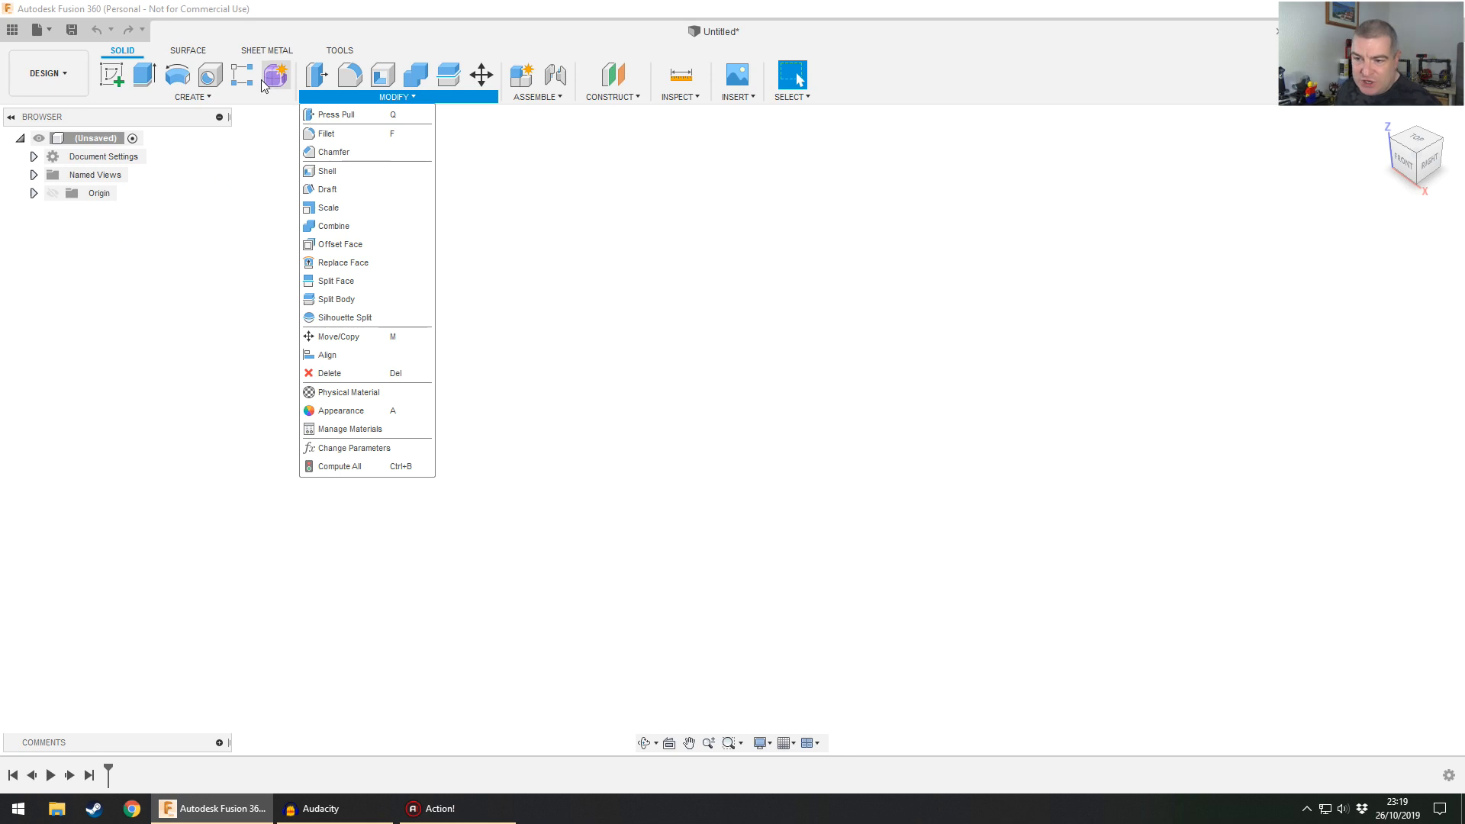
pyautogui.click(461, 224)
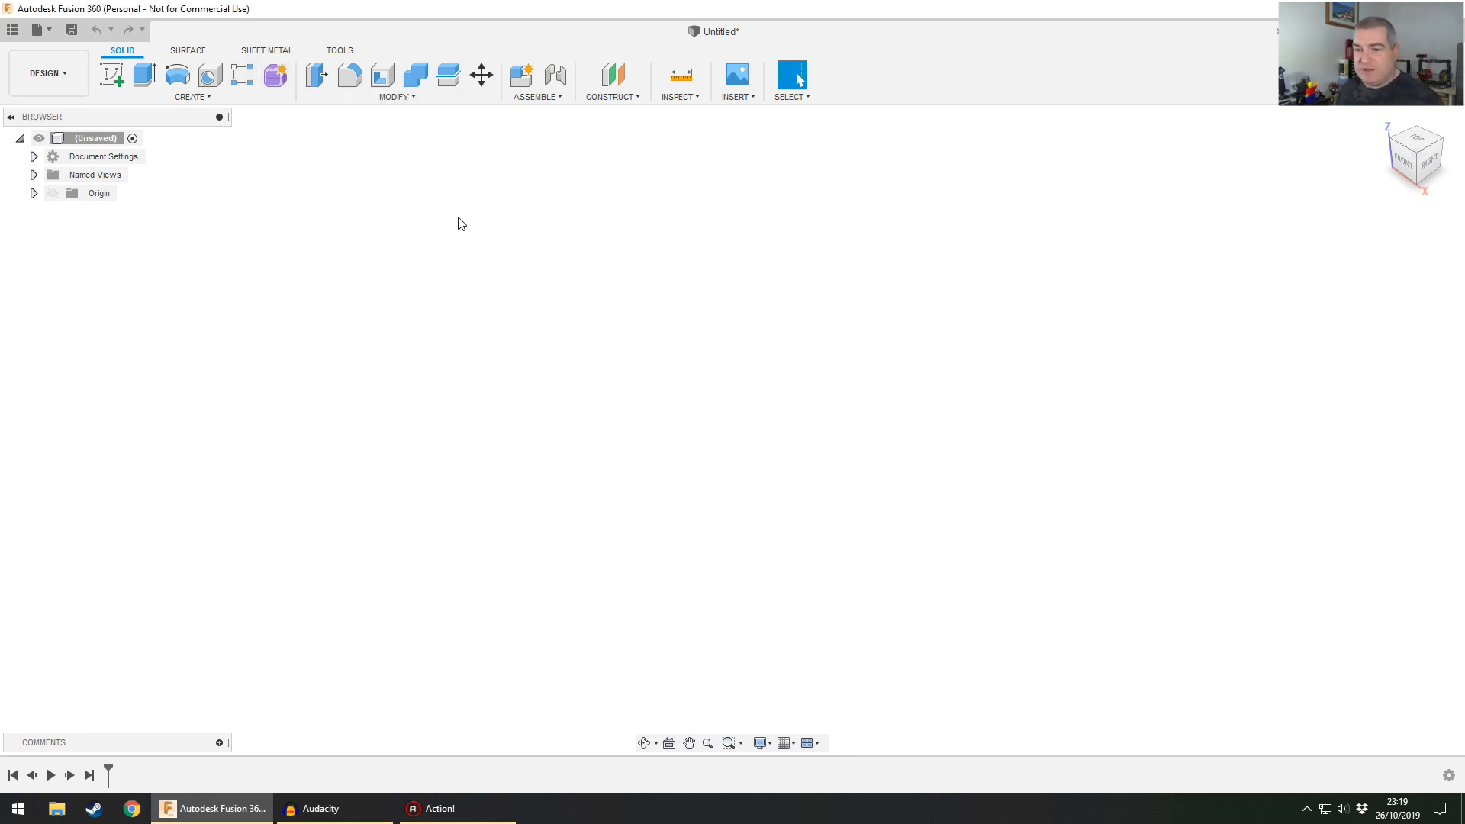
pyautogui.moveTo(828, 82)
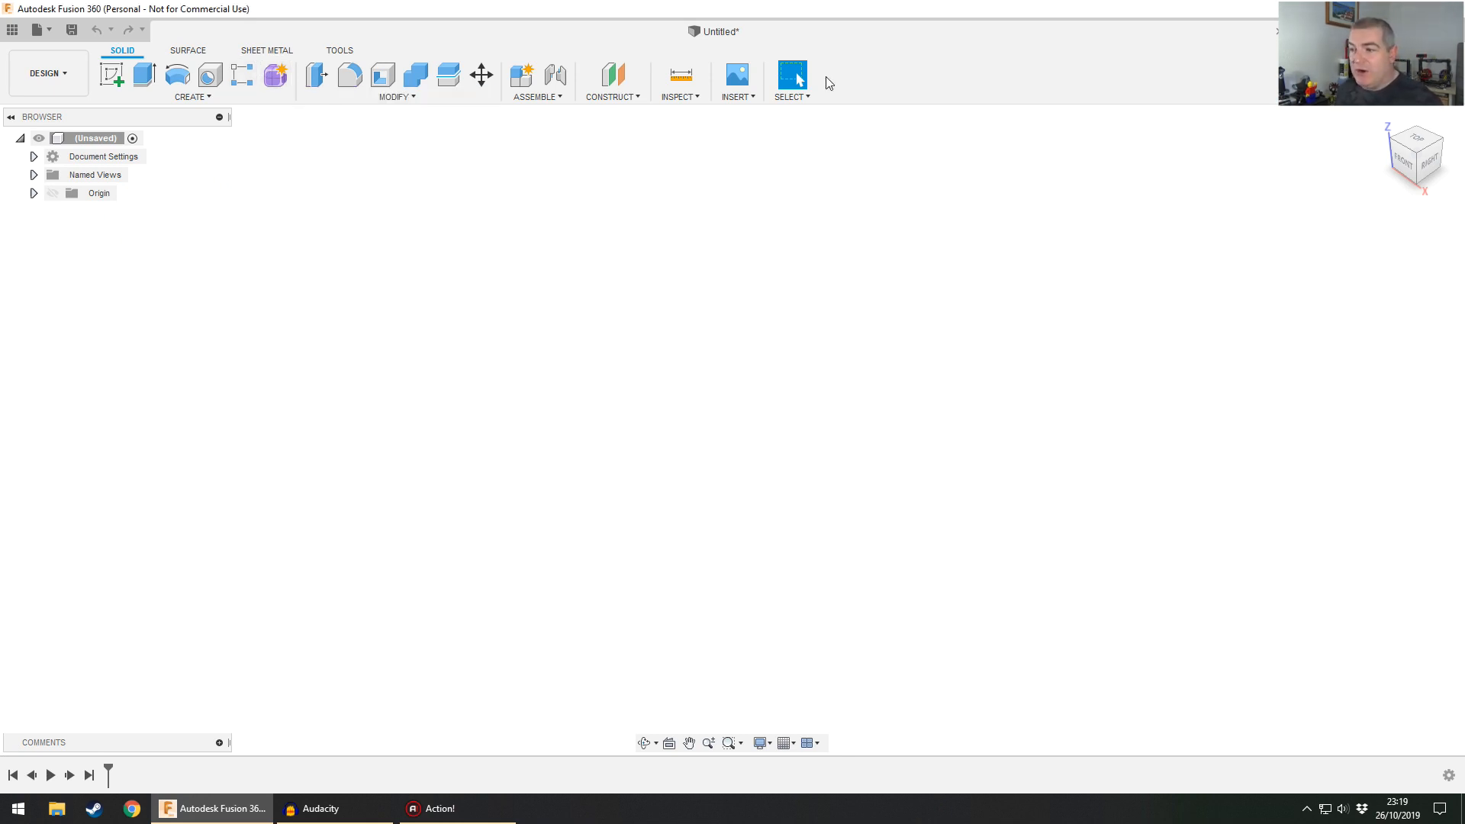
pyautogui.moveTo(728, 266)
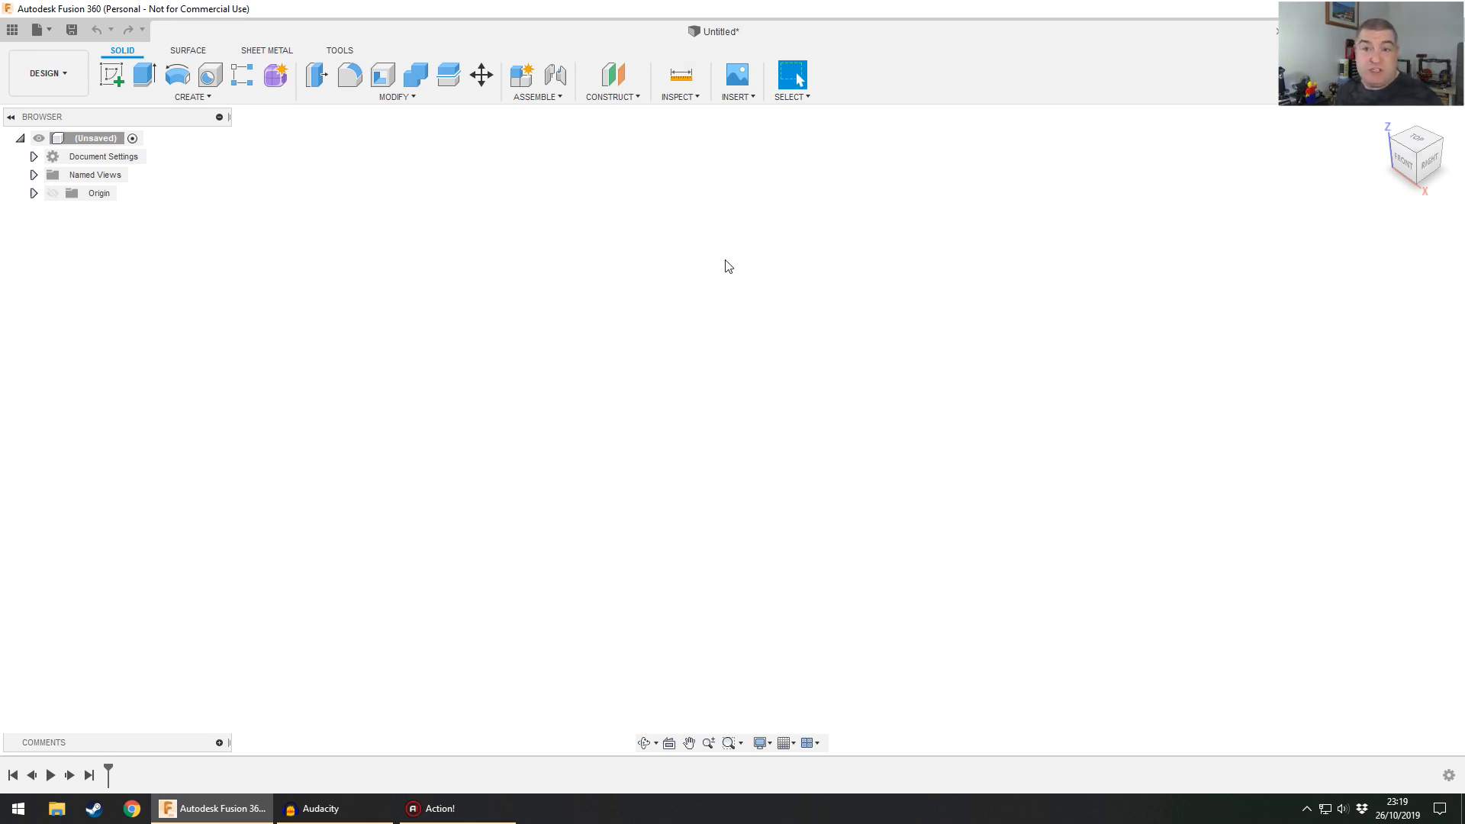
pyautogui.click(188, 50)
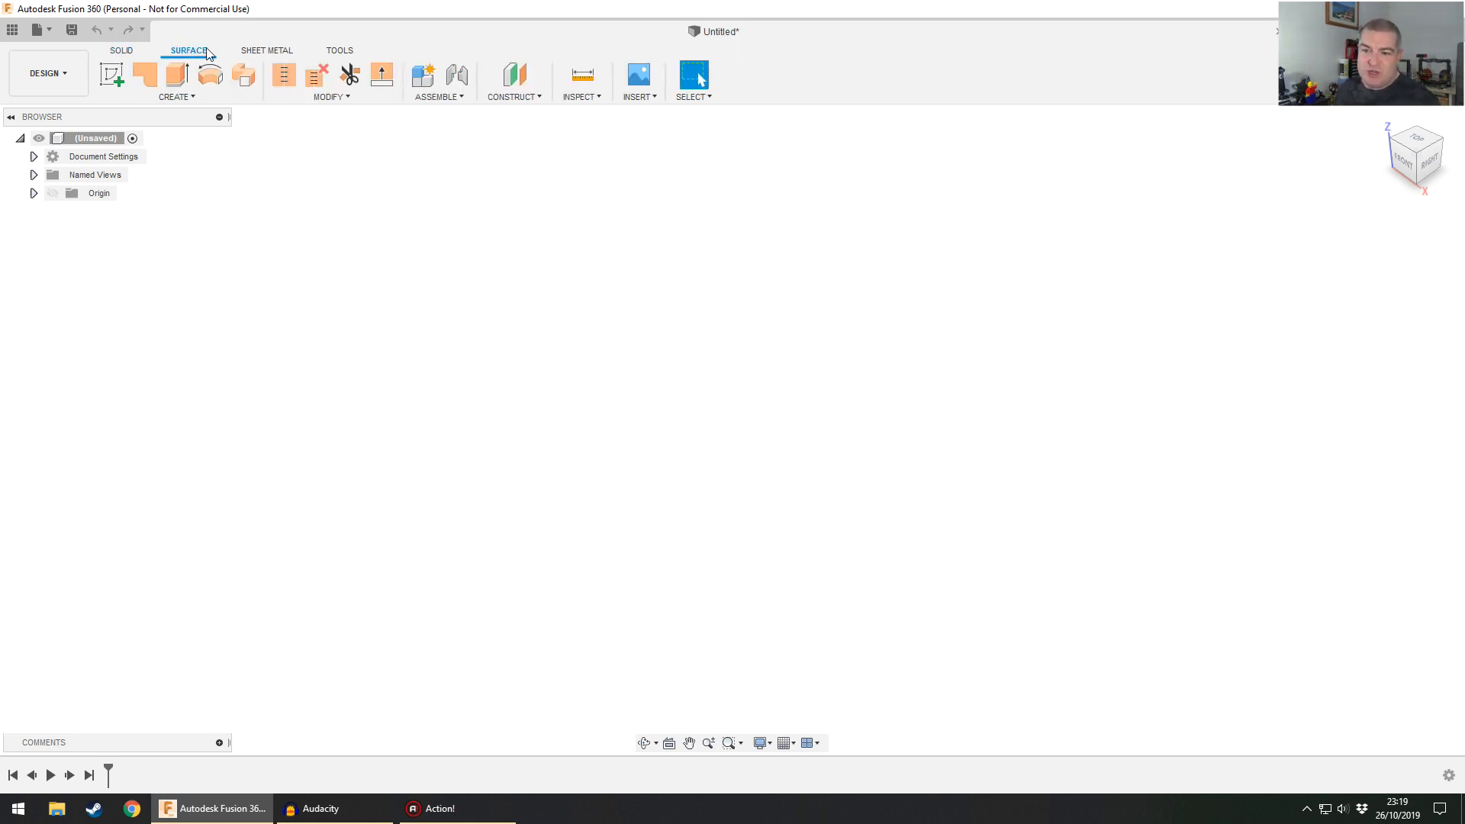
pyautogui.click(340, 51)
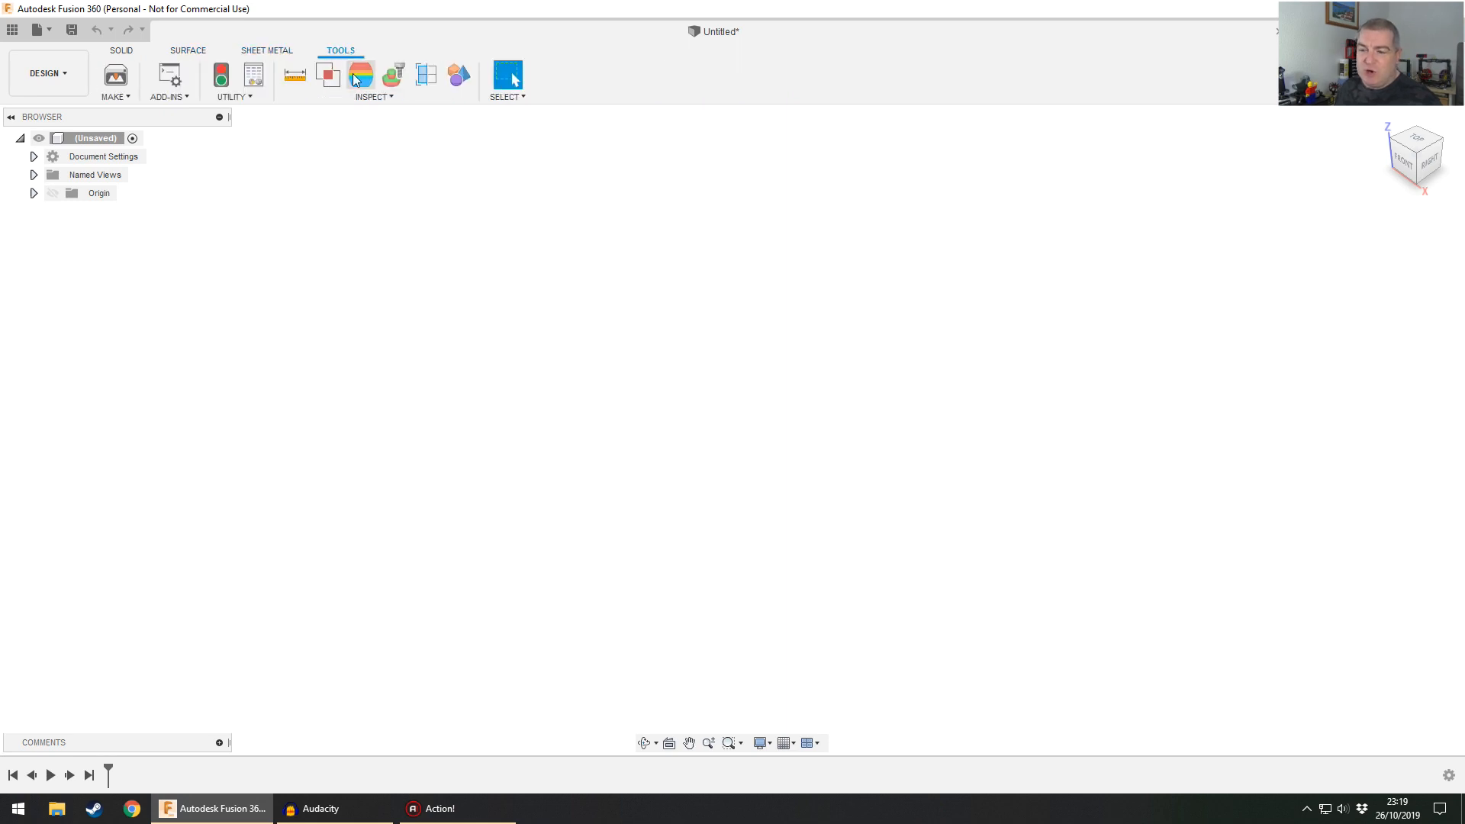
pyautogui.click(119, 51)
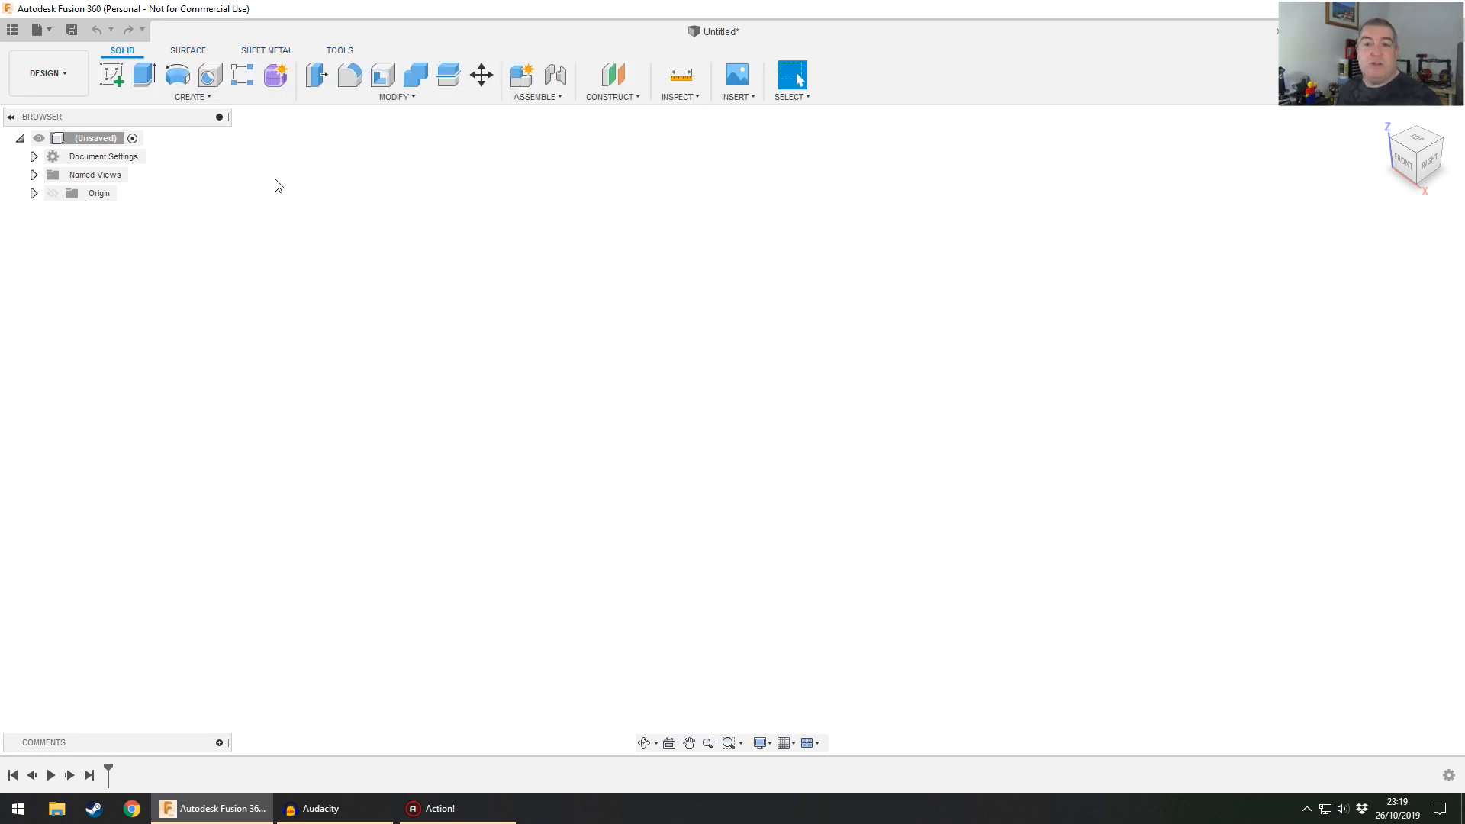
pyautogui.moveTo(473, 258)
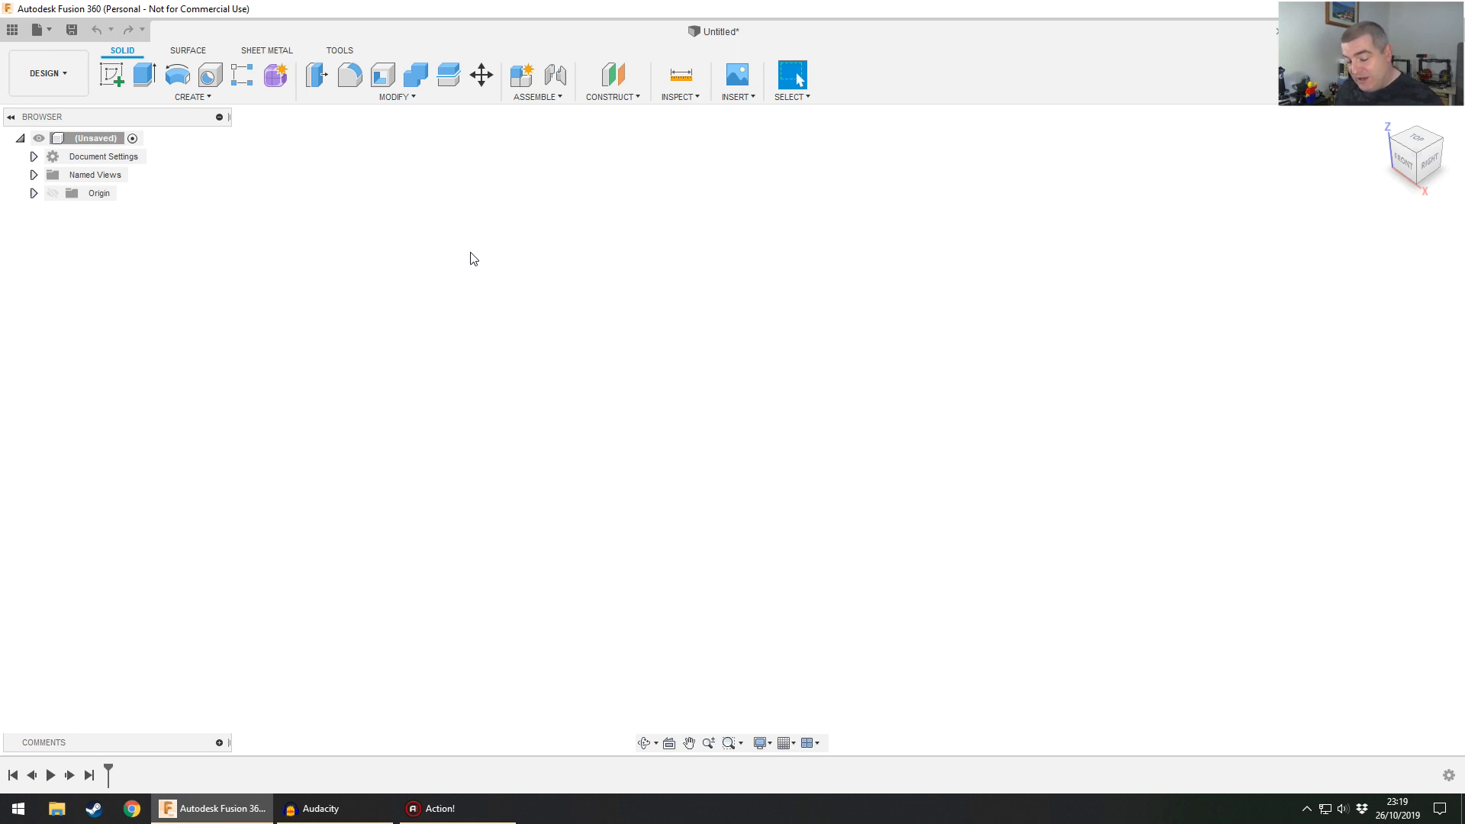
pyautogui.moveTo(498, 224)
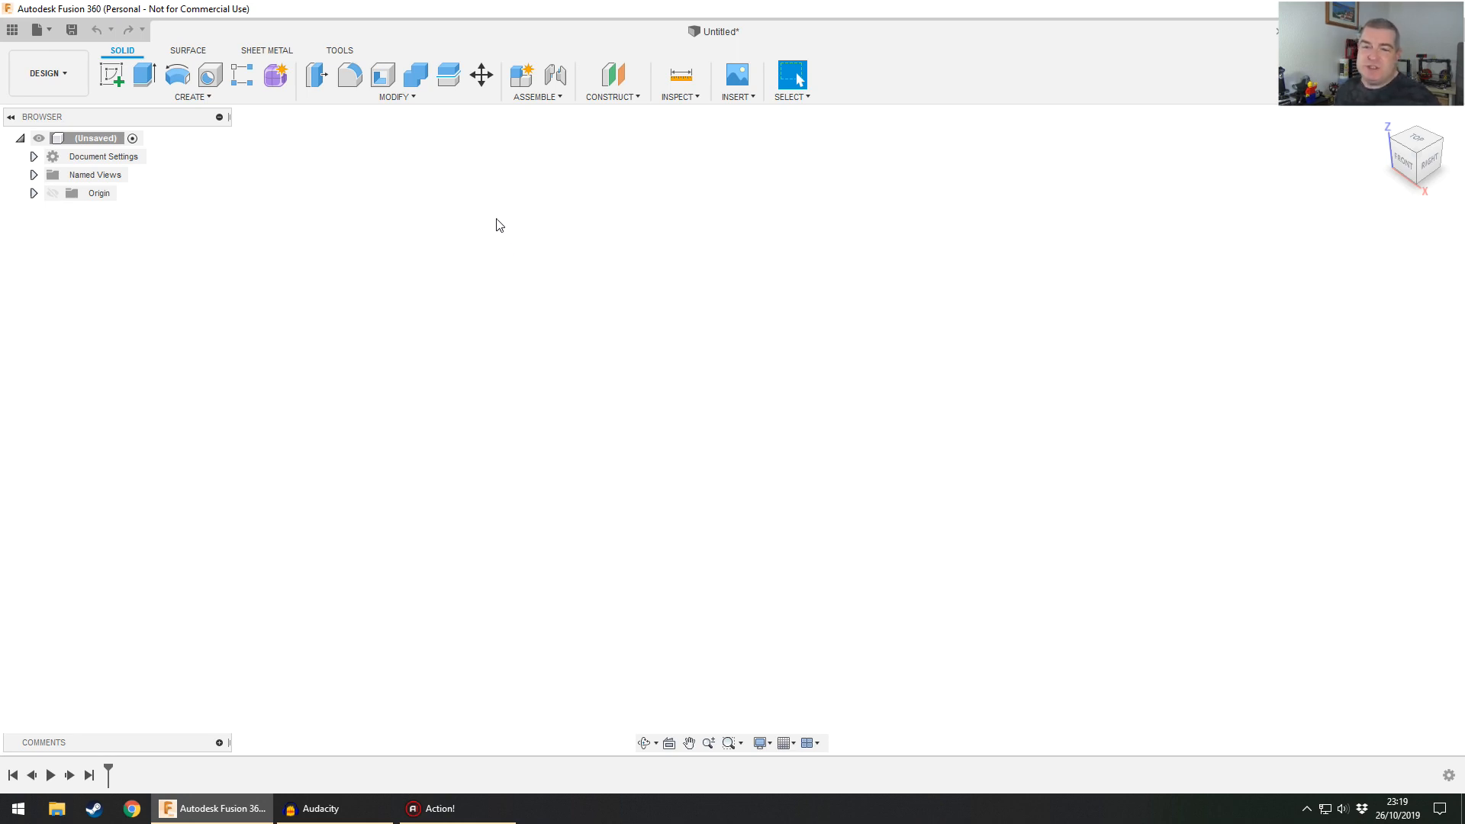
pyautogui.moveTo(501, 238)
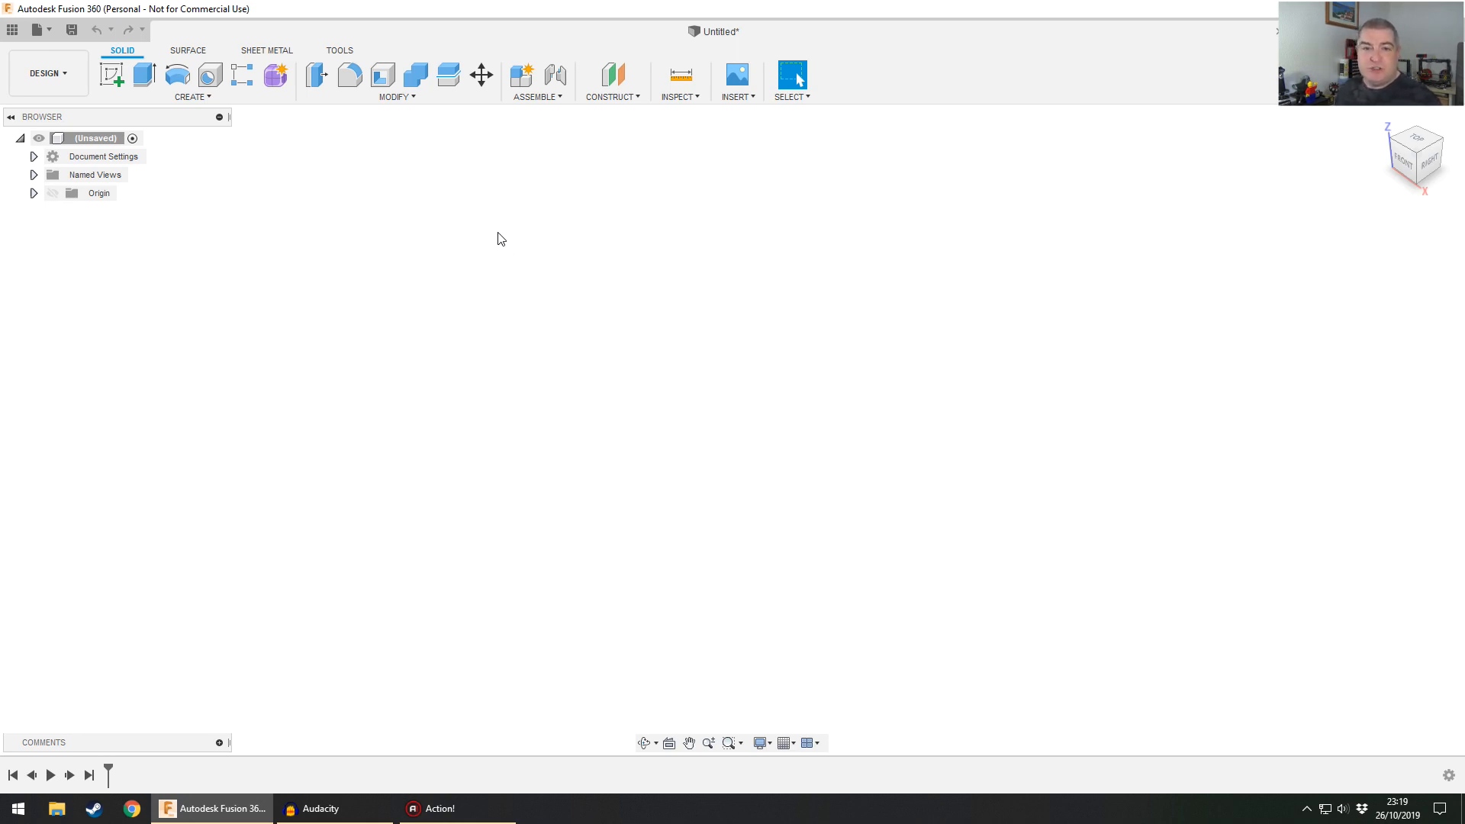
pyautogui.moveTo(471, 283)
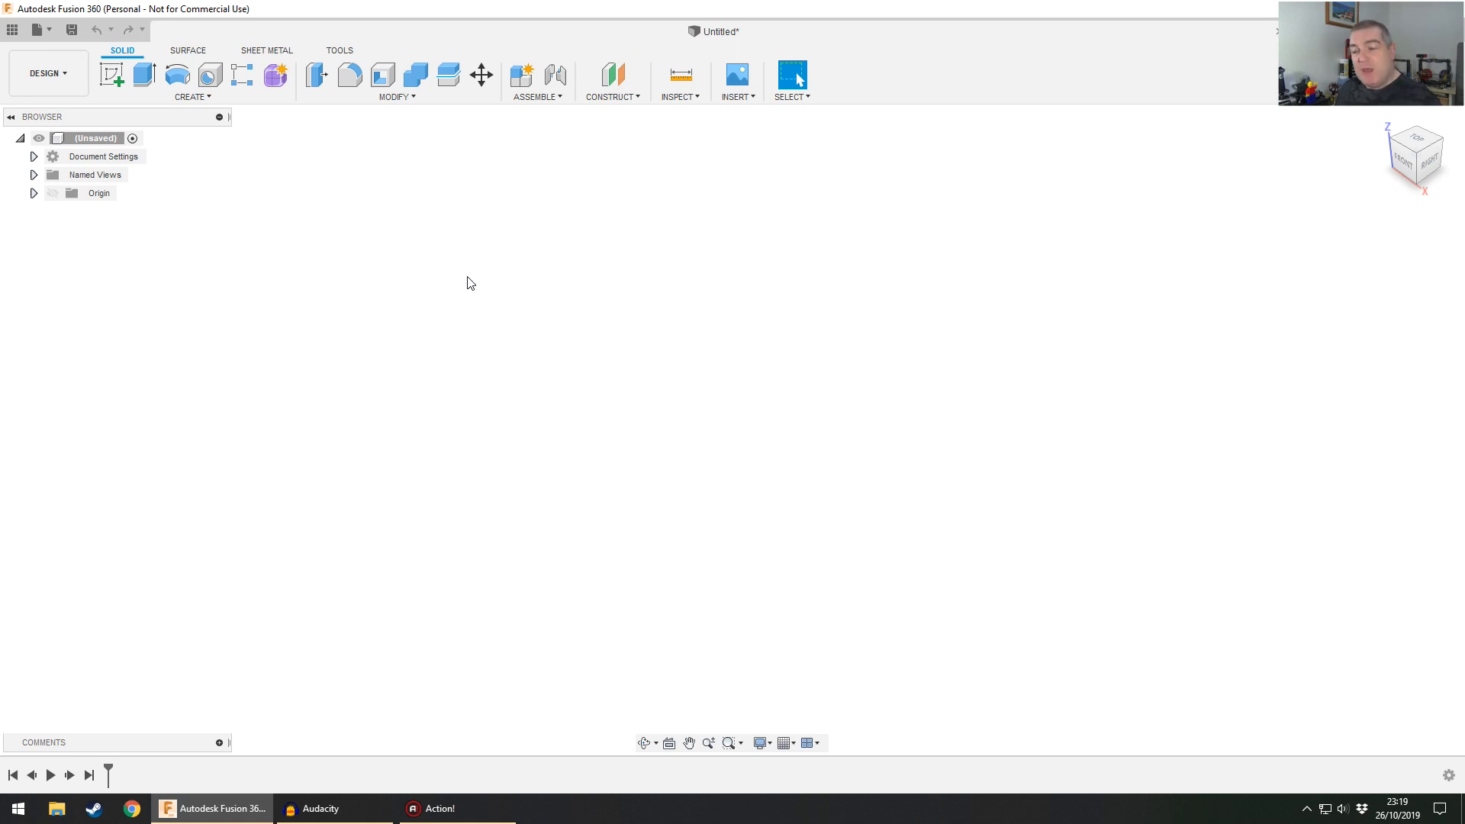
pyautogui.moveTo(480, 279)
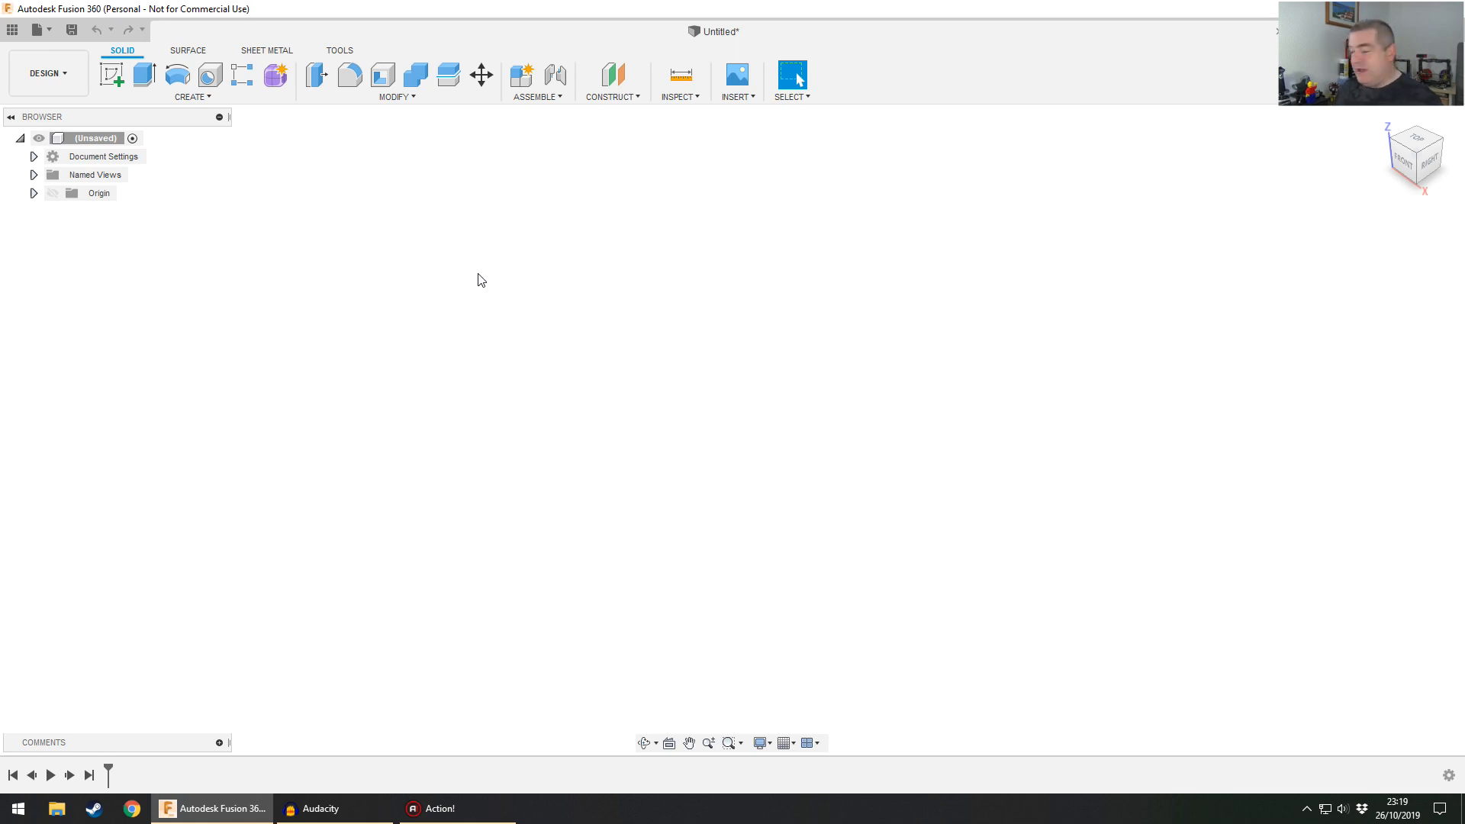
pyautogui.moveTo(487, 308)
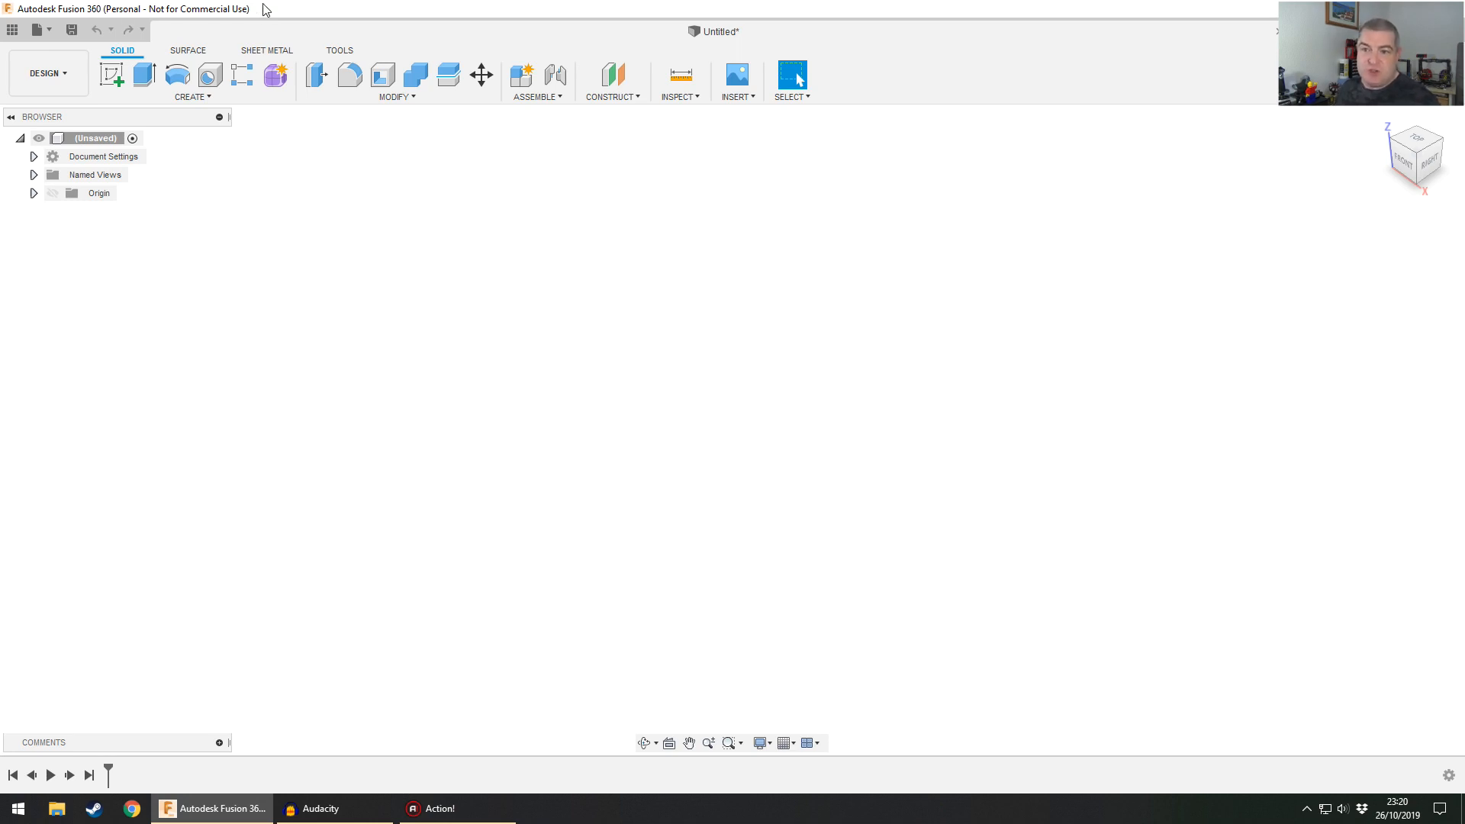
pyautogui.moveTo(546, 309)
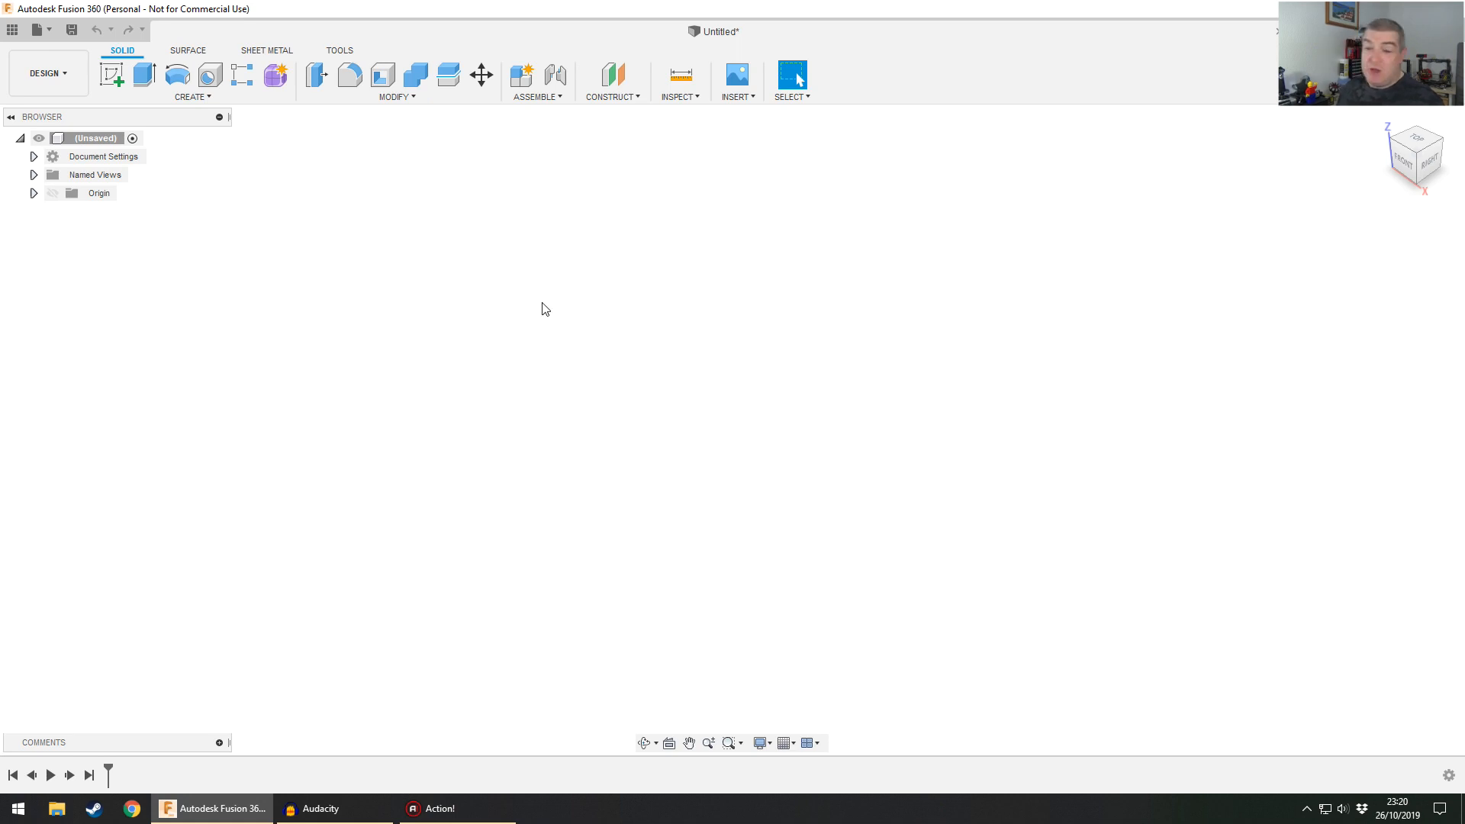
pyautogui.moveTo(200, 120)
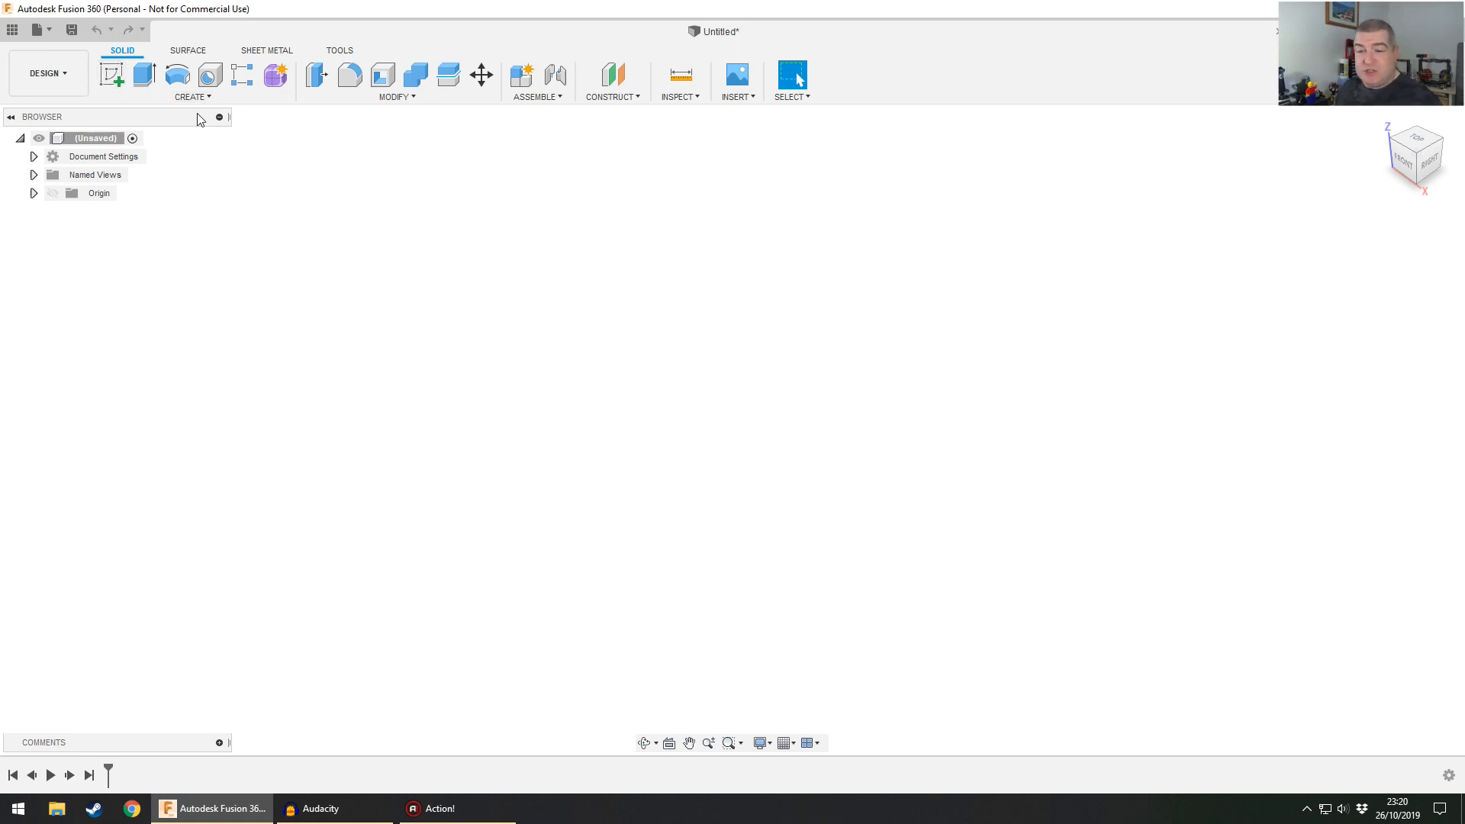
pyautogui.moveTo(614, 340)
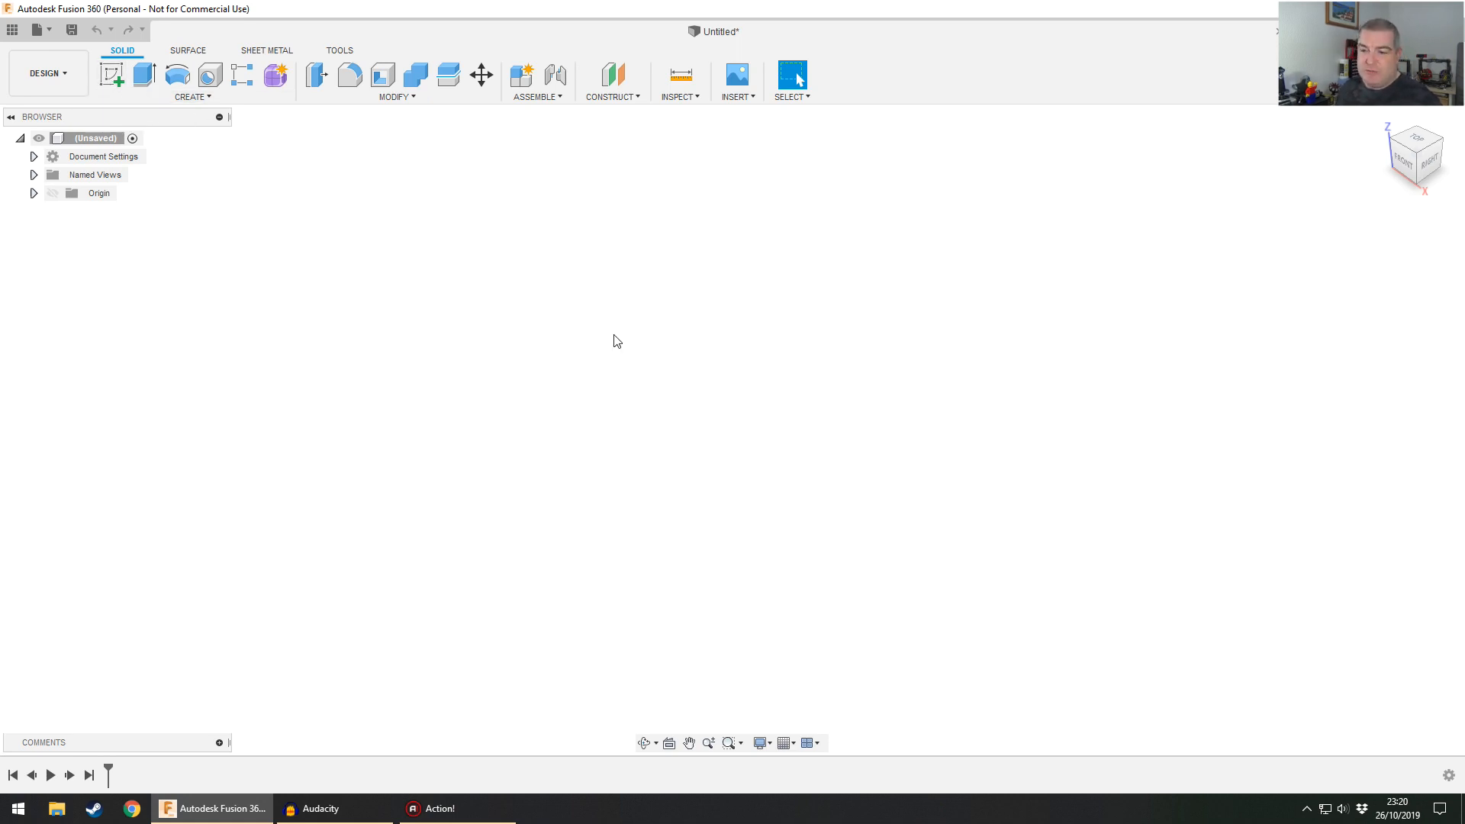
pyautogui.moveTo(73, 95)
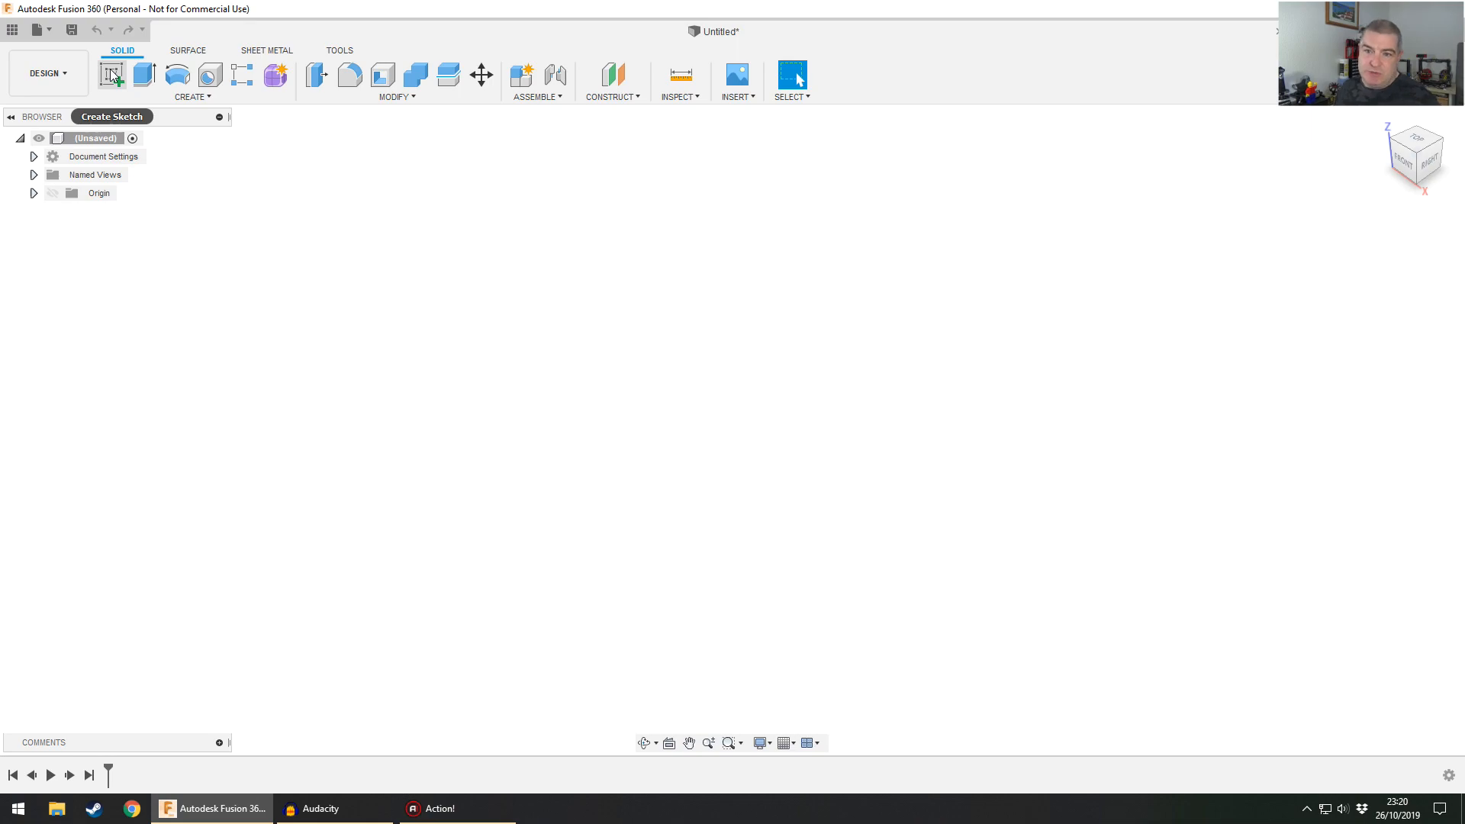
# - Start a new sketch on the YZ origin plane, briefly expanding the Origin folder
pyautogui.click(112, 74)
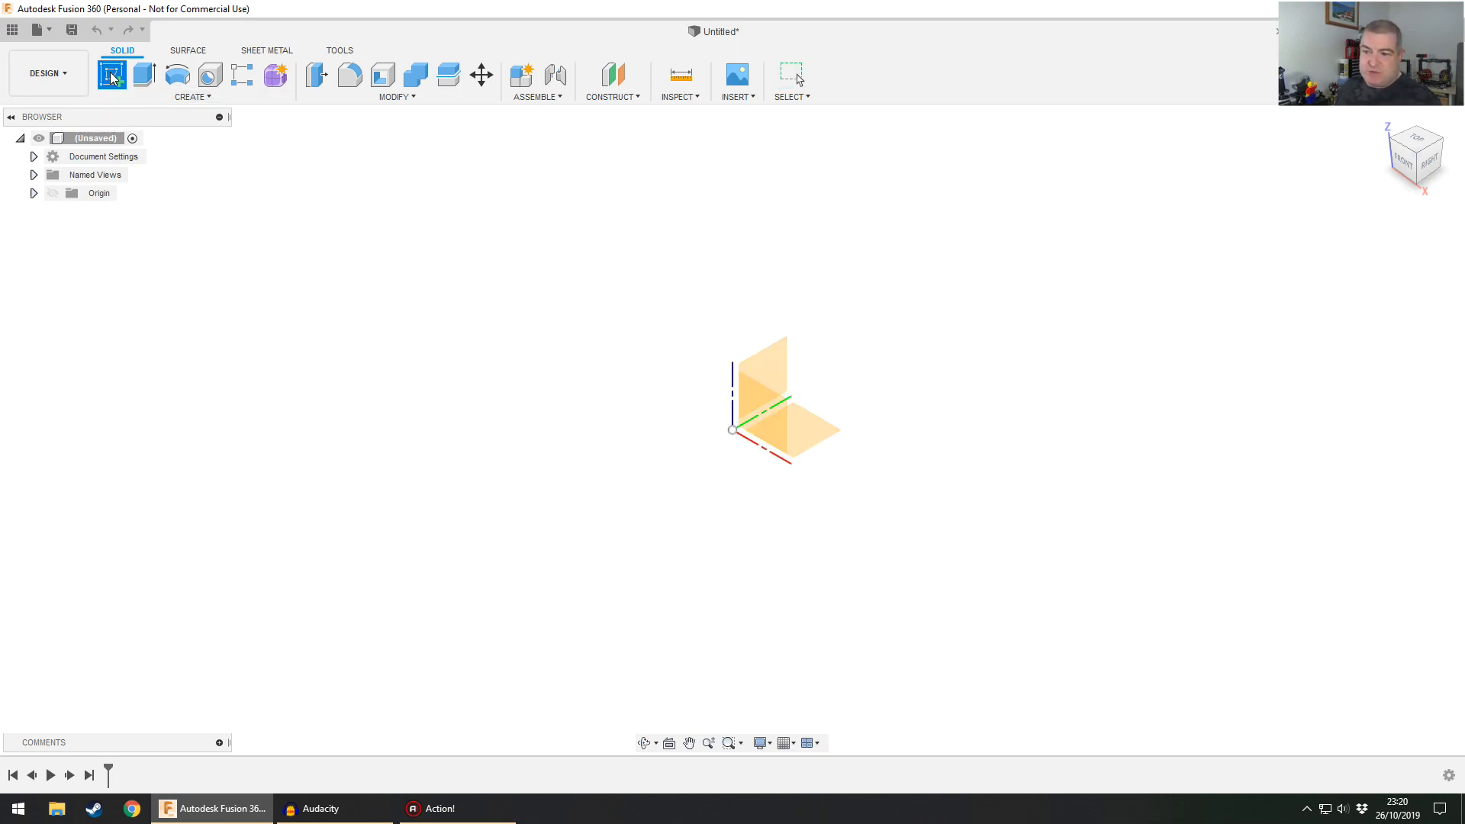
pyautogui.click(109, 74)
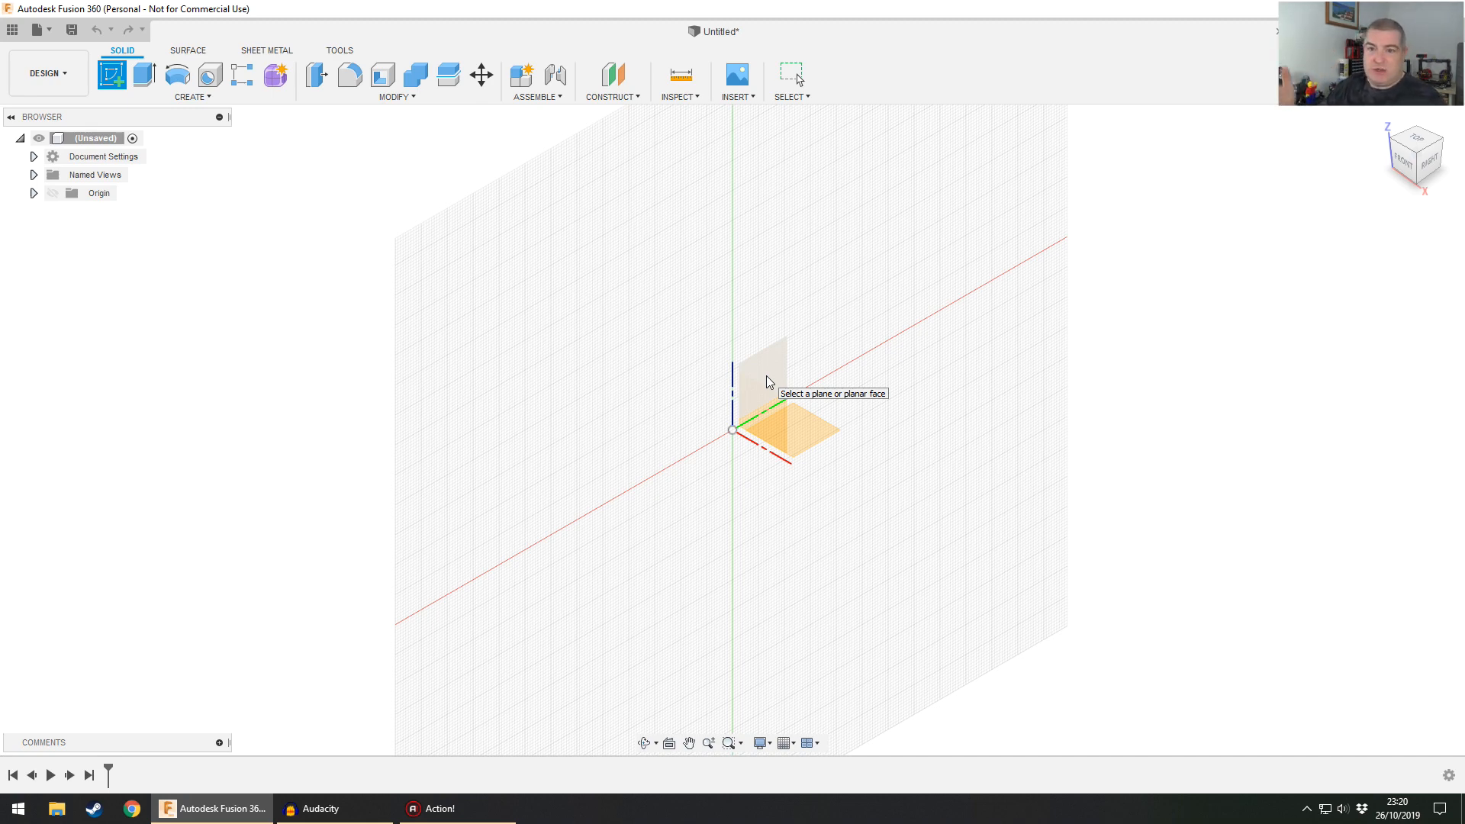
pyautogui.moveTo(772, 364)
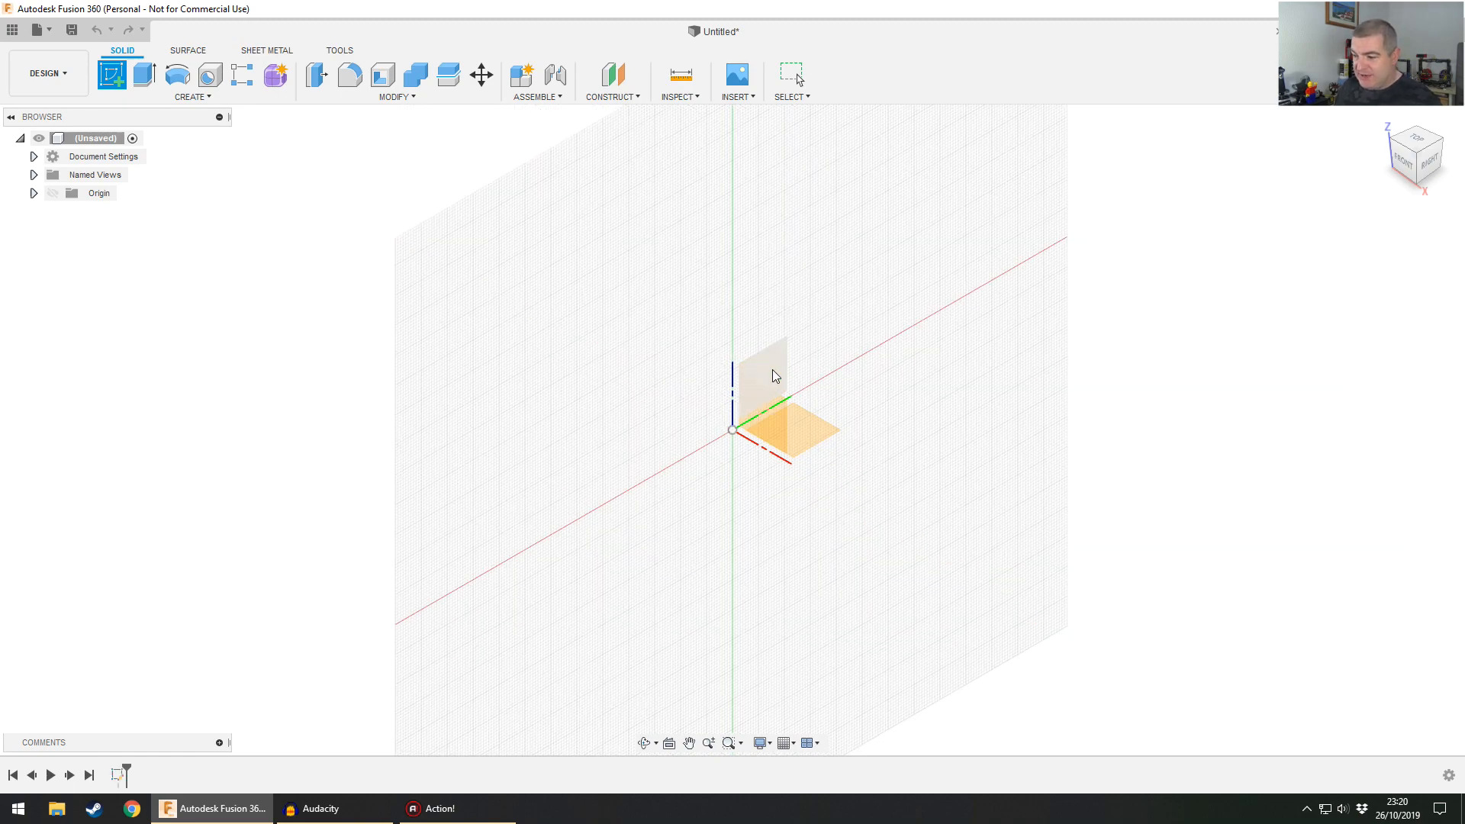
pyautogui.click(763, 375)
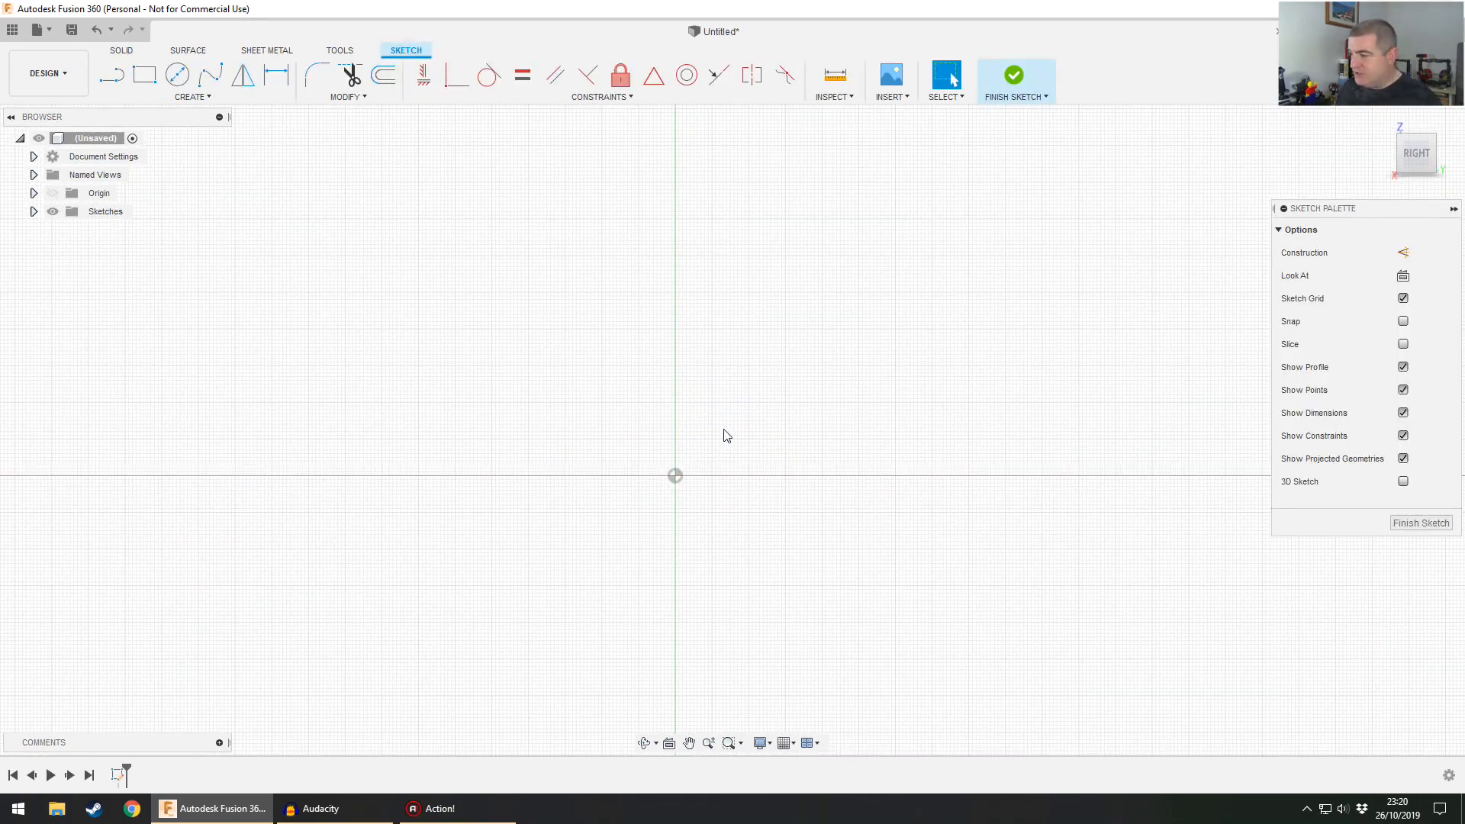
pyautogui.click(34, 193)
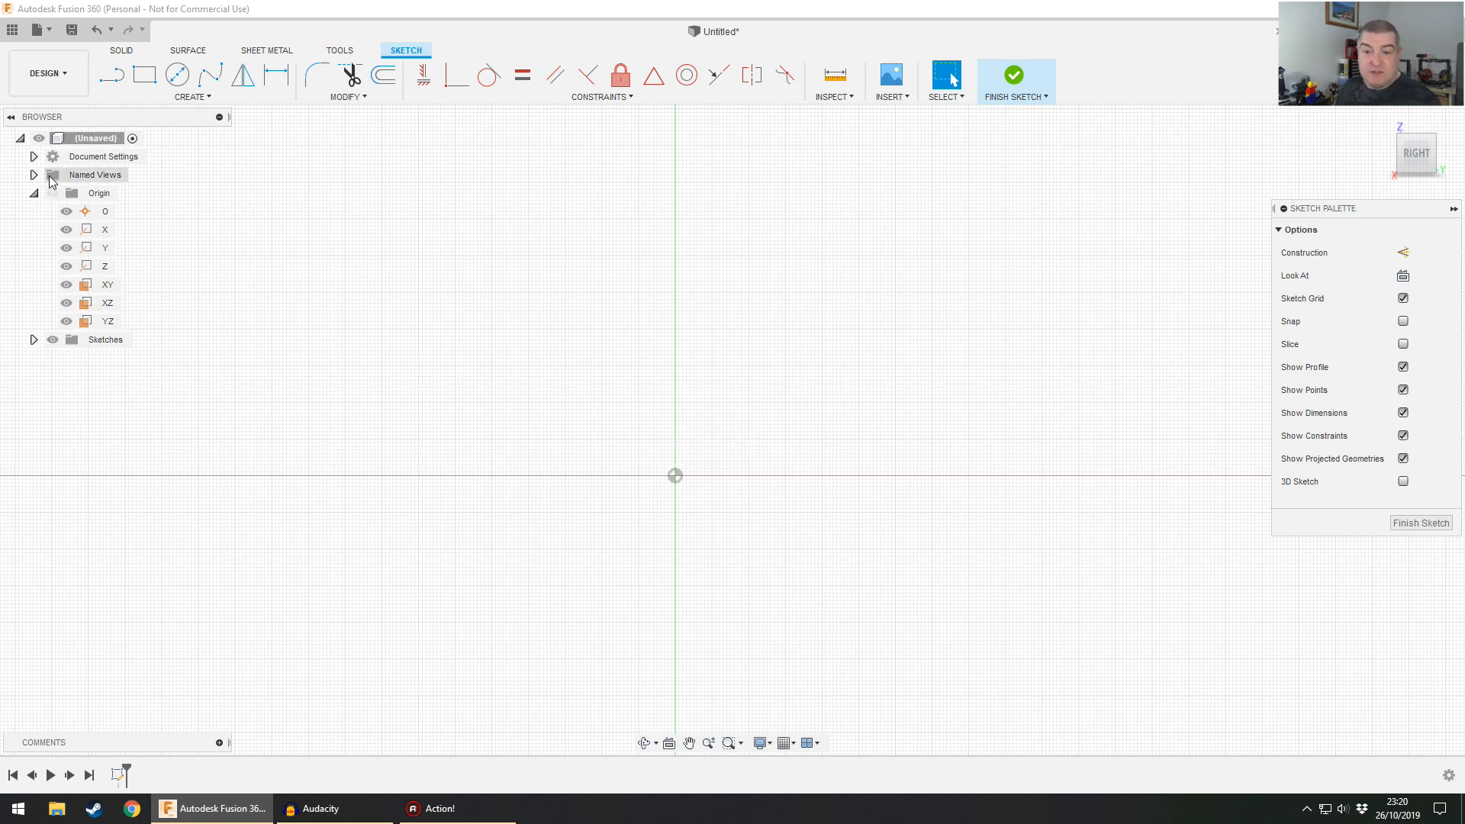
pyautogui.click(31, 193)
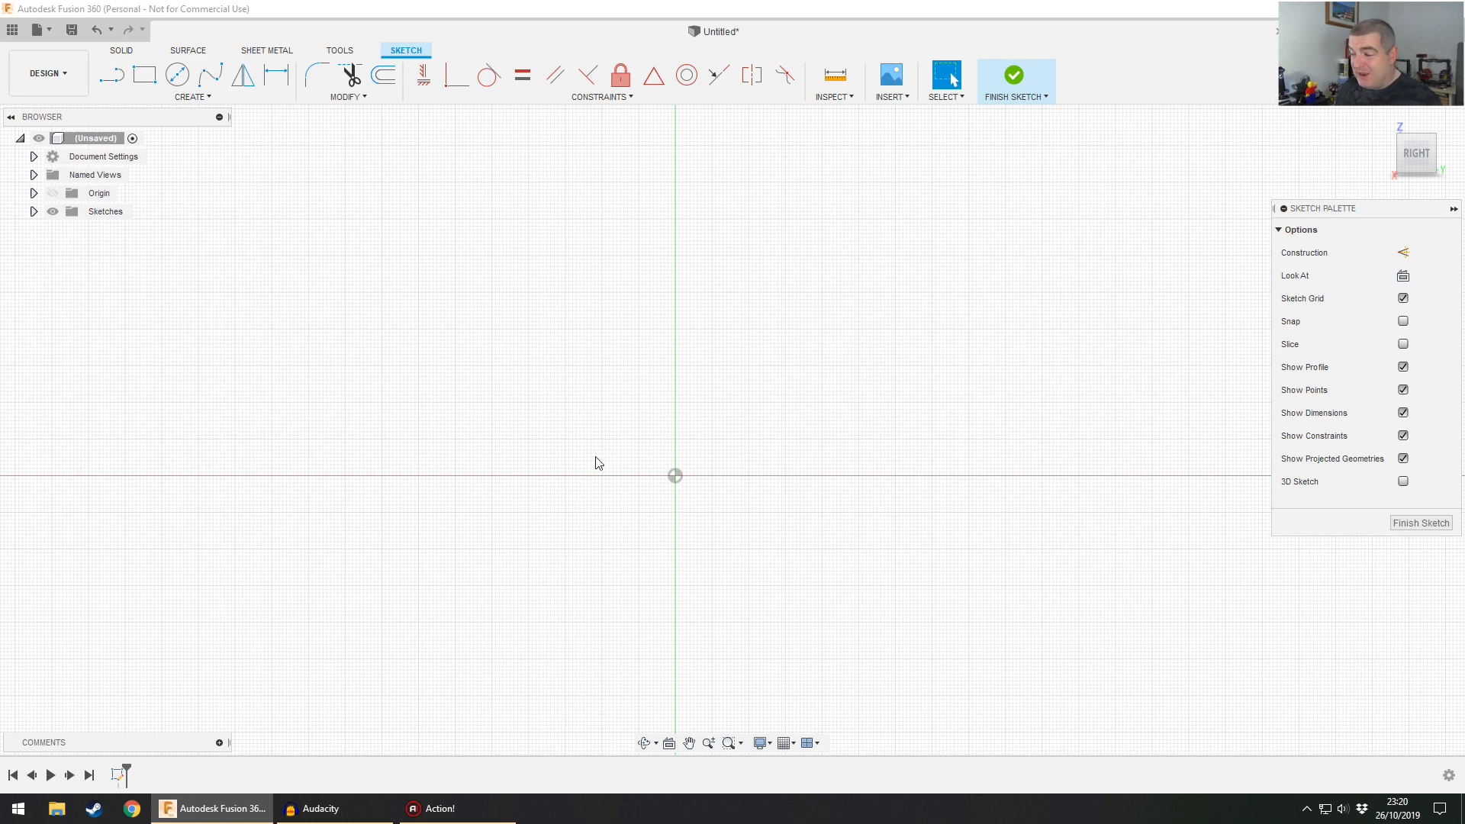
pyautogui.moveTo(629, 456)
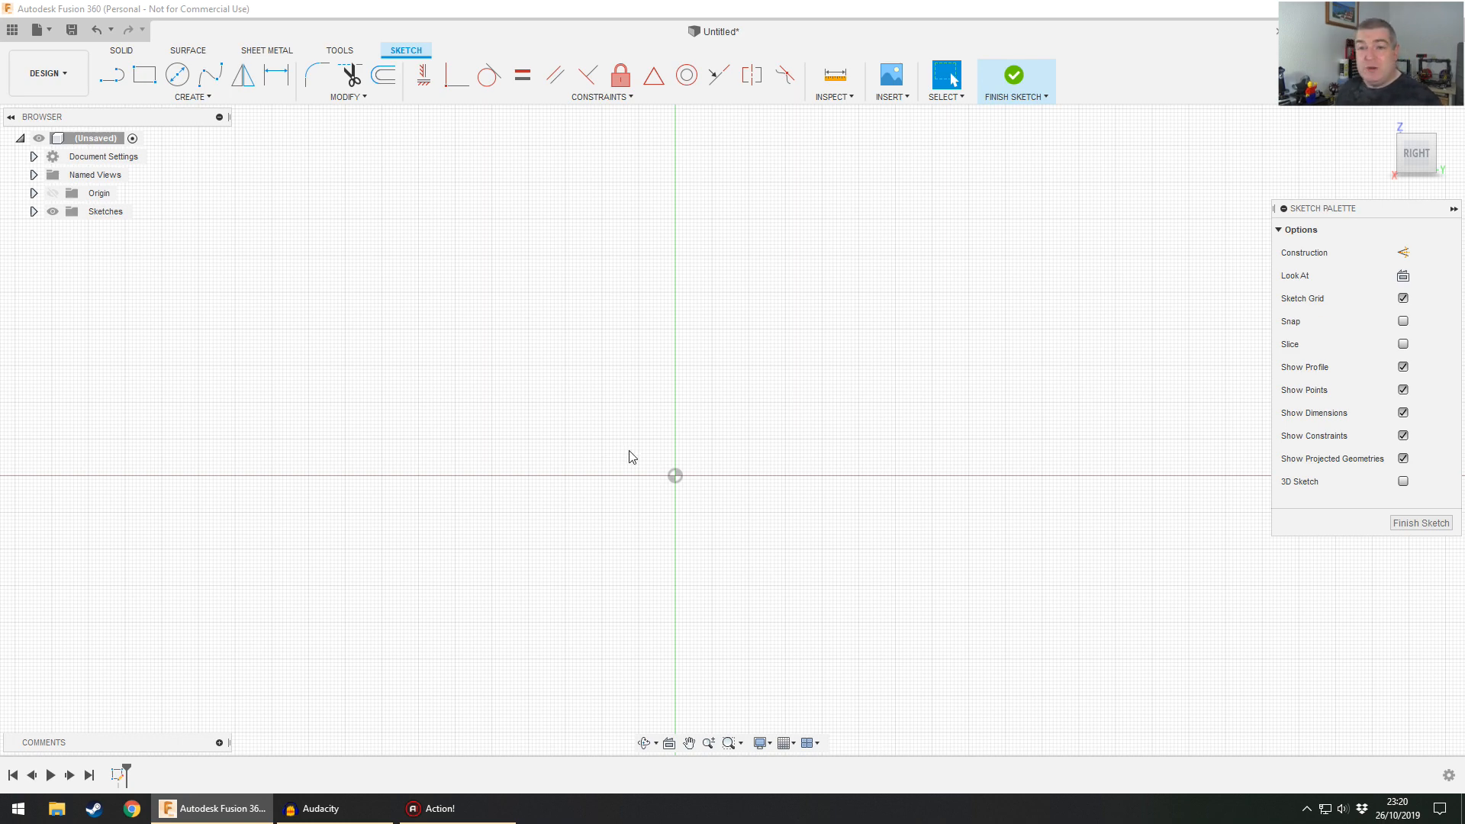
pyautogui.moveTo(576, 276)
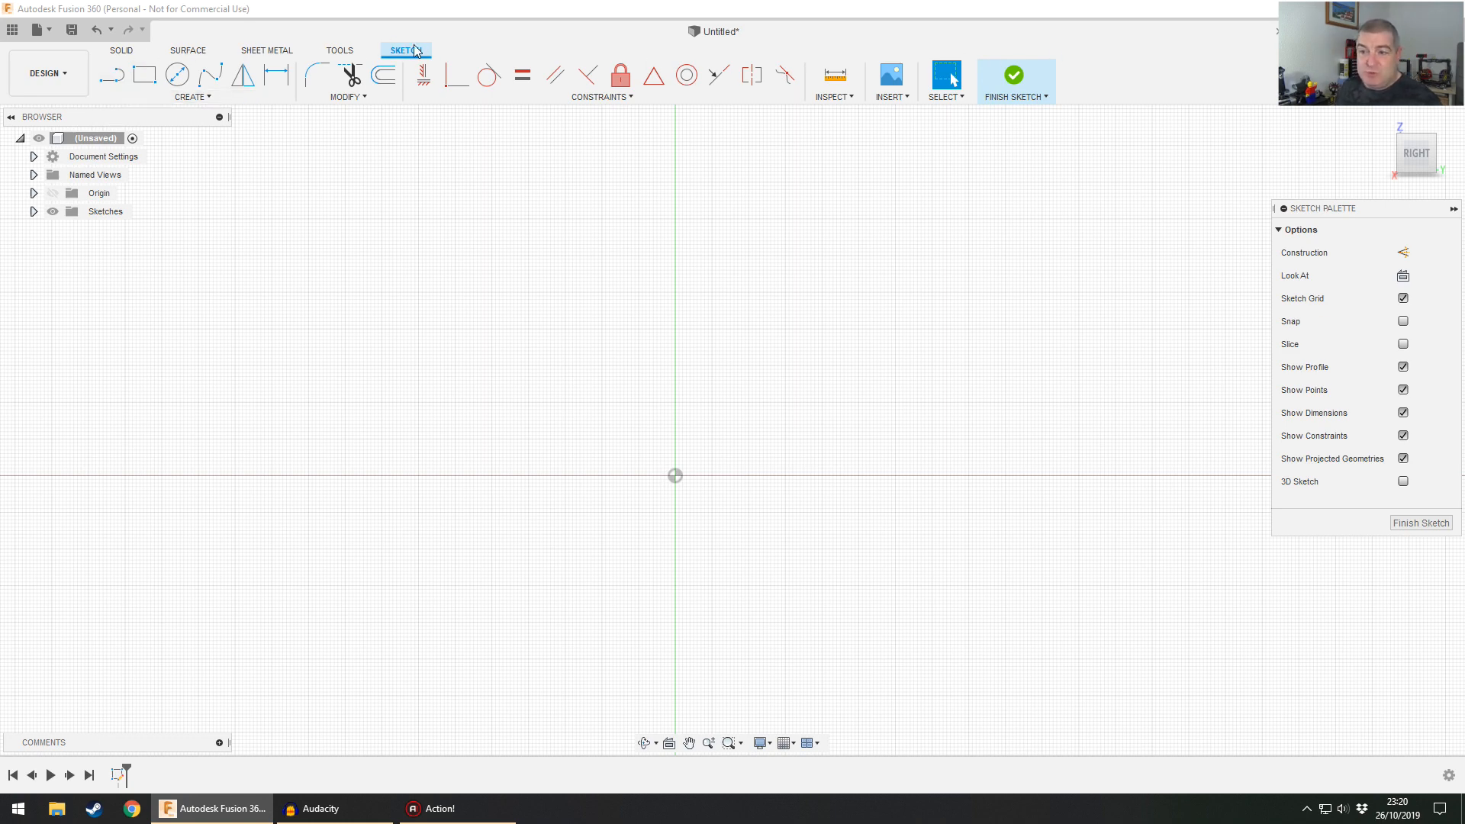
pyautogui.moveTo(371, 51)
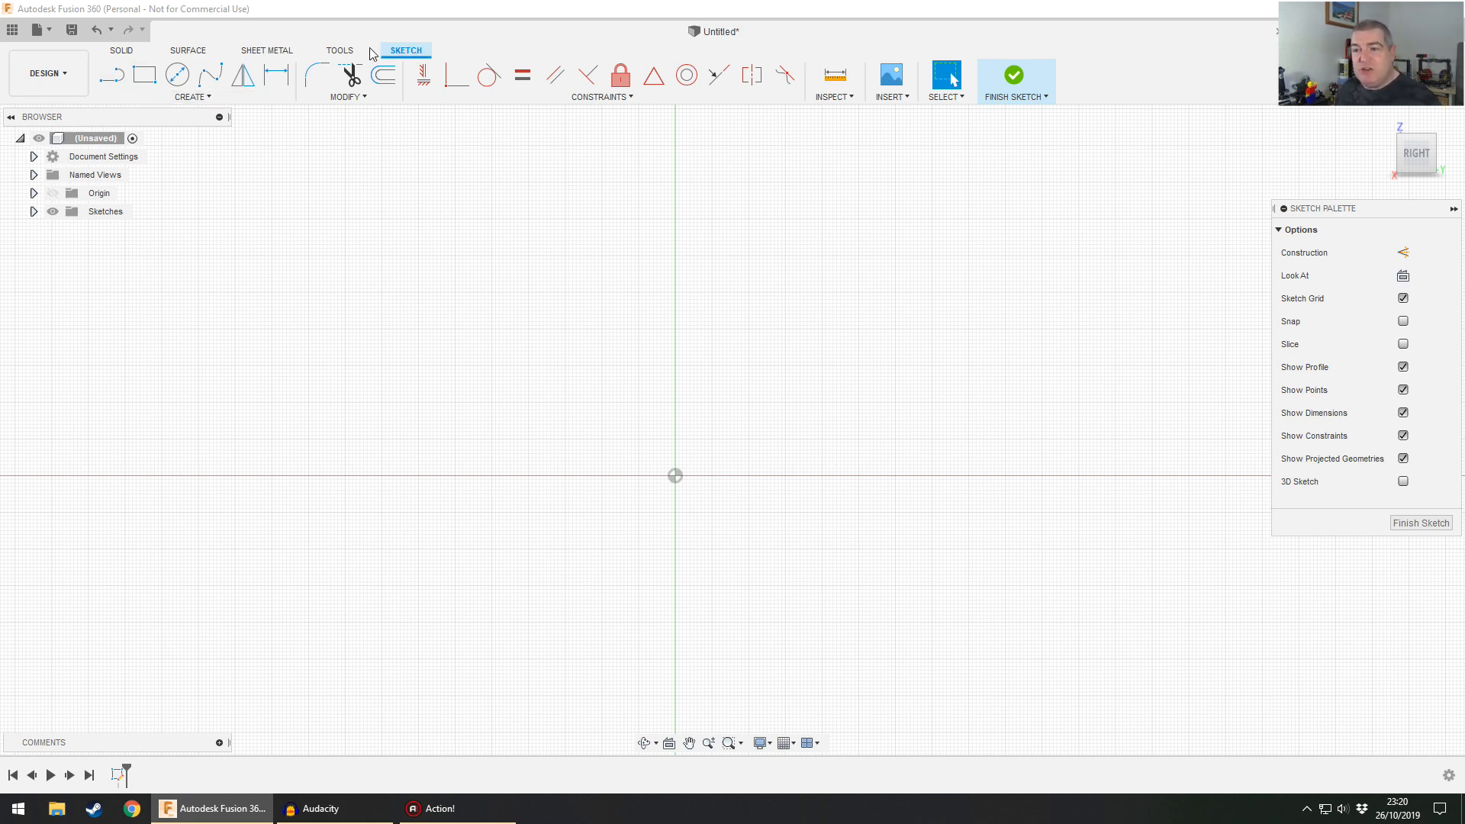
pyautogui.moveTo(107, 56)
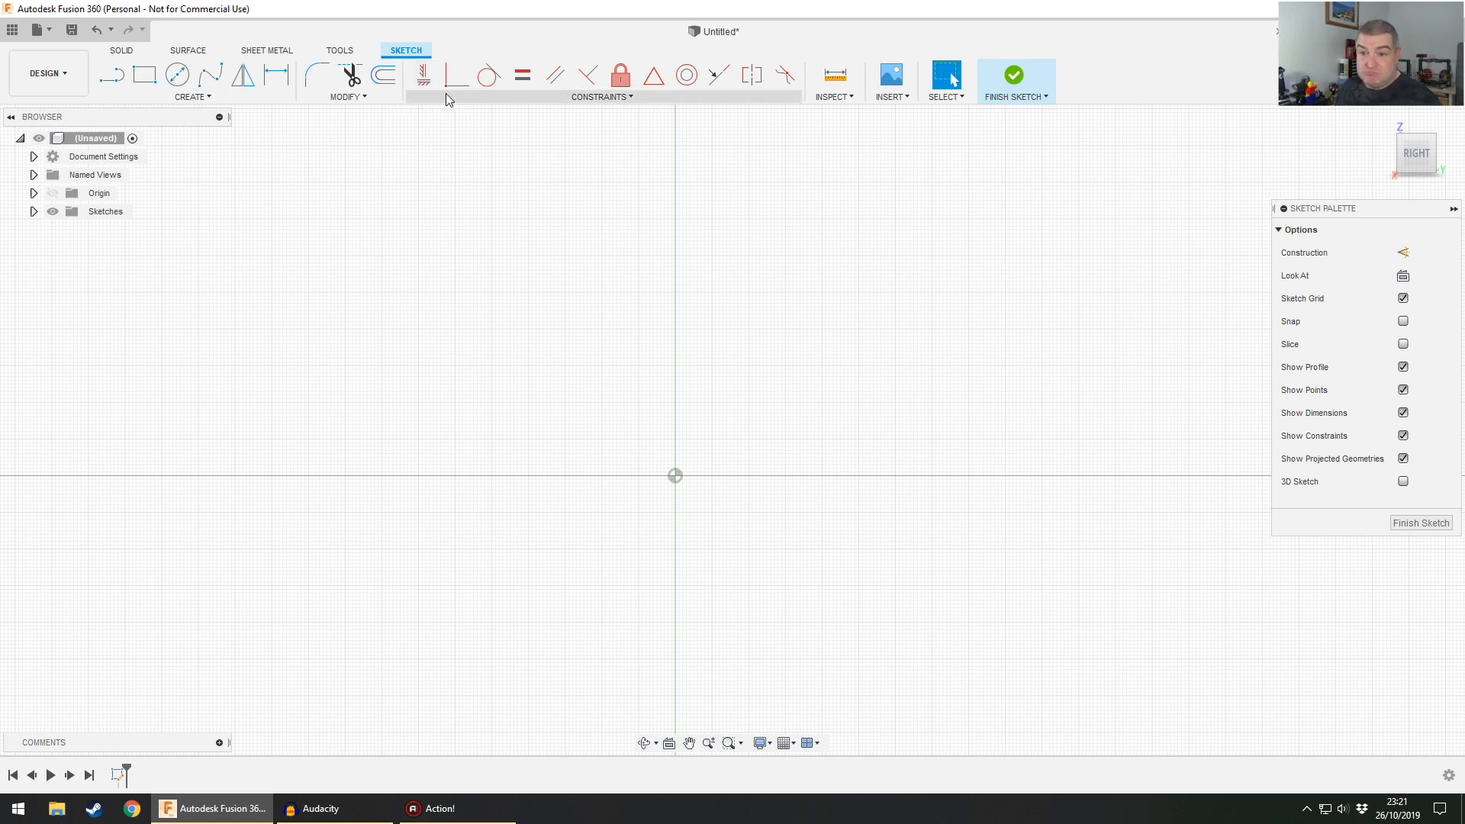
pyautogui.click(142, 75)
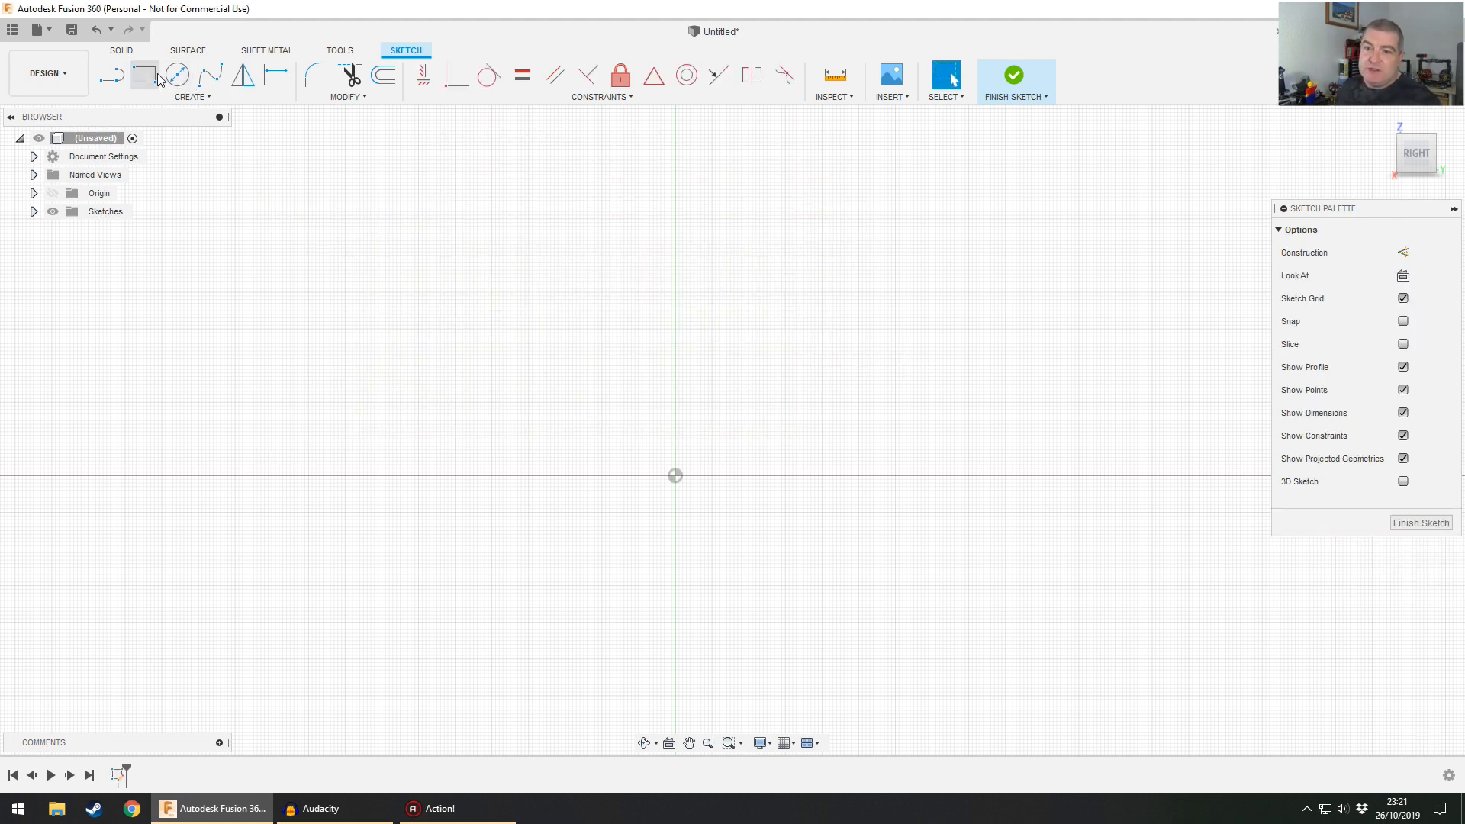
pyautogui.click(177, 76)
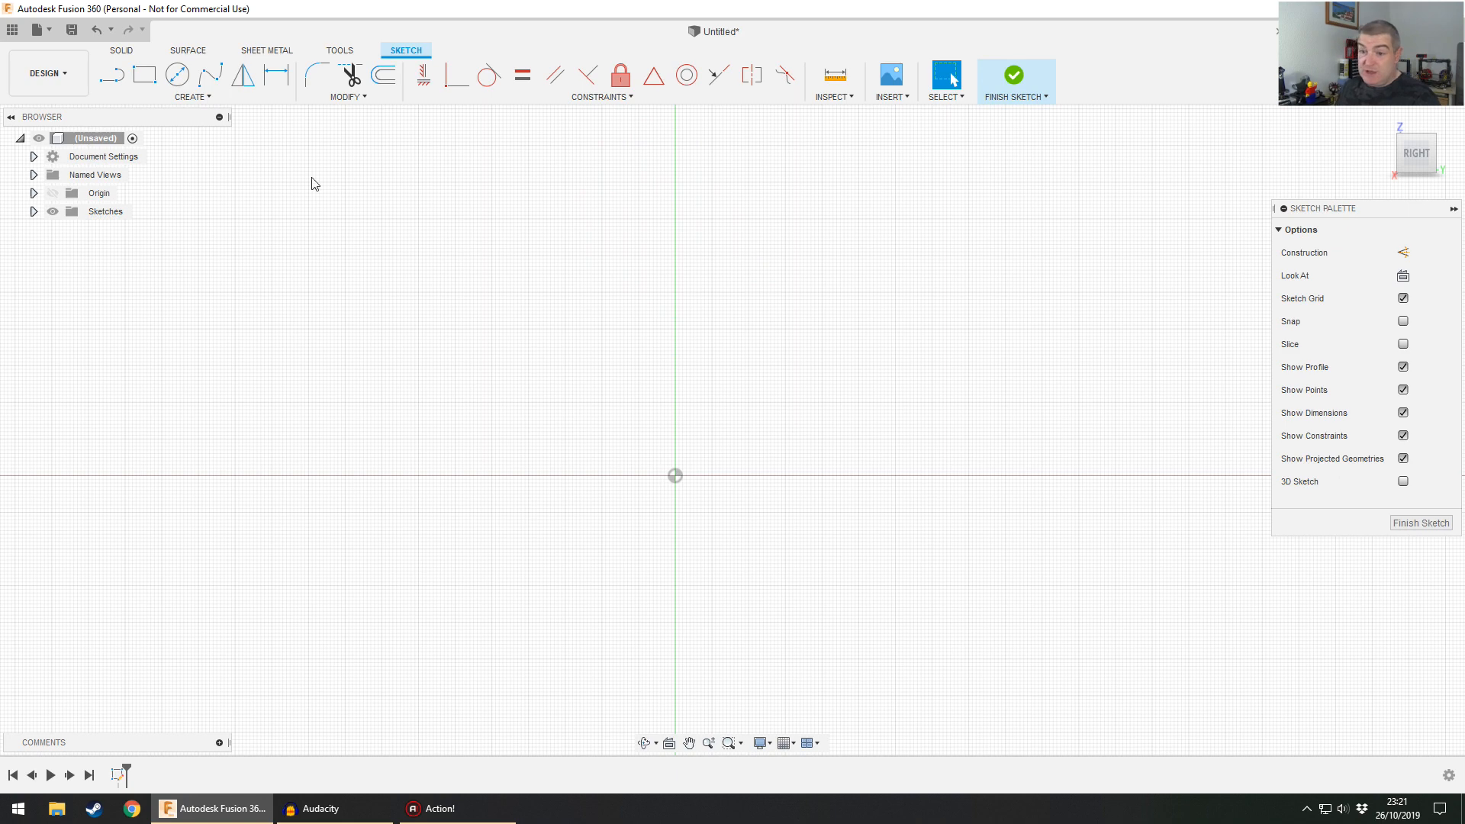
pyautogui.click(195, 96)
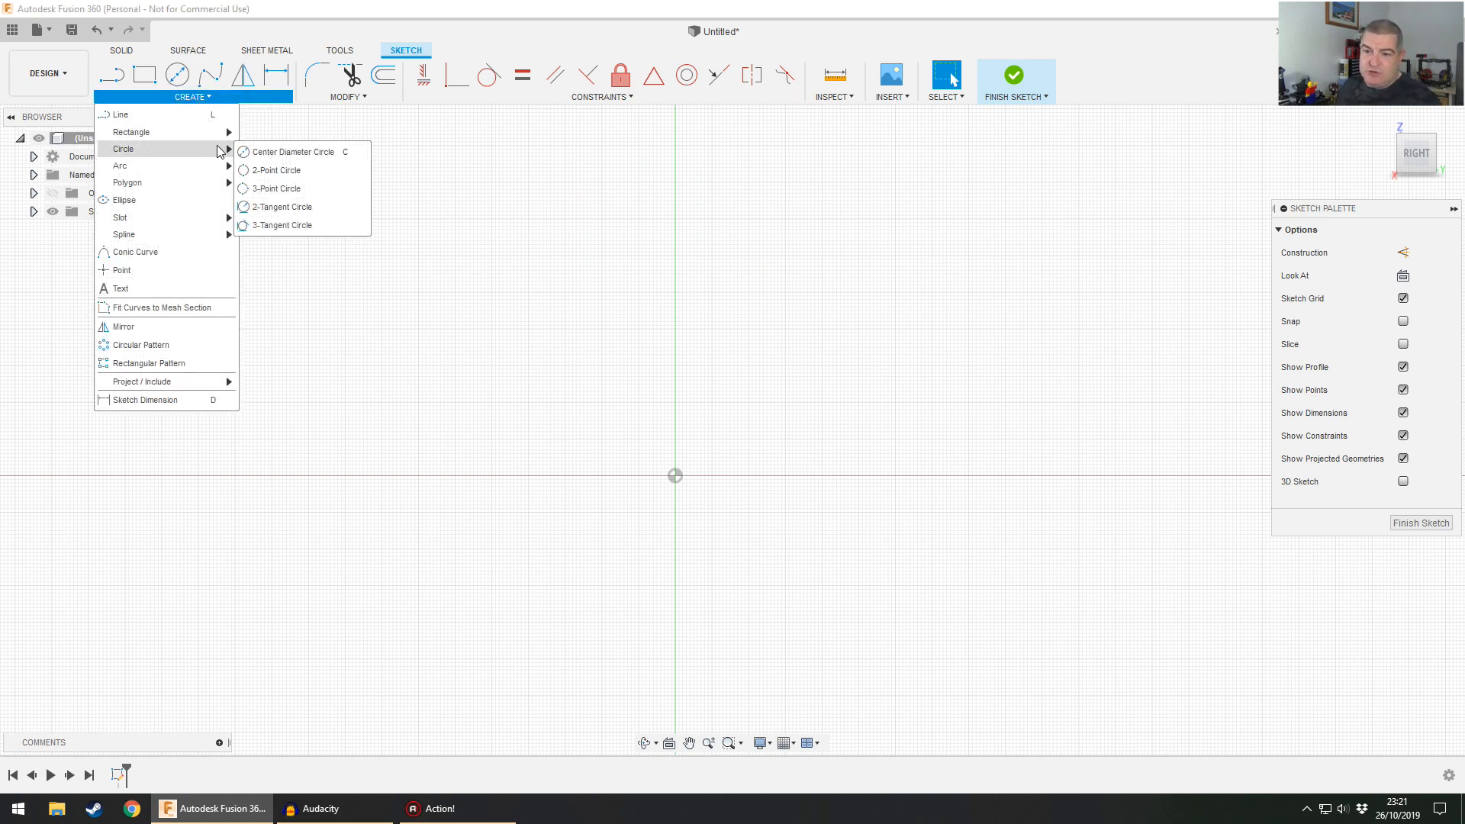
pyautogui.click(292, 151)
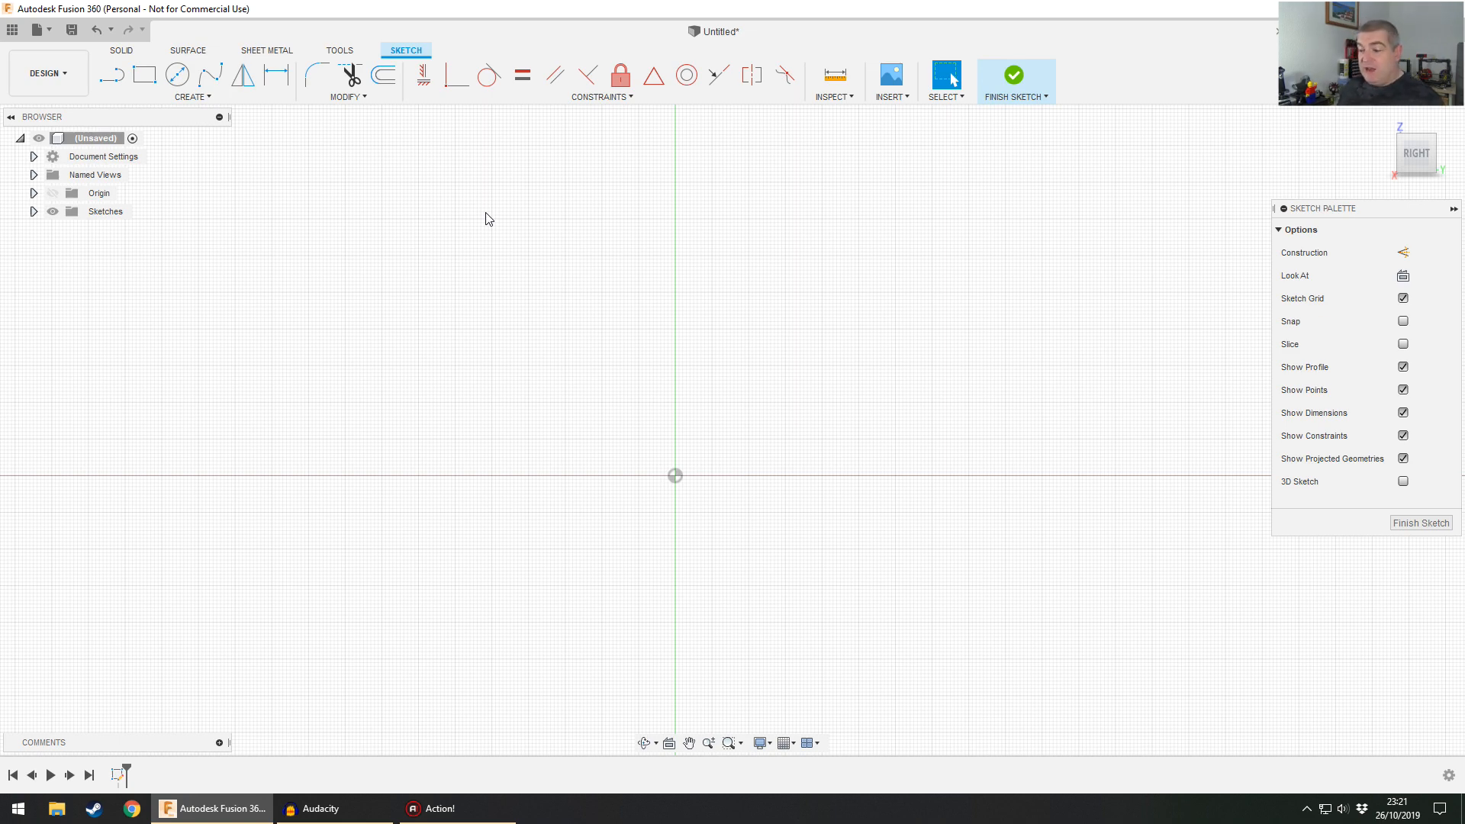
pyautogui.moveTo(431, 222)
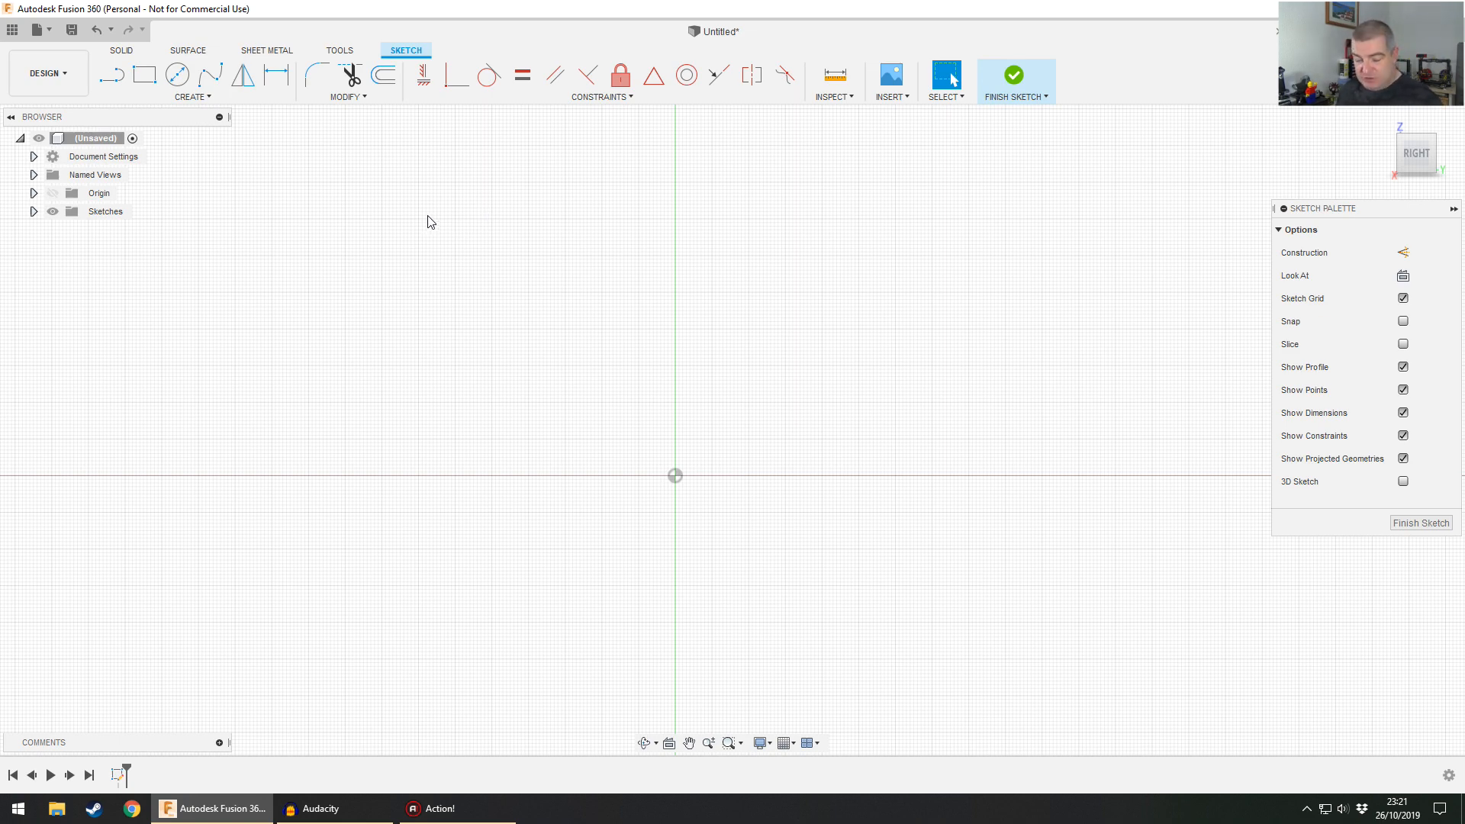
pyautogui.moveTo(400, 238)
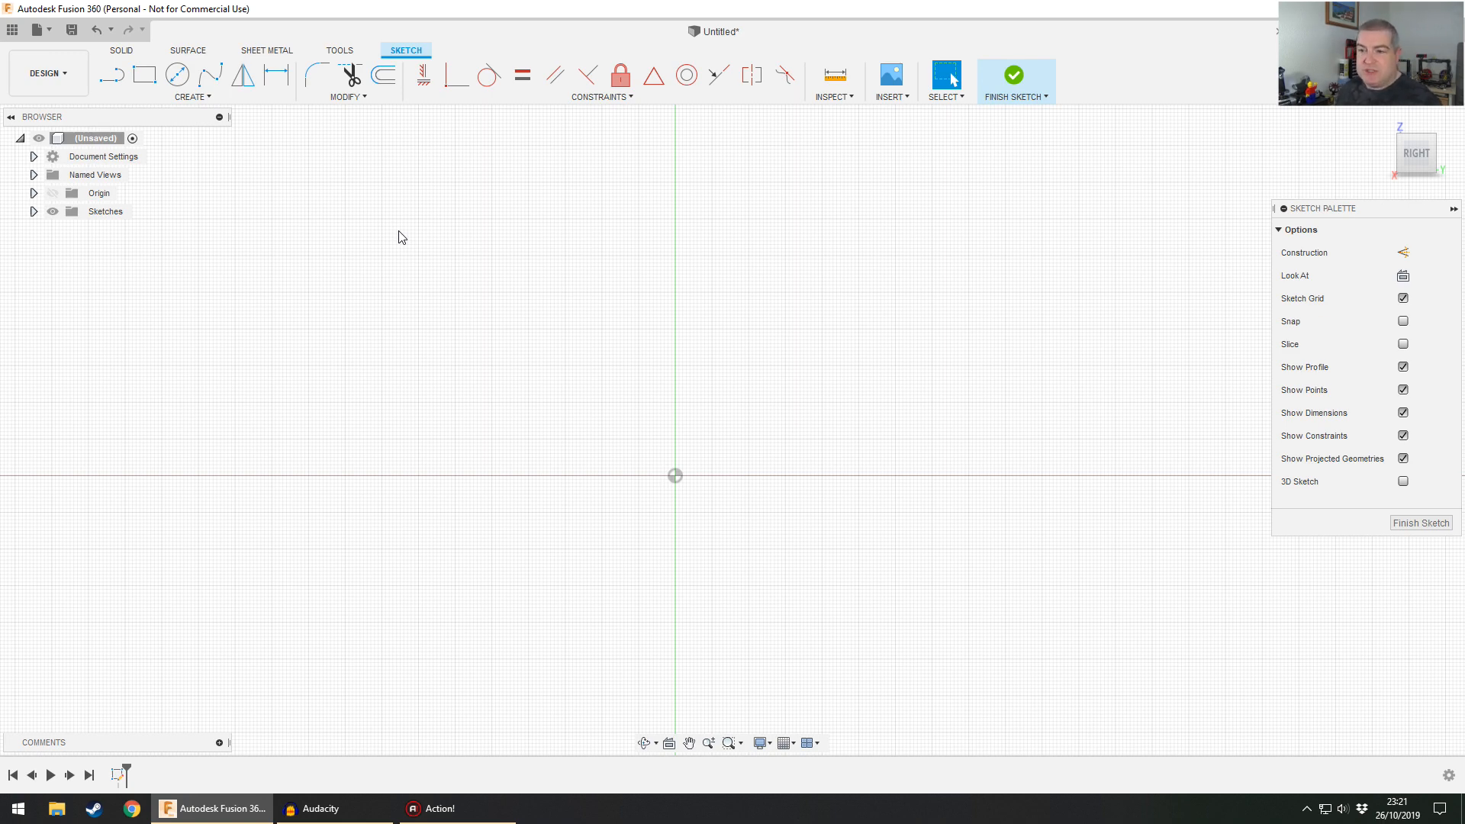
pyautogui.moveTo(546, 300)
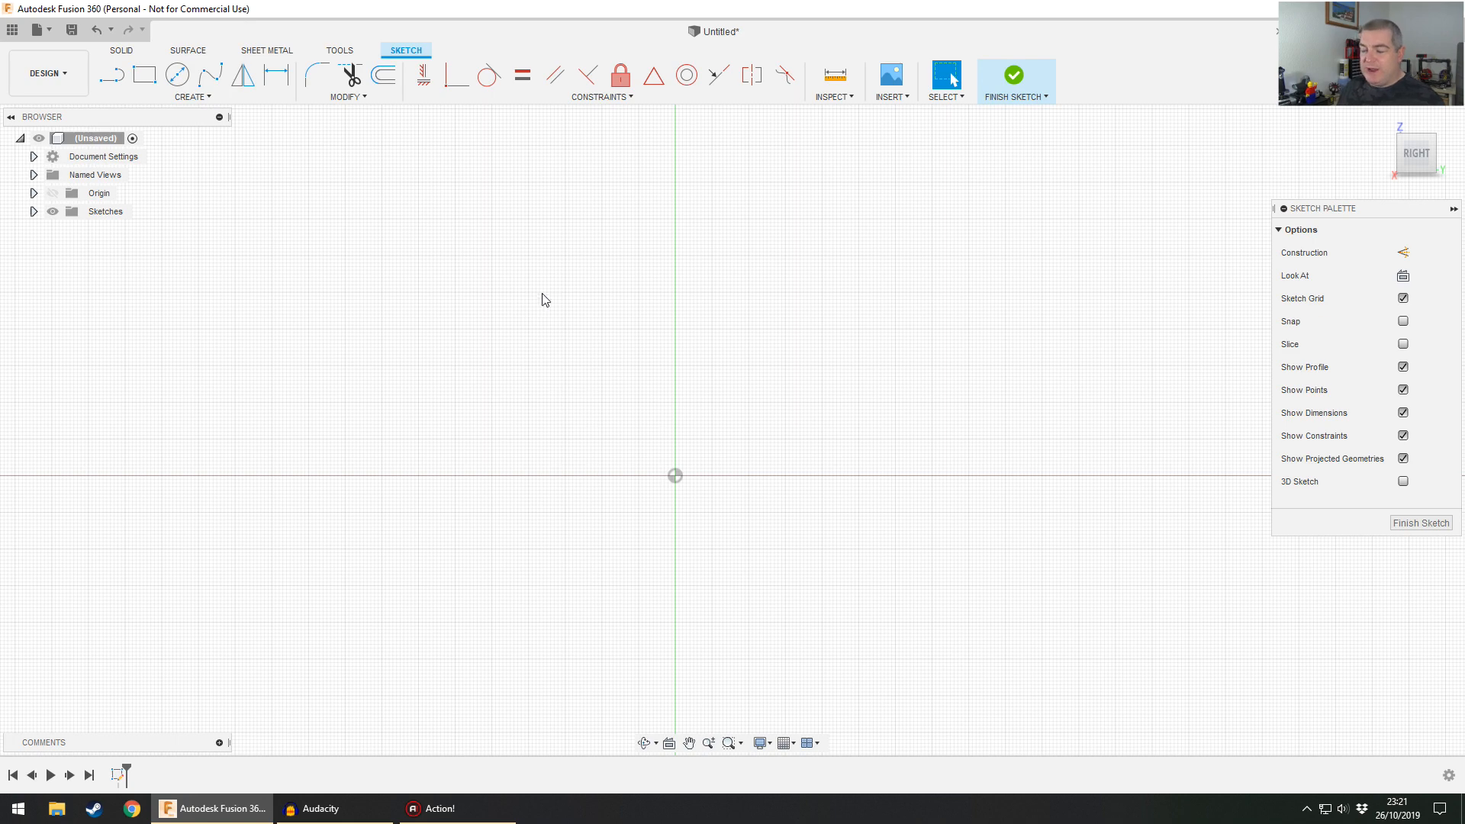
pyautogui.moveTo(591, 329)
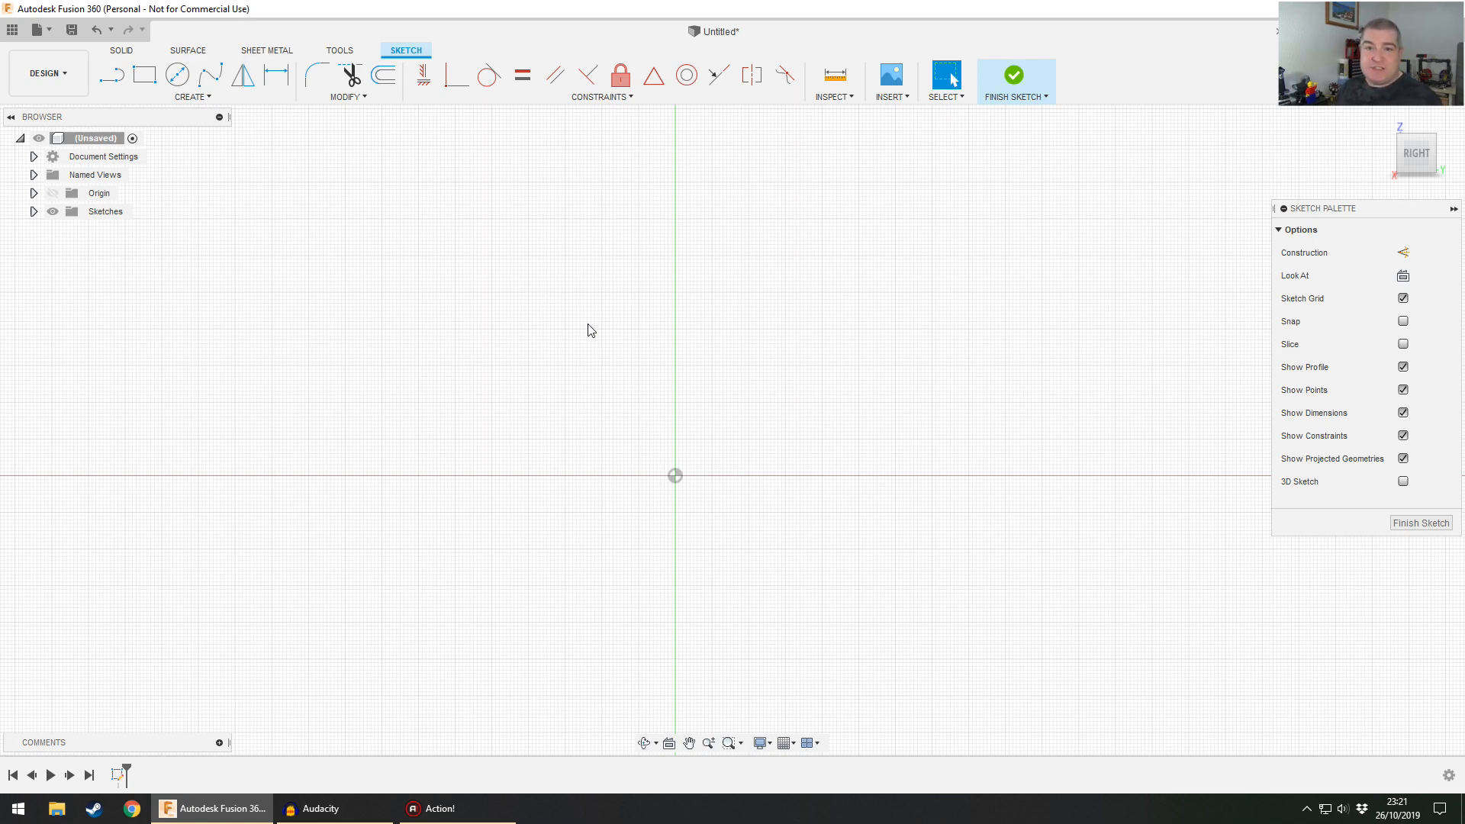
pyautogui.moveTo(628, 331)
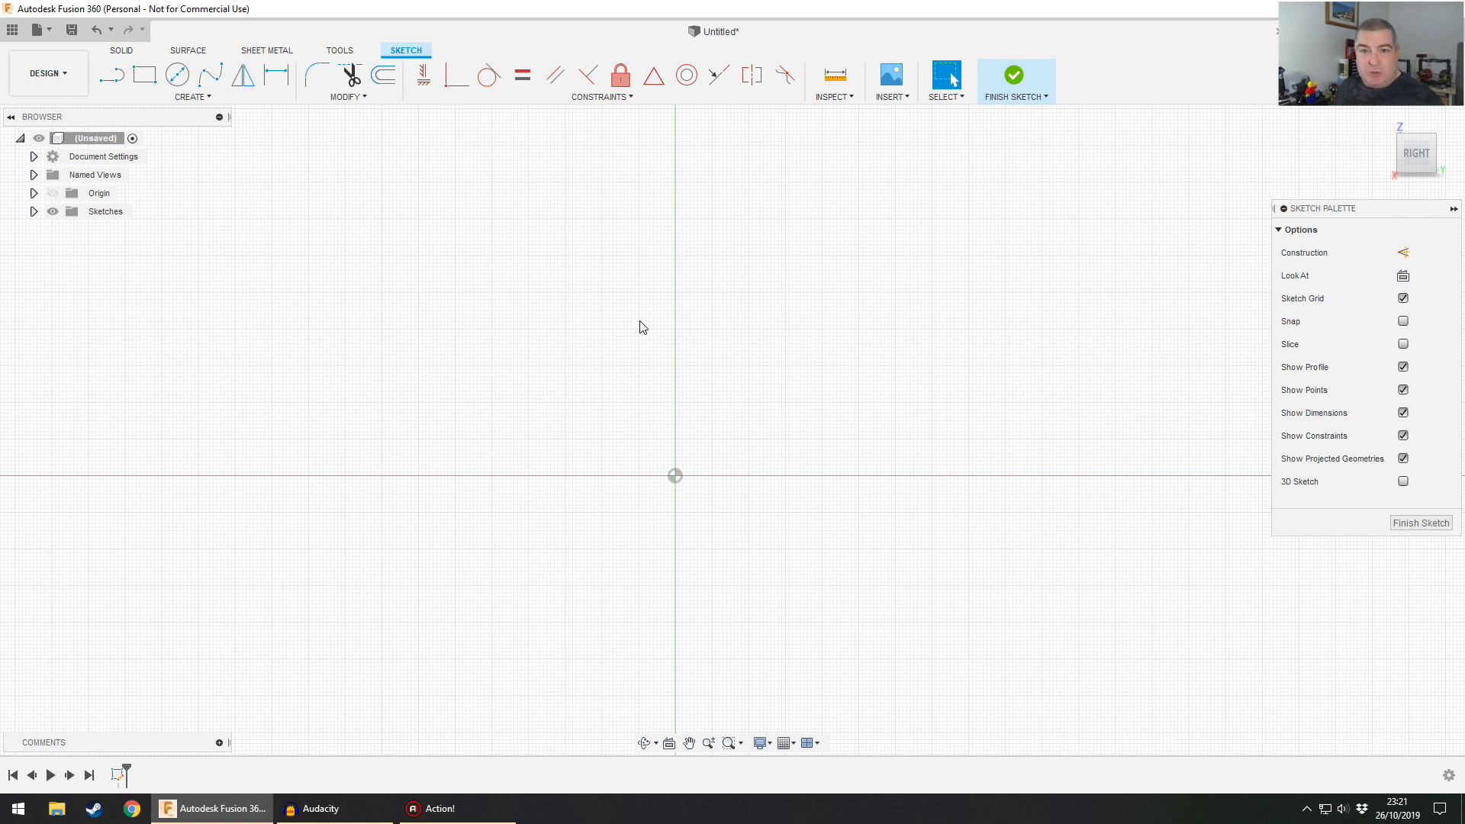
pyautogui.moveTo(657, 350)
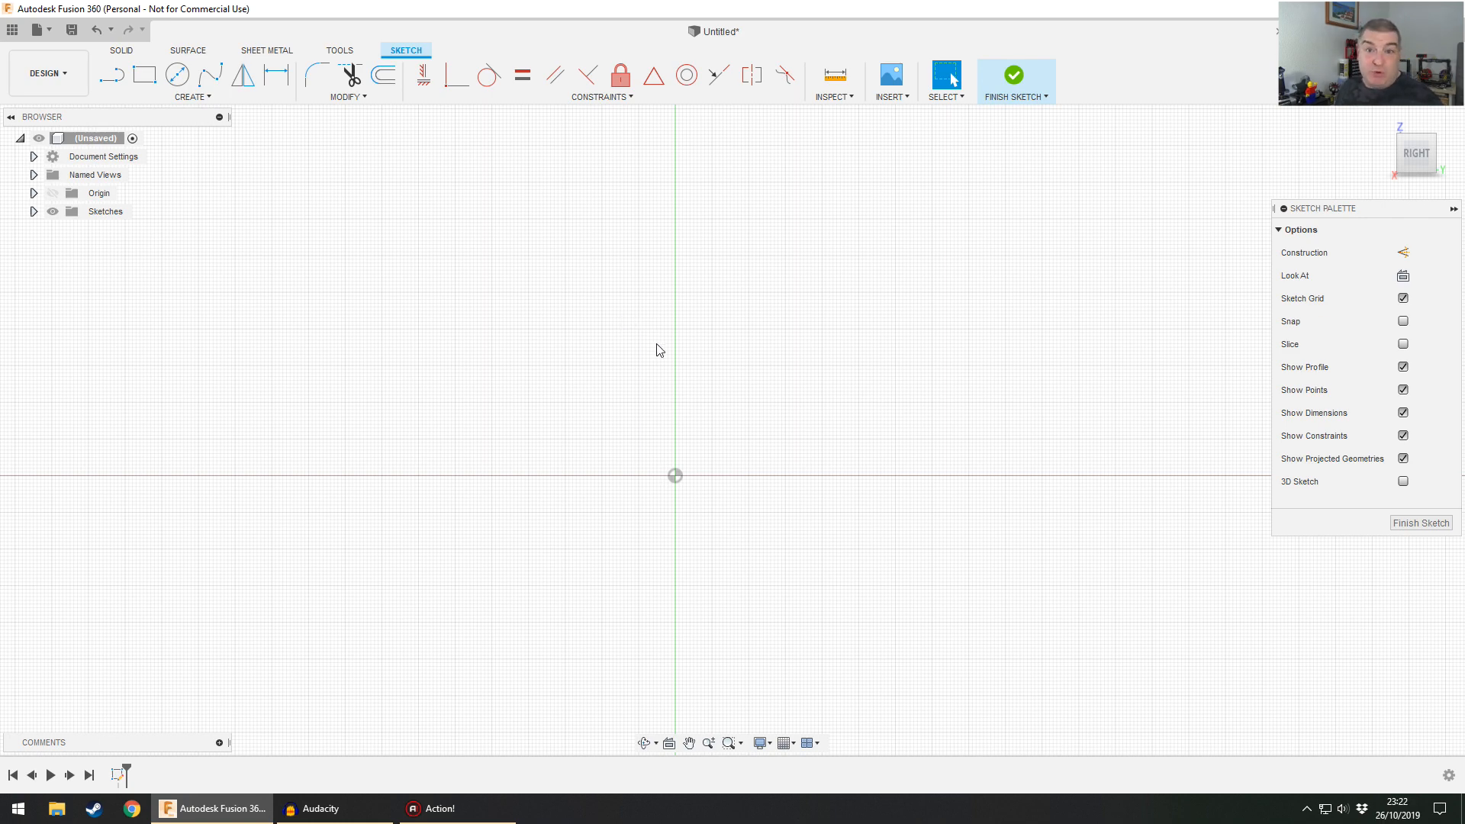
pyautogui.moveTo(645, 305)
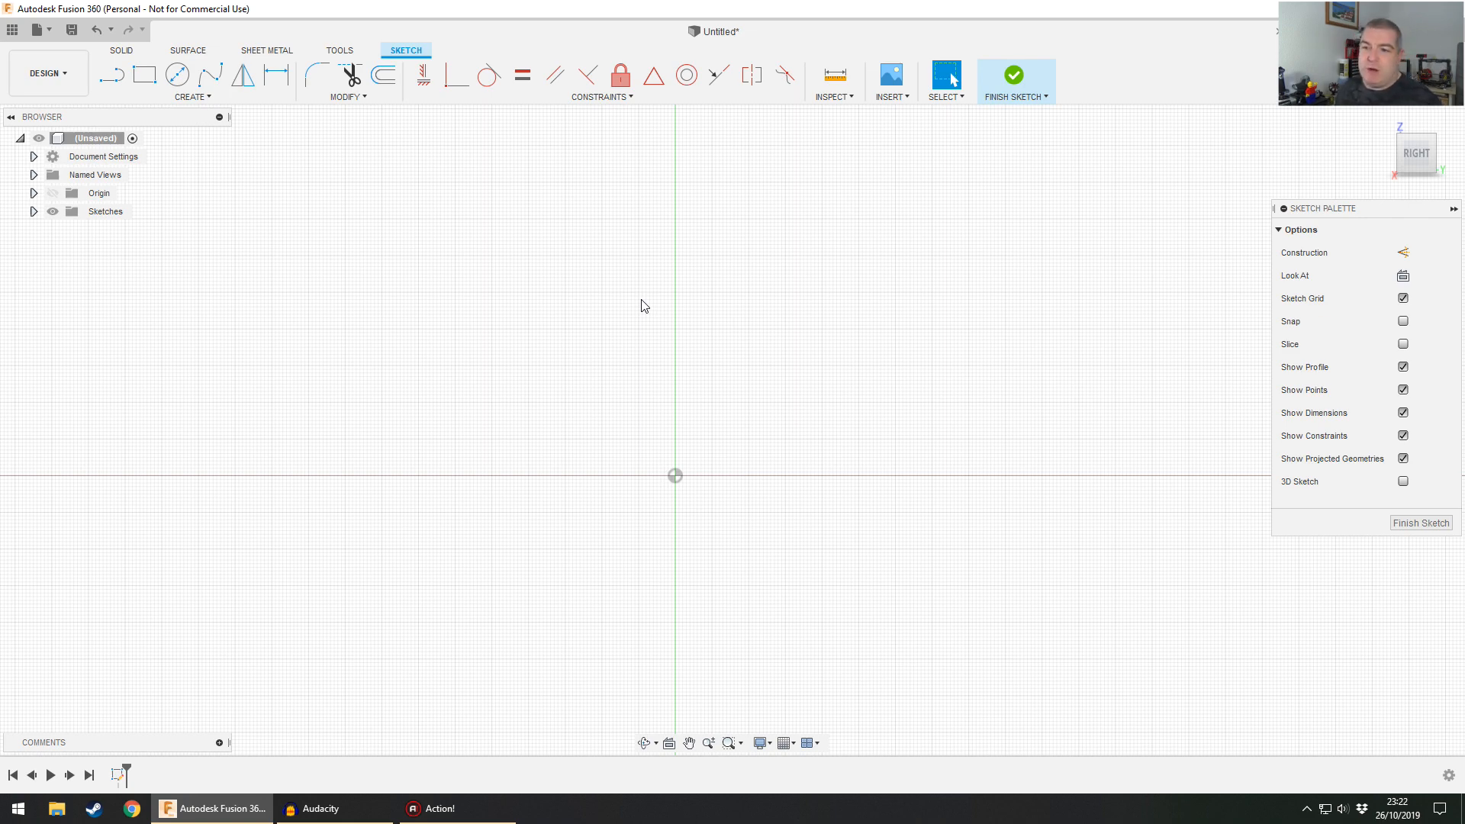
pyautogui.moveTo(458, 276)
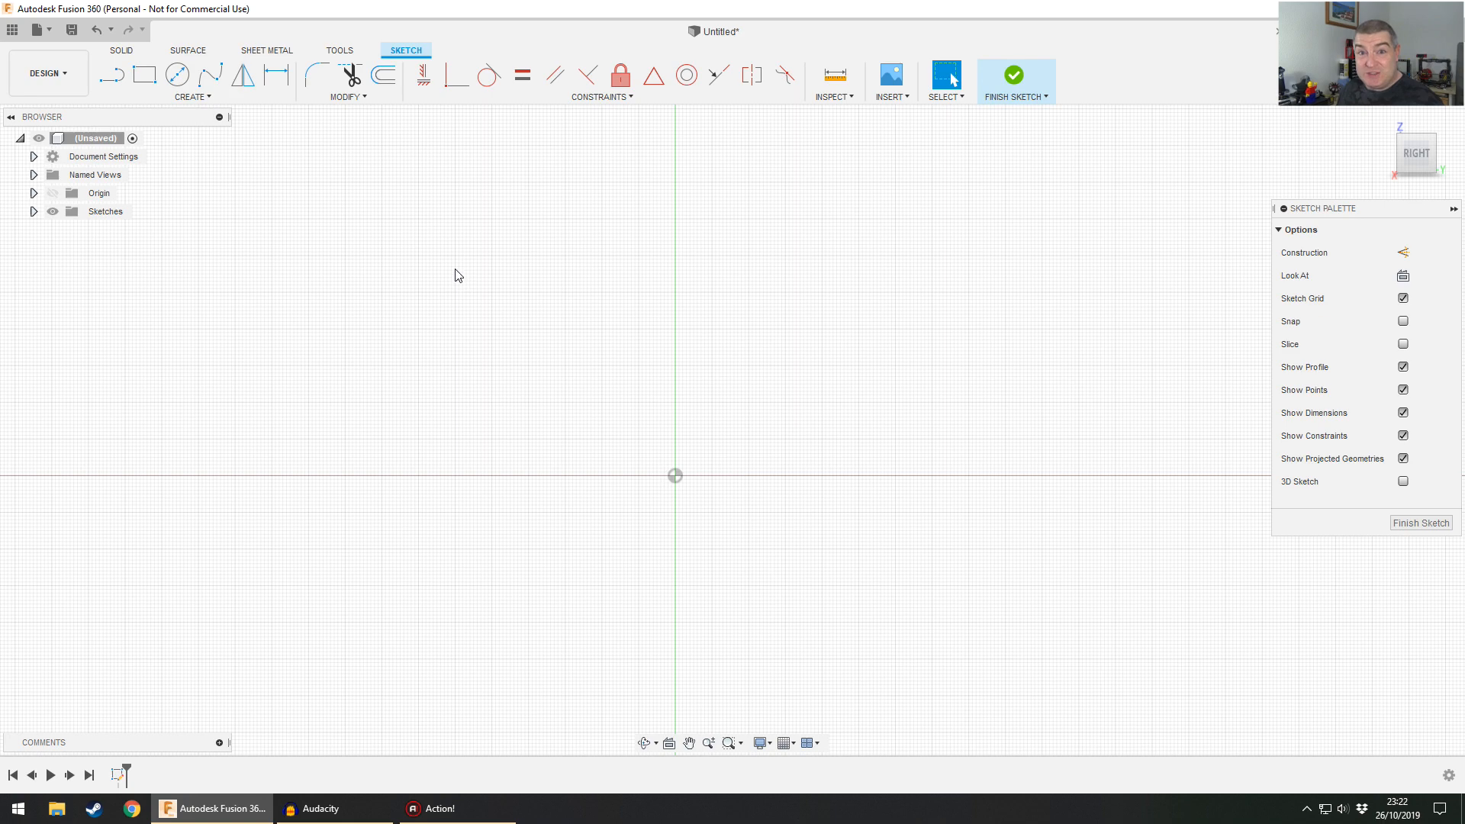
pyautogui.moveTo(456, 270)
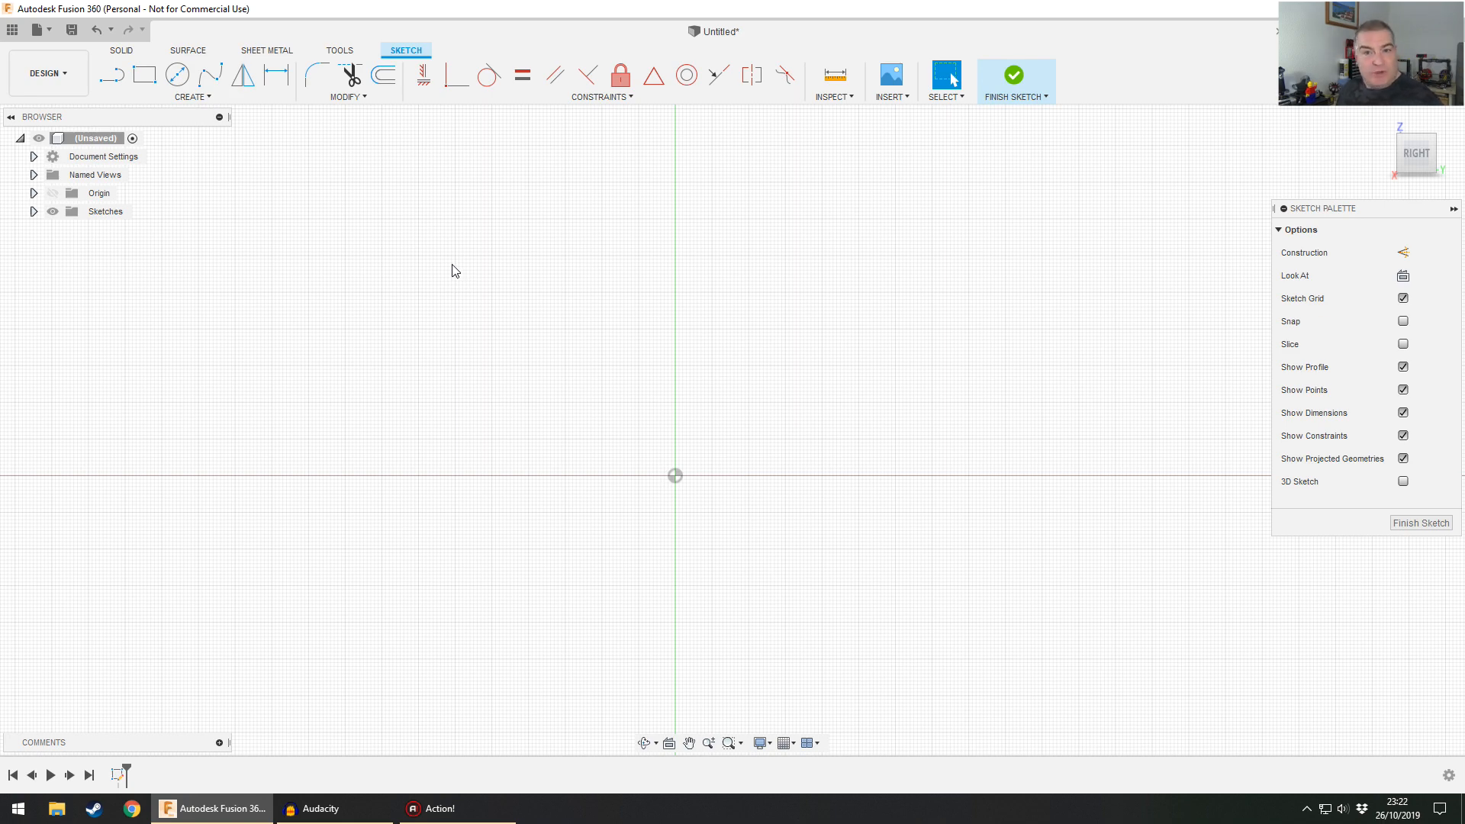
pyautogui.moveTo(513, 319)
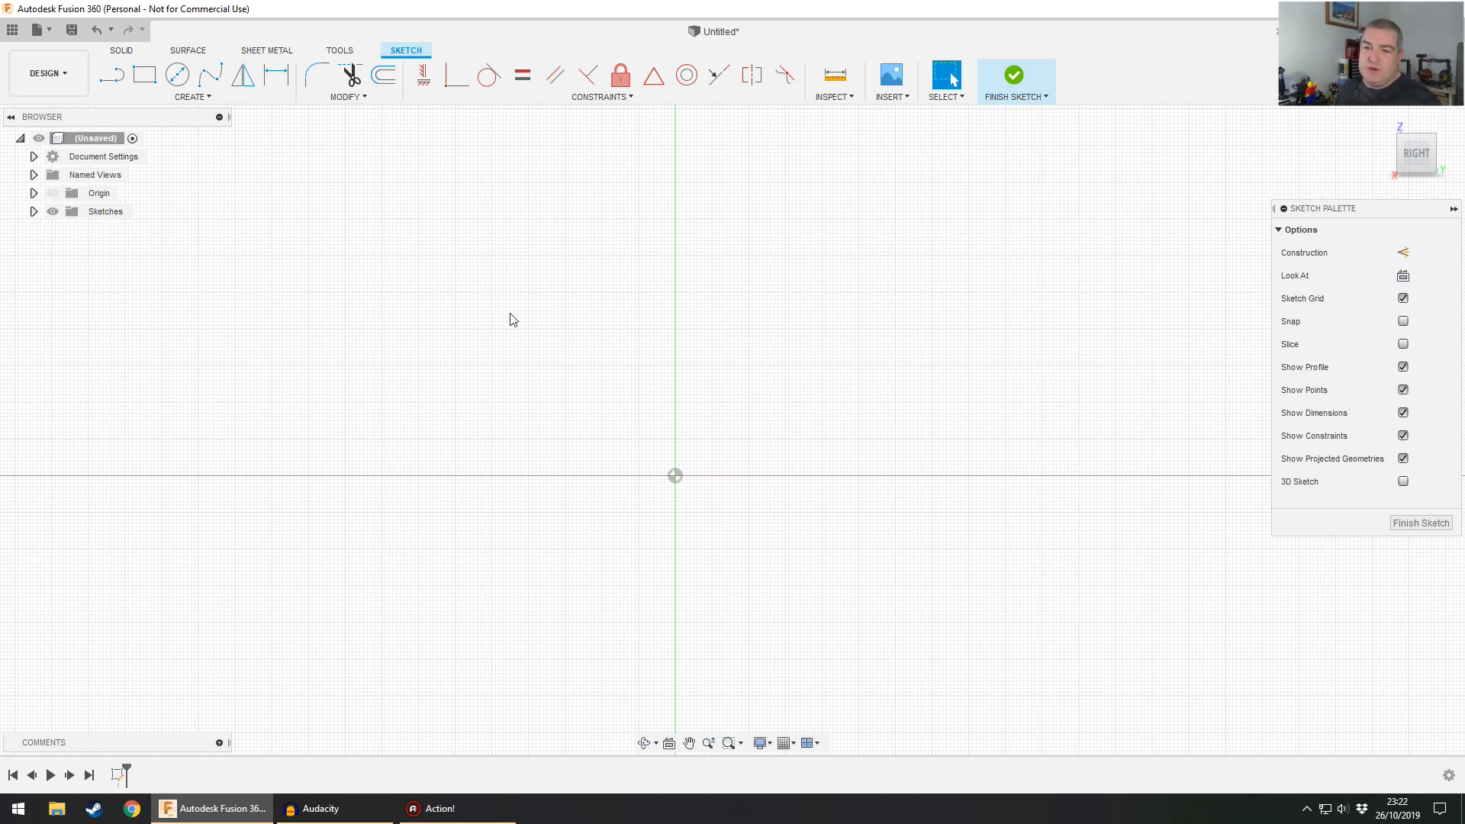
pyautogui.moveTo(509, 311)
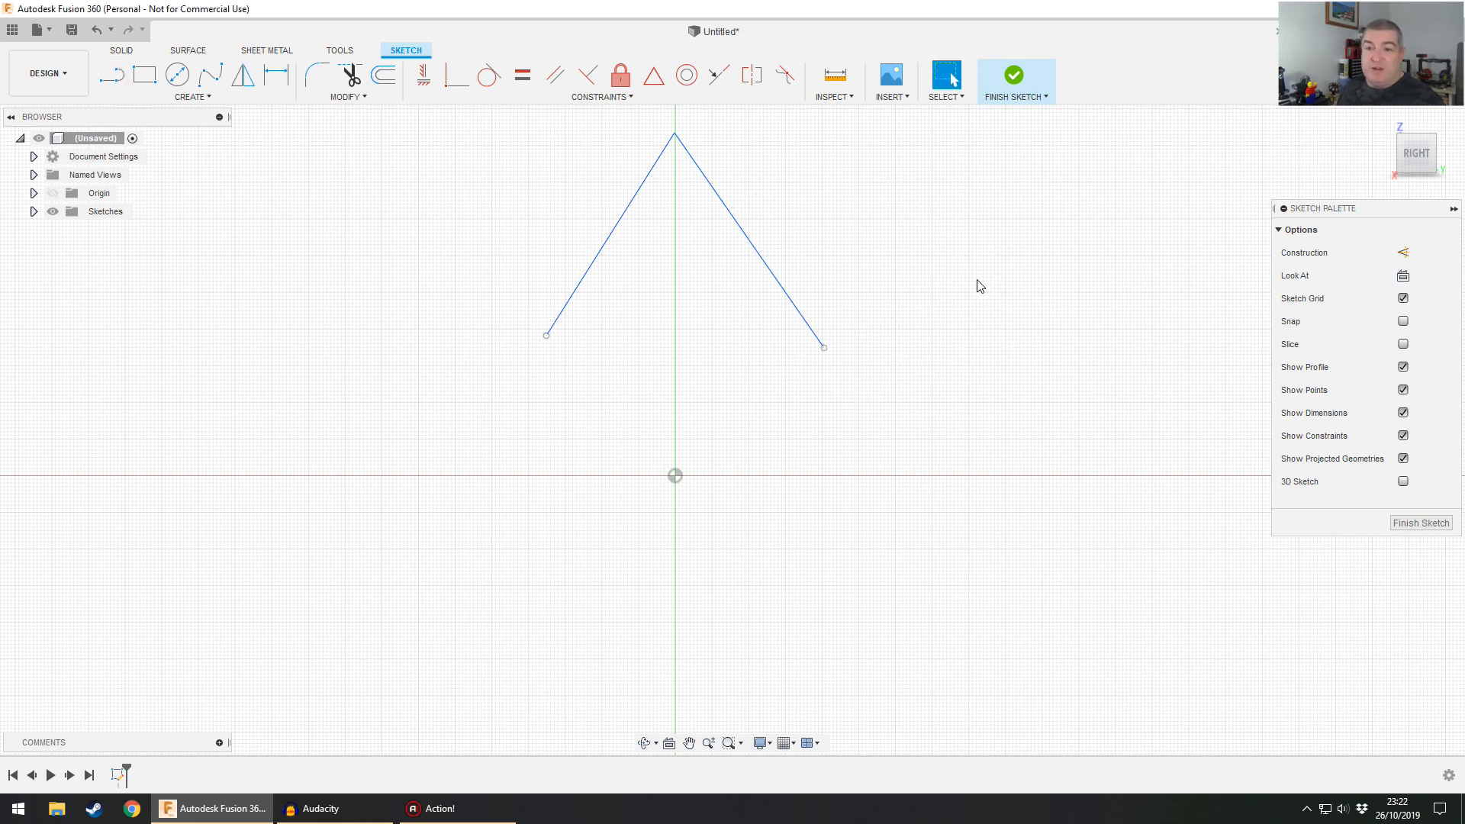
pyautogui.moveTo(959, 287)
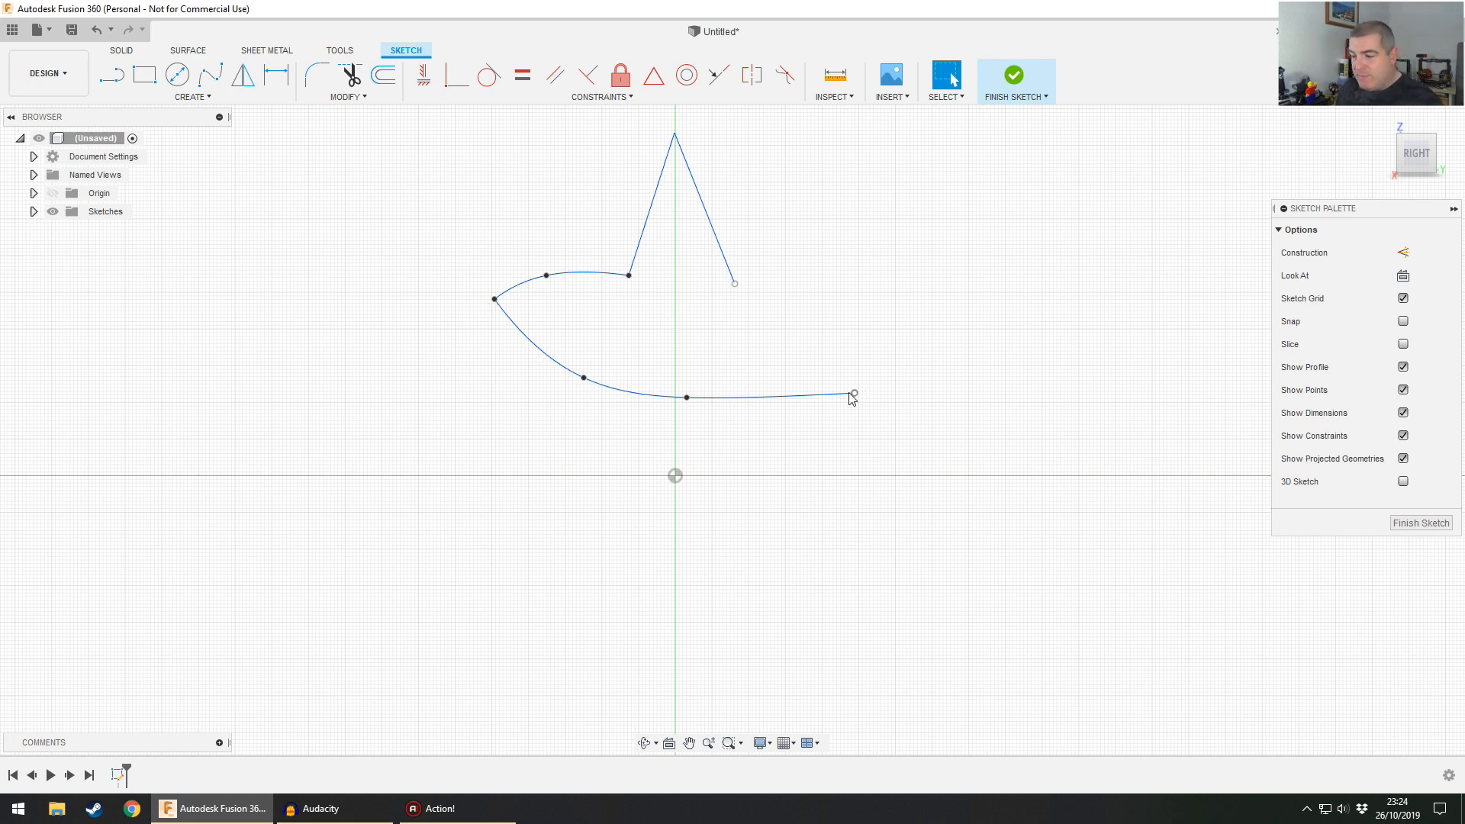
# - Draw the upper right brim spline from the peak to close the hat outline
pyautogui.moveTo(850, 394); pyautogui.dragTo(811, 370)
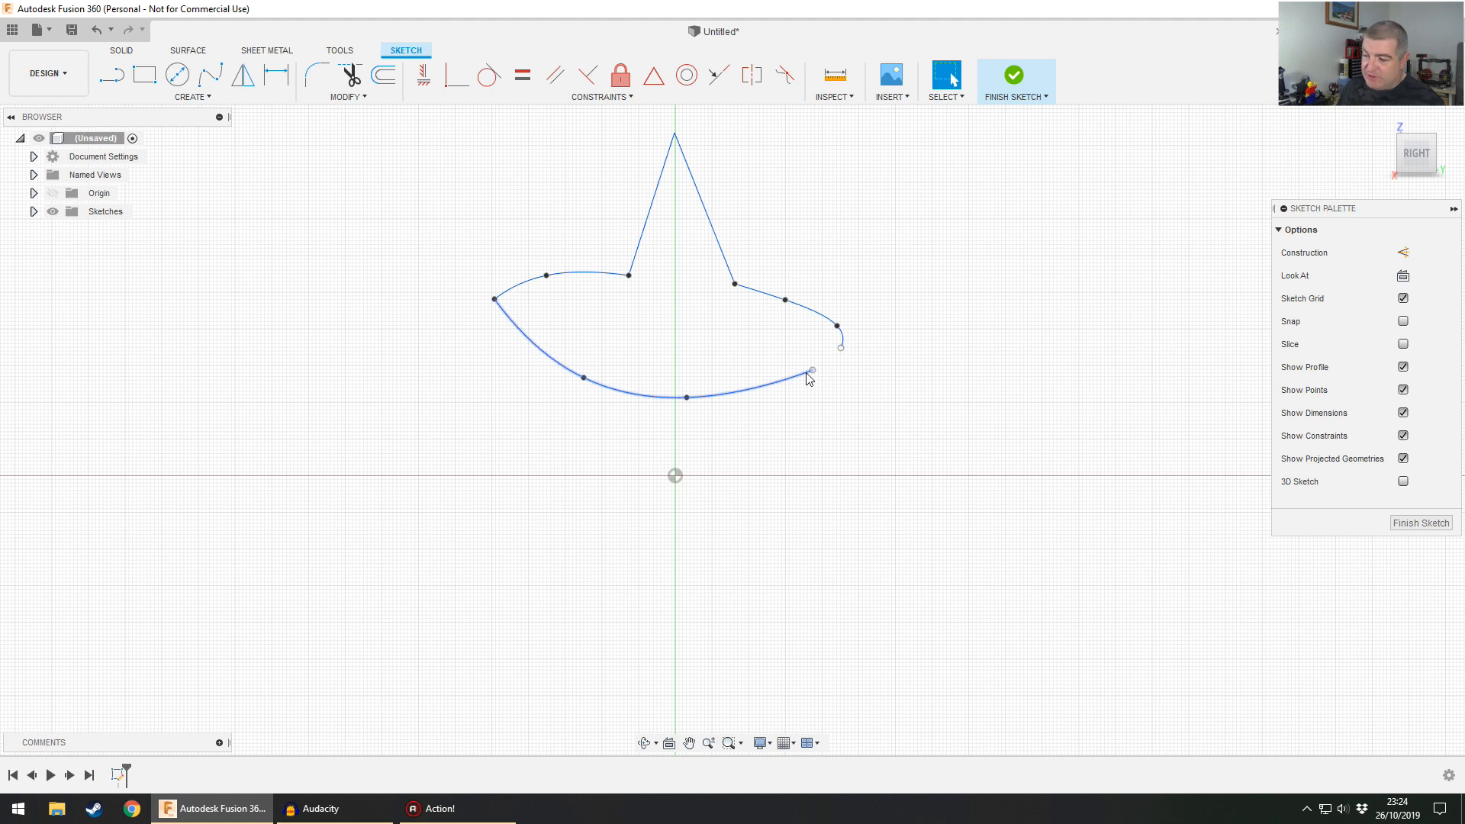
pyautogui.click(812, 370)
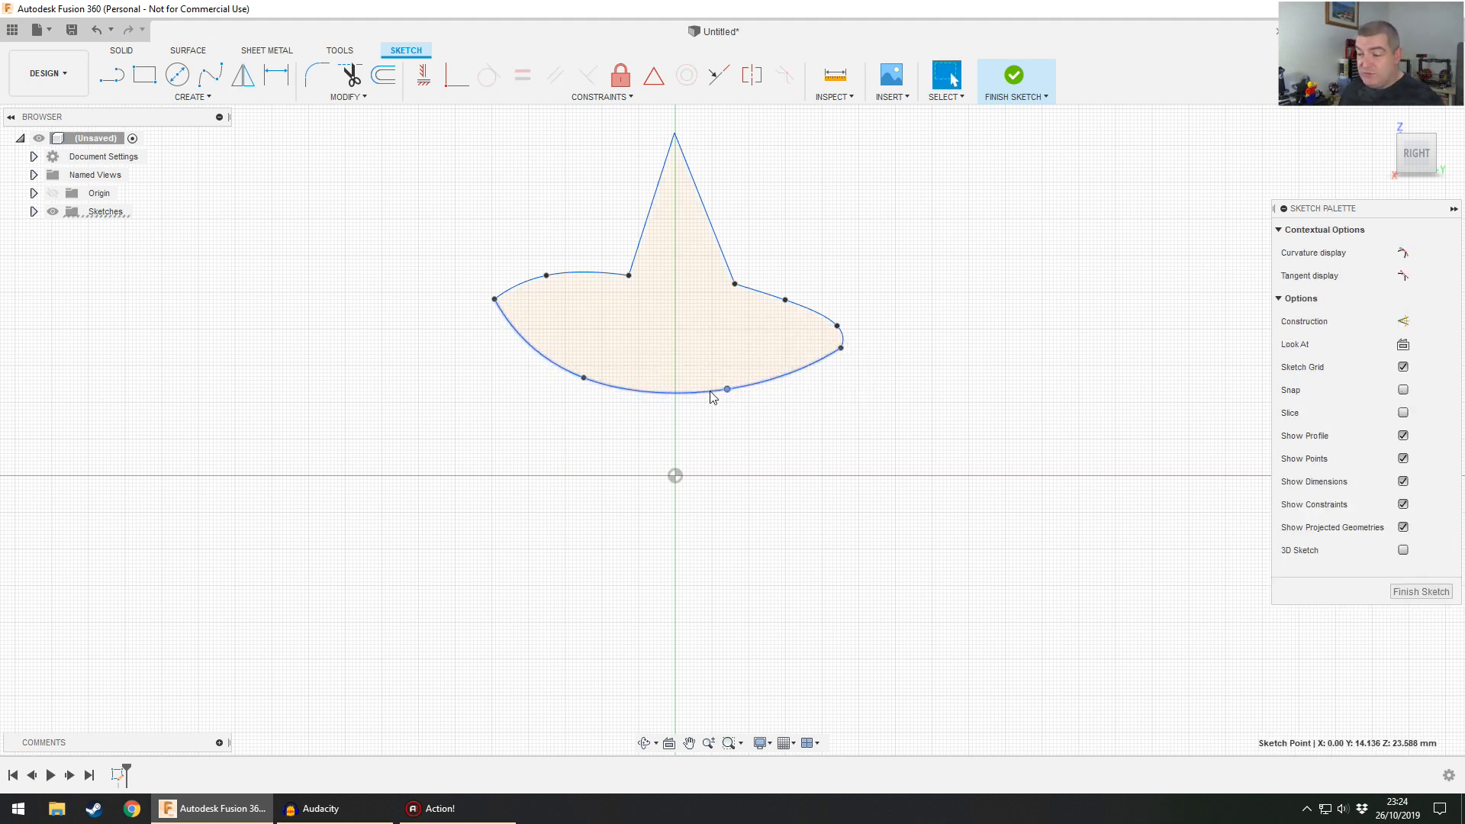
# - Select the two brim curves meeting at the tip and make them tangent
pyautogui.moveTo(584, 376); pyautogui.dragTo(617, 356)
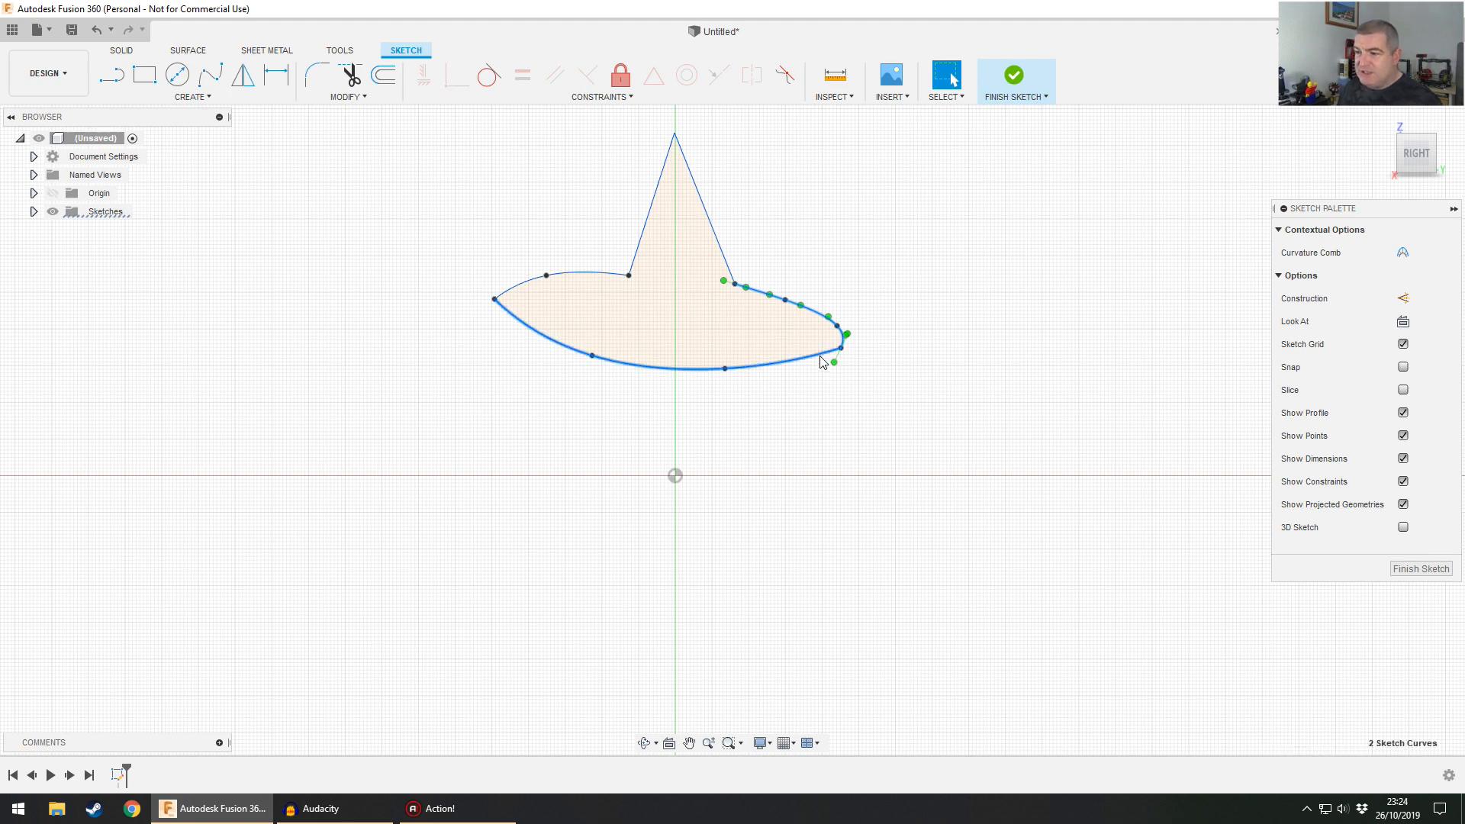
pyautogui.moveTo(487, 75)
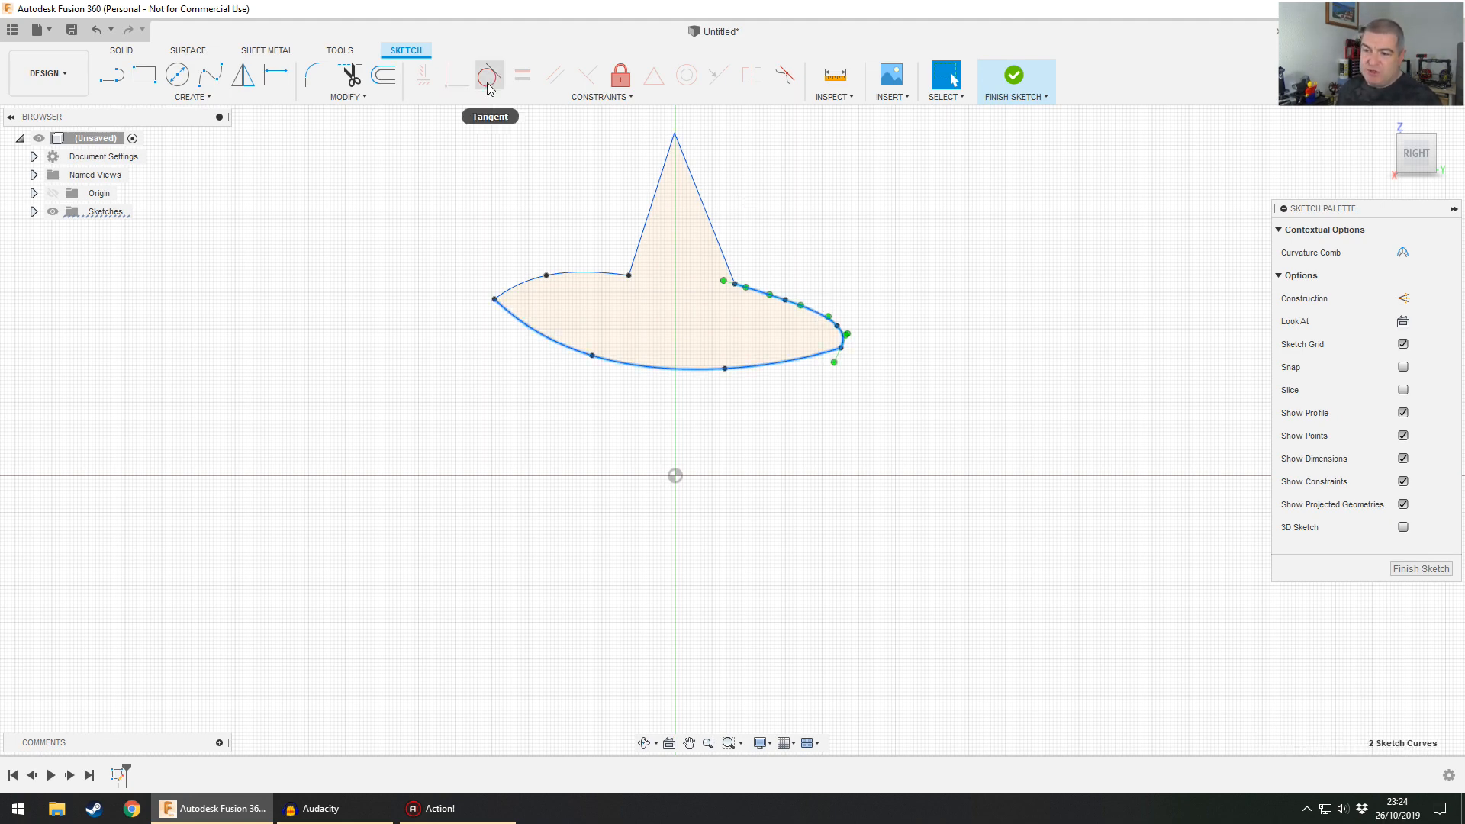
pyautogui.click(487, 75)
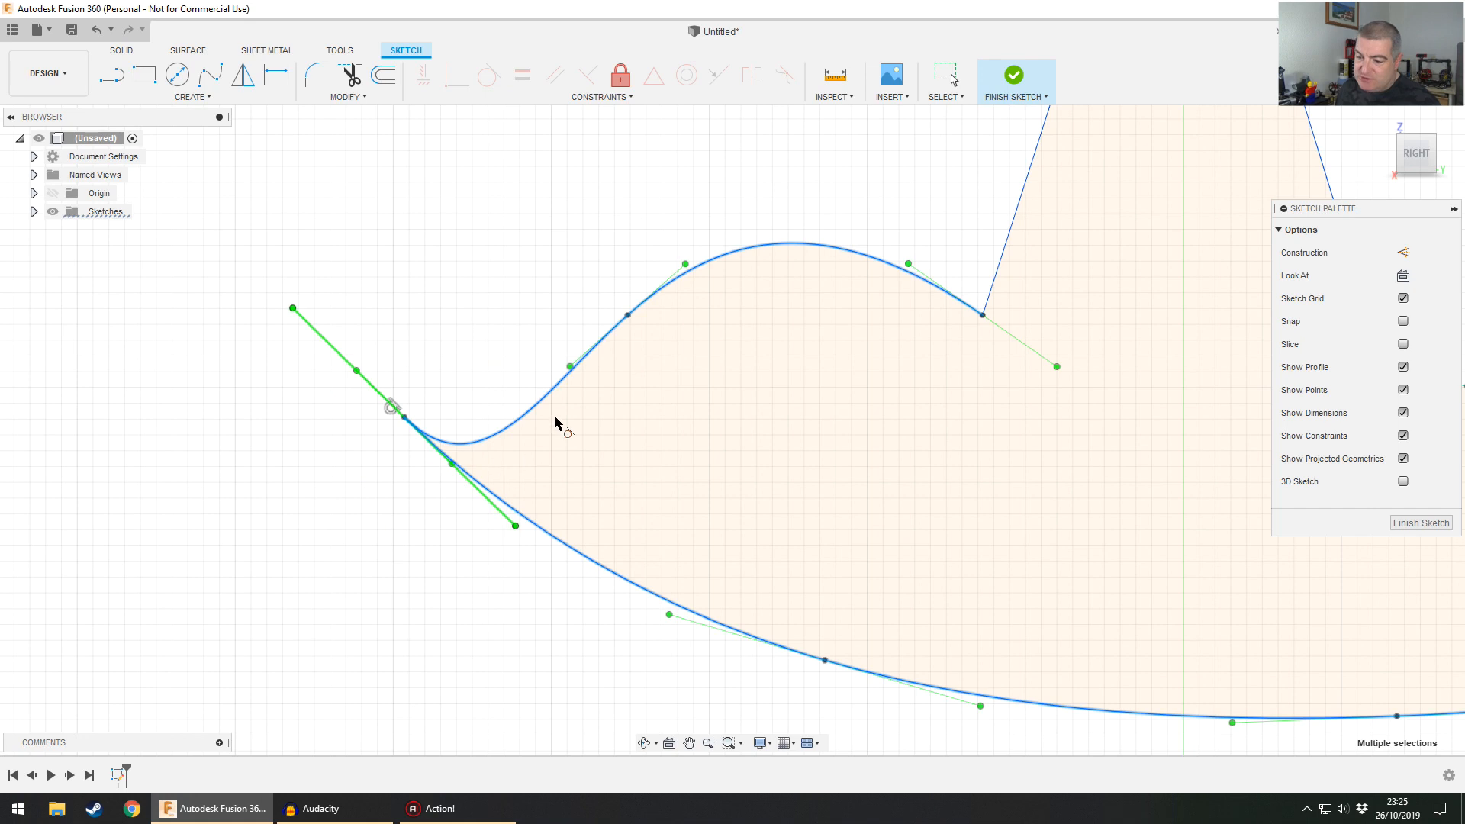
# - Make the left brim tip tangent and drag spline handles to smooth both tips
pyautogui.click(451, 463)
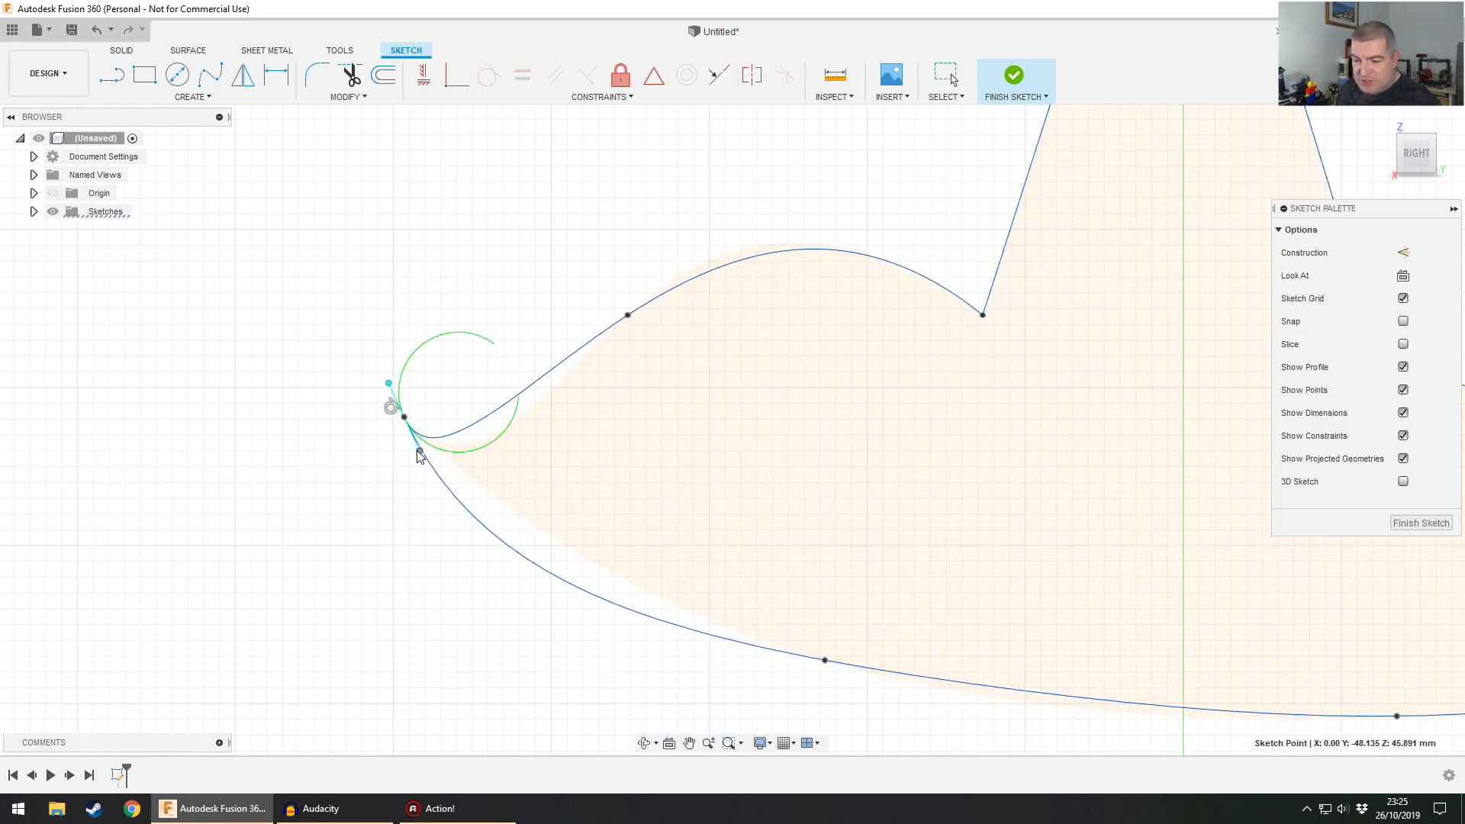
pyautogui.moveTo(416, 453); pyautogui.dragTo(426, 449)
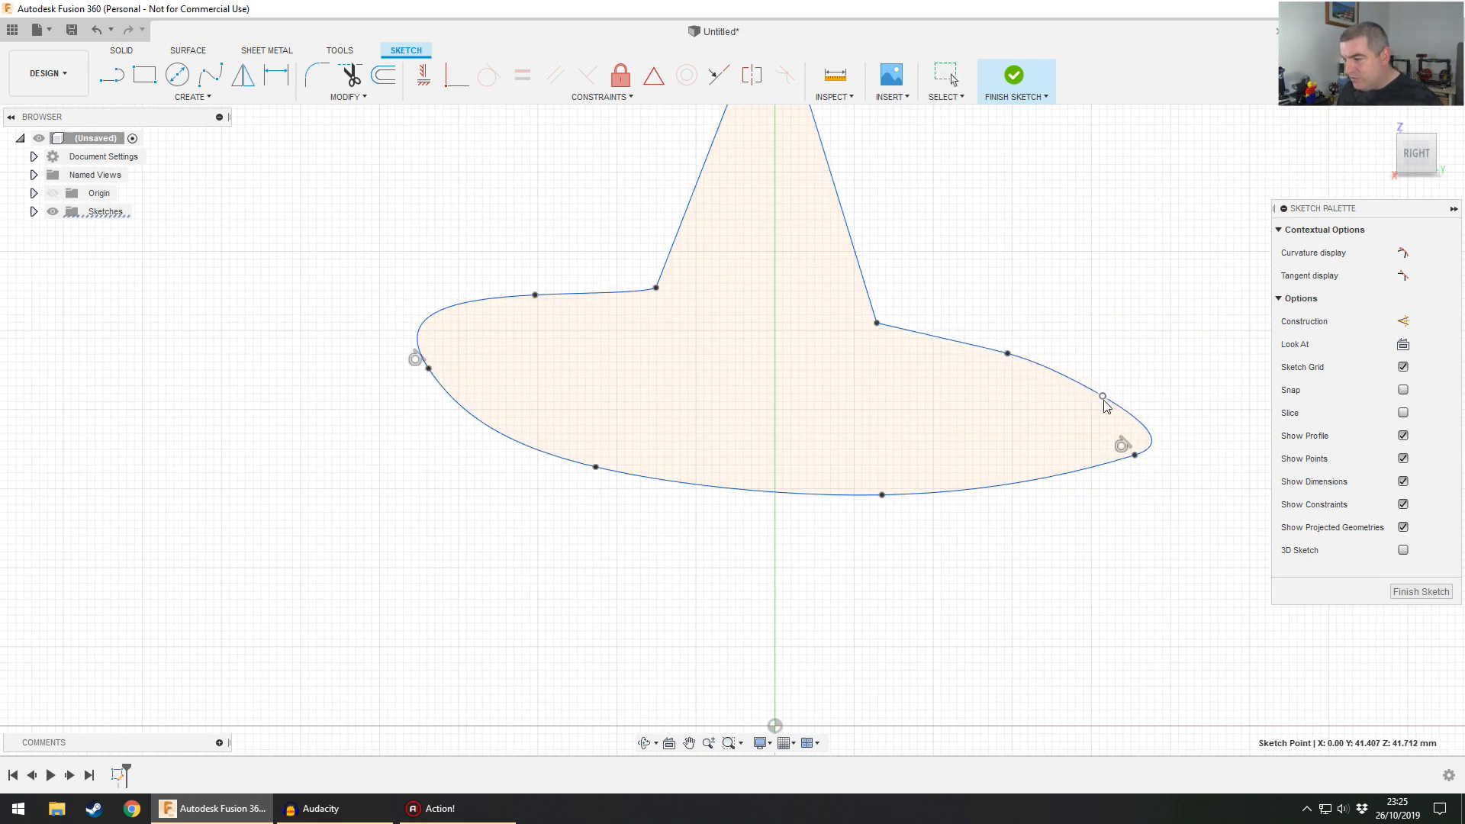
pyautogui.moveTo(1135, 455); pyautogui.dragTo(1032, 461)
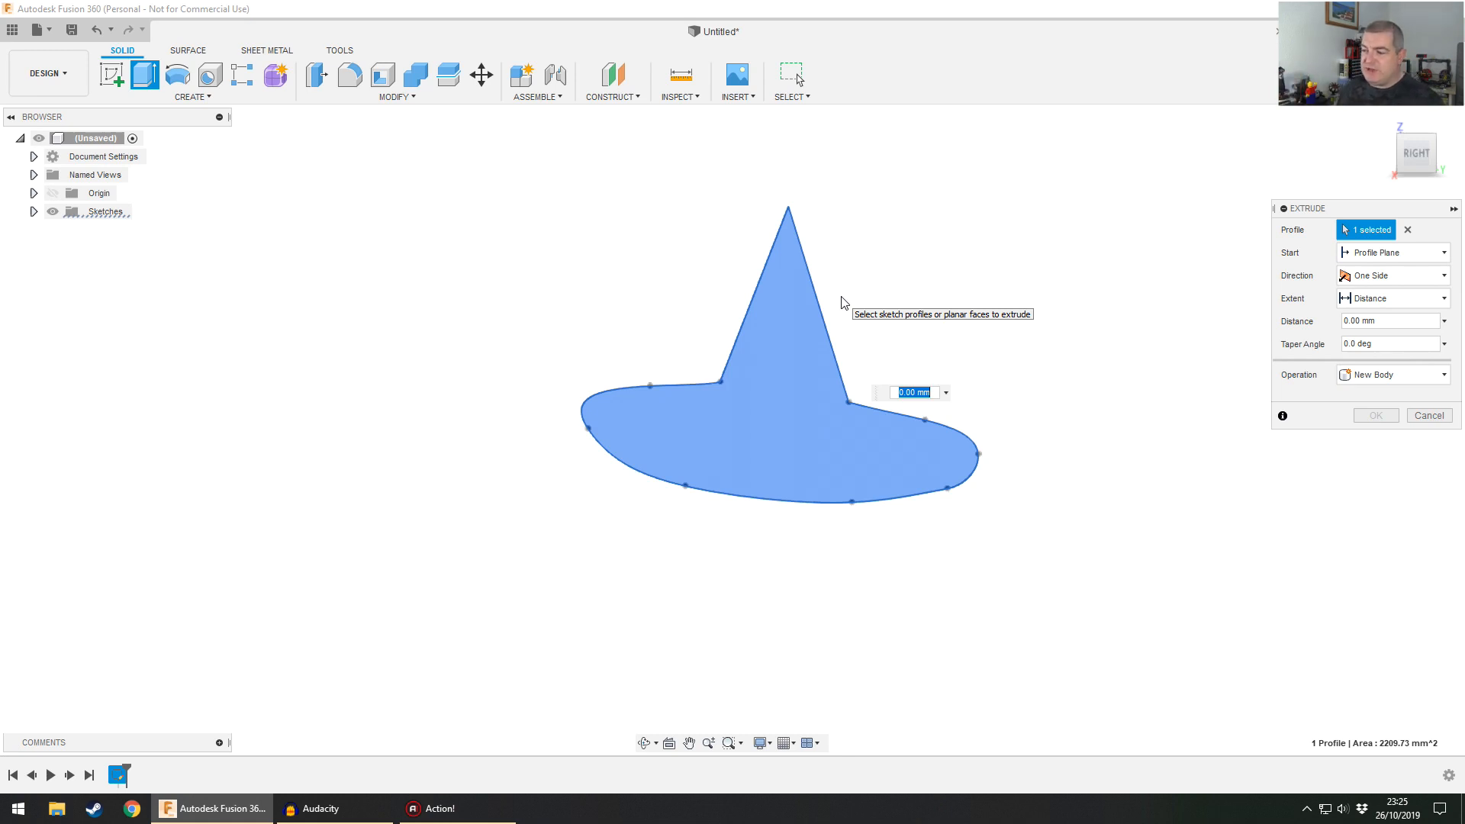
# - Extrude the witch-hat profile to a small thickness as a new body
pyautogui.moveTo(840, 300); pyautogui.dragTo(766, 355)
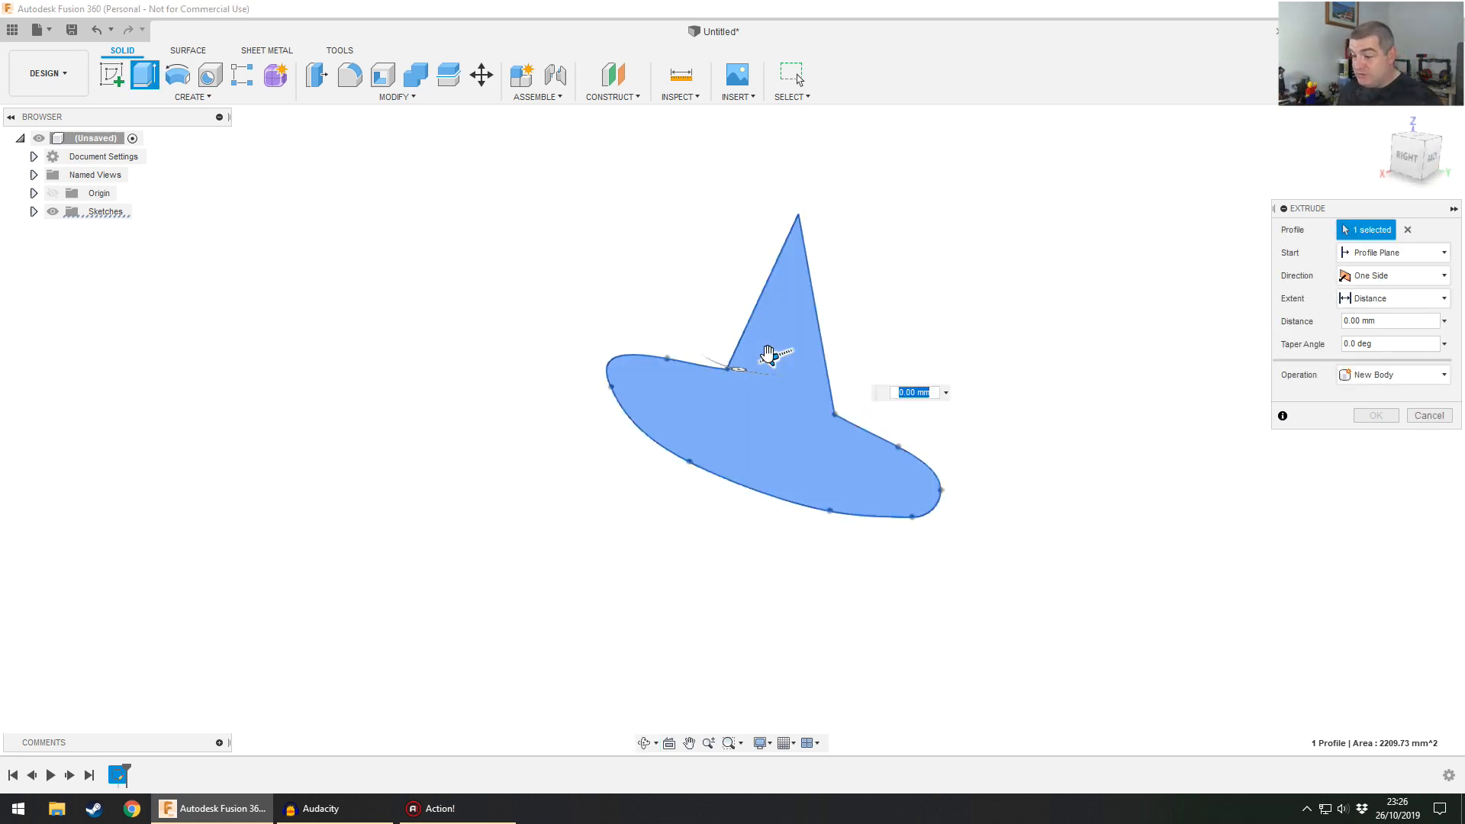
pyautogui.moveTo(769, 353); pyautogui.dragTo(752, 366)
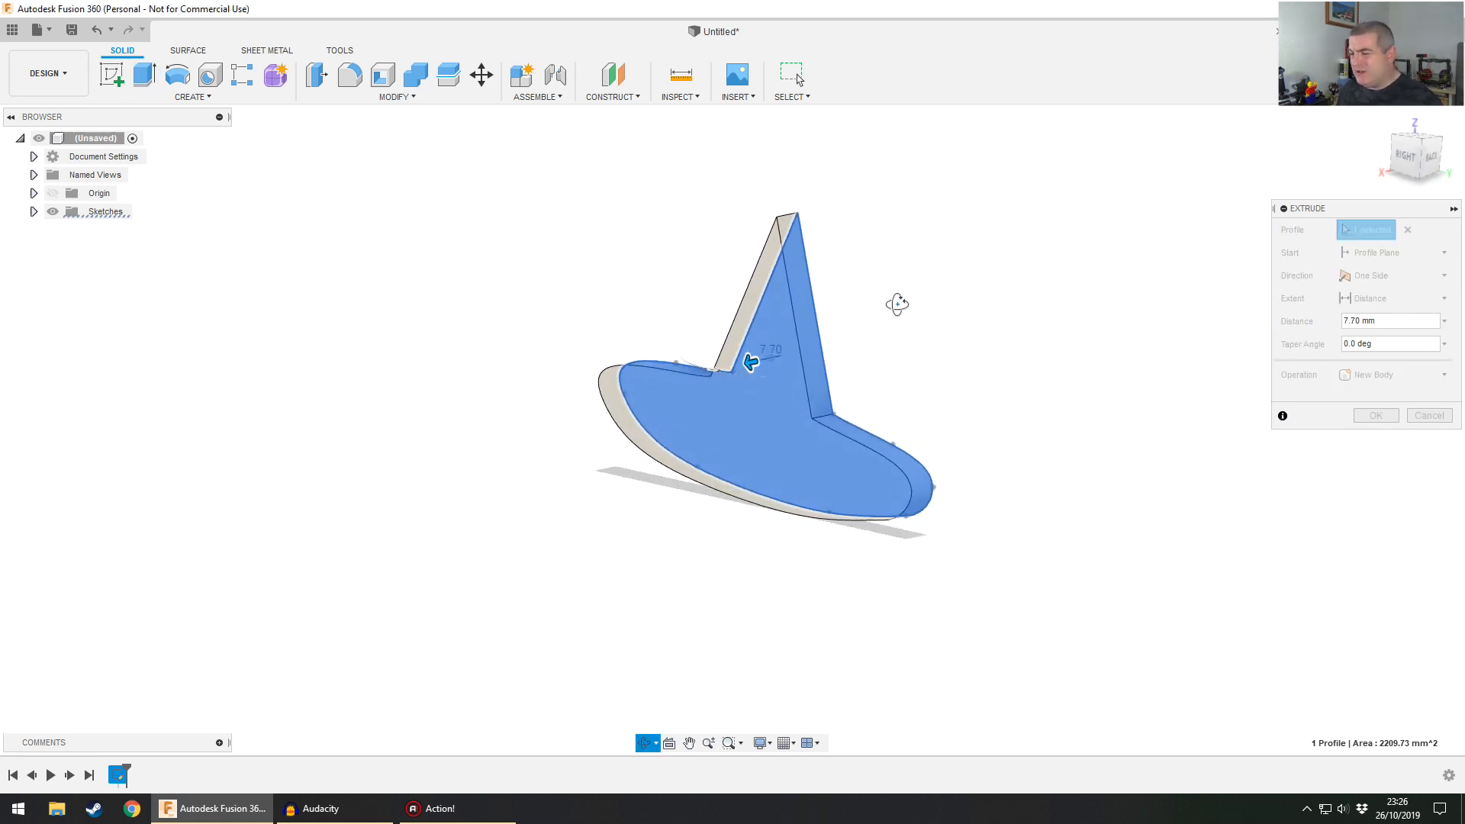
pyautogui.moveTo(747, 362); pyautogui.dragTo(754, 365)
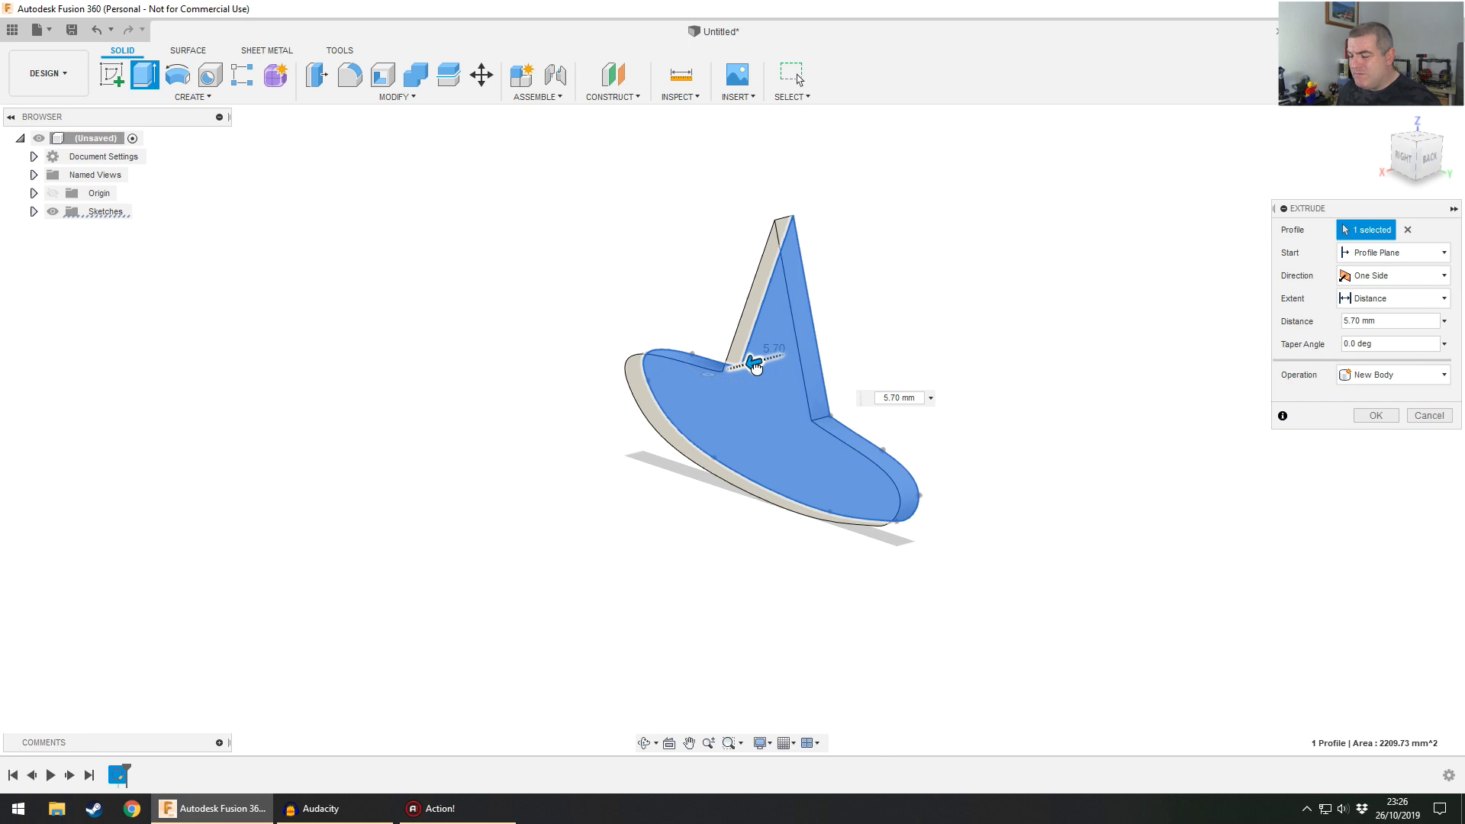
pyautogui.moveTo(755, 364); pyautogui.dragTo(755, 359)
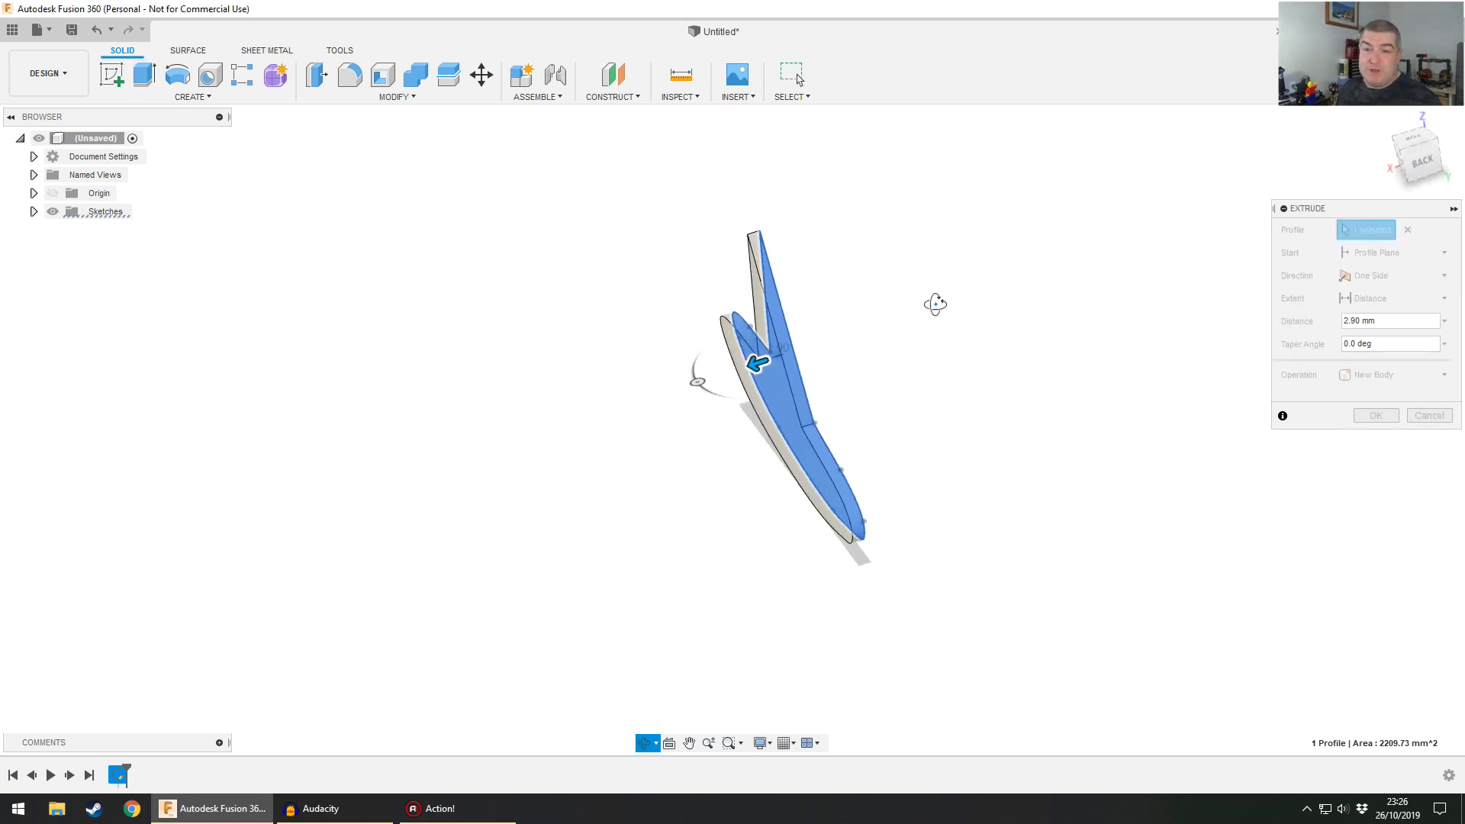
pyautogui.click(1375, 415)
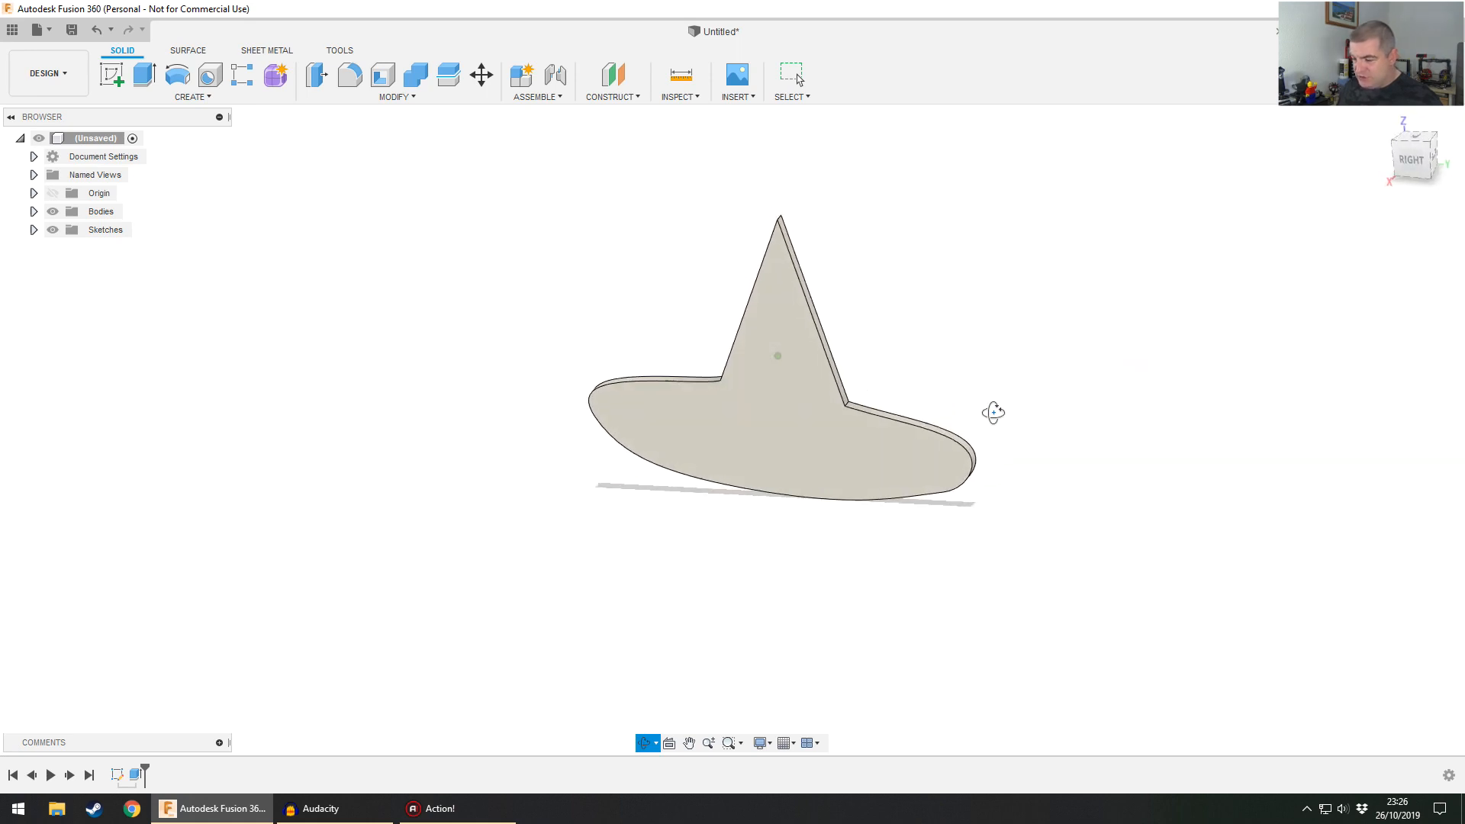
pyautogui.moveTo(993, 412); pyautogui.dragTo(1012, 402)
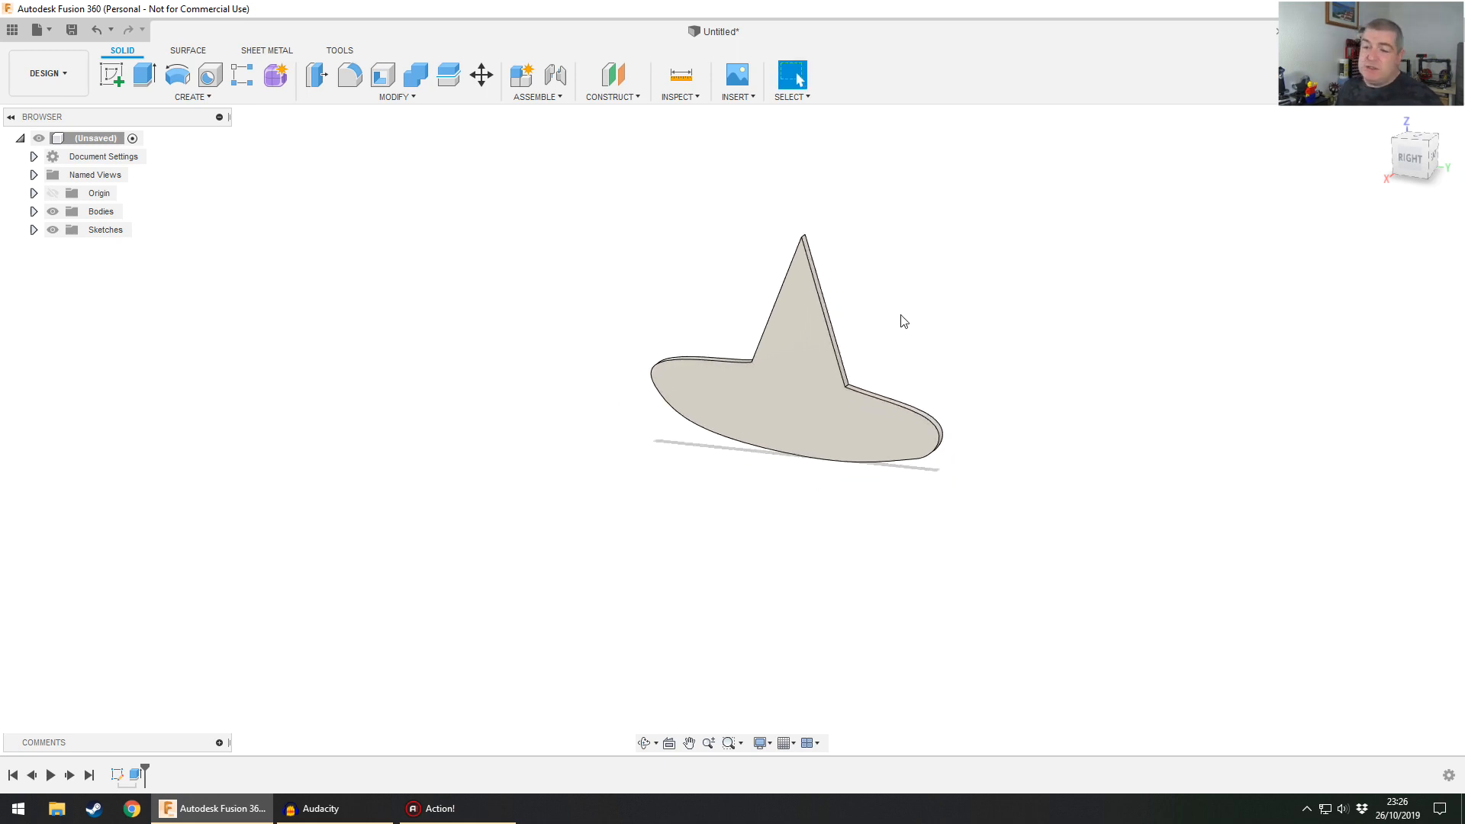
pyautogui.moveTo(878, 307)
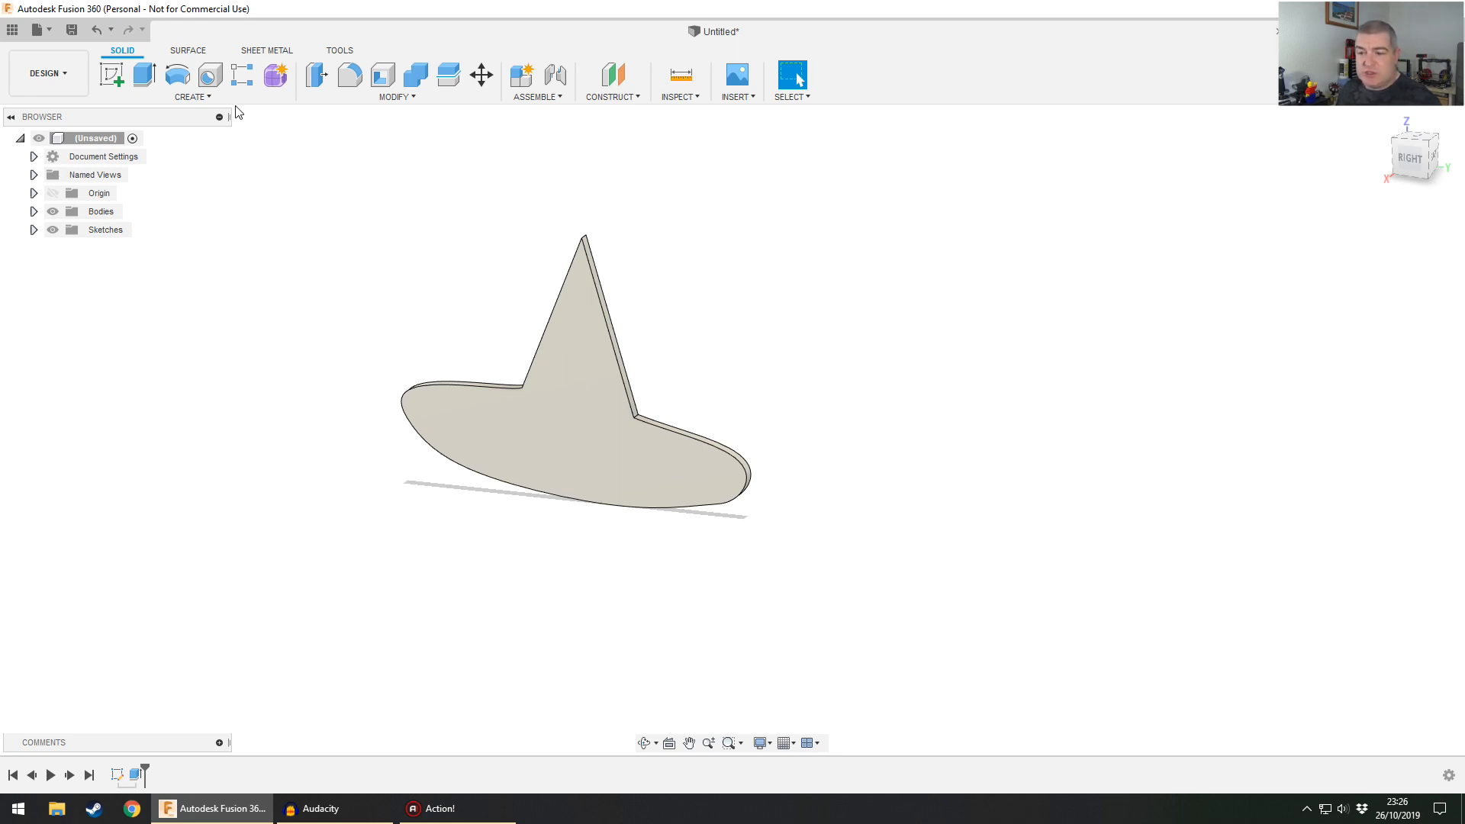
# - Begin a new sketch on the side origin plane, facing the witch-hat body
pyautogui.click(113, 73)
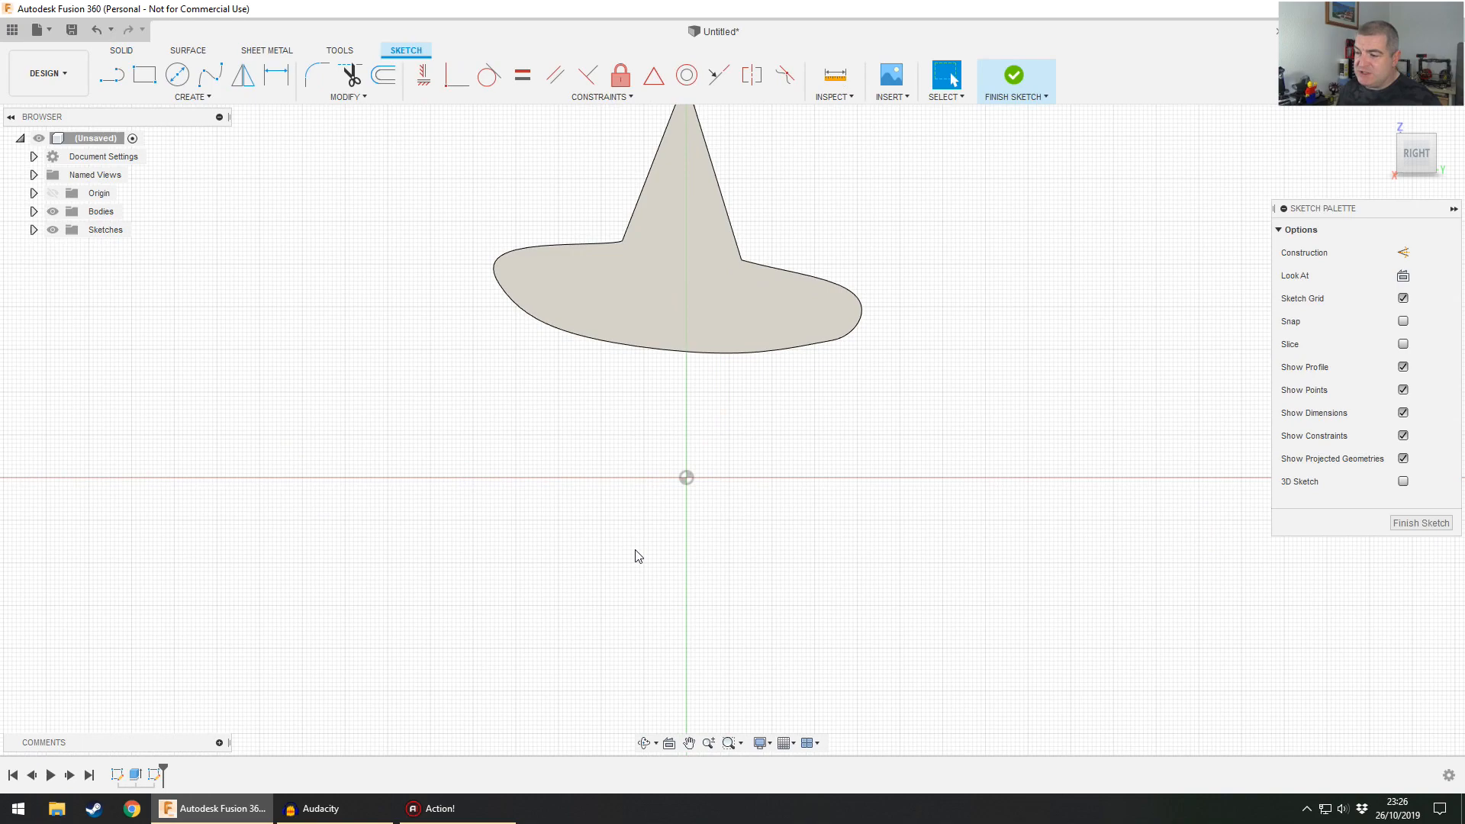
pyautogui.moveTo(652, 267)
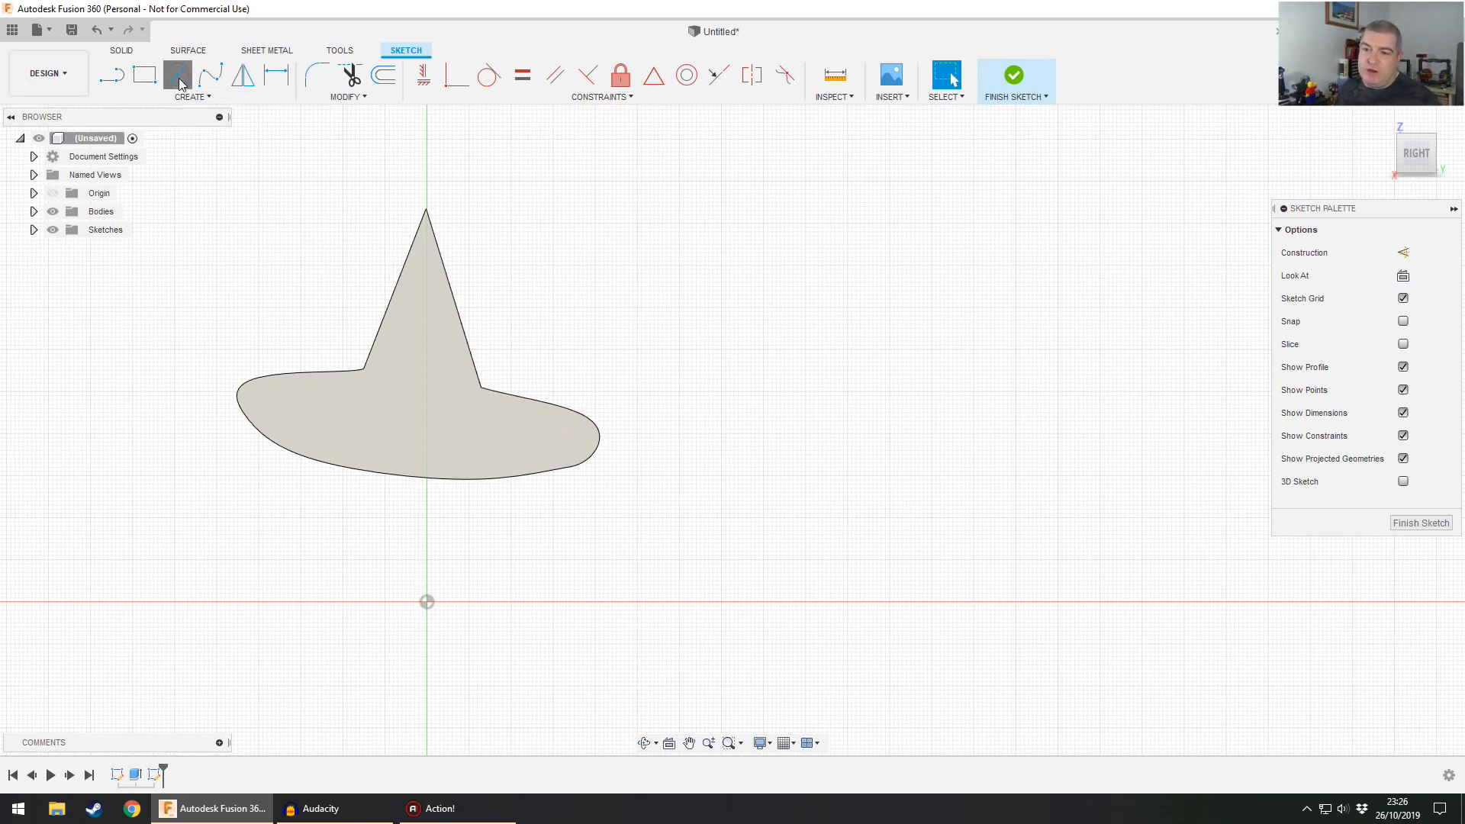
# - Draw the ghost body outline around the circular head, adding points along a wavy bottom
pyautogui.click(177, 78)
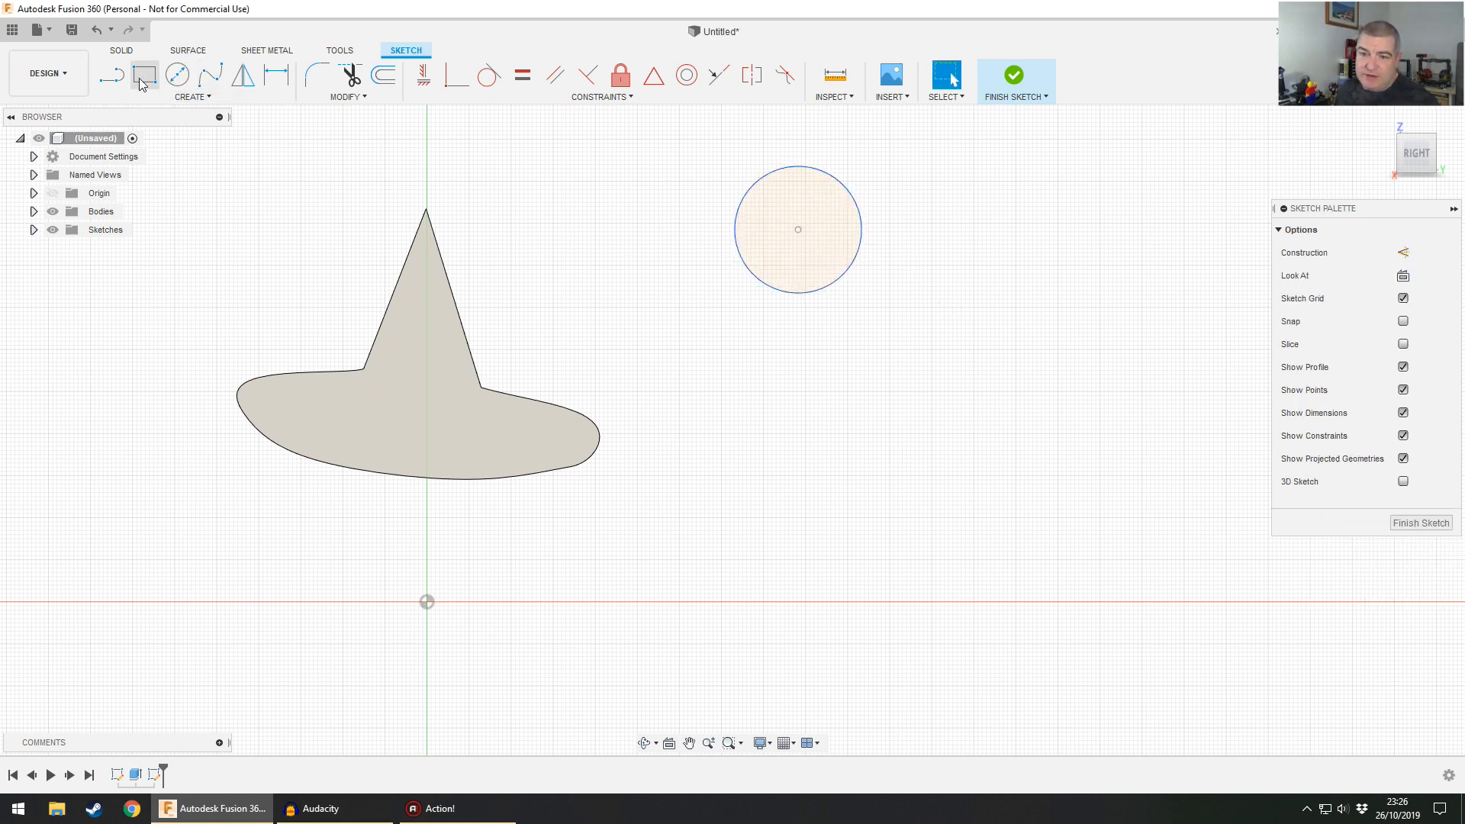
pyautogui.click(113, 75)
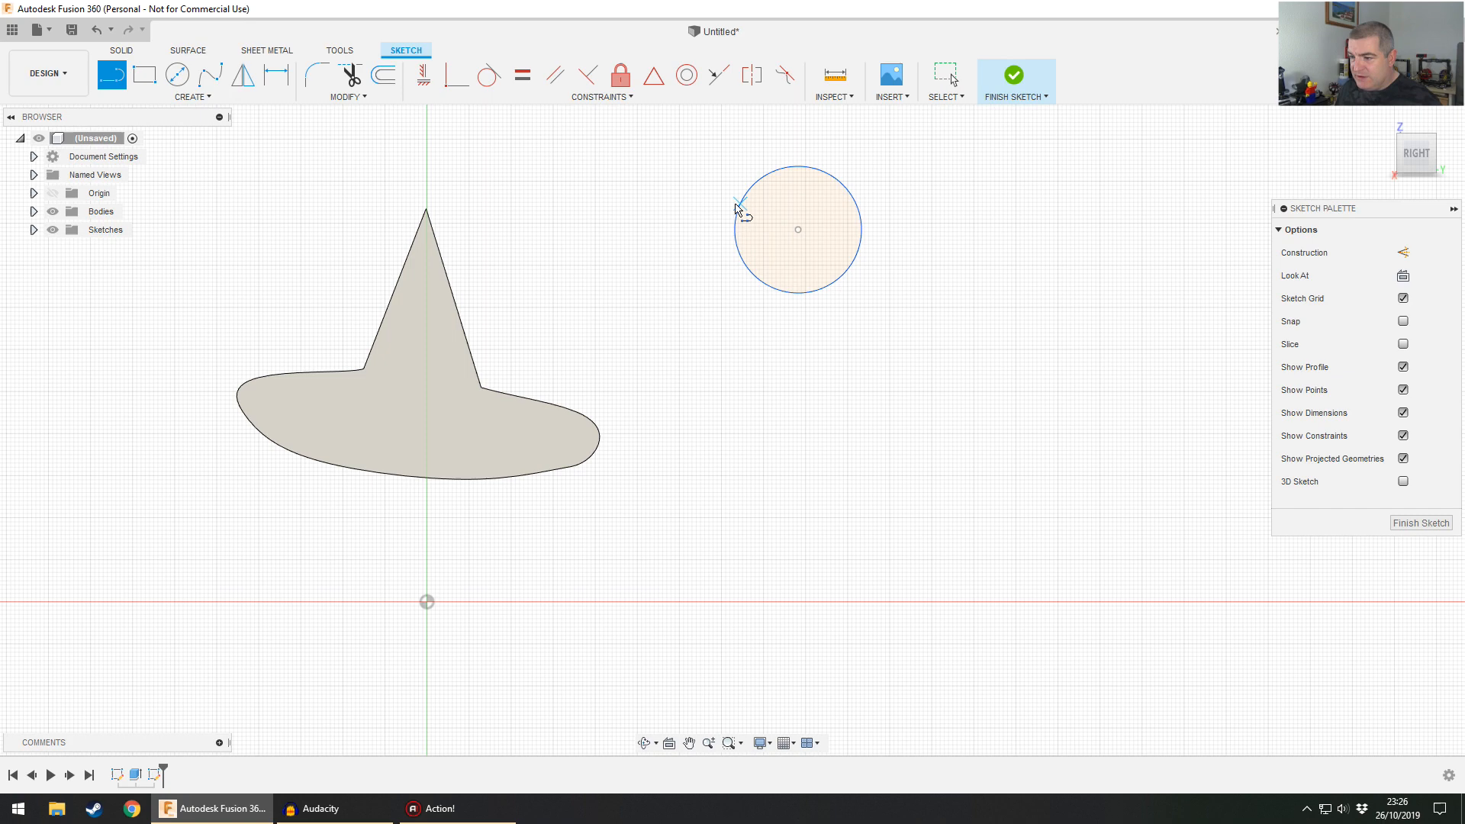
pyautogui.moveTo(738, 207); pyautogui.dragTo(682, 318)
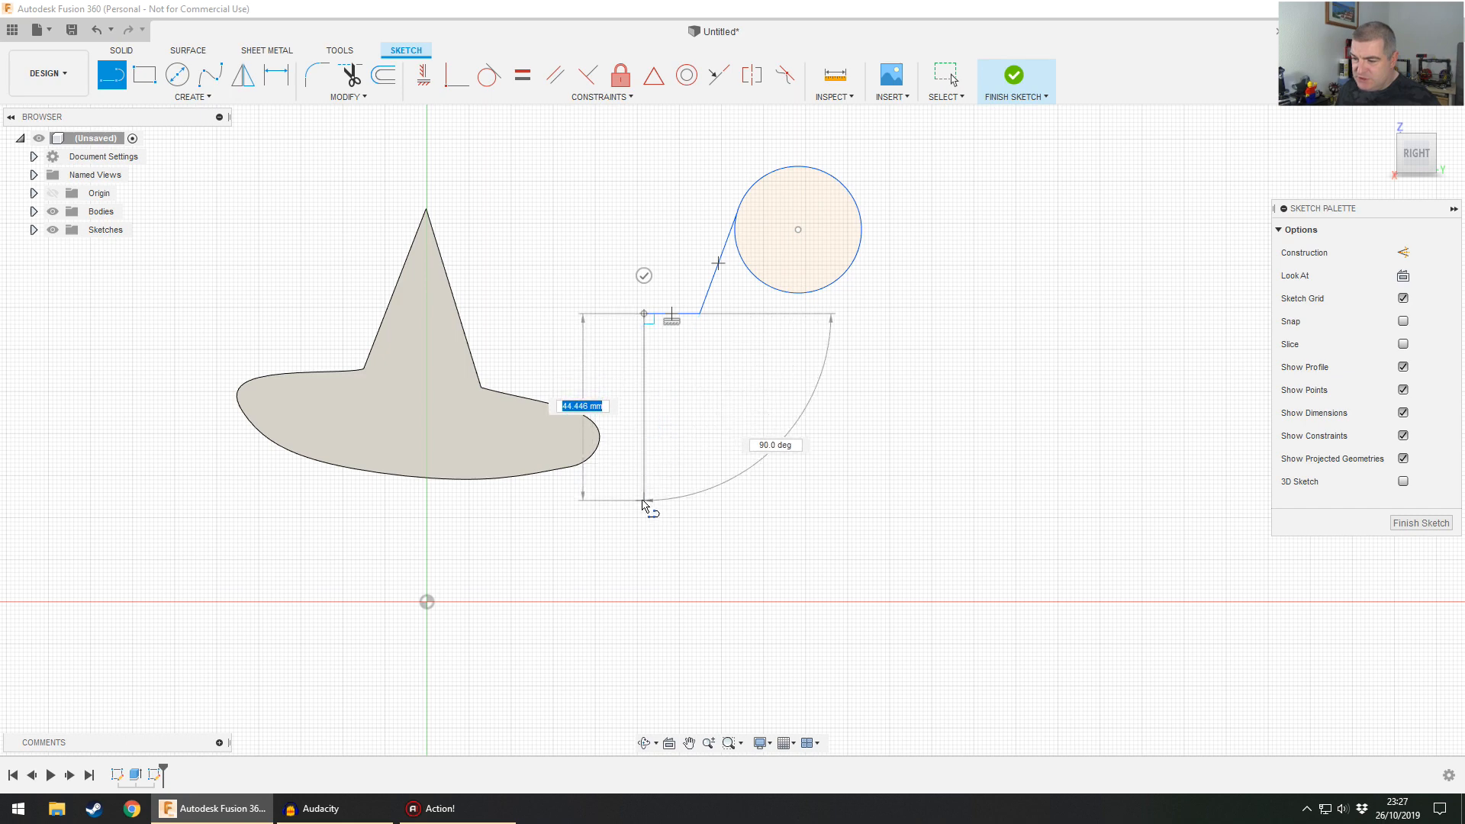
pyautogui.moveTo(648, 500); pyautogui.dragTo(619, 476)
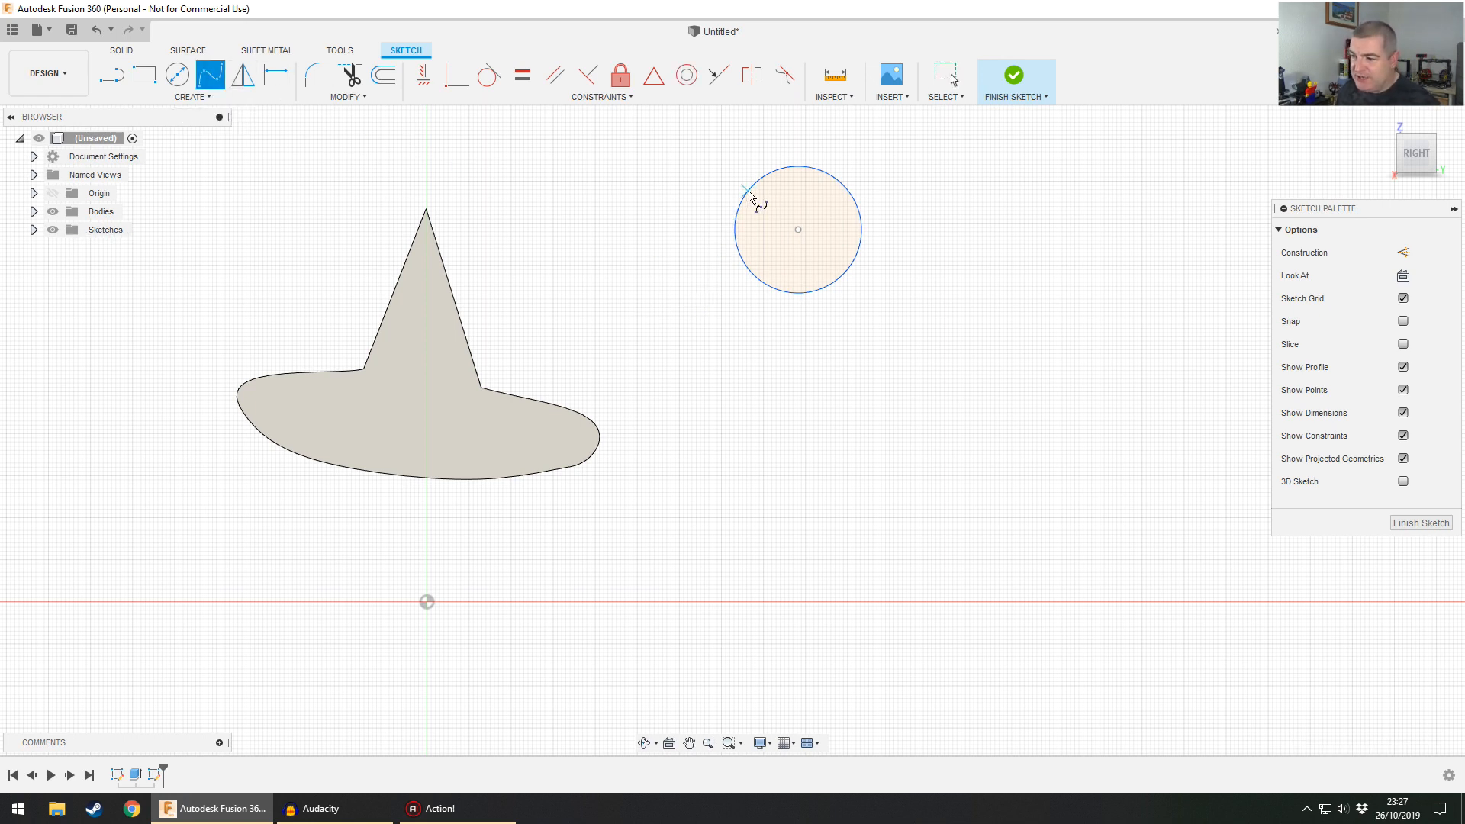
pyautogui.moveTo(747, 192); pyautogui.dragTo(710, 303)
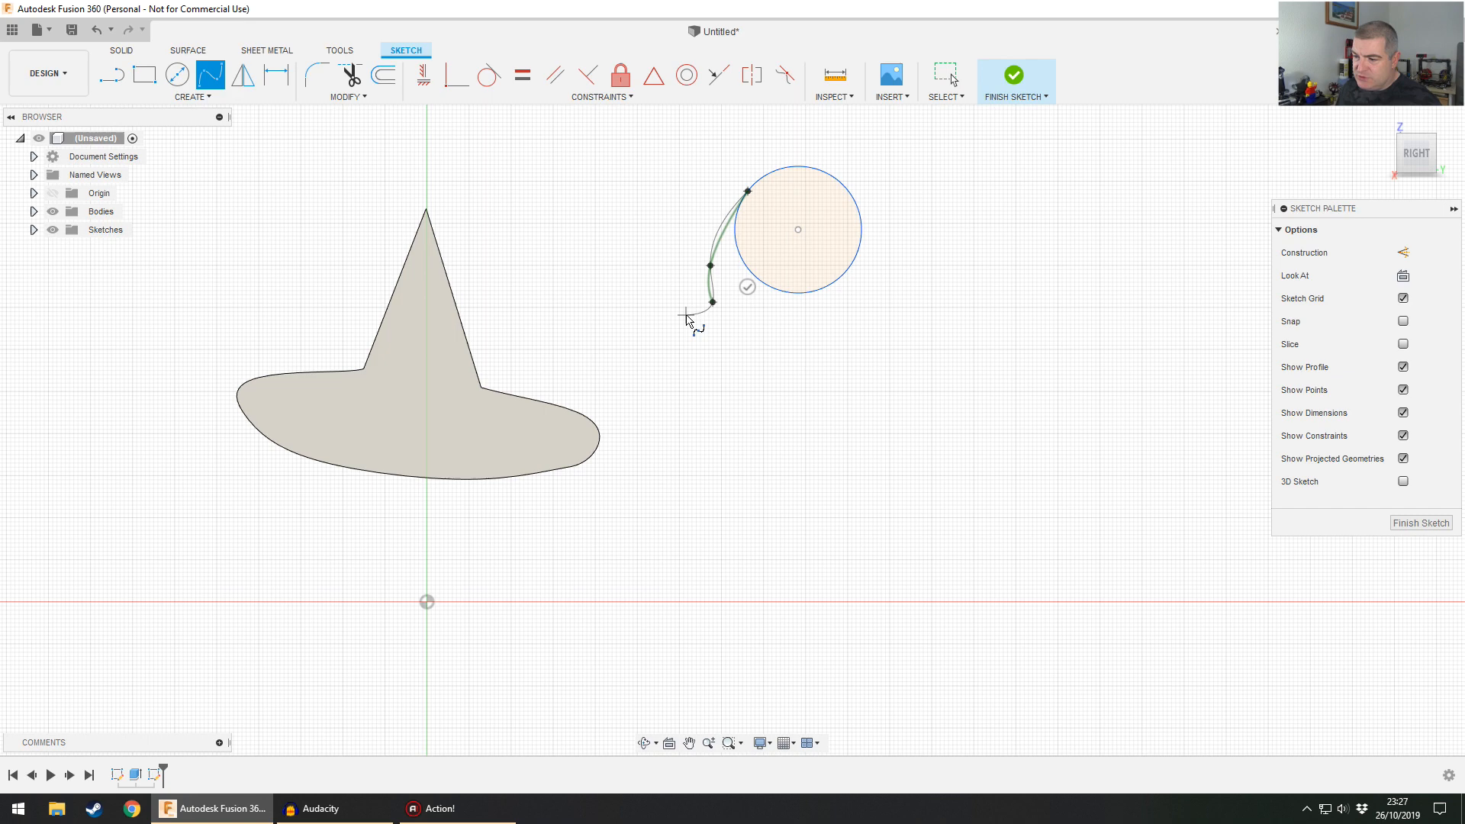
pyautogui.click(626, 500)
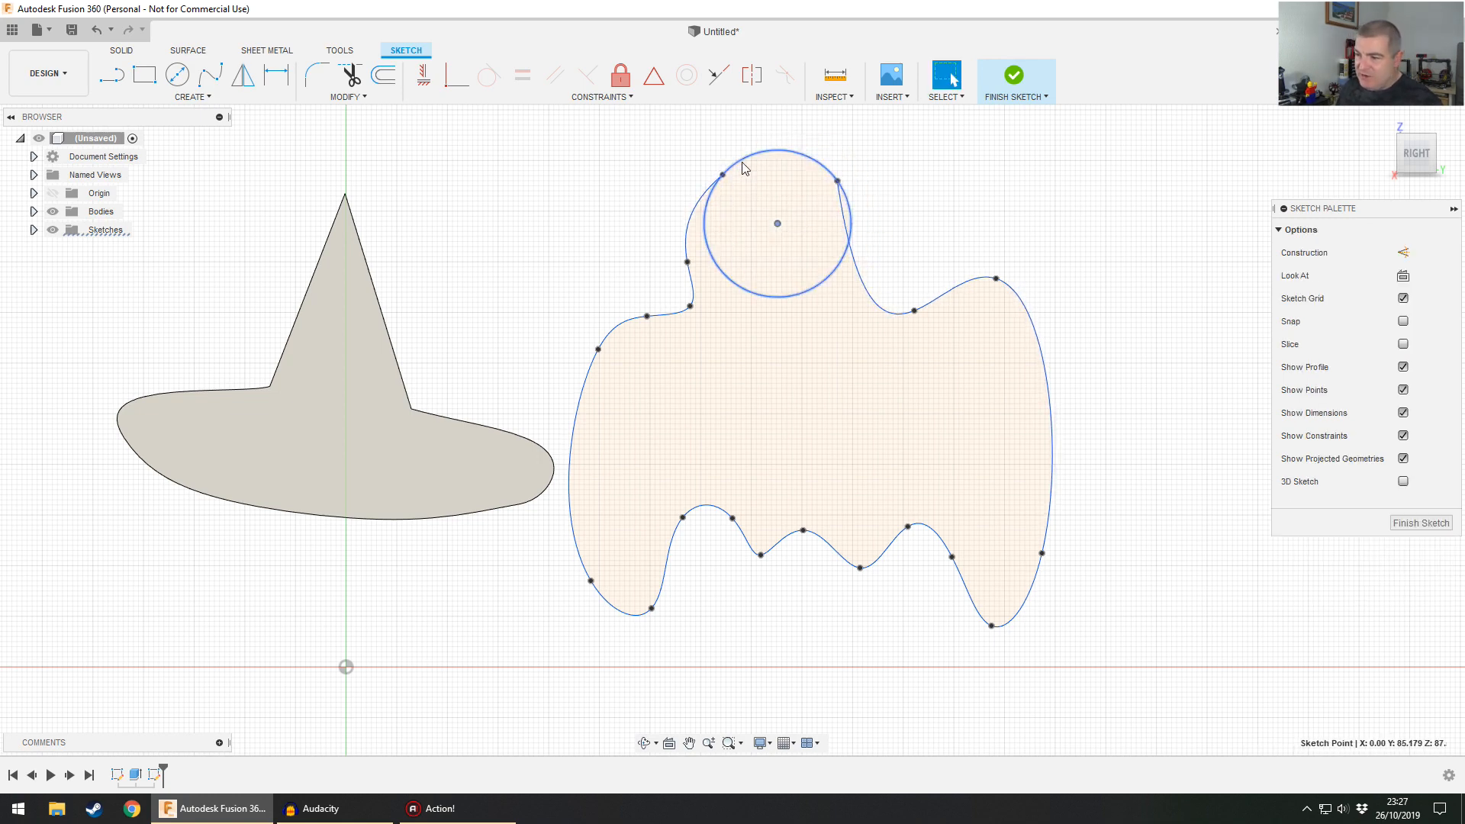
# - Pick the right shoulder fit point and pull it down toward the head circle
pyautogui.click(703, 206)
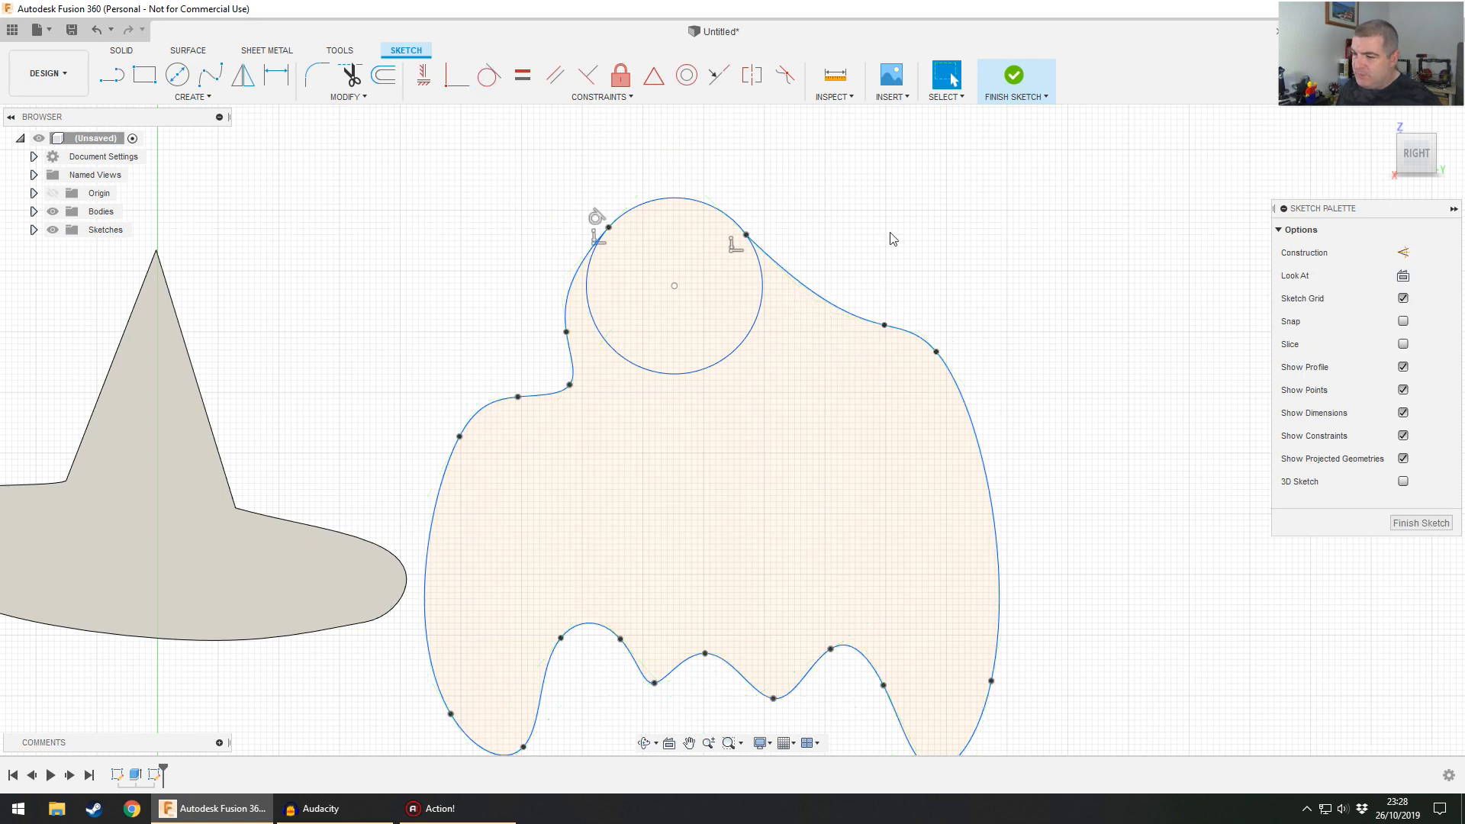
pyautogui.click(913, 297)
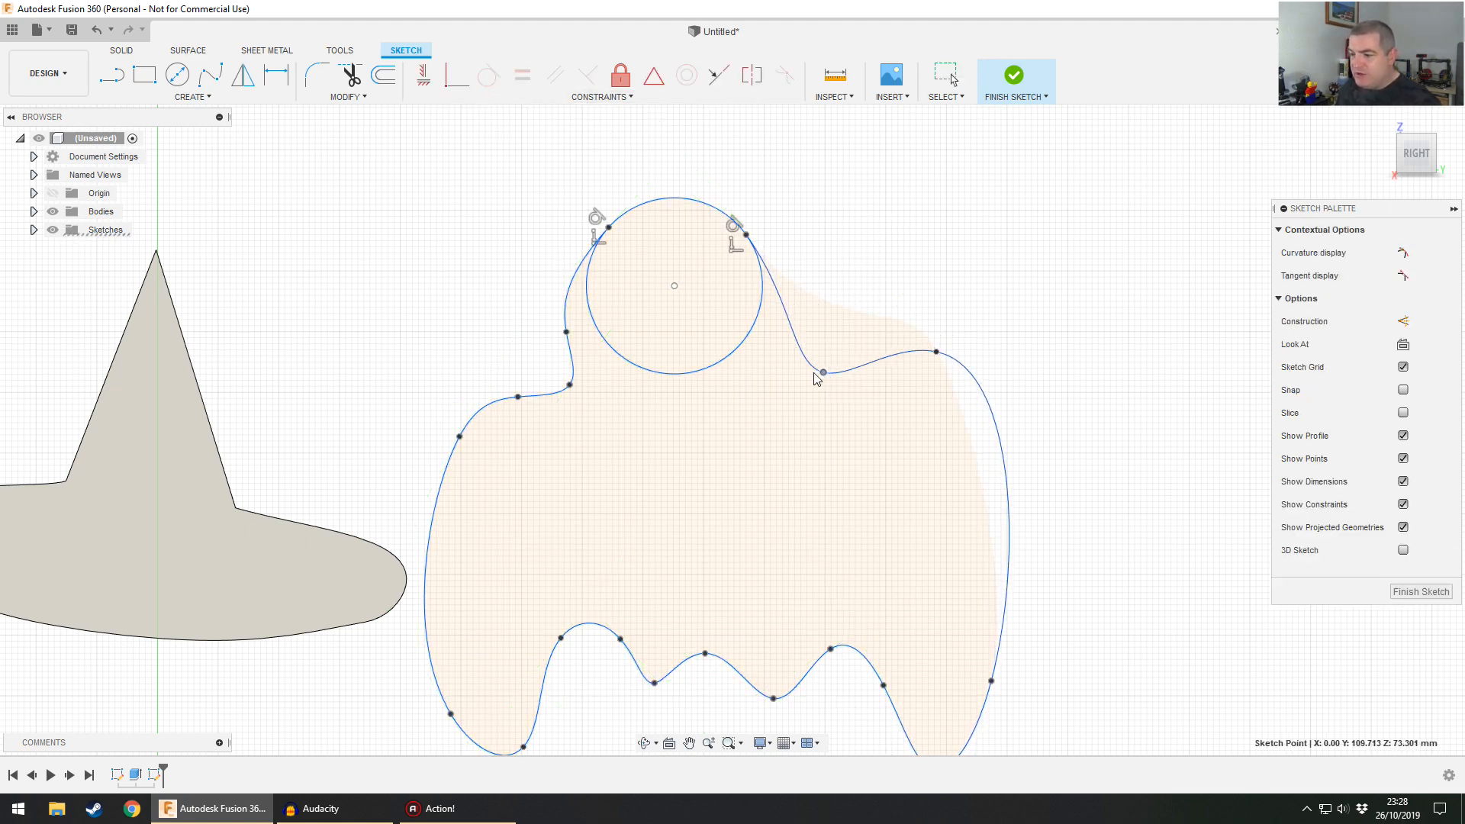
pyautogui.moveTo(822, 372); pyautogui.dragTo(873, 374)
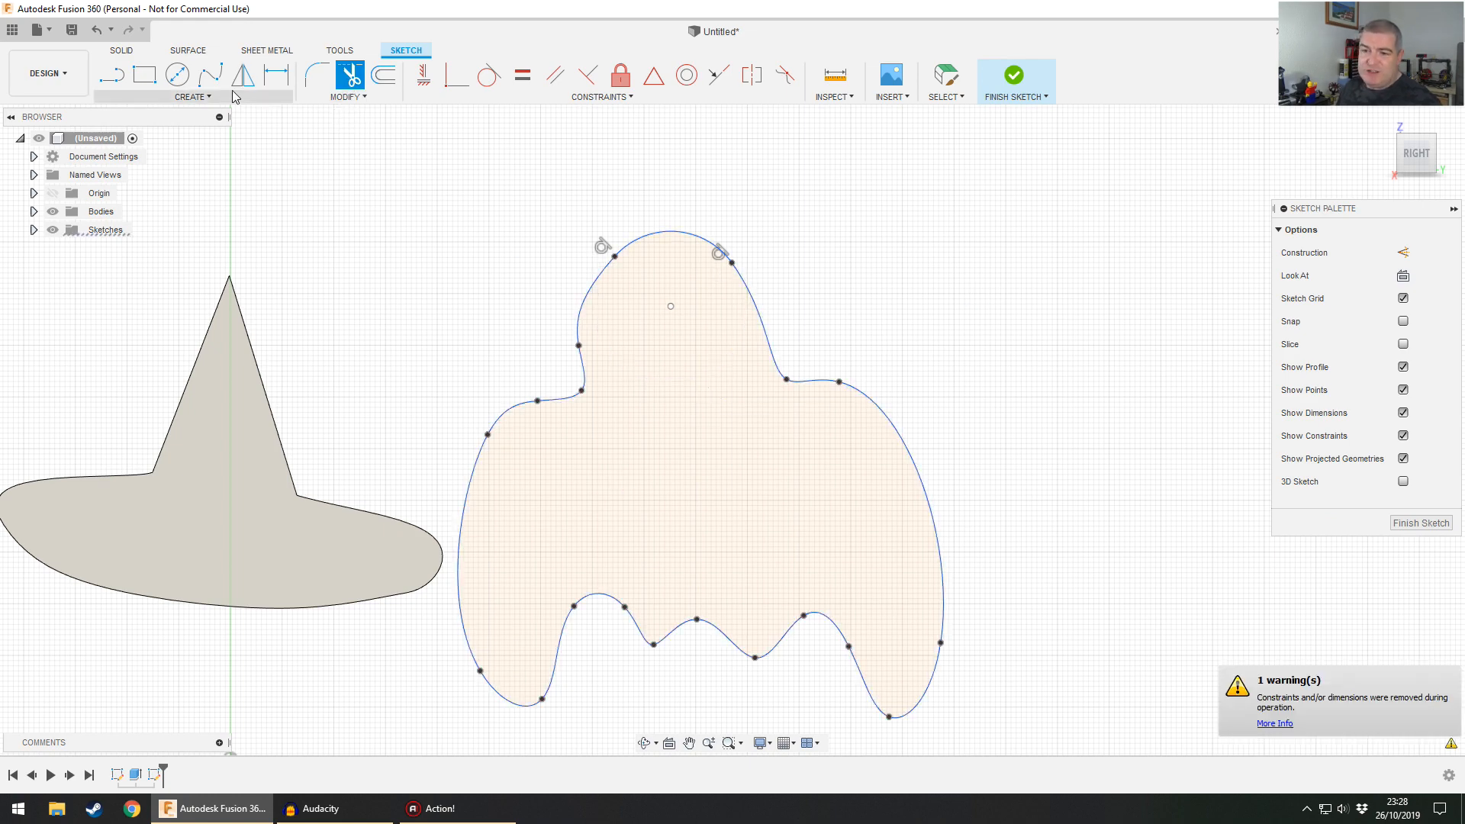
pyautogui.moveTo(1173, 553)
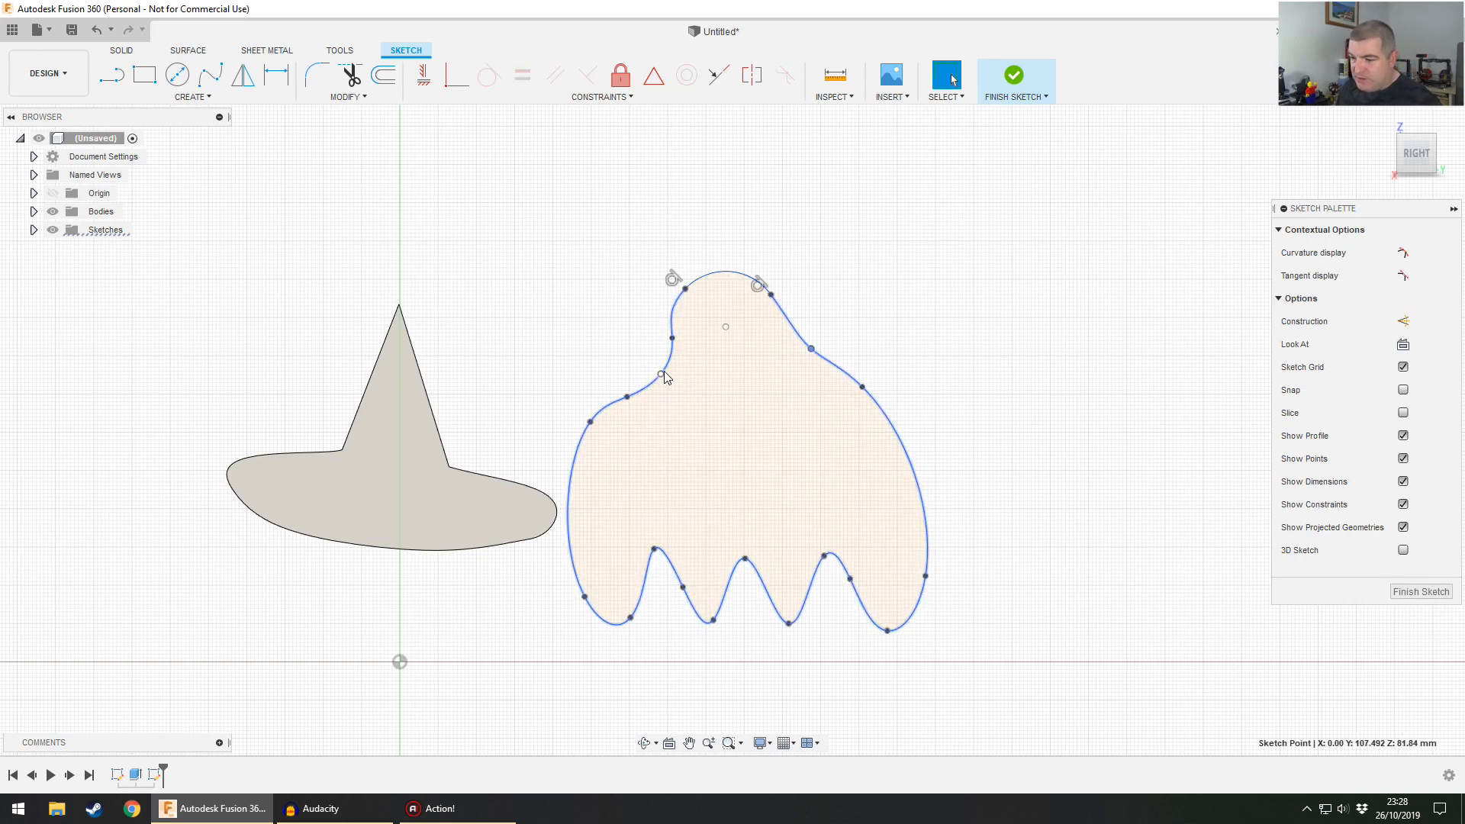
# - Drag the left neck spline points to smooth the head, then finish the ghost sketch
pyautogui.moveTo(663, 365); pyautogui.dragTo(675, 343)
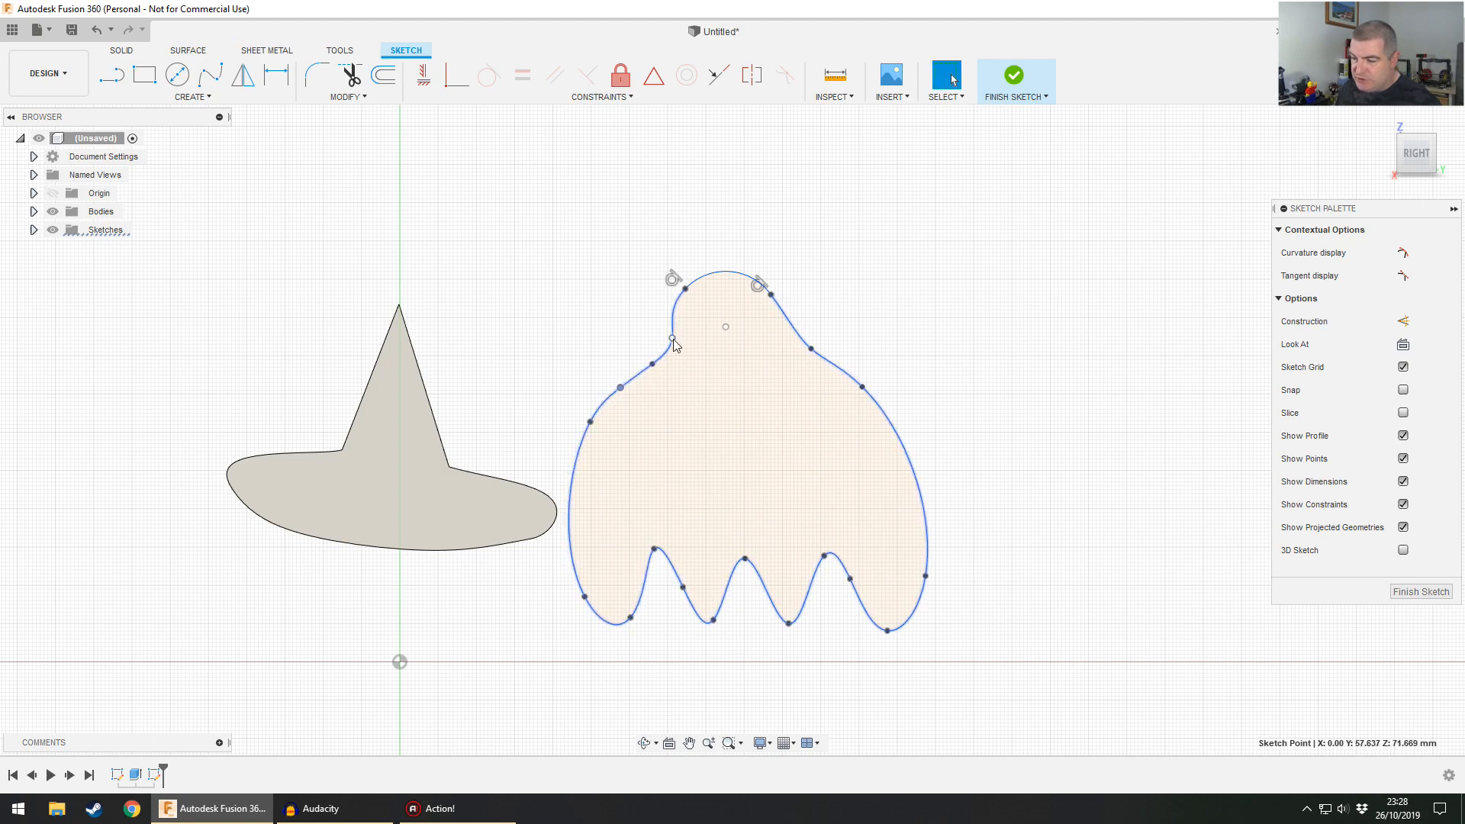
pyautogui.moveTo(673, 339); pyautogui.dragTo(696, 295)
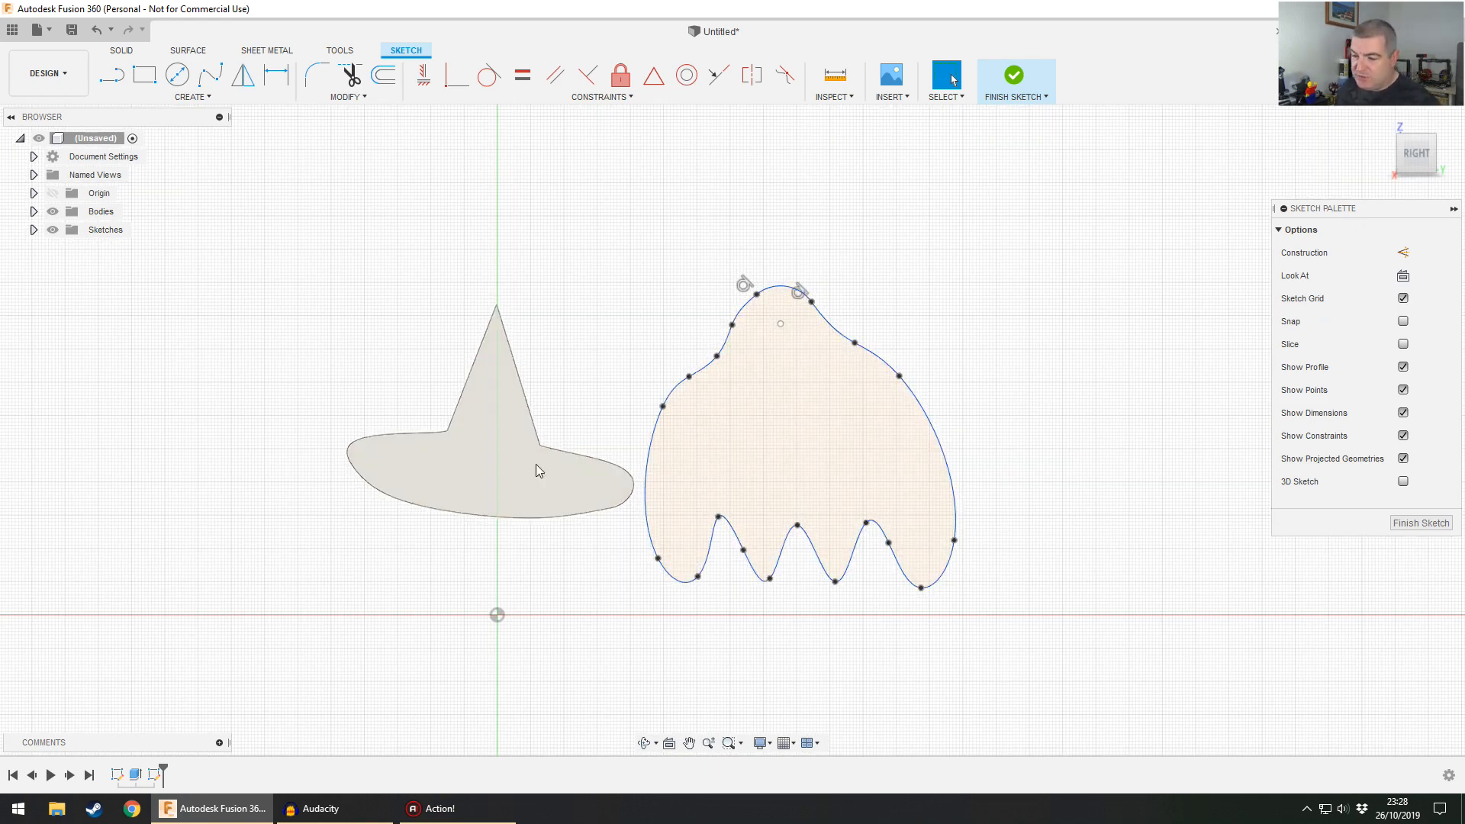
pyautogui.click(1013, 74)
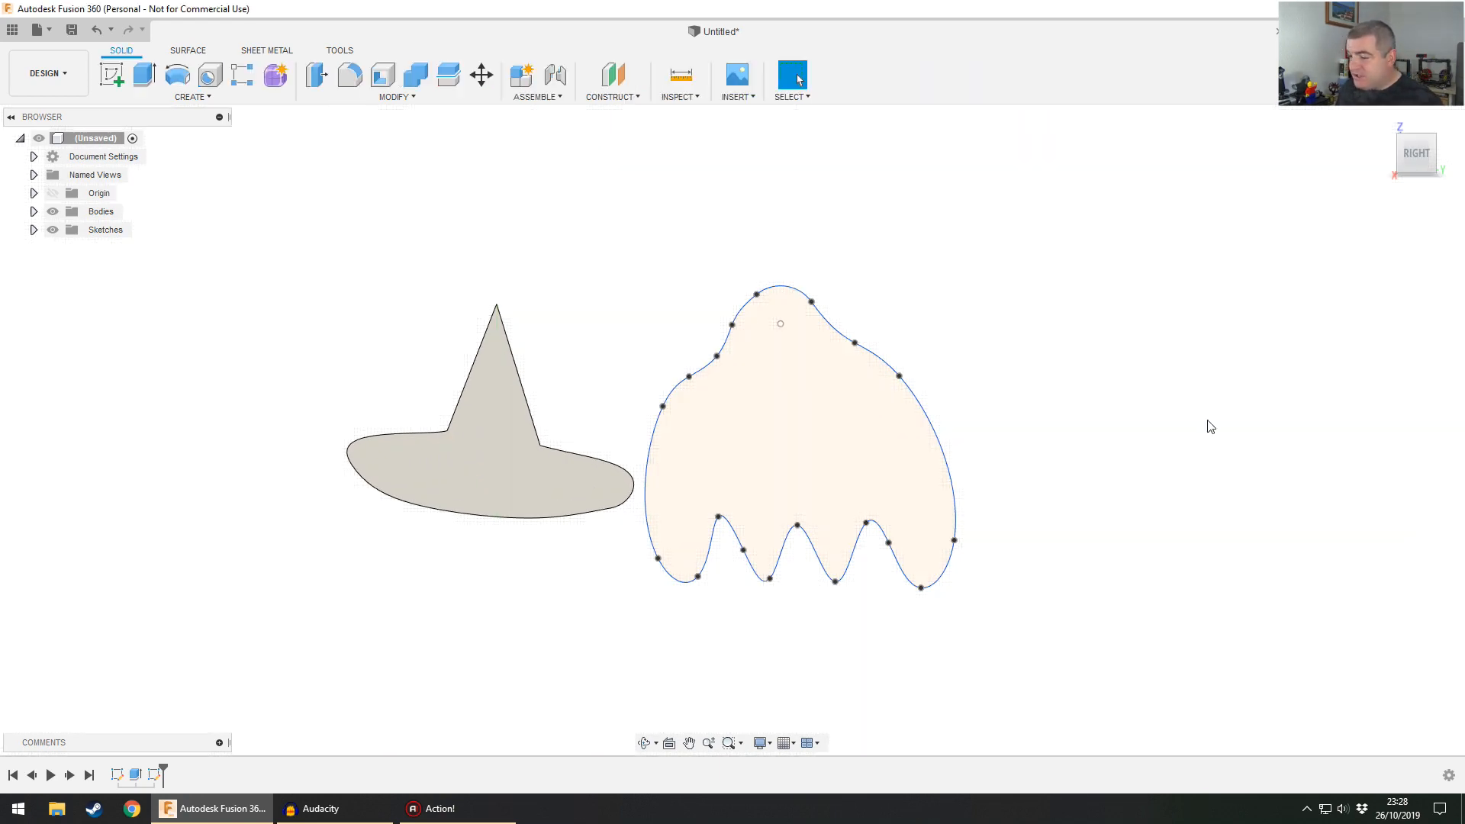
# - Extrude the ghost profile into a thin body beside the witch hat
pyautogui.click(141, 76)
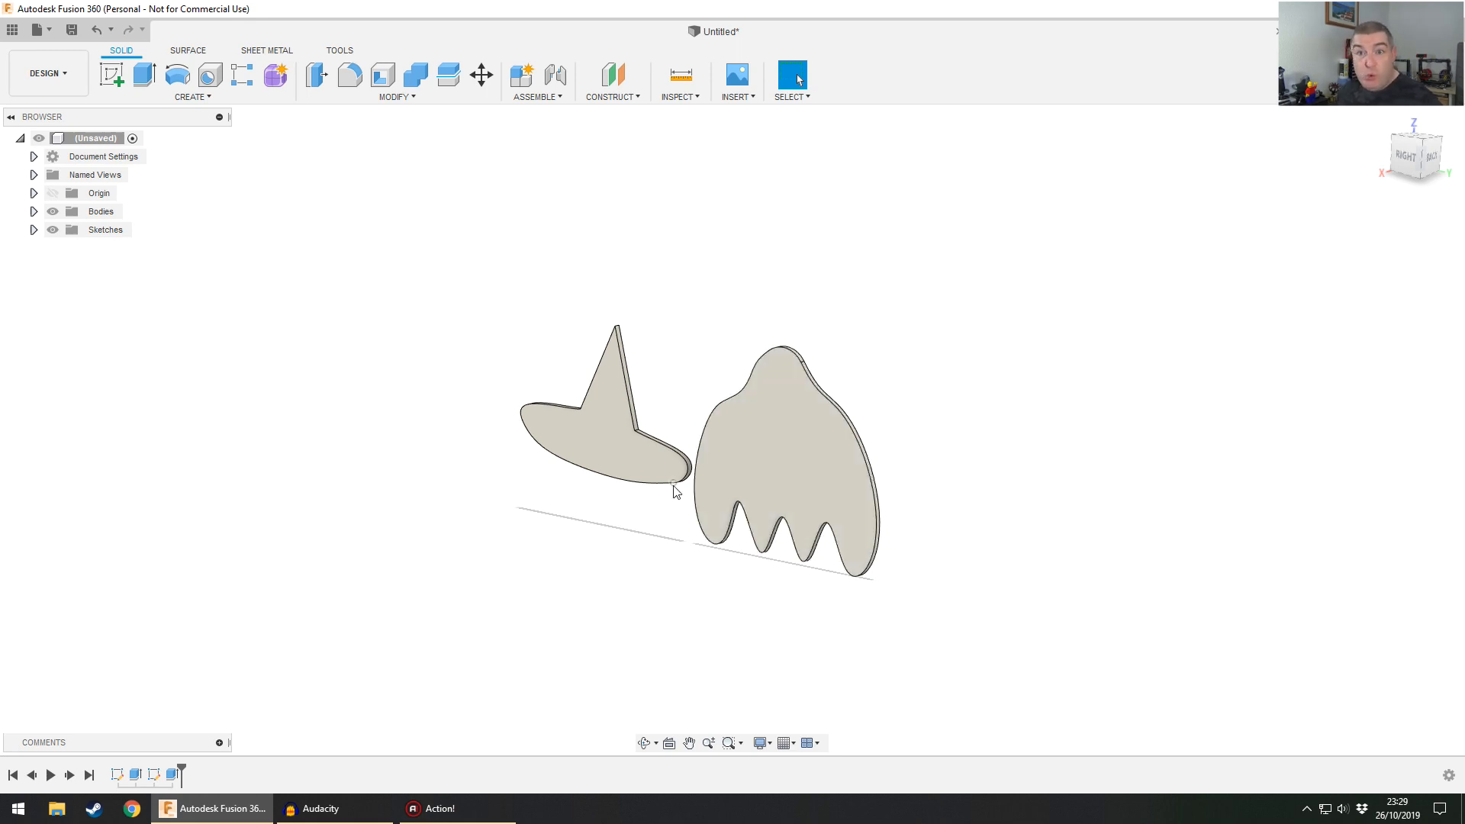
pyautogui.moveTo(924, 480)
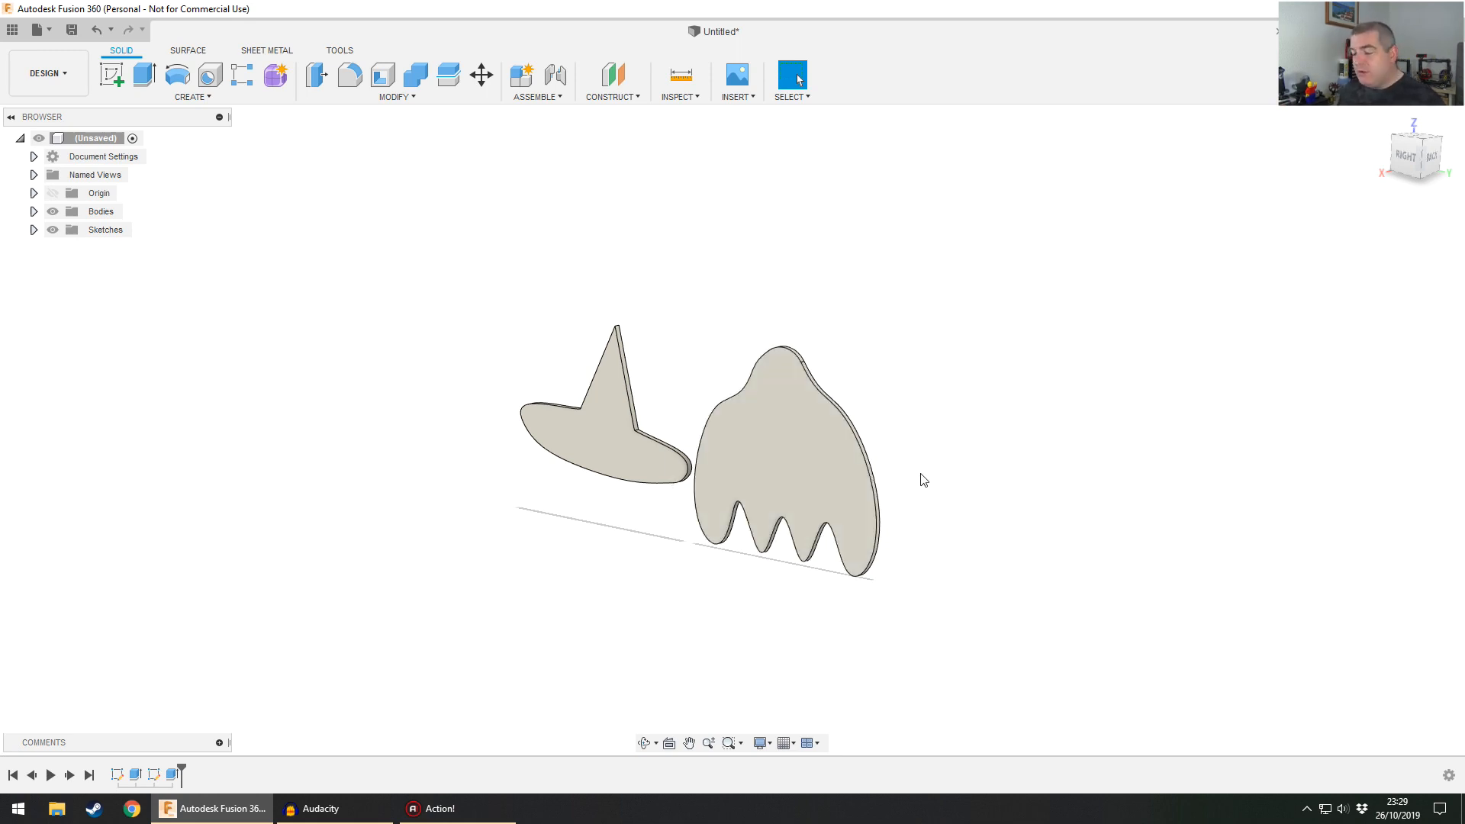
pyautogui.click(111, 74)
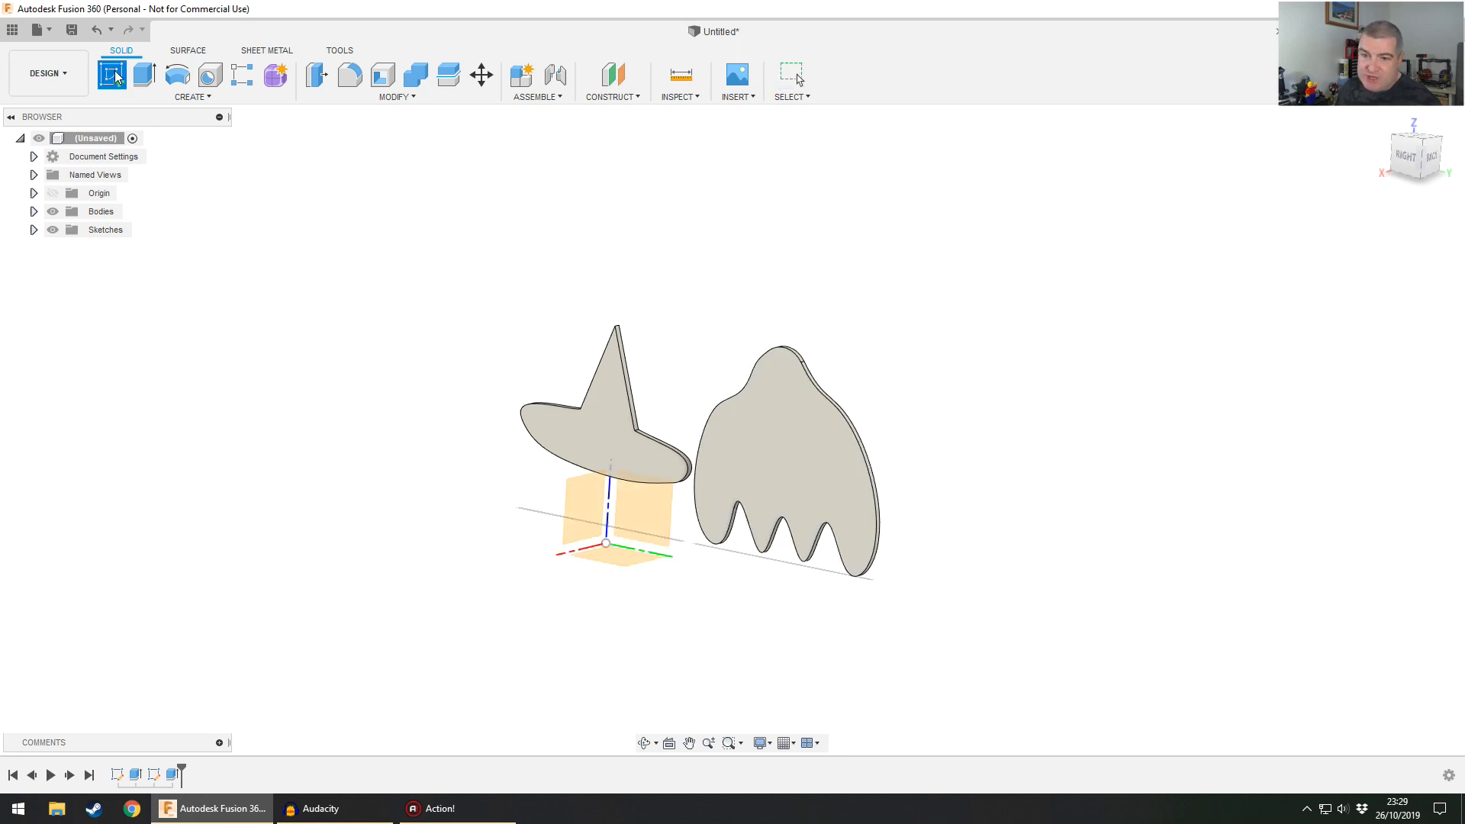
# - Sketch two circle eyes and a closed, pinched spline mouth on the ghost's face
pyautogui.click(114, 72)
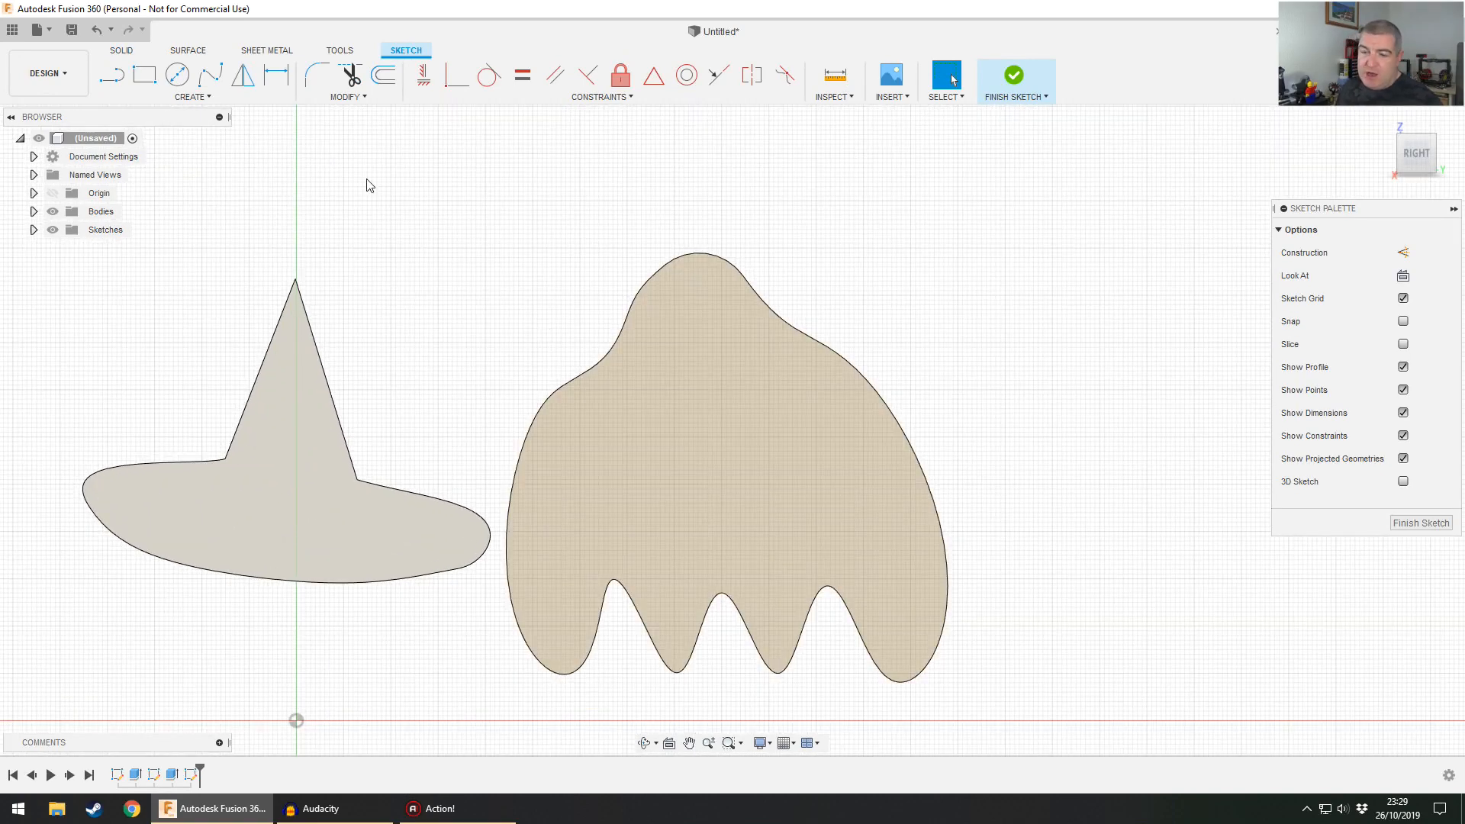
pyautogui.click(175, 76)
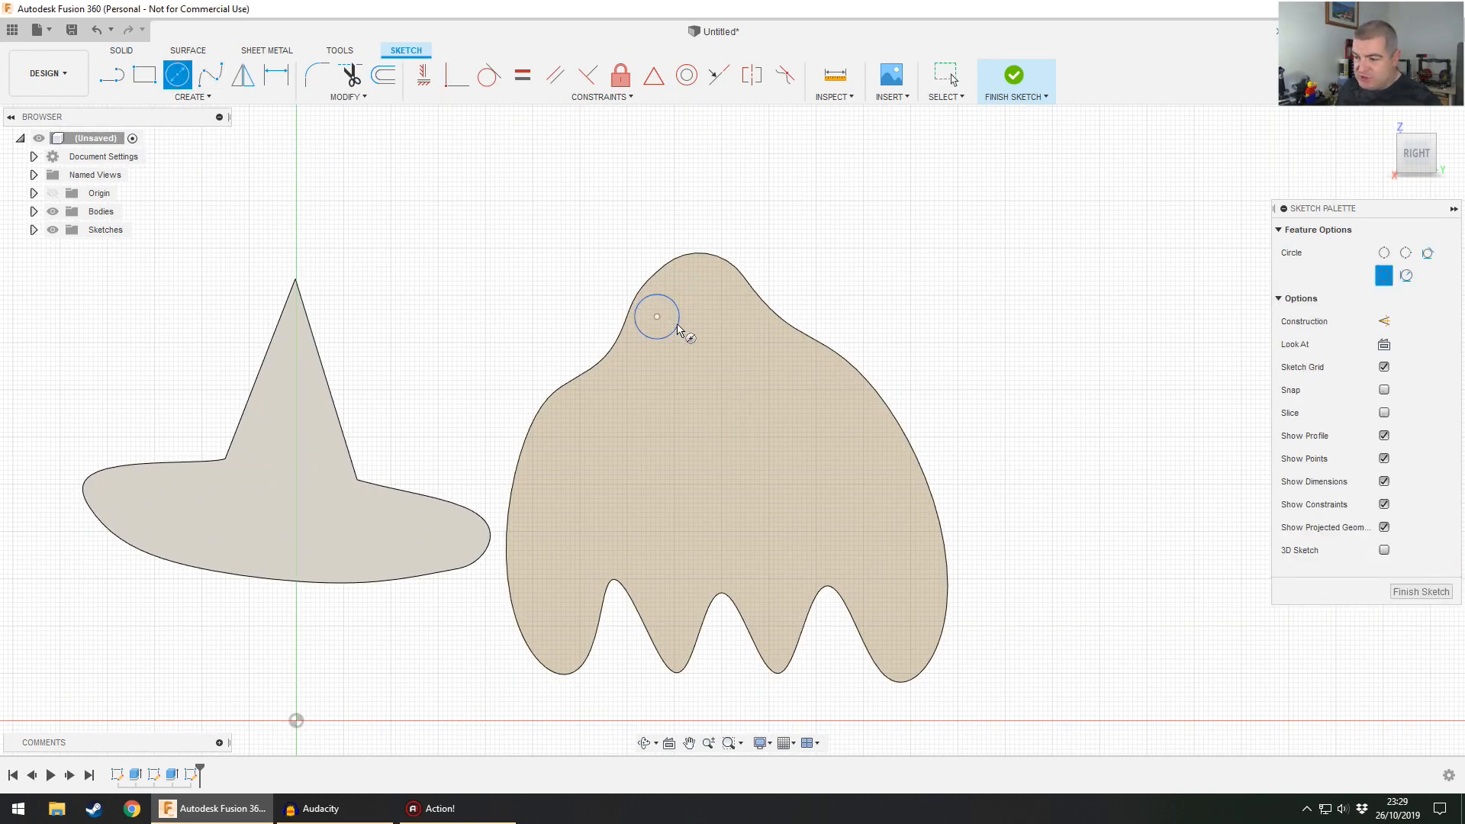
pyautogui.click(720, 315)
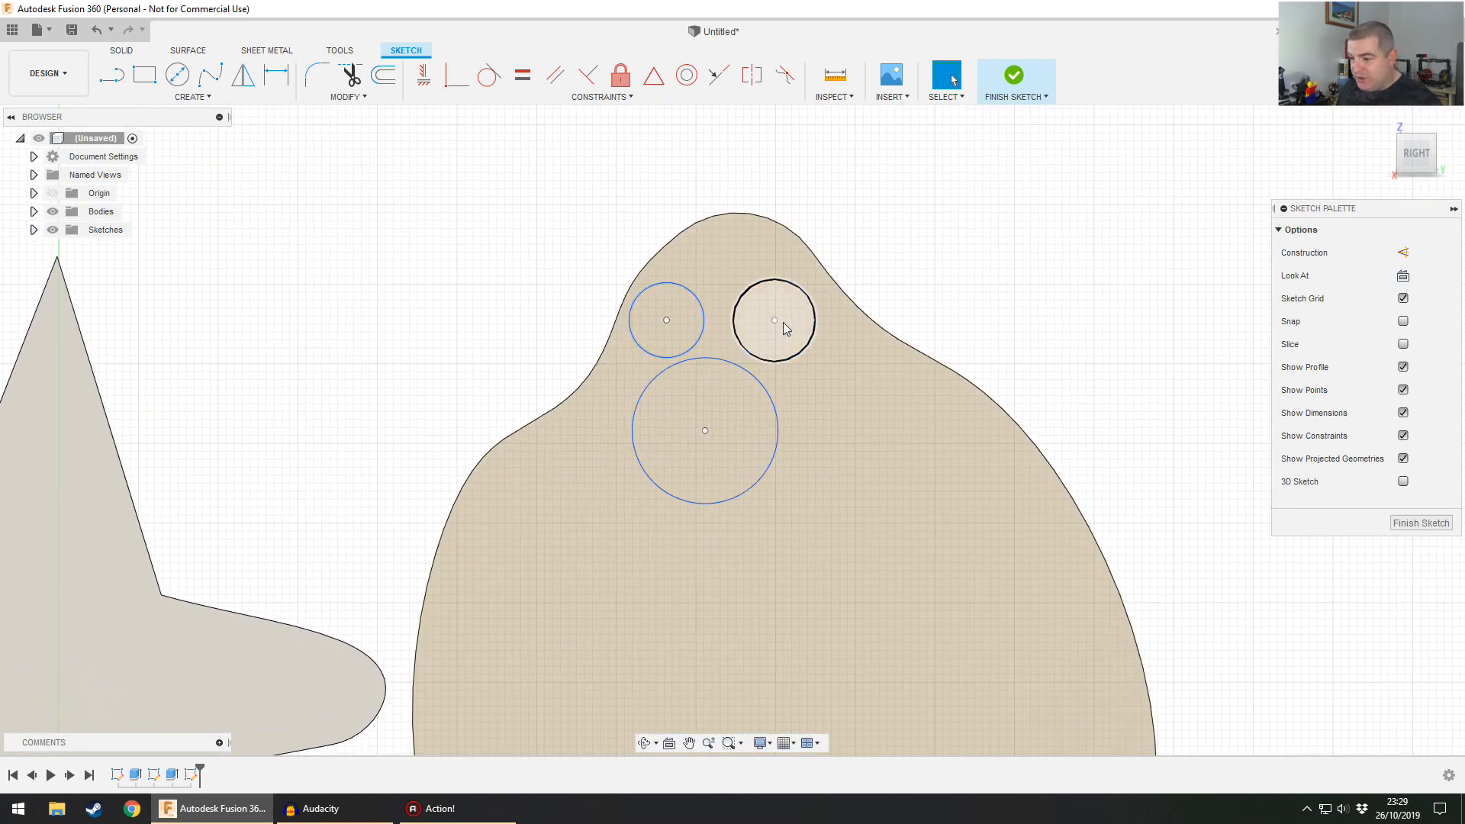
pyautogui.click(784, 320)
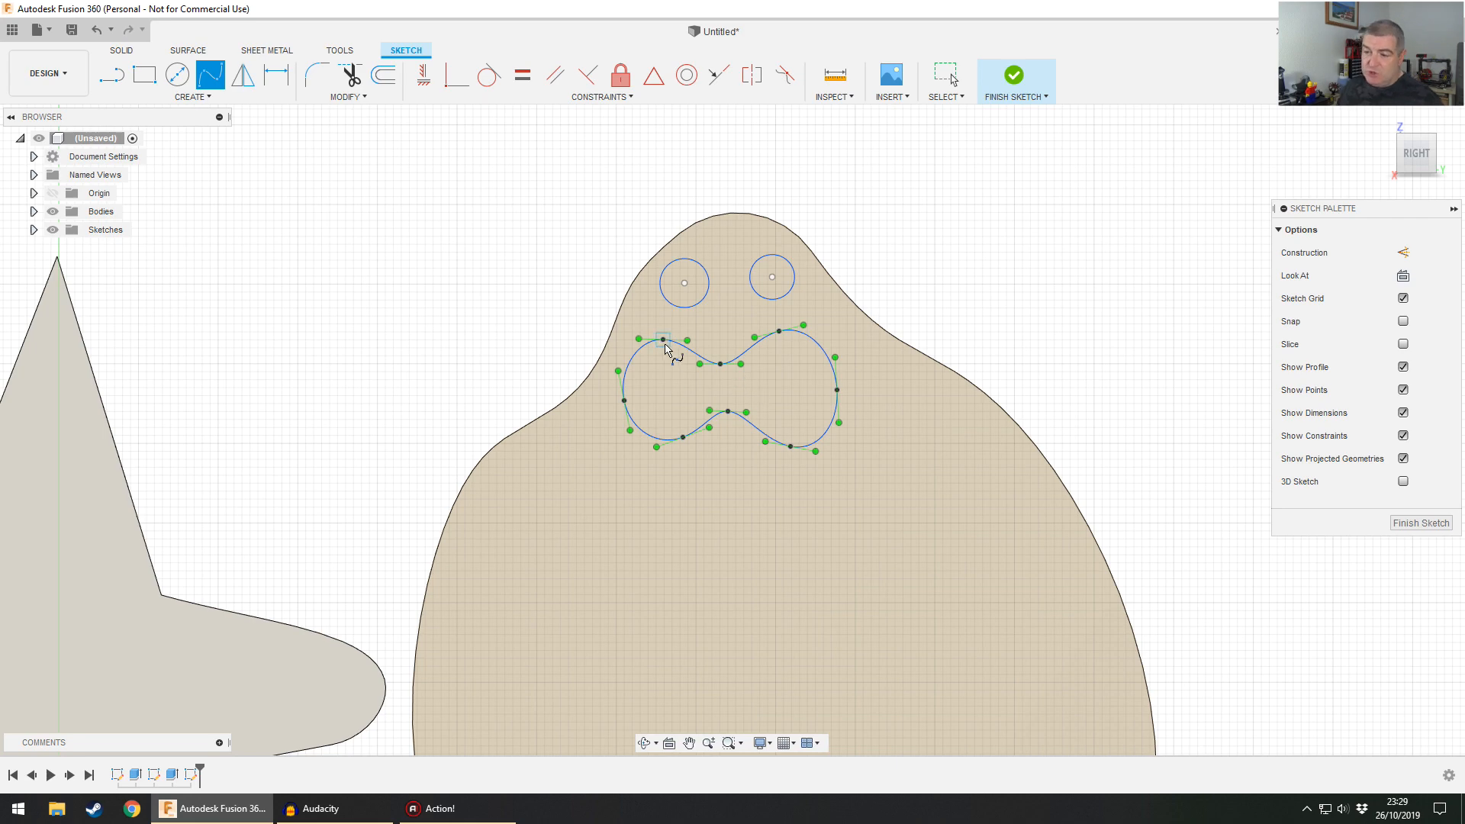
pyautogui.moveTo(664, 344)
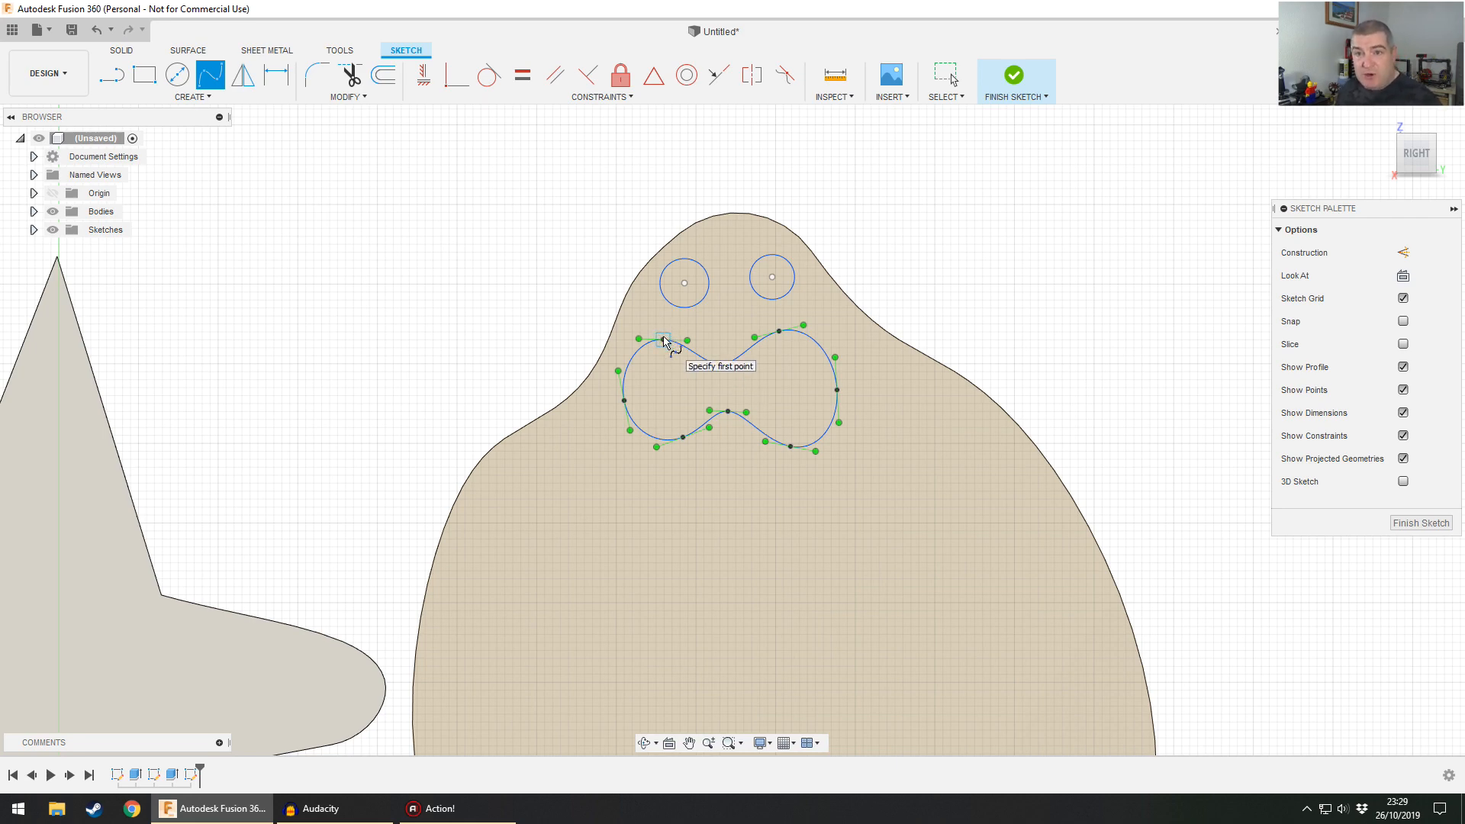
pyautogui.moveTo(881, 273)
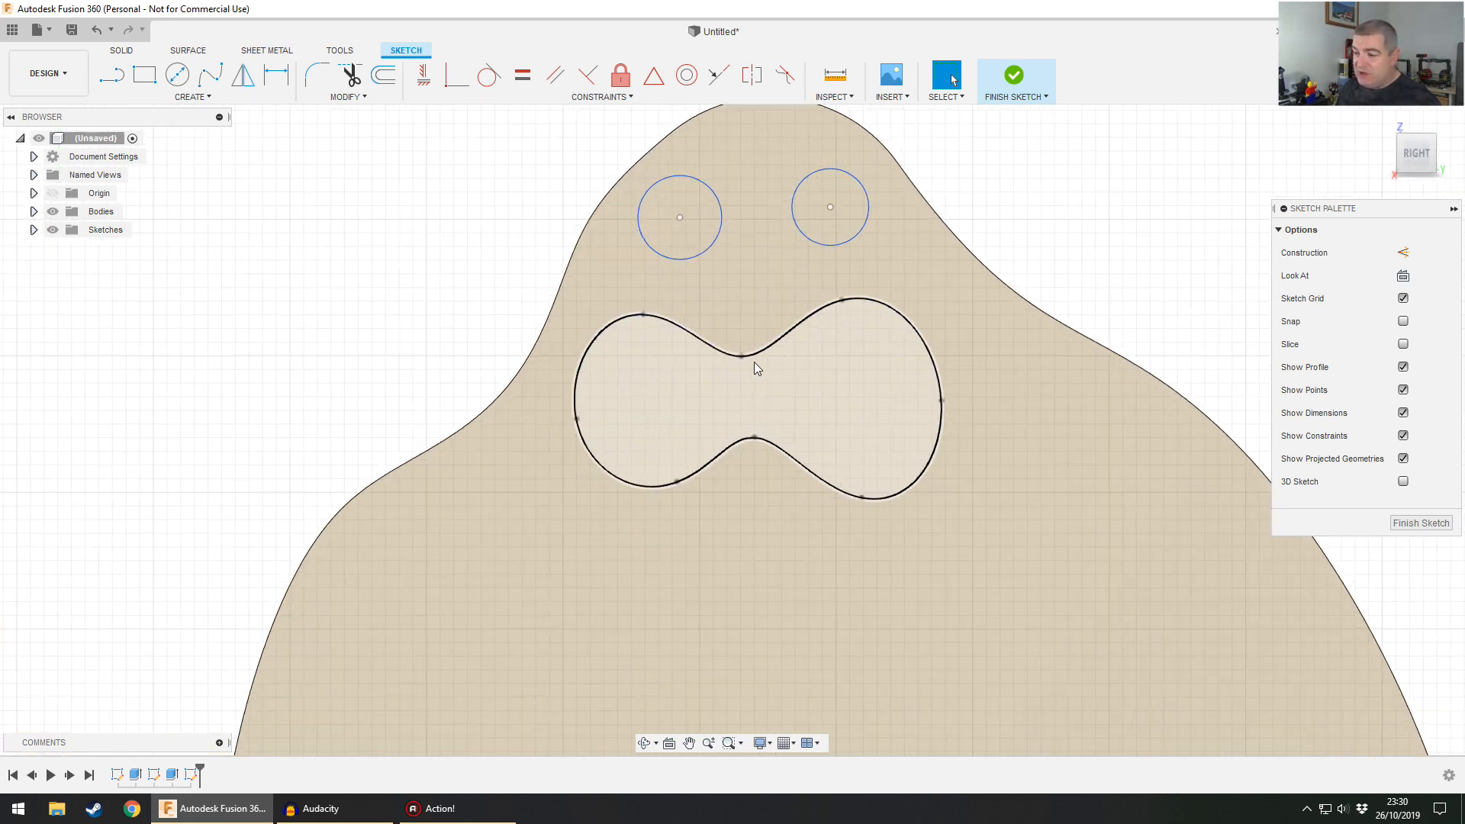
pyautogui.click(740, 356)
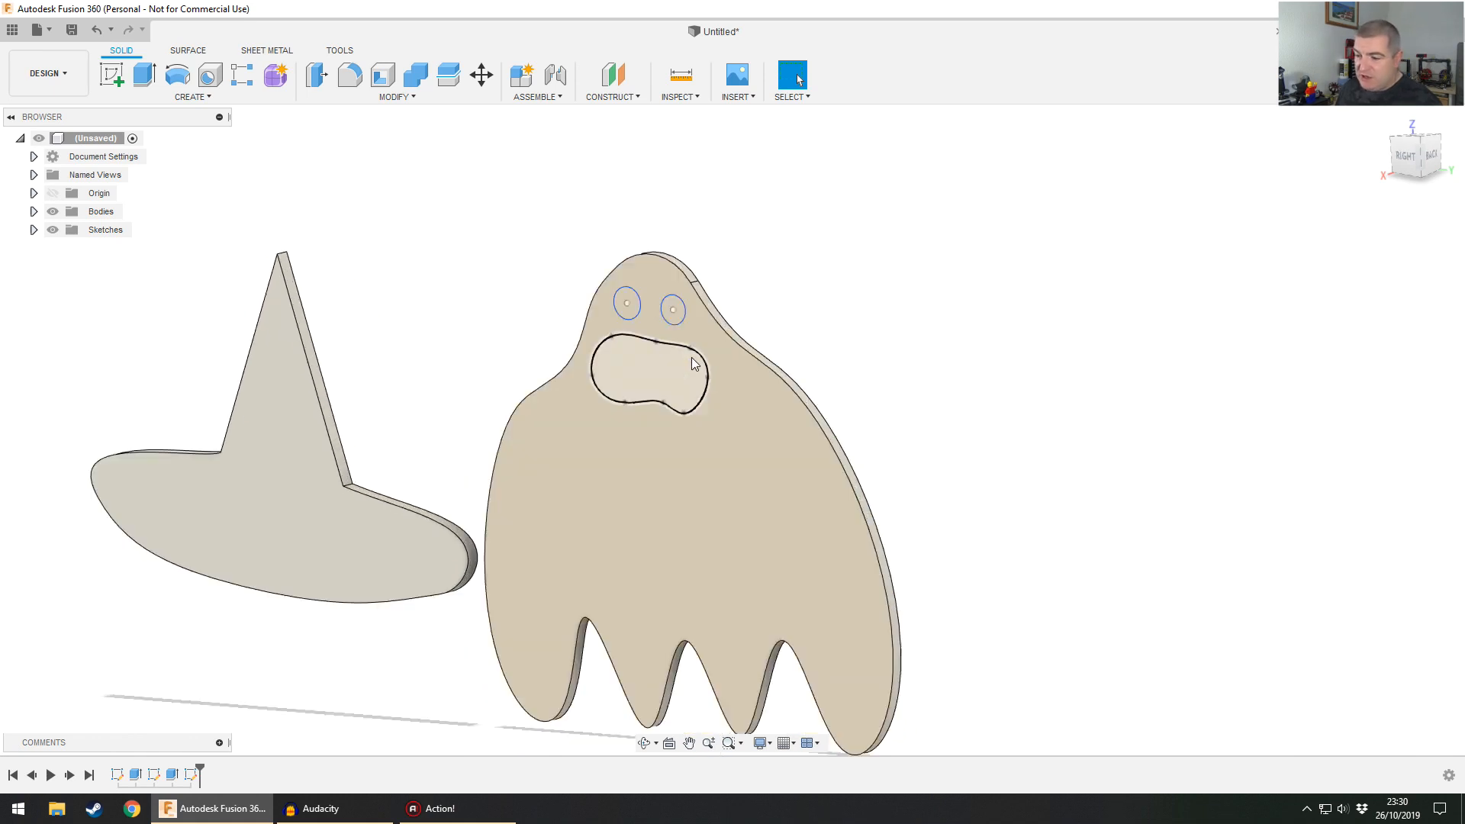
# - Extrude the eye and mouth profiles as a Cut with extent All through the ghost
pyautogui.click(141, 74)
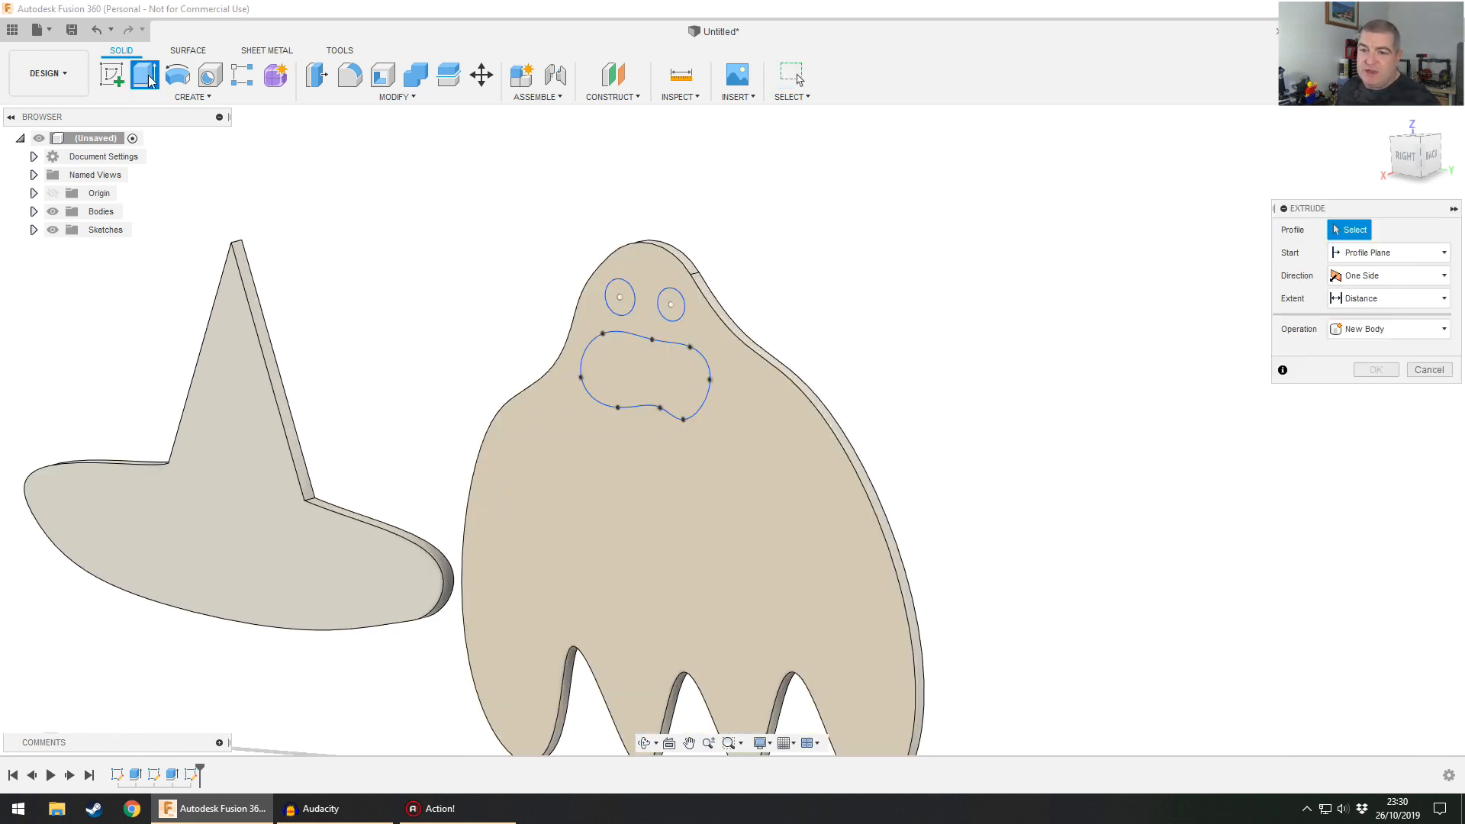
pyautogui.click(620, 297)
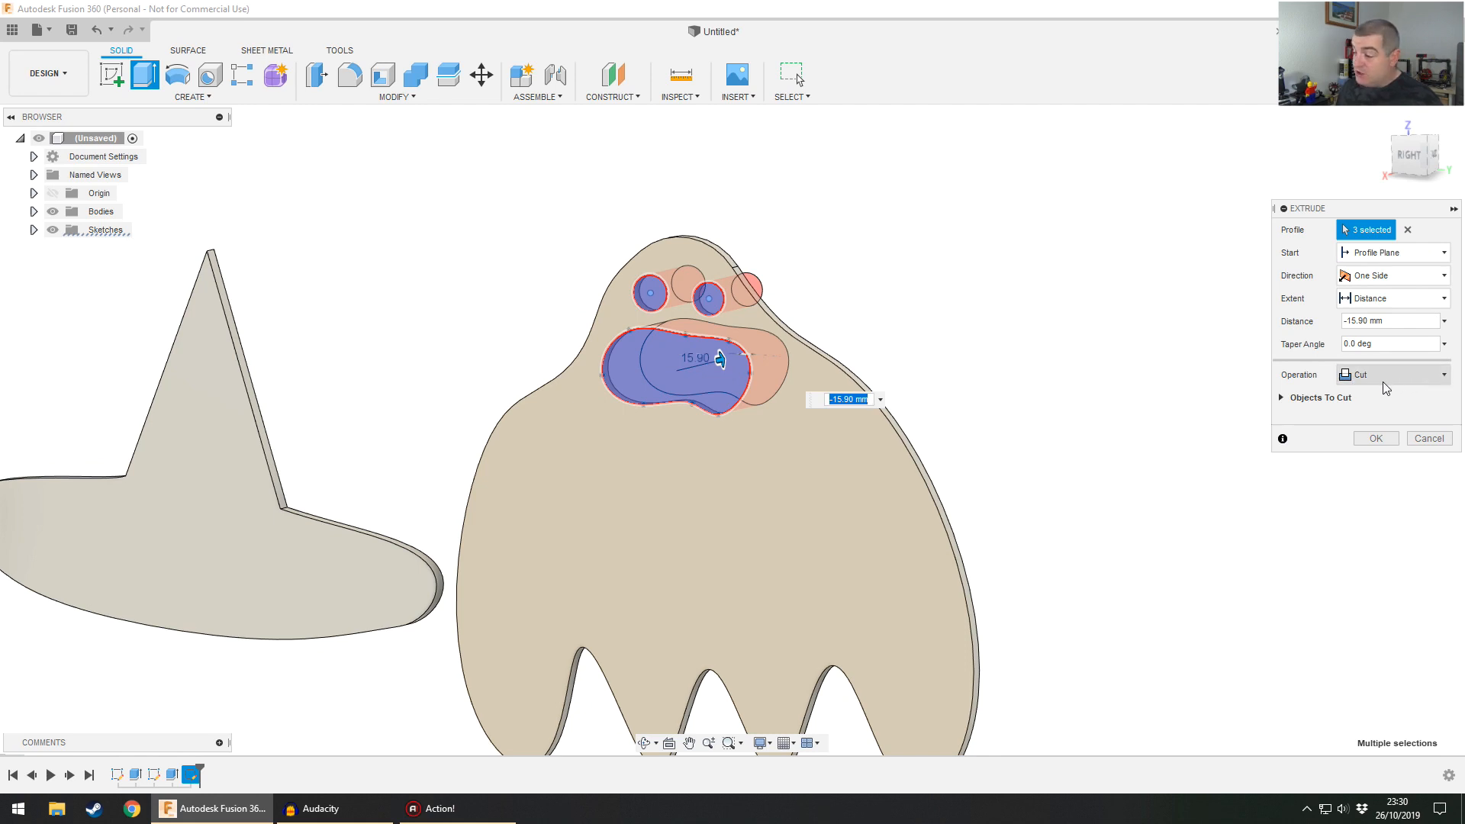
pyautogui.click(1392, 375)
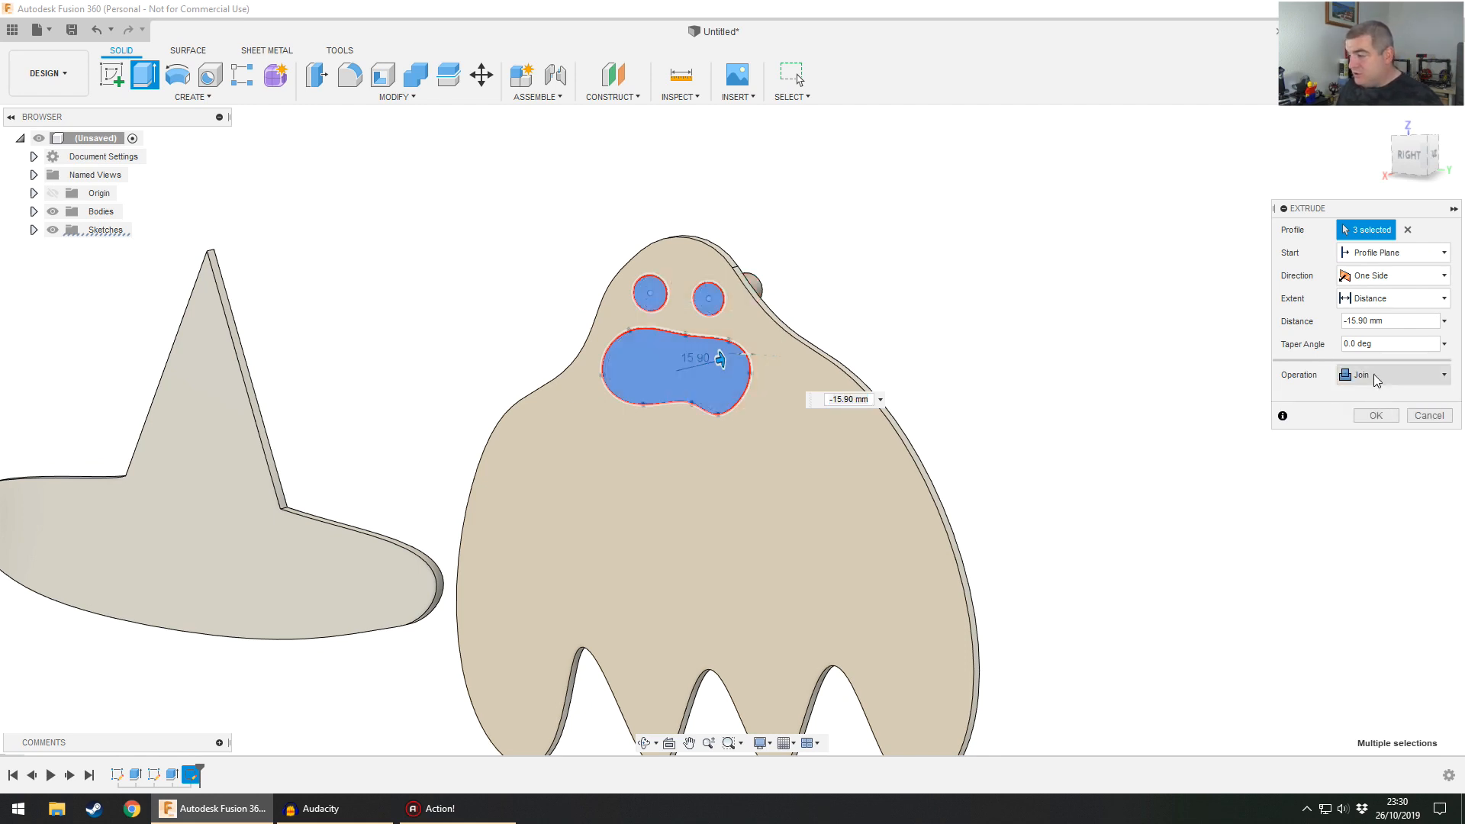
pyautogui.click(1391, 375)
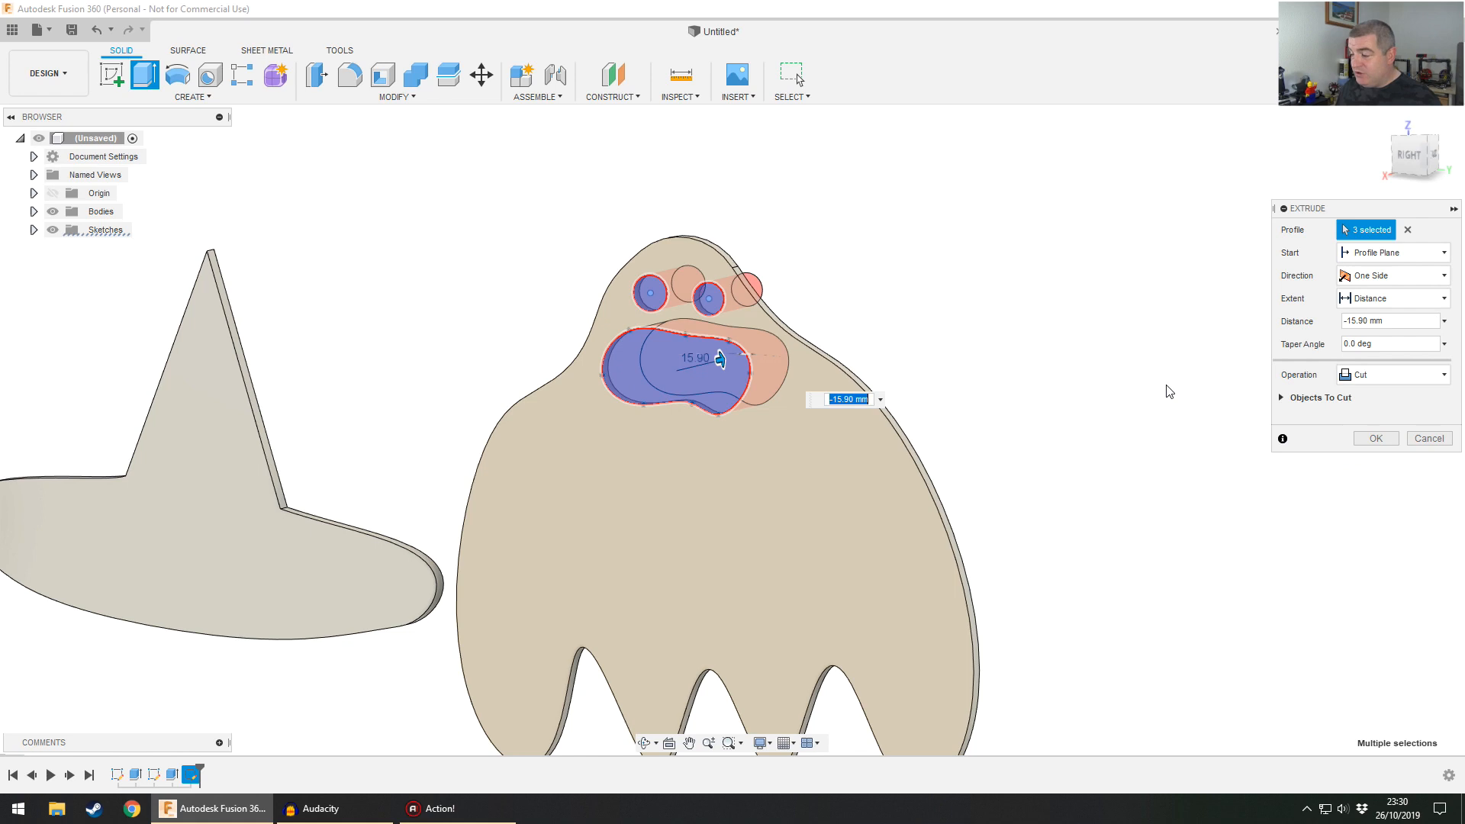
pyautogui.moveTo(1093, 320)
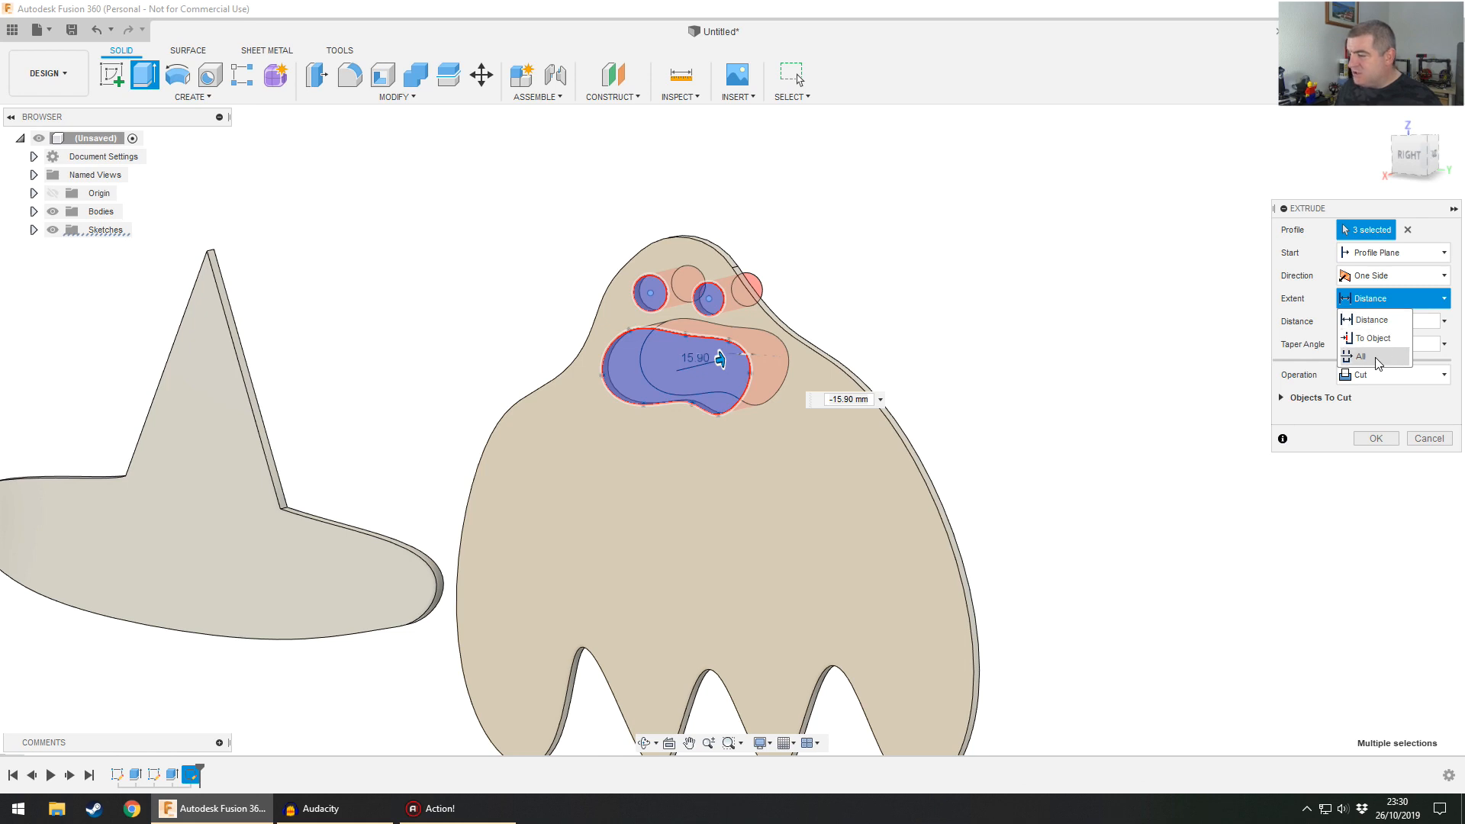
pyautogui.click(1361, 355)
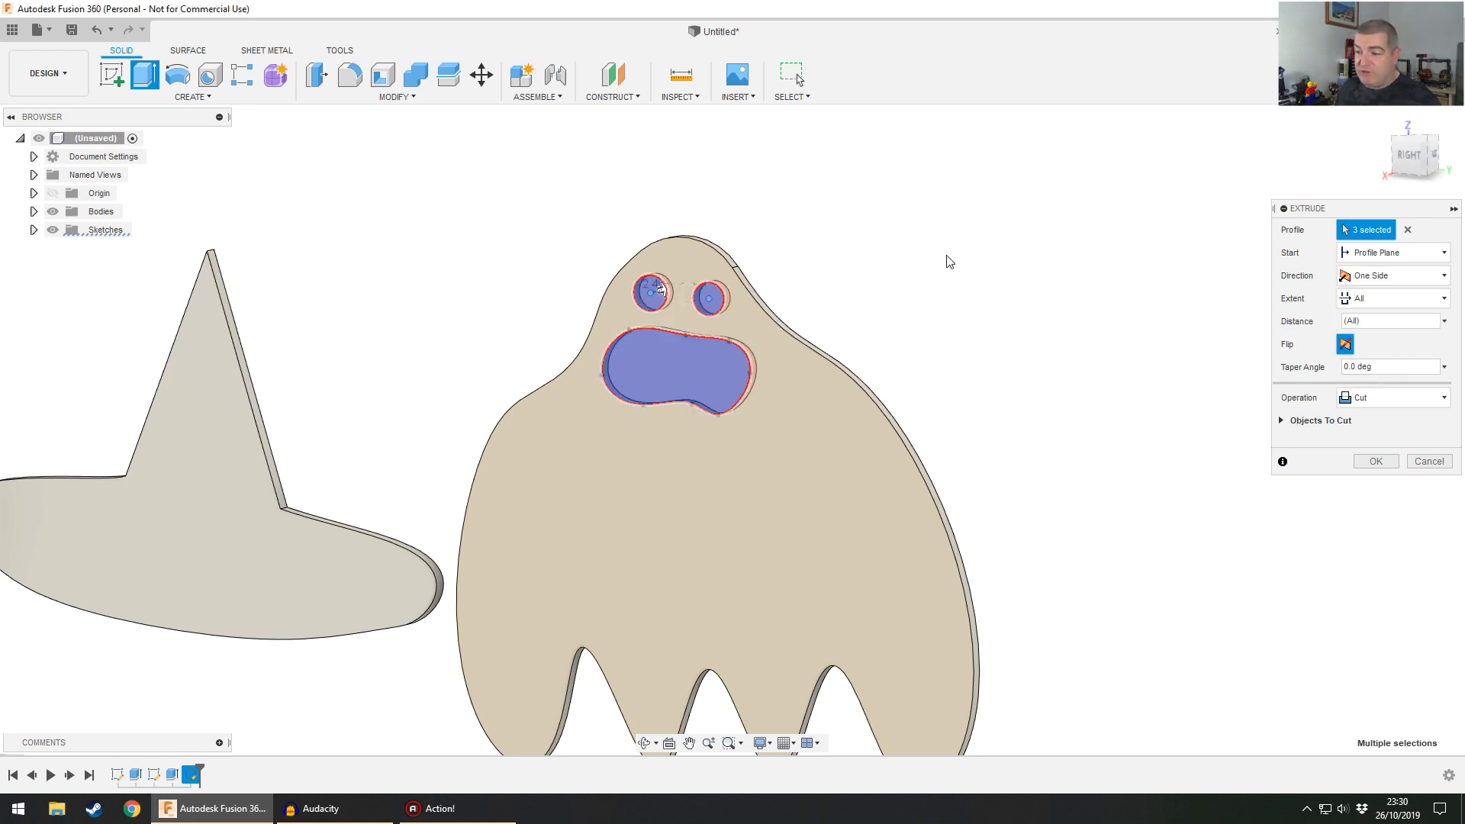
pyautogui.click(1375, 461)
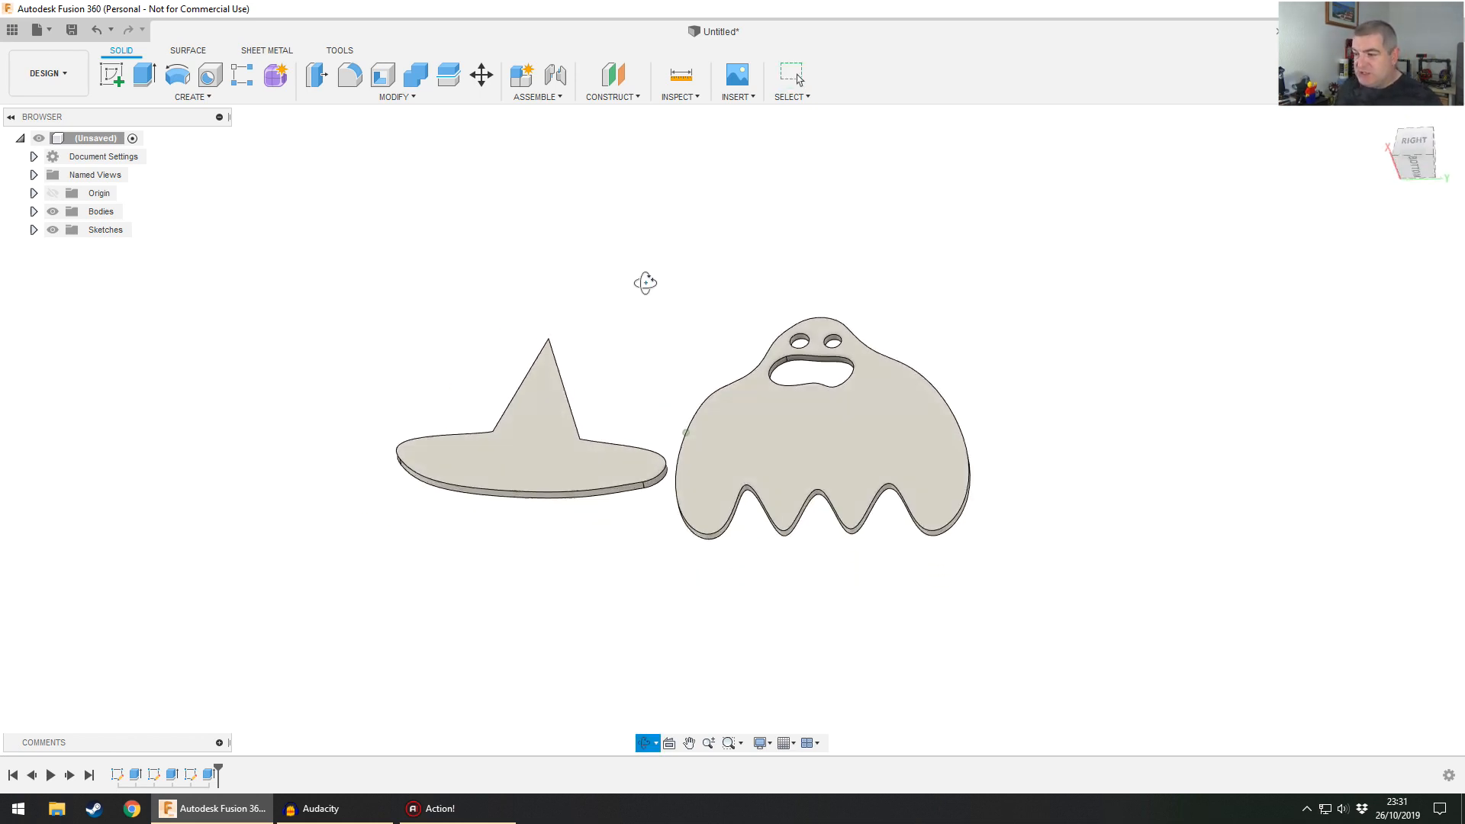
# - View the cut face, briefly reopen and close a sketch, then begin a new sketch
pyautogui.moveTo(644, 283); pyautogui.dragTo(676, 355)
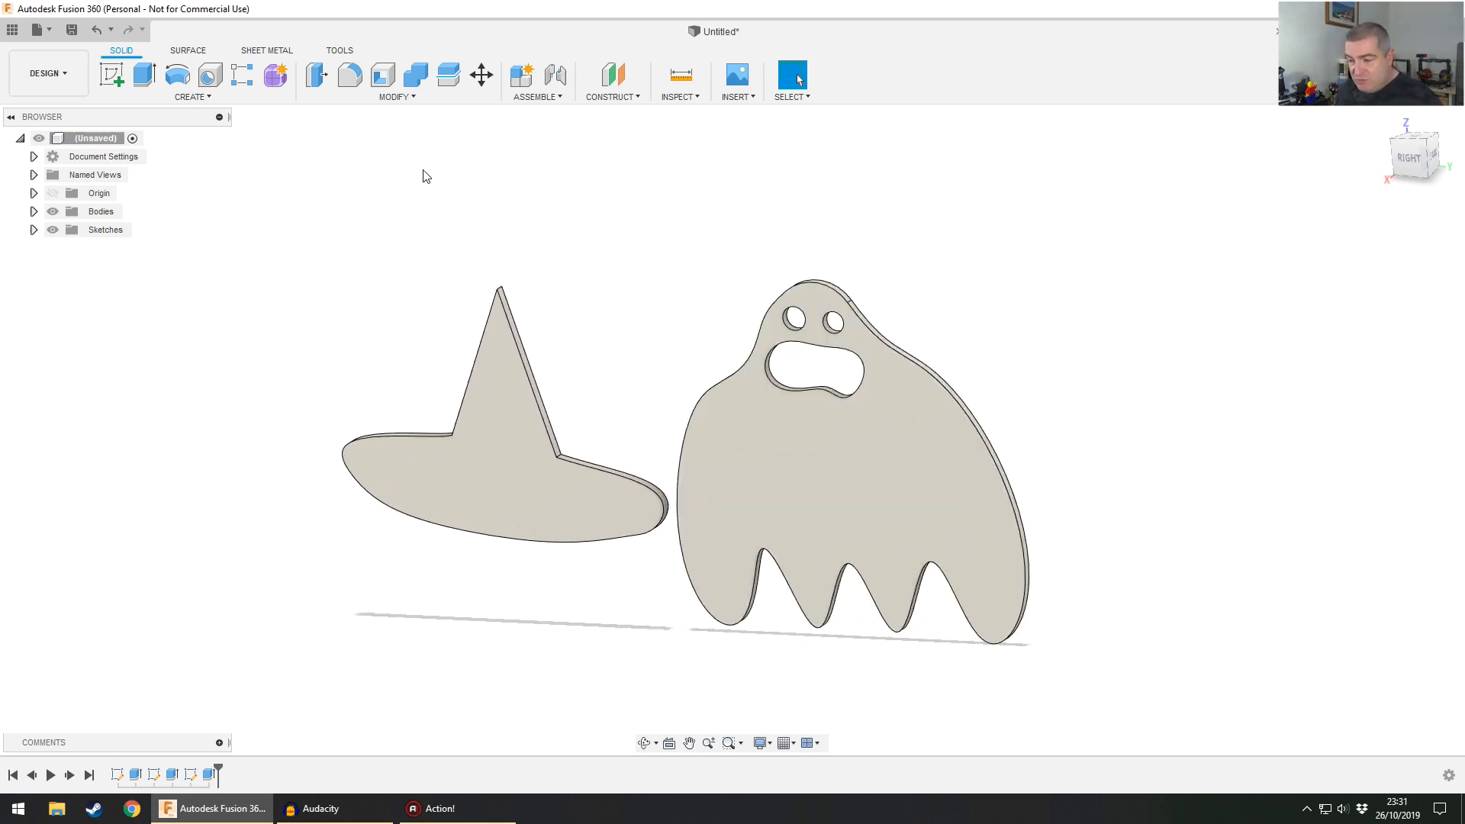
pyautogui.click(112, 76)
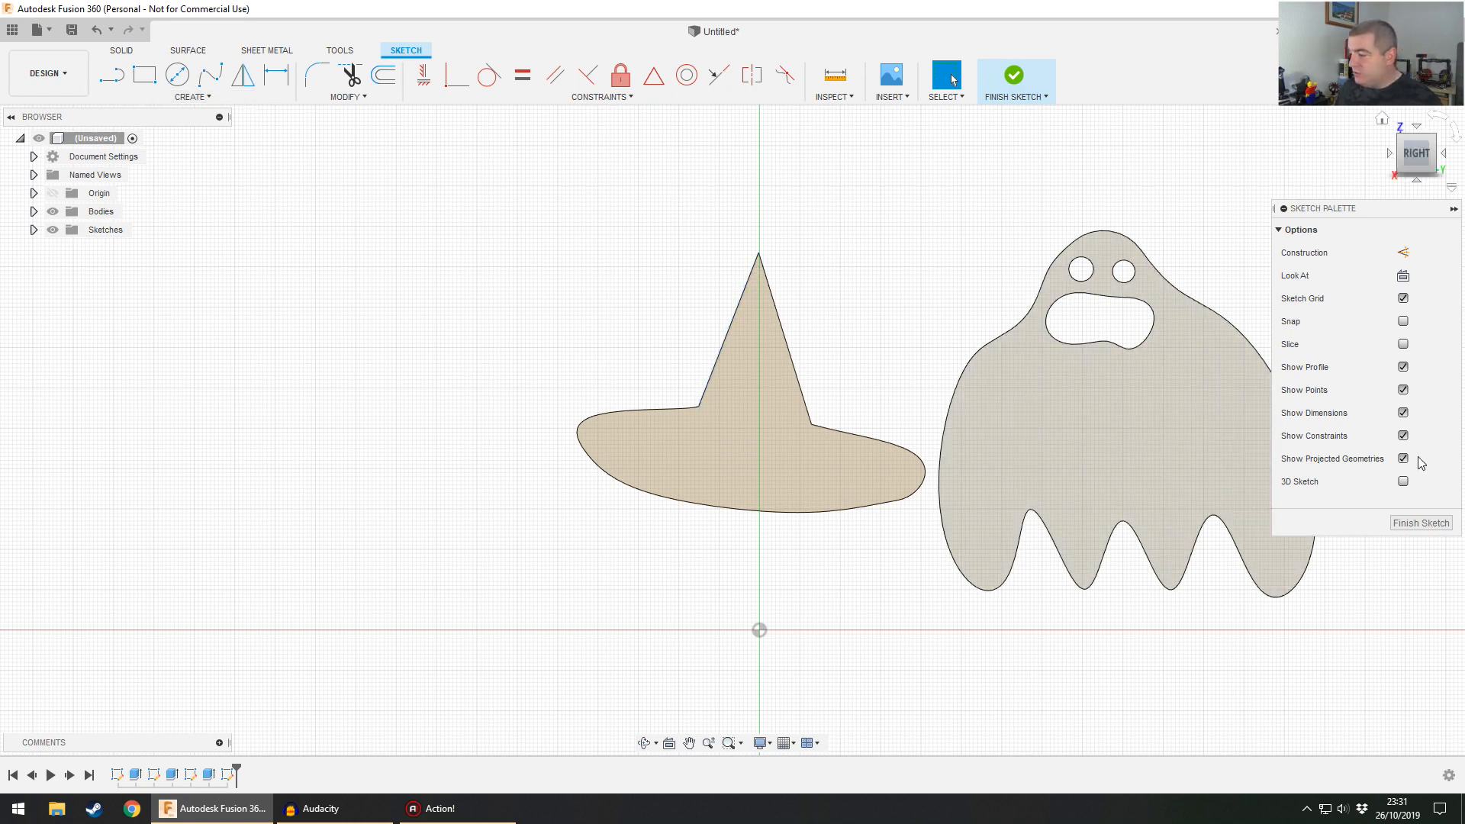
pyautogui.click(1013, 74)
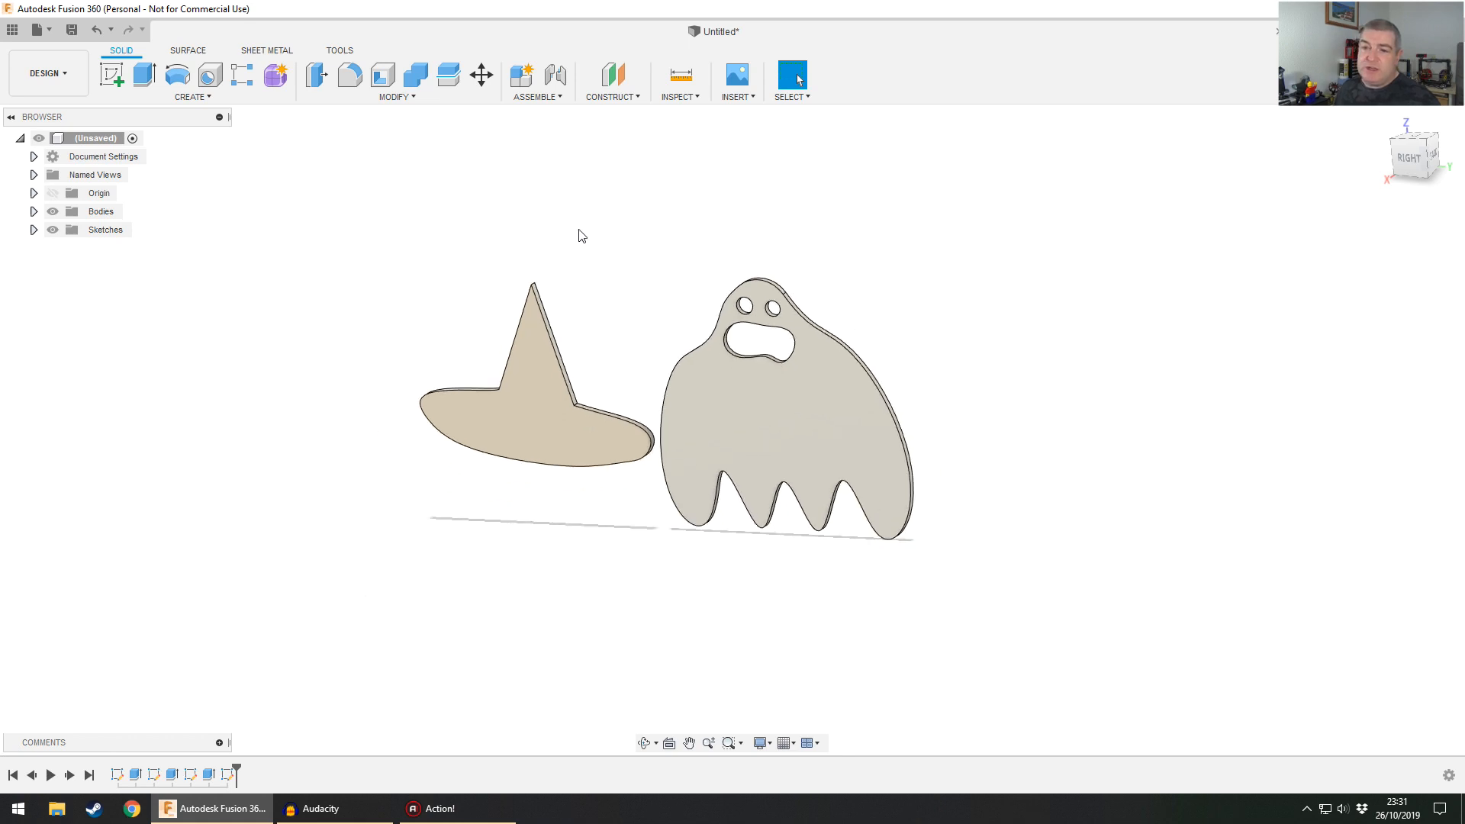
pyautogui.moveTo(449, 179)
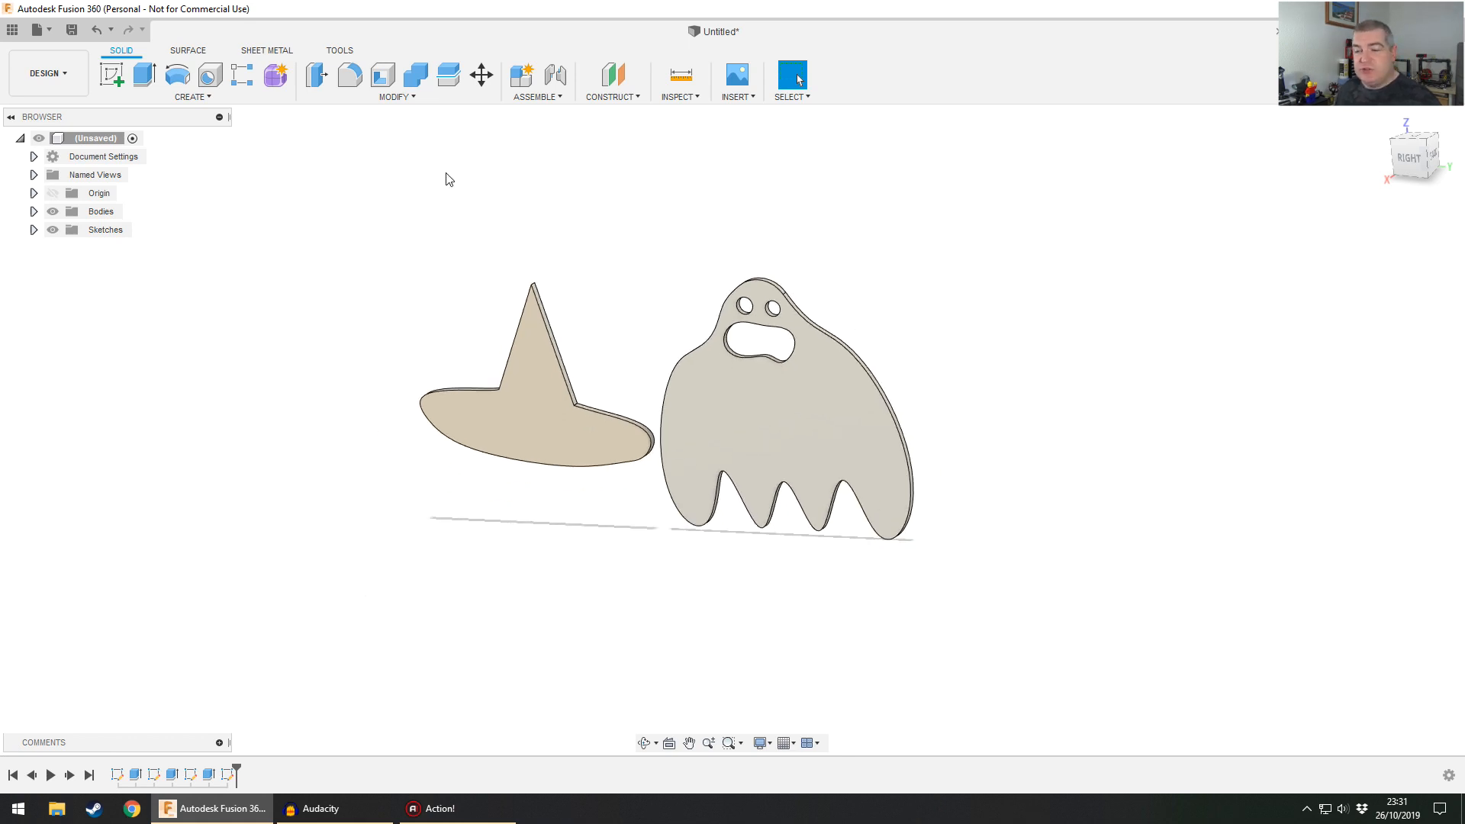
pyautogui.click(112, 73)
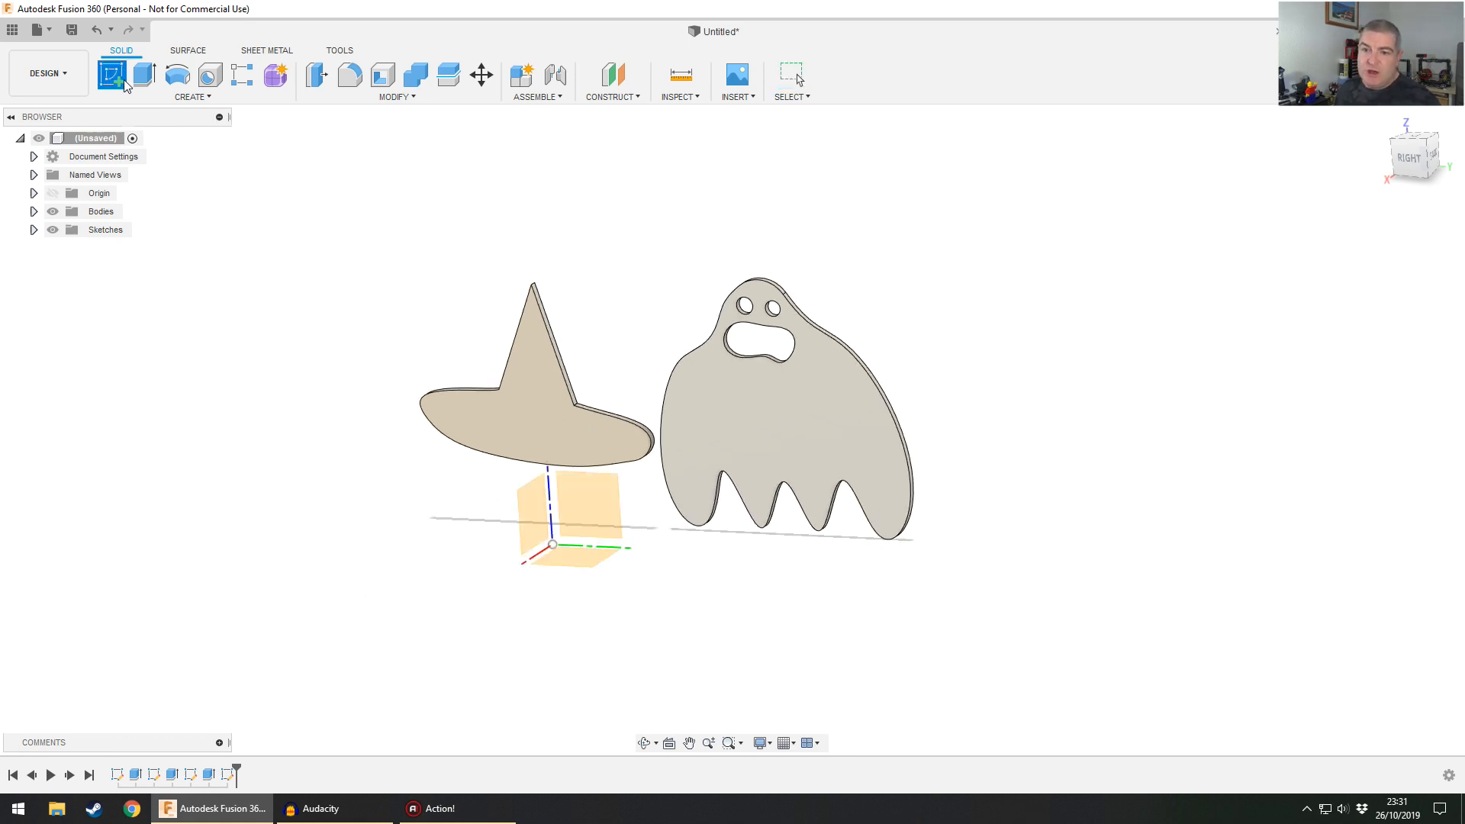
# - On the side plane, draw lines and slide a line's endpoint around, then off, the circle
pyautogui.click(107, 72)
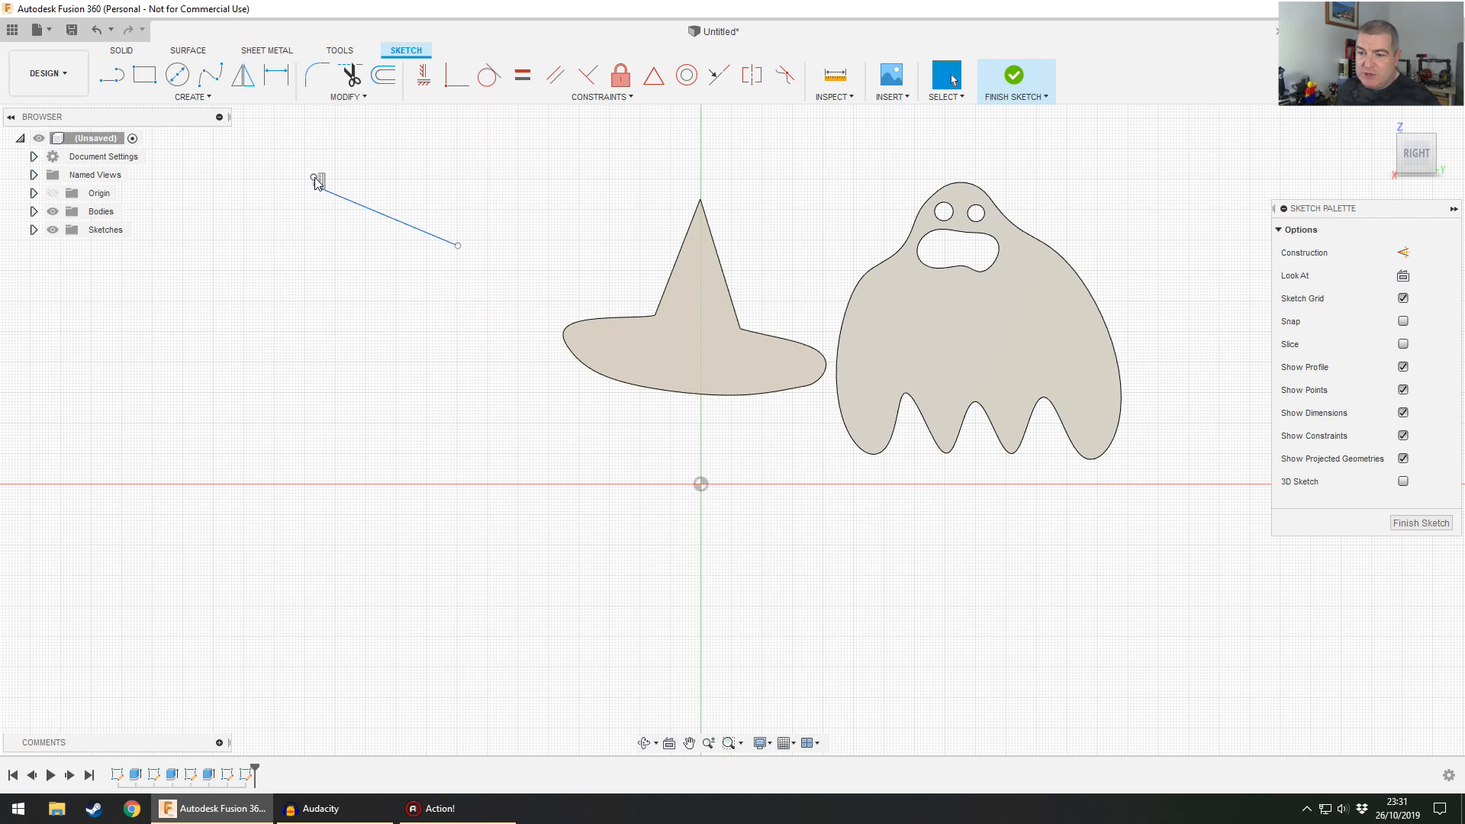
pyautogui.click(382, 214)
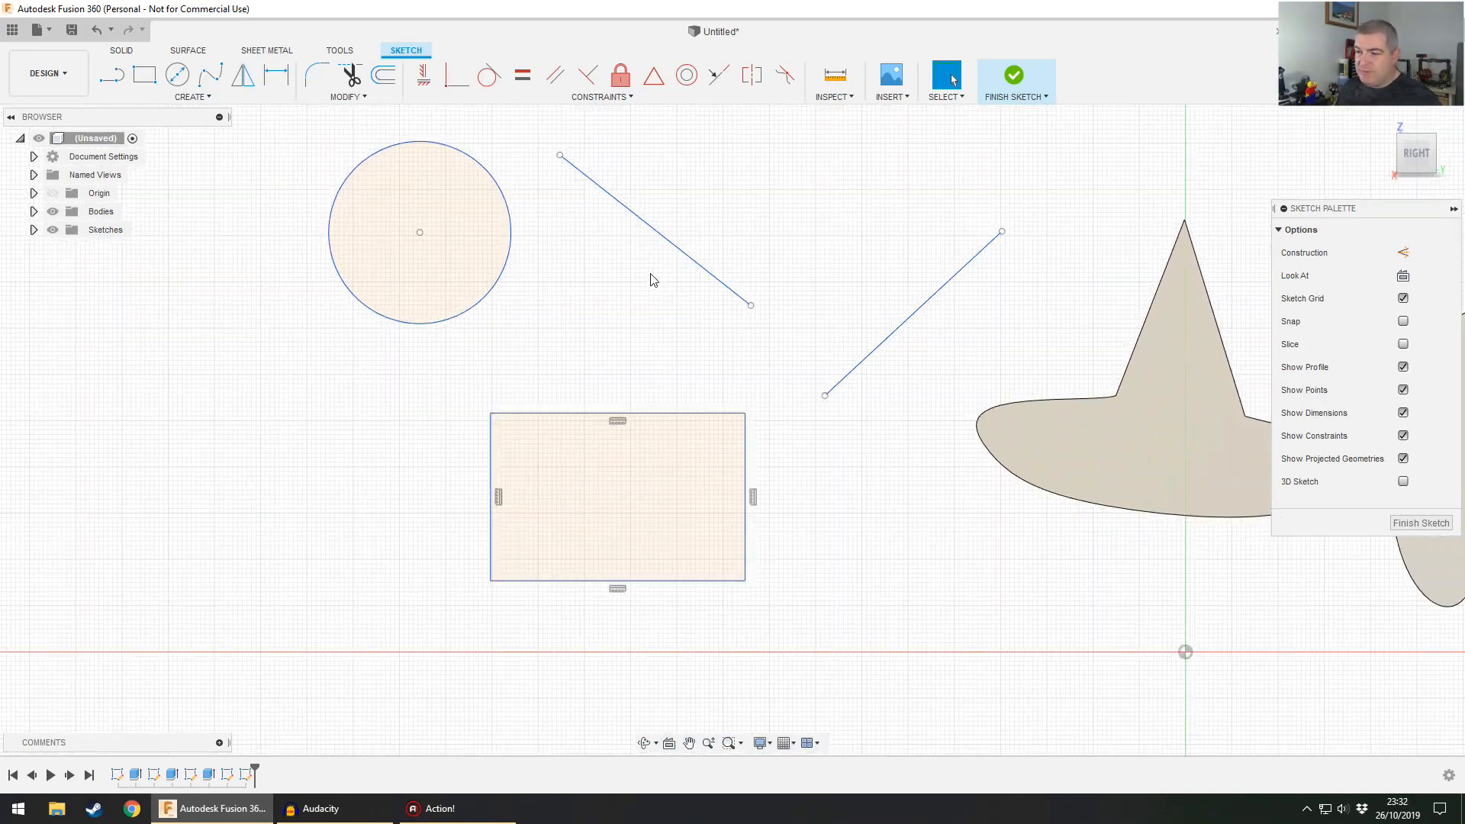
pyautogui.moveTo(561, 155); pyautogui.dragTo(507, 254)
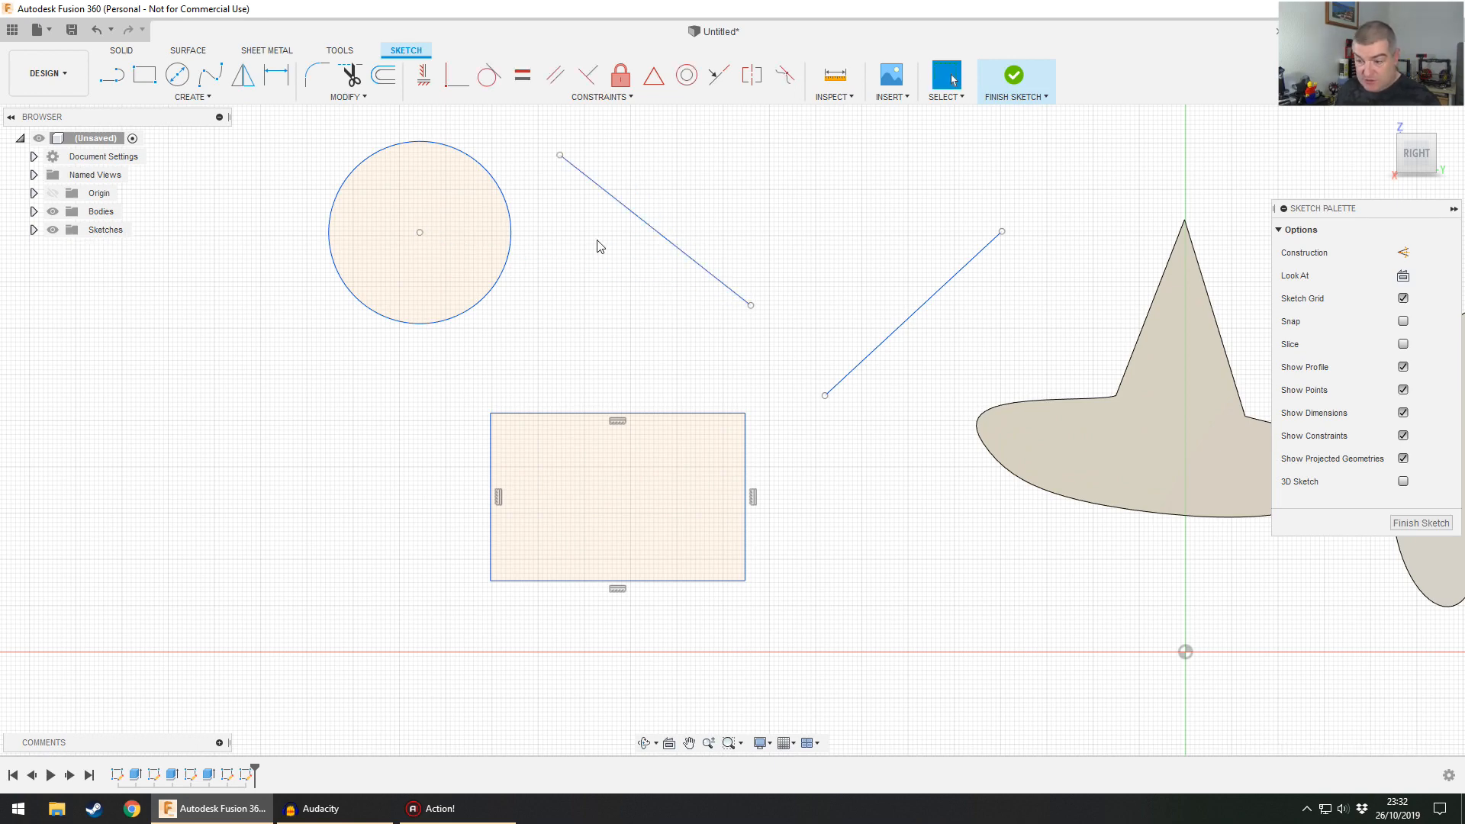
pyautogui.moveTo(561, 155); pyautogui.dragTo(461, 151)
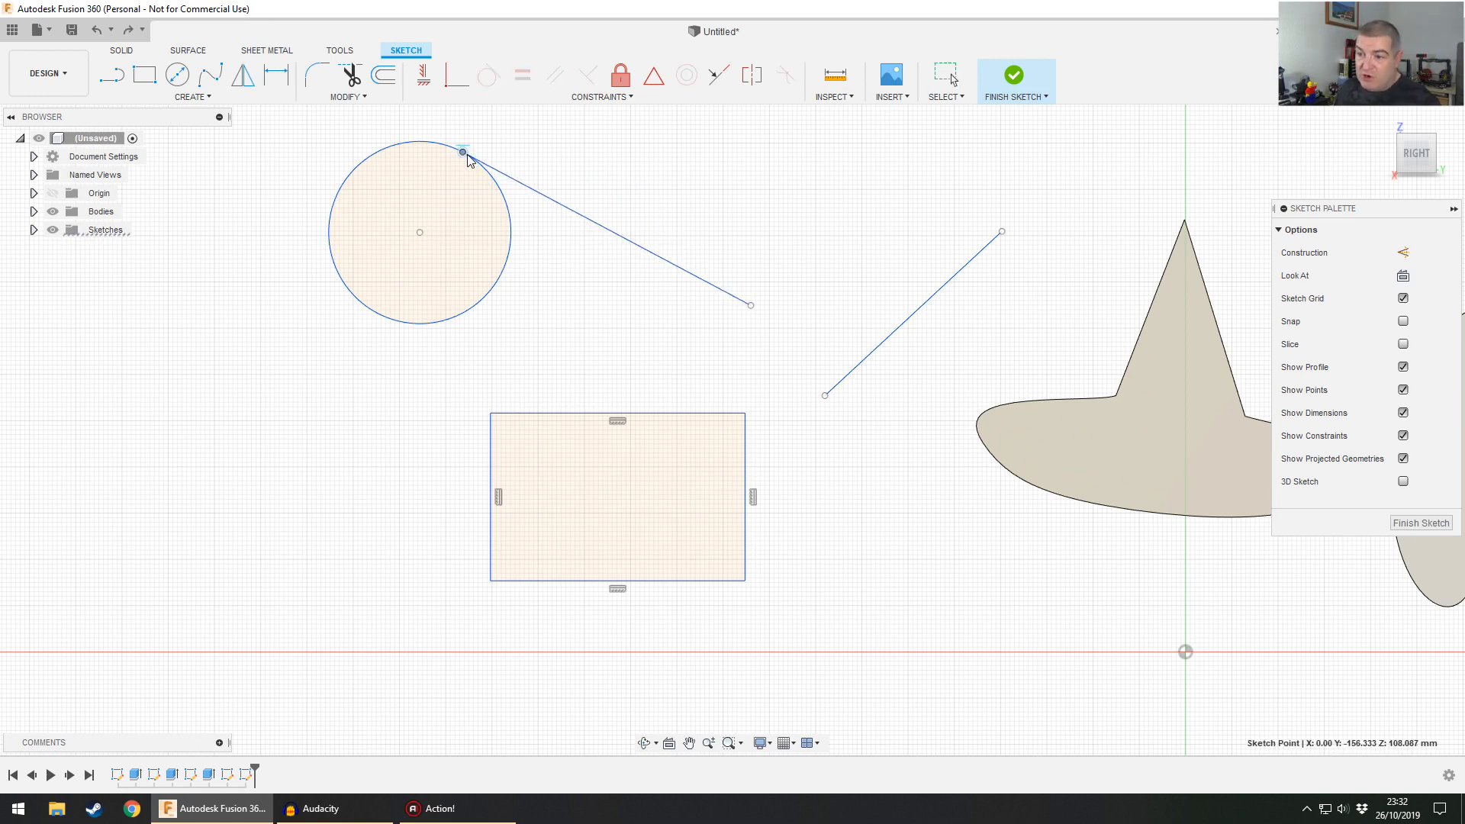
pyautogui.moveTo(462, 151); pyautogui.dragTo(505, 267)
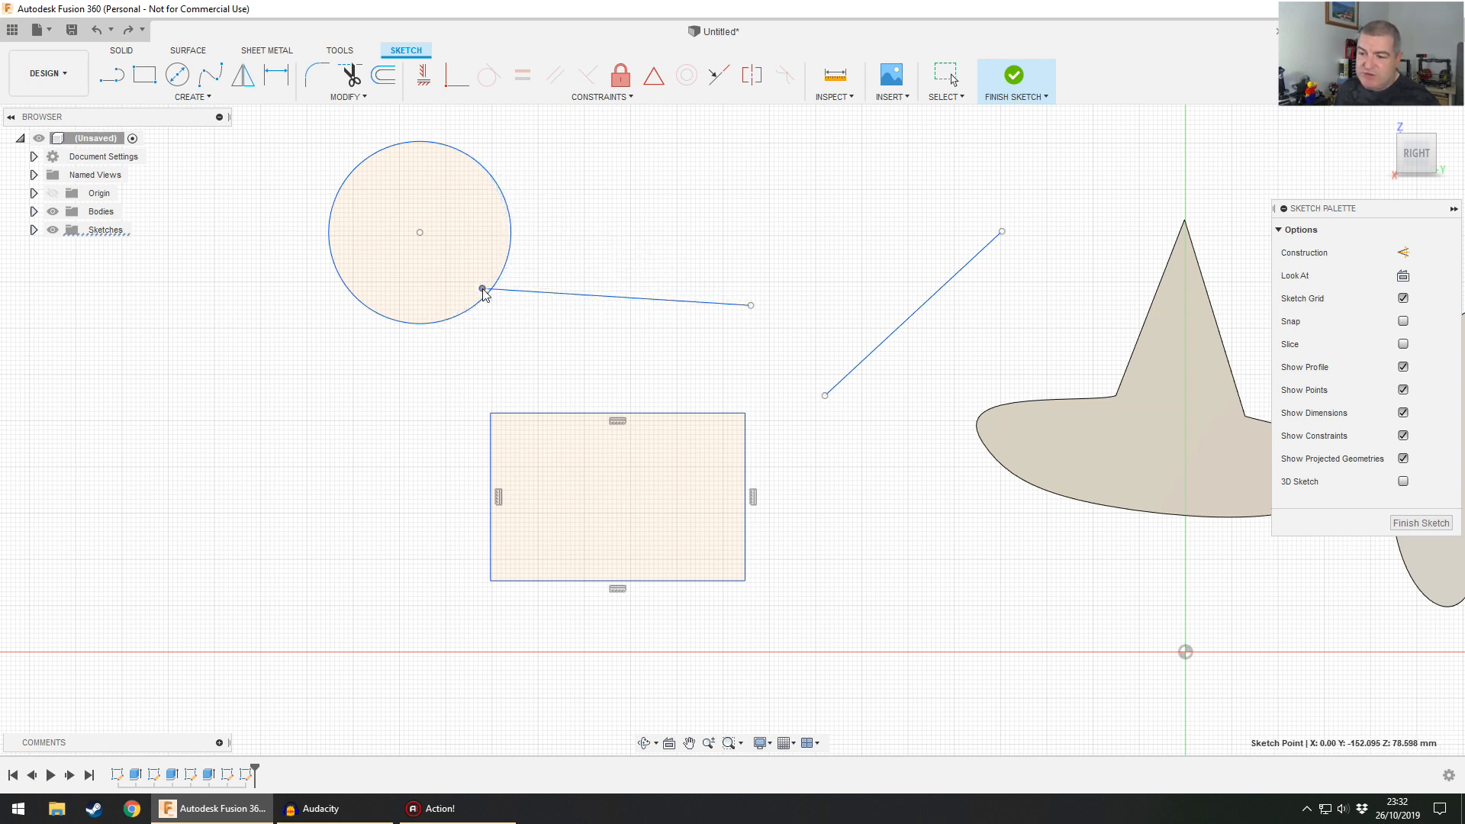
pyautogui.moveTo(482, 288); pyautogui.dragTo(496, 184)
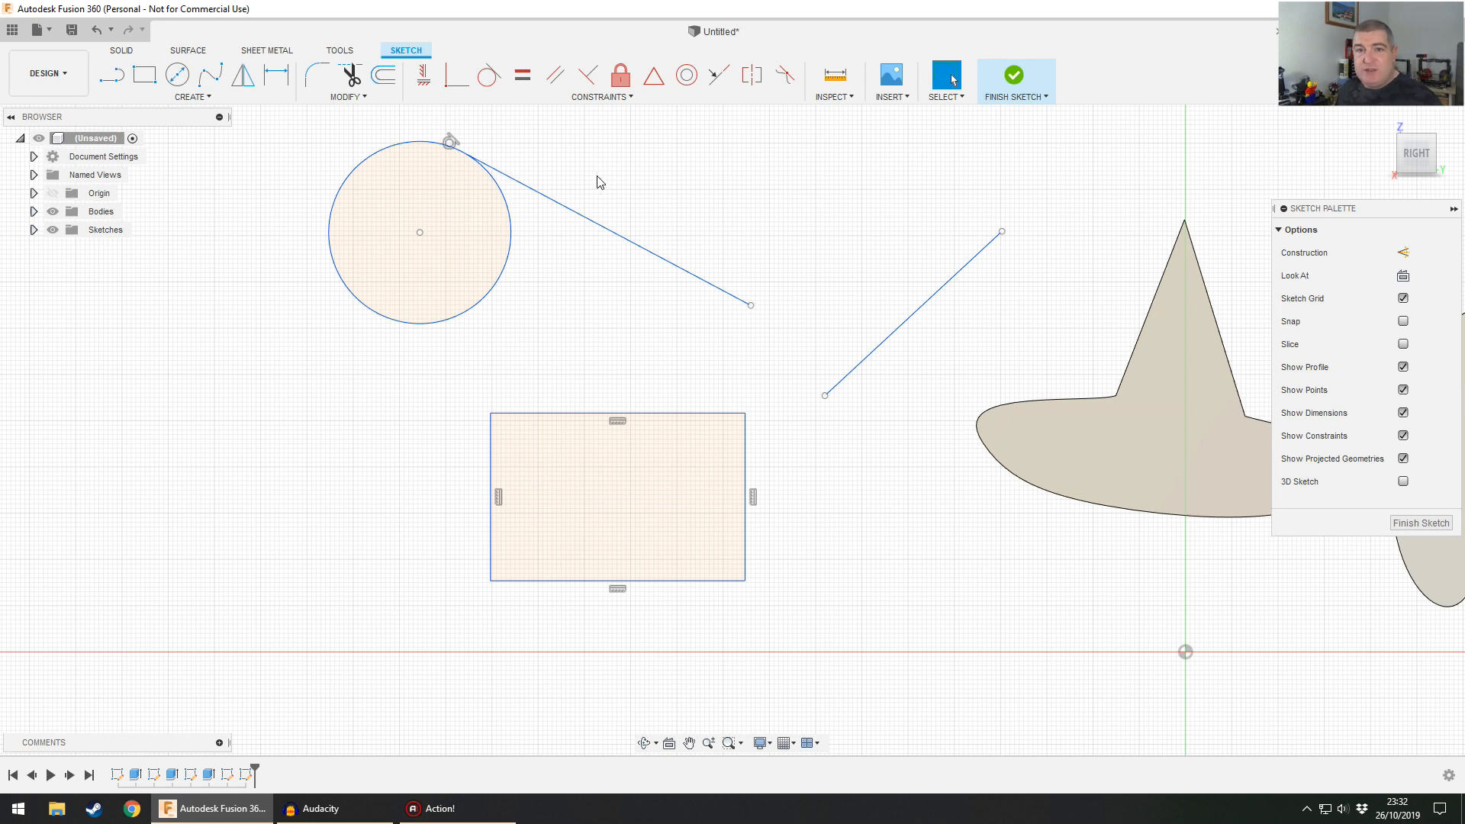
pyautogui.moveTo(451, 142); pyautogui.dragTo(559, 155)
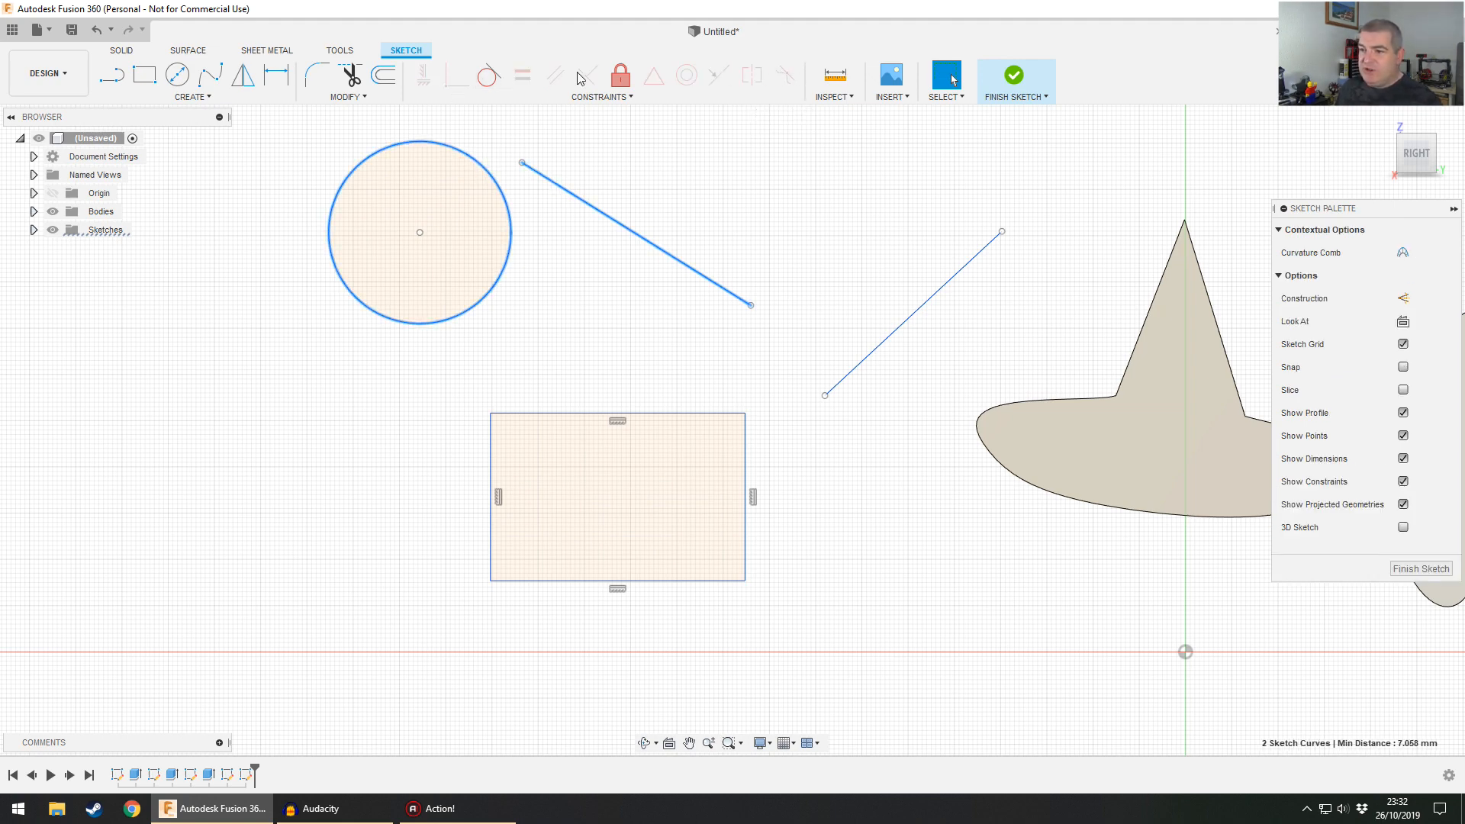
pyautogui.moveTo(724, 151)
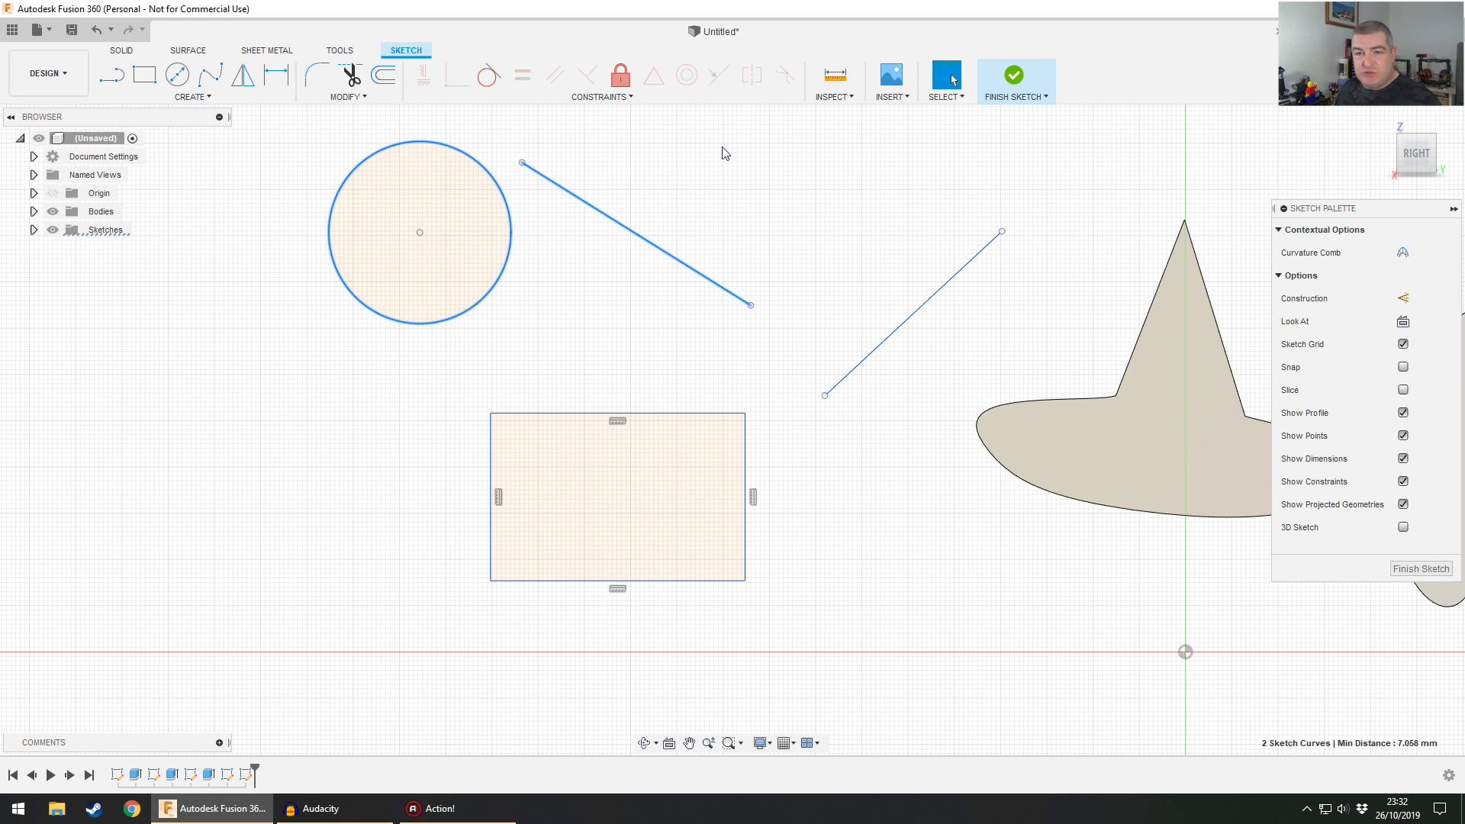
pyautogui.moveTo(556, 74)
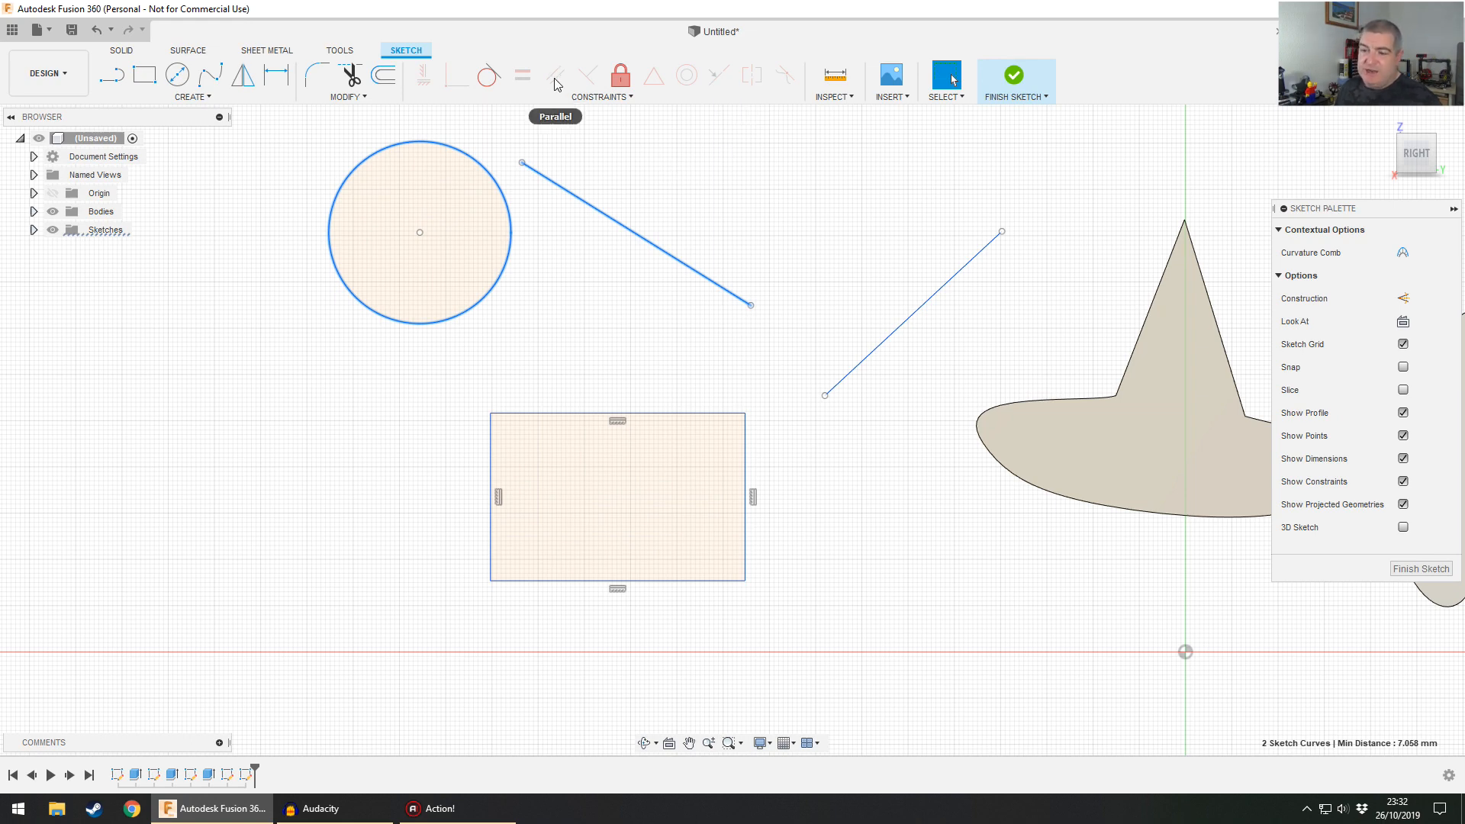
pyautogui.moveTo(529, 226)
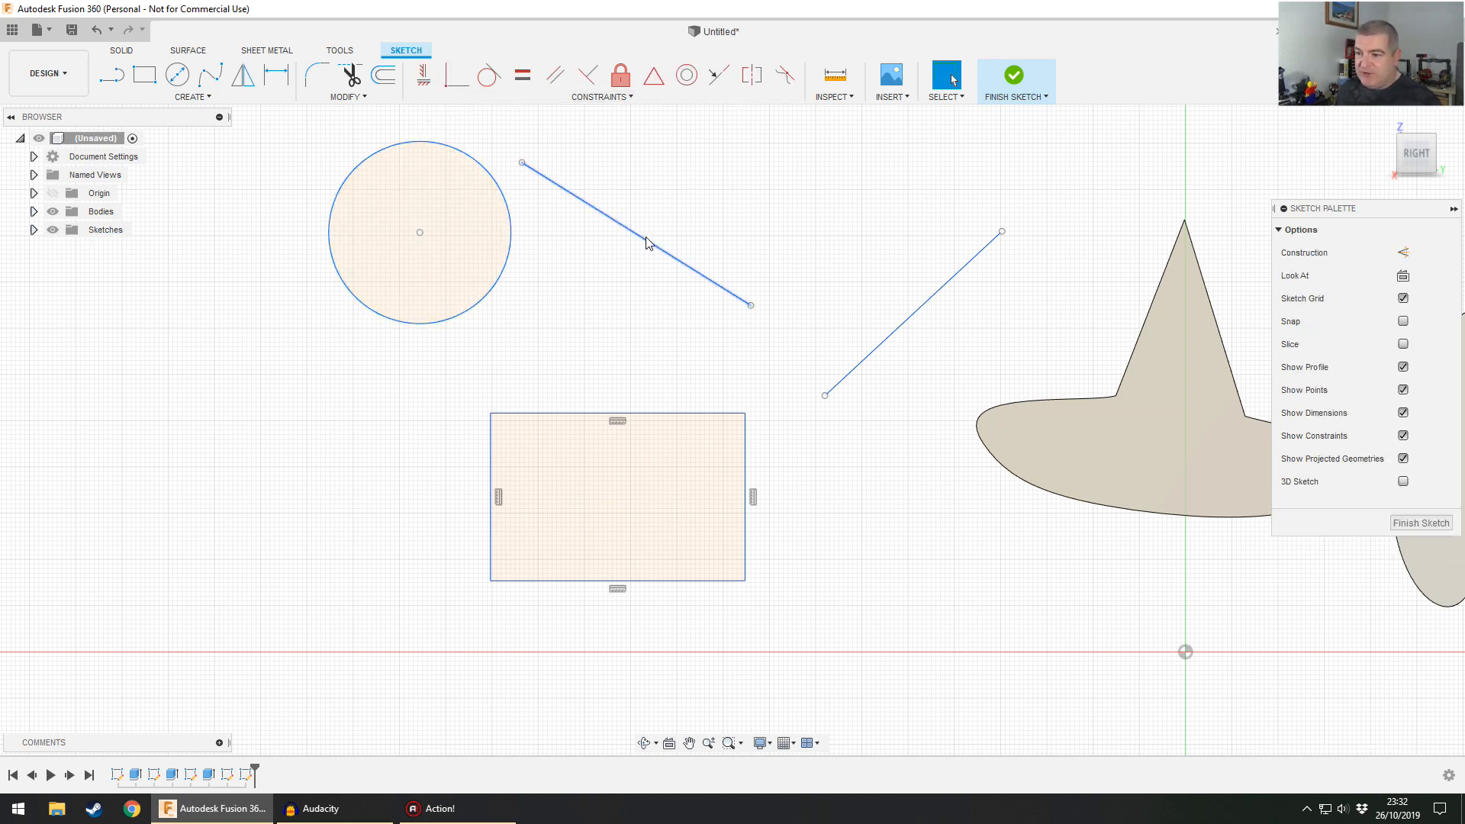
# - Try a Parallel constraint on the upper line, stretch the lower line's endpoint, and reapply it
pyautogui.click(910, 312)
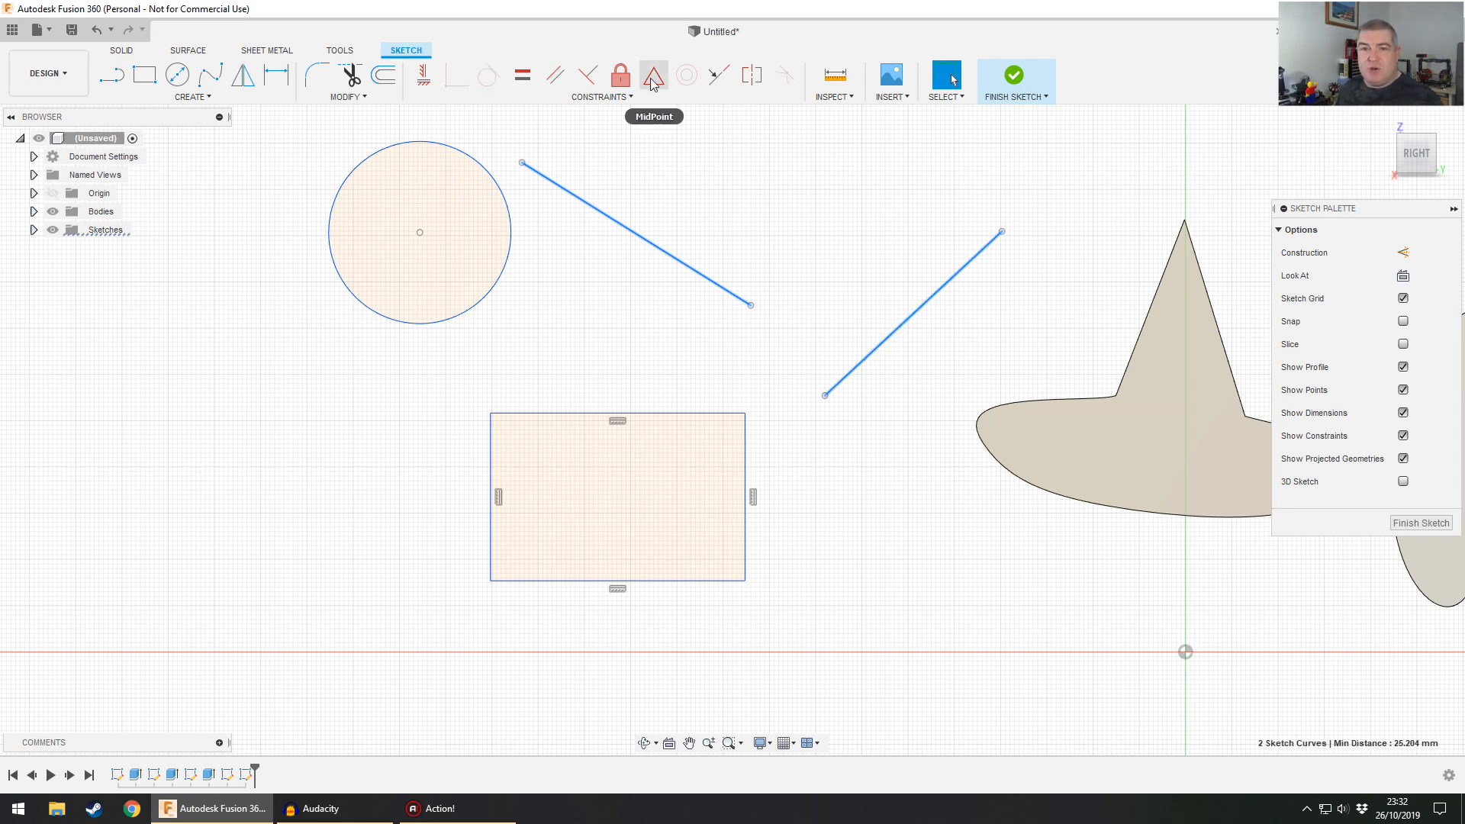
pyautogui.moveTo(424, 76)
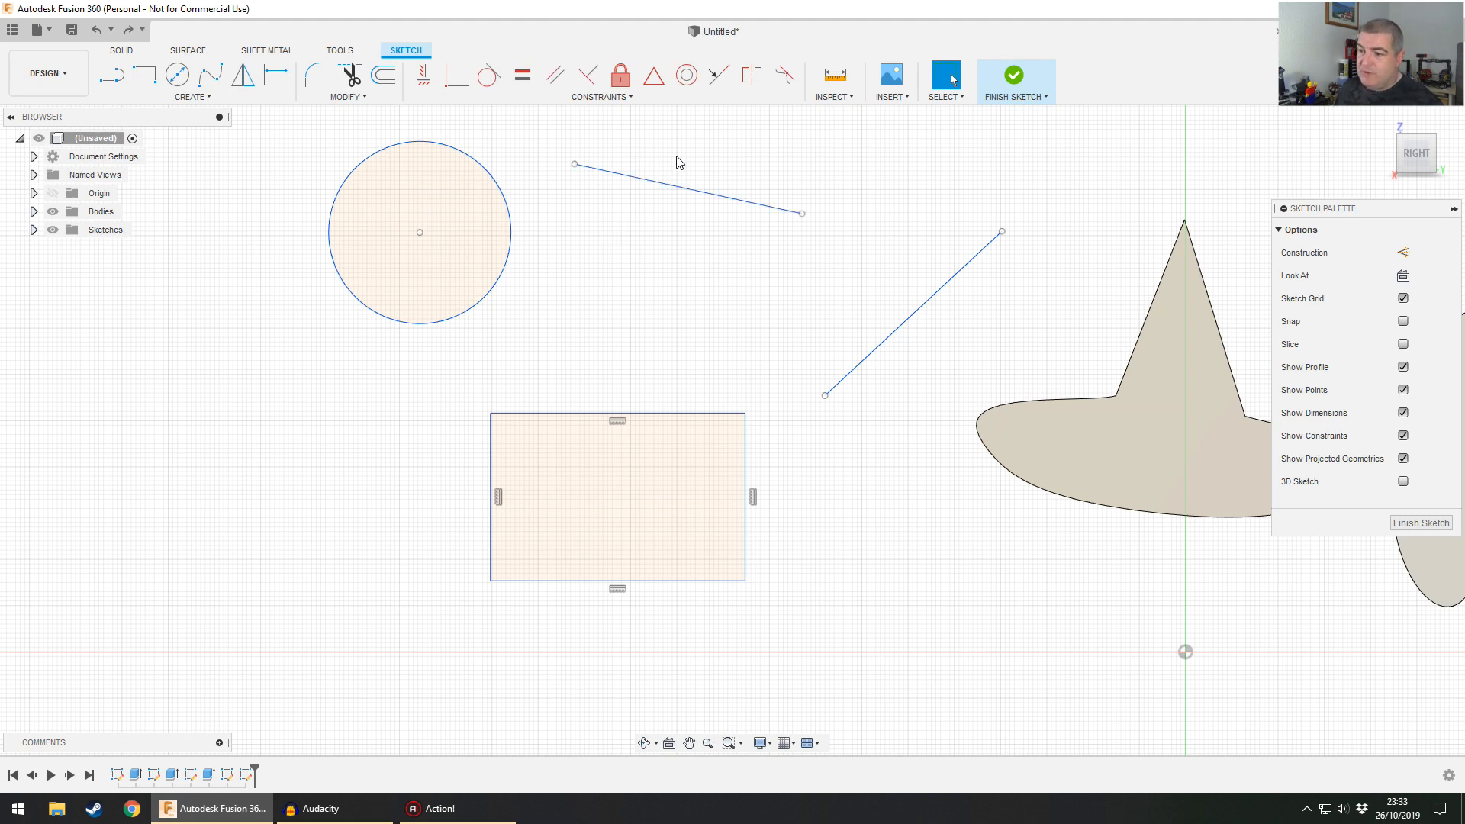
pyautogui.click(687, 187)
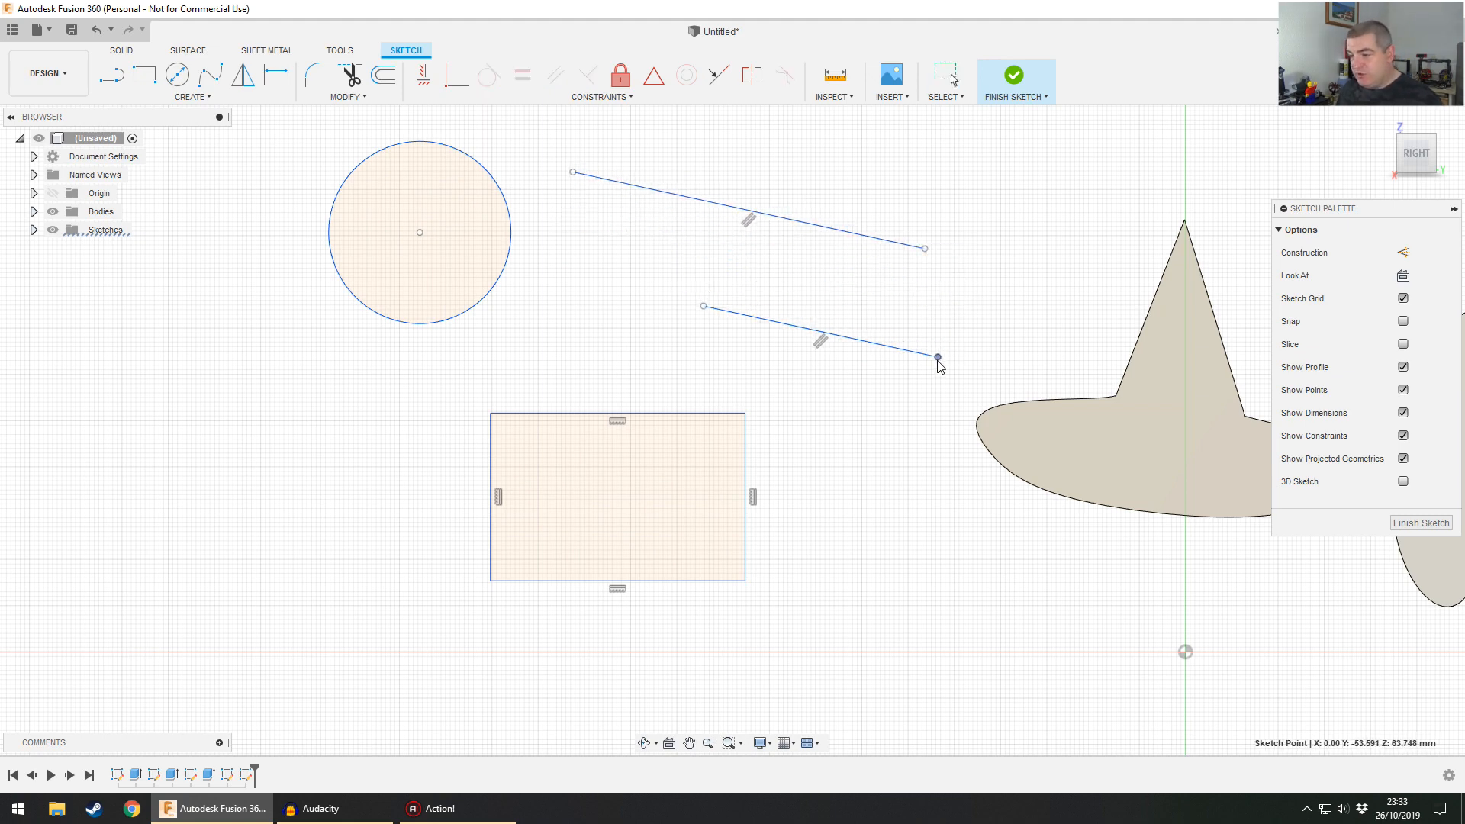
pyautogui.moveTo(937, 359); pyautogui.dragTo(906, 311)
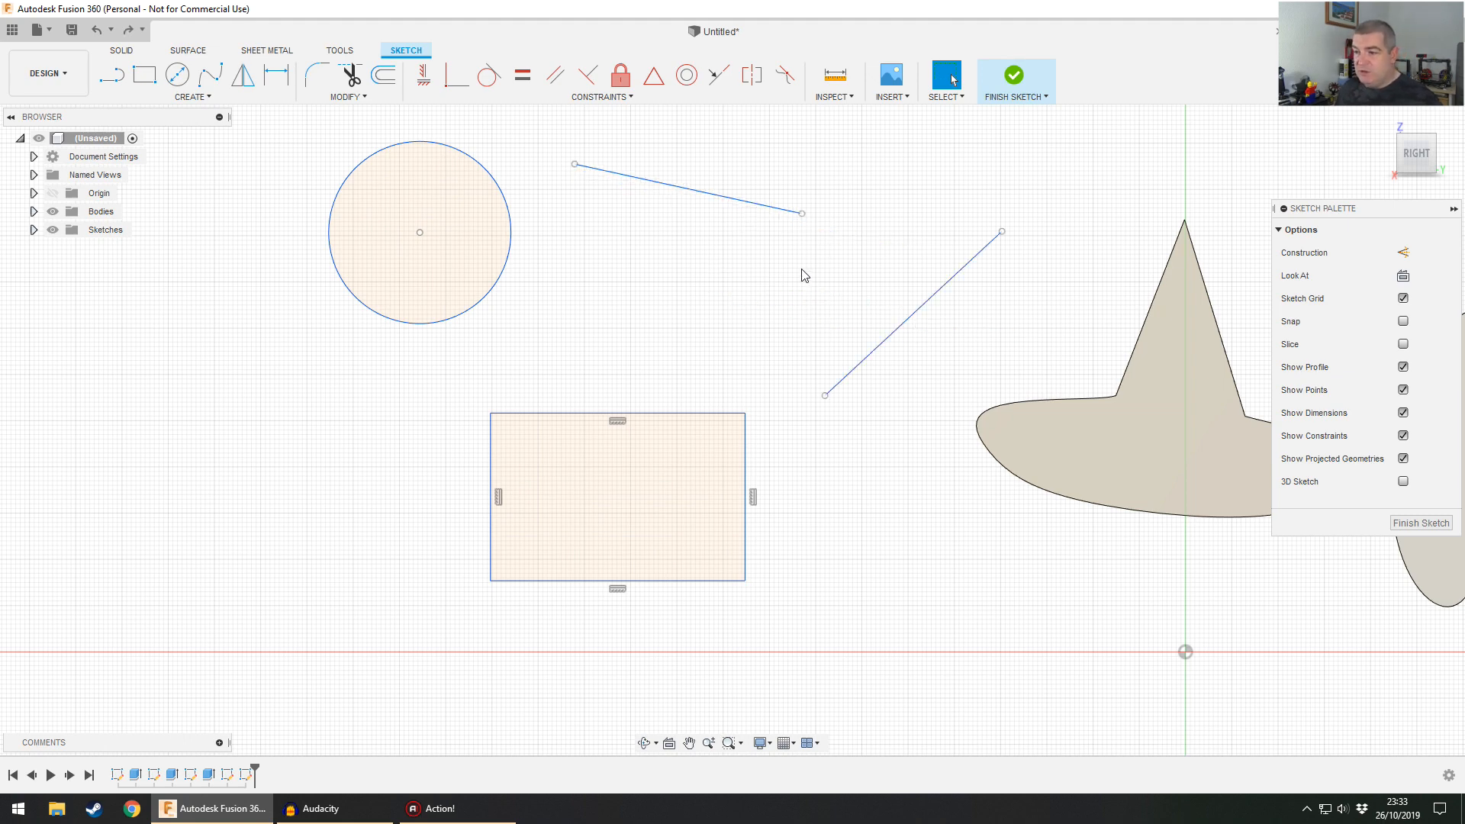
pyautogui.click(687, 189)
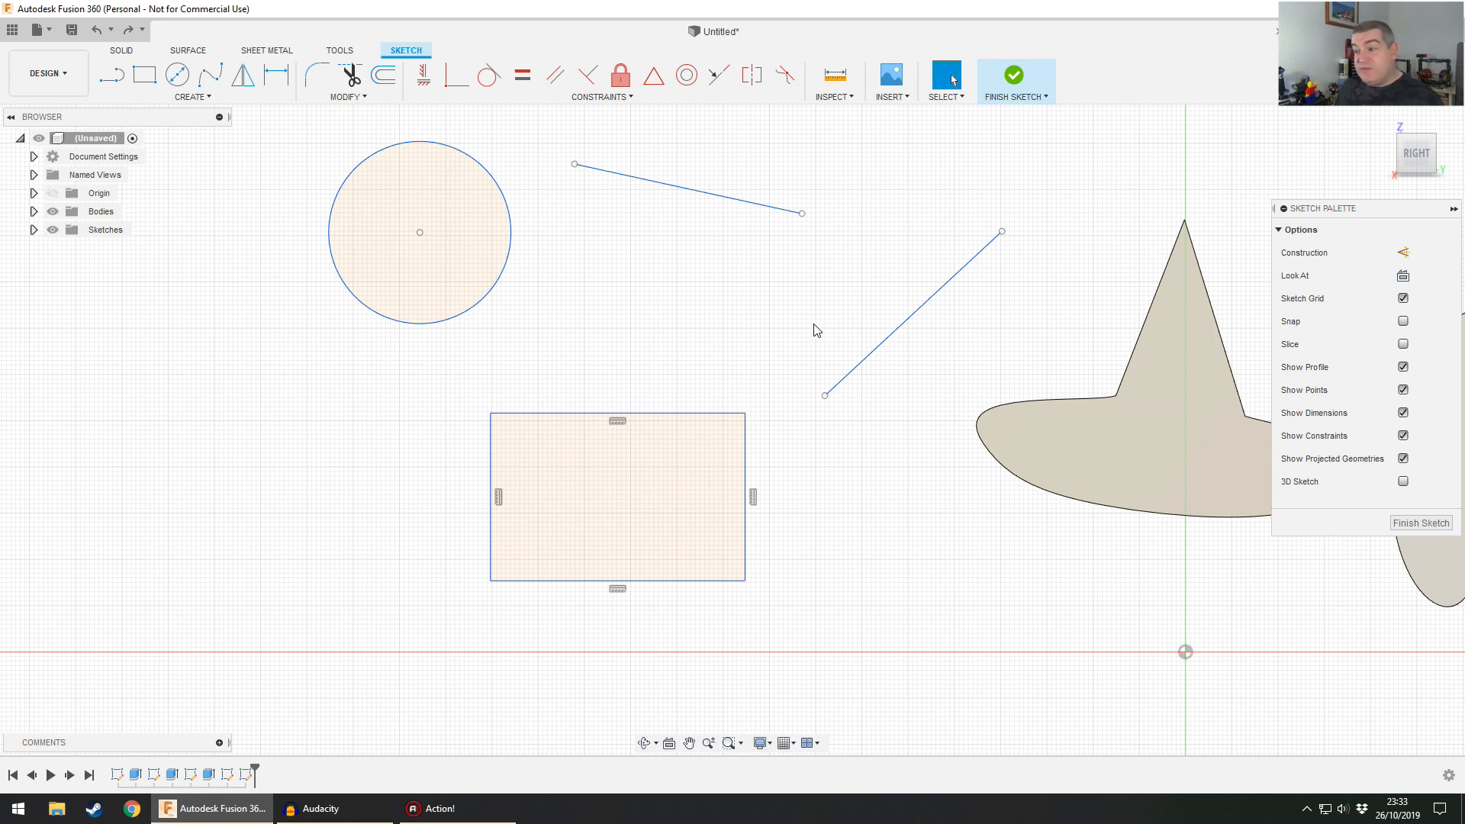
pyautogui.moveTo(758, 230)
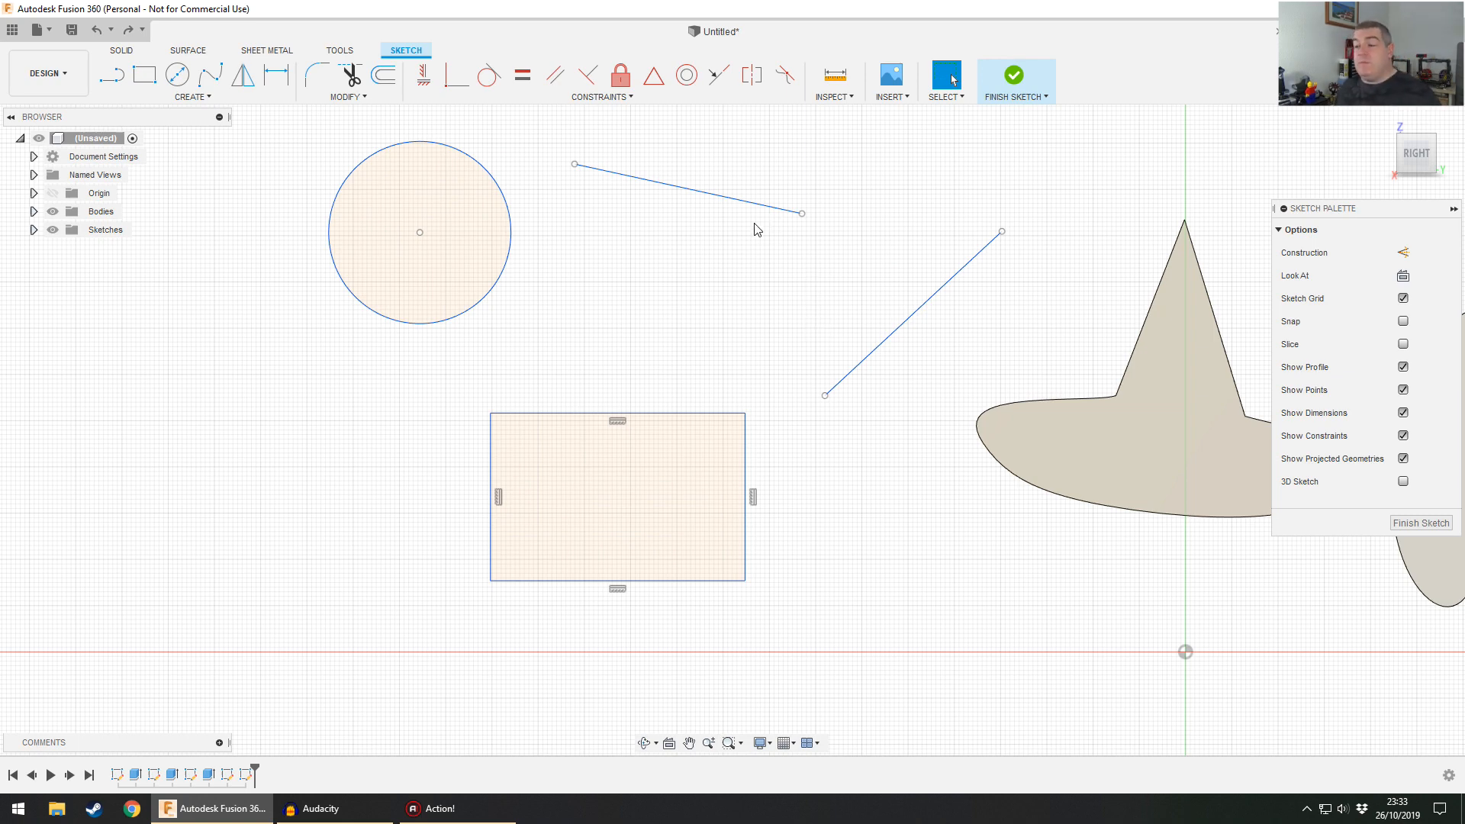
# - Draw a smaller concentric circle inside the original circle
pyautogui.click(175, 75)
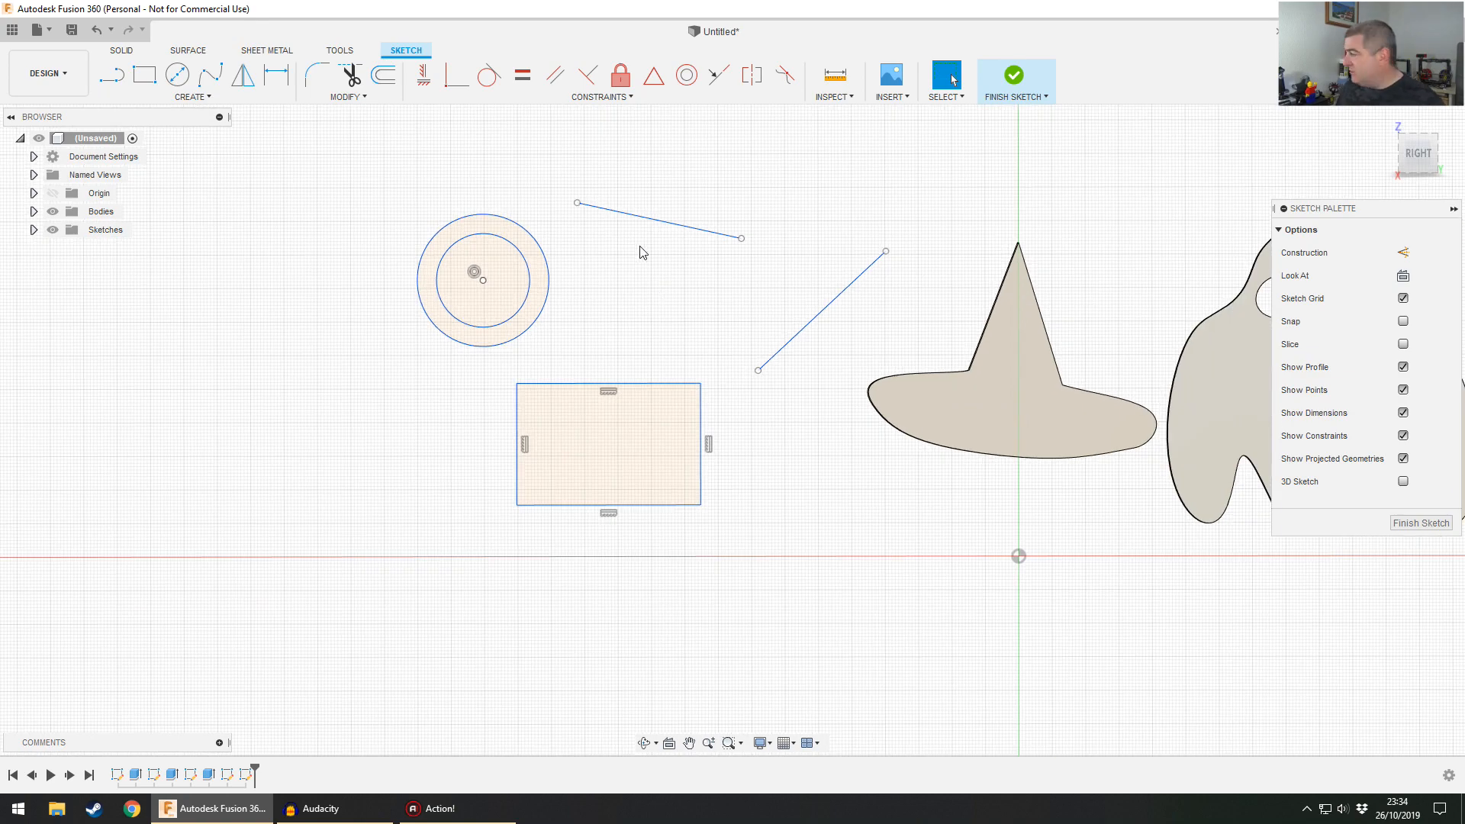
pyautogui.moveTo(631, 267)
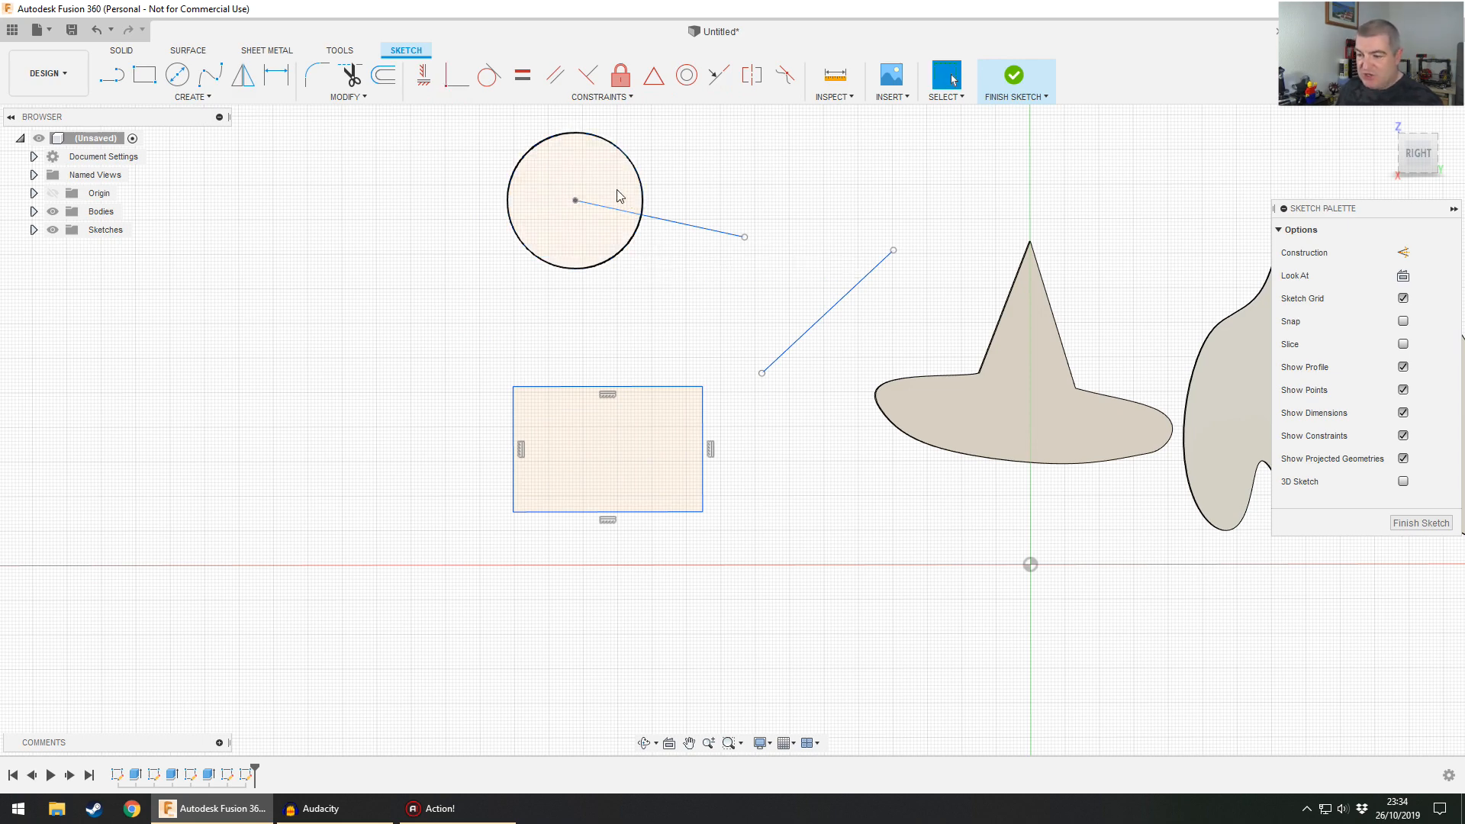
# - Link the line ends to a rectangle corner and the circle edge, then finish the sketch
pyautogui.moveTo(574, 199); pyautogui.dragTo(478, 282)
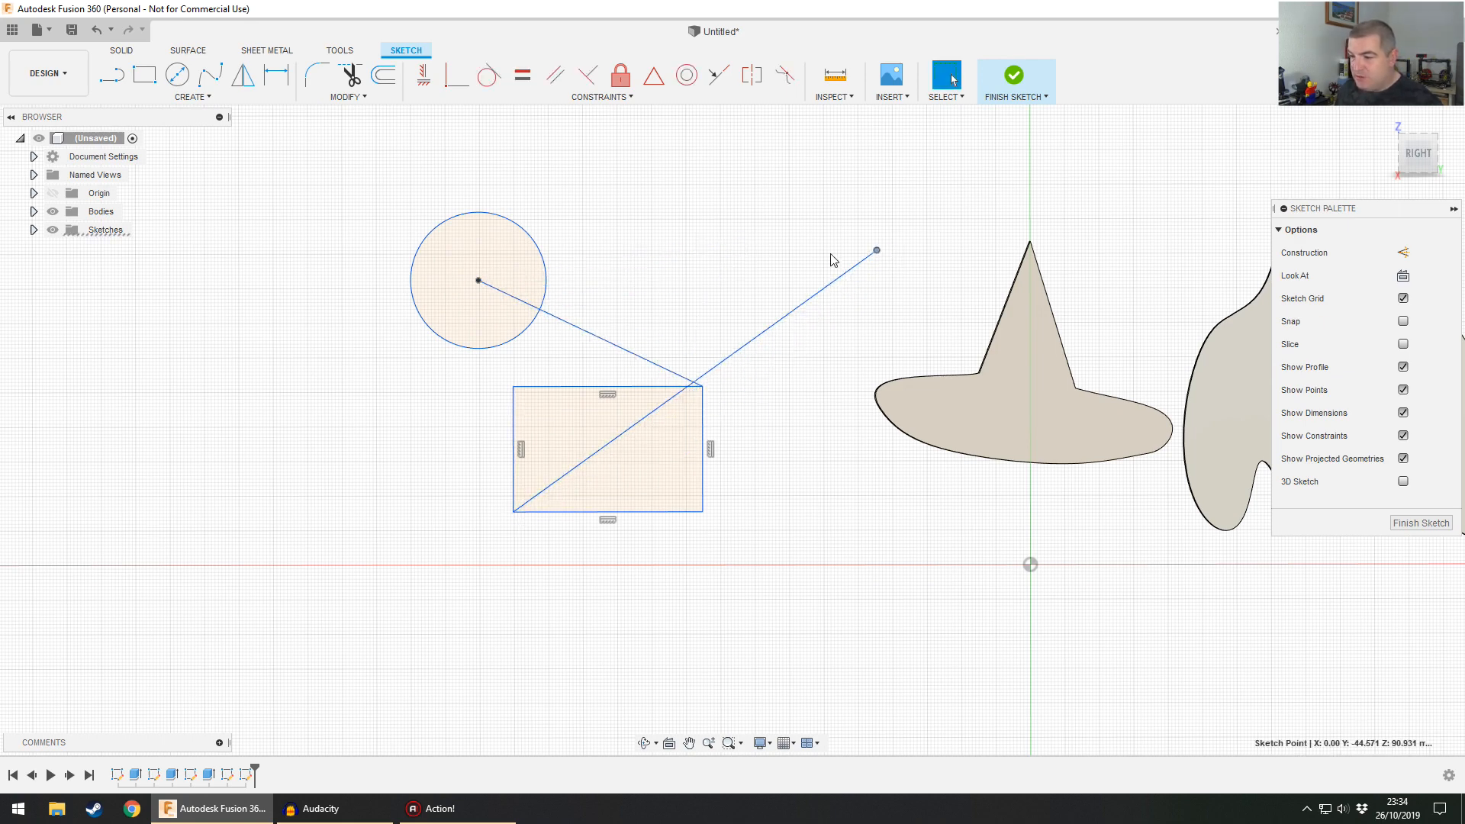
pyautogui.moveTo(873, 250); pyautogui.dragTo(416, 313)
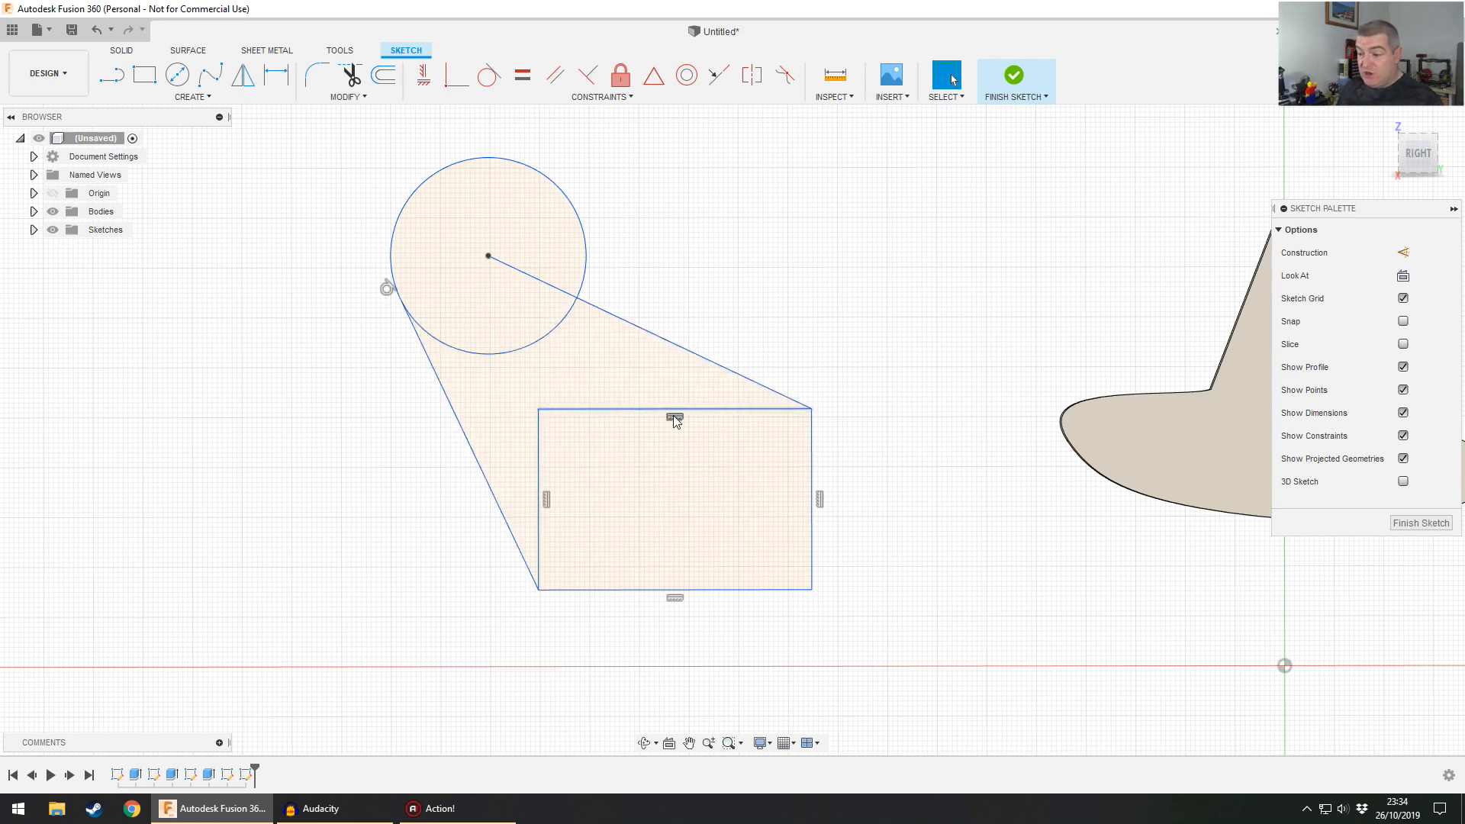
pyautogui.moveTo(934, 414)
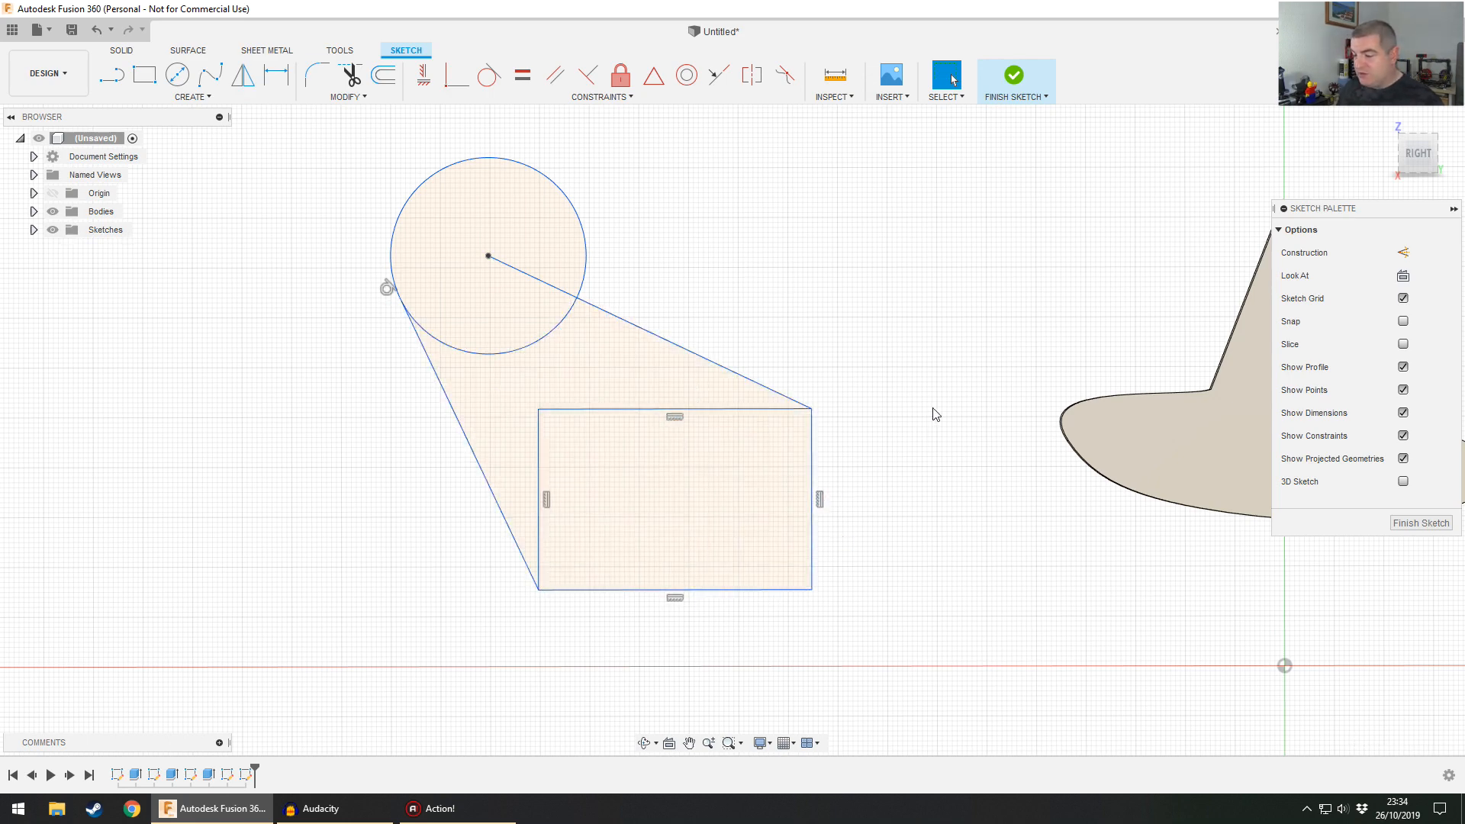
pyautogui.click(1013, 74)
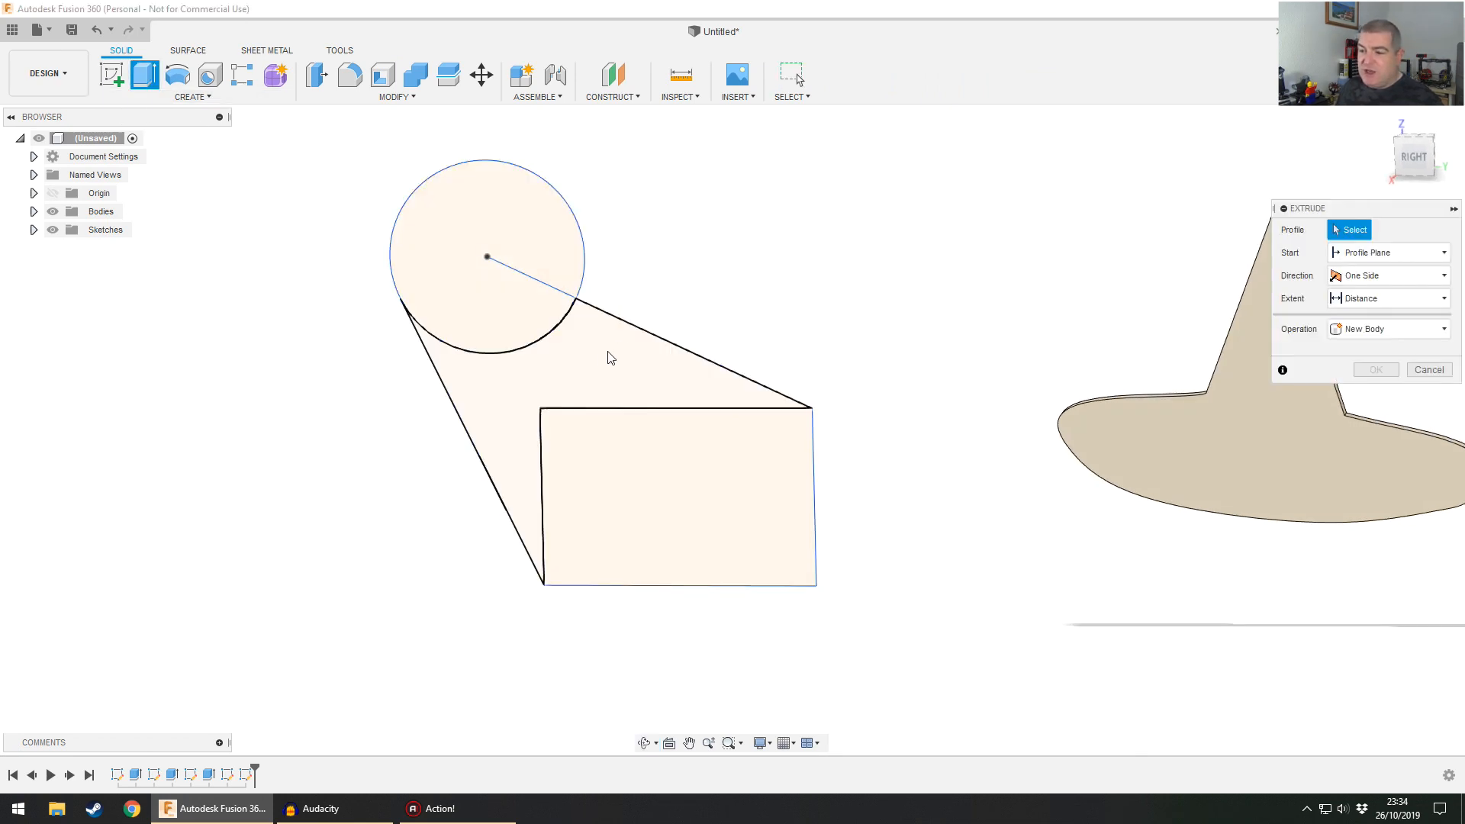
# - Trial-extrude the region between circle and rectangle and orbit to inspect the piece
pyautogui.click(608, 360)
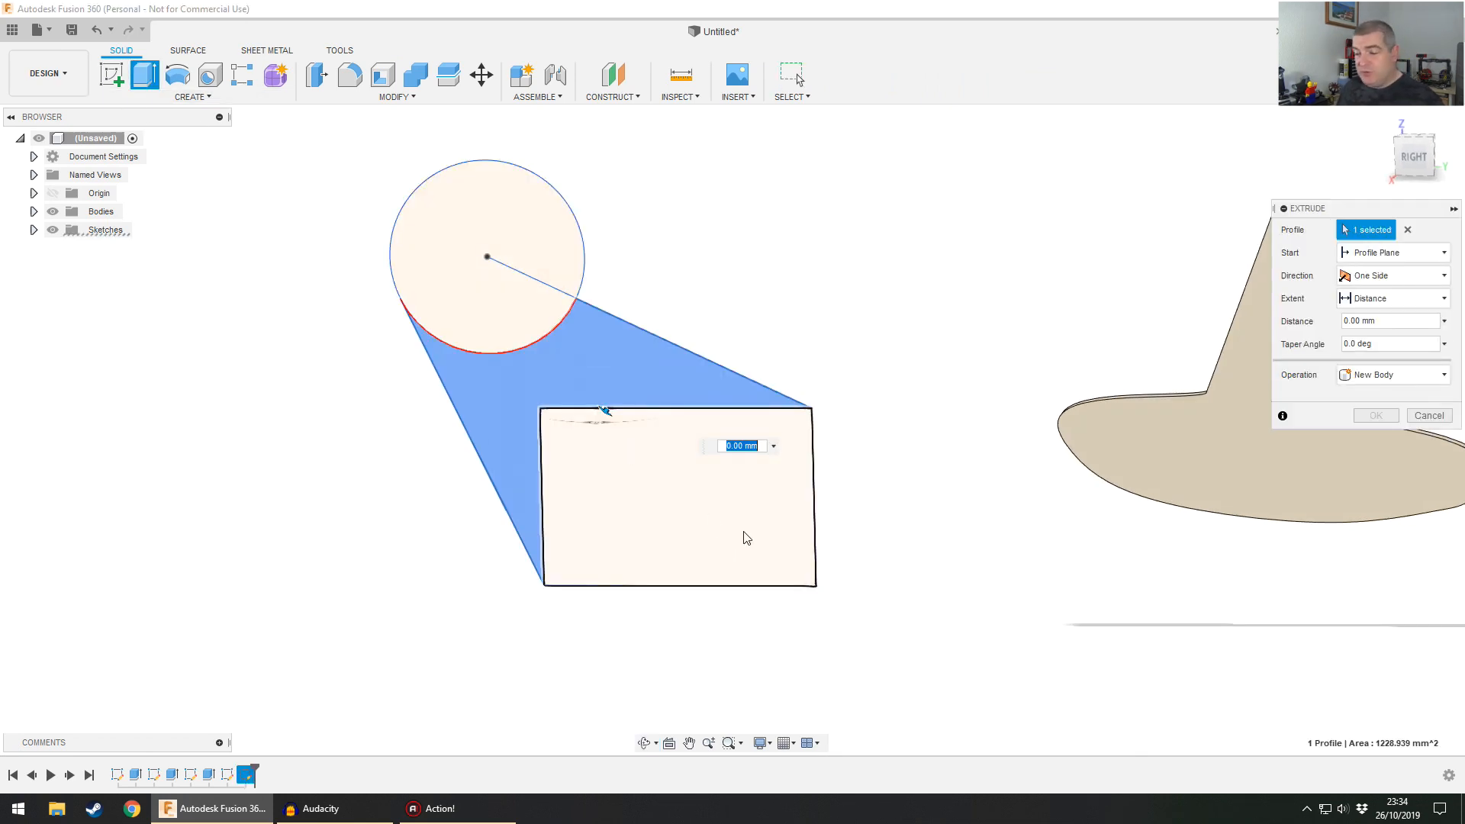
pyautogui.click(676, 502)
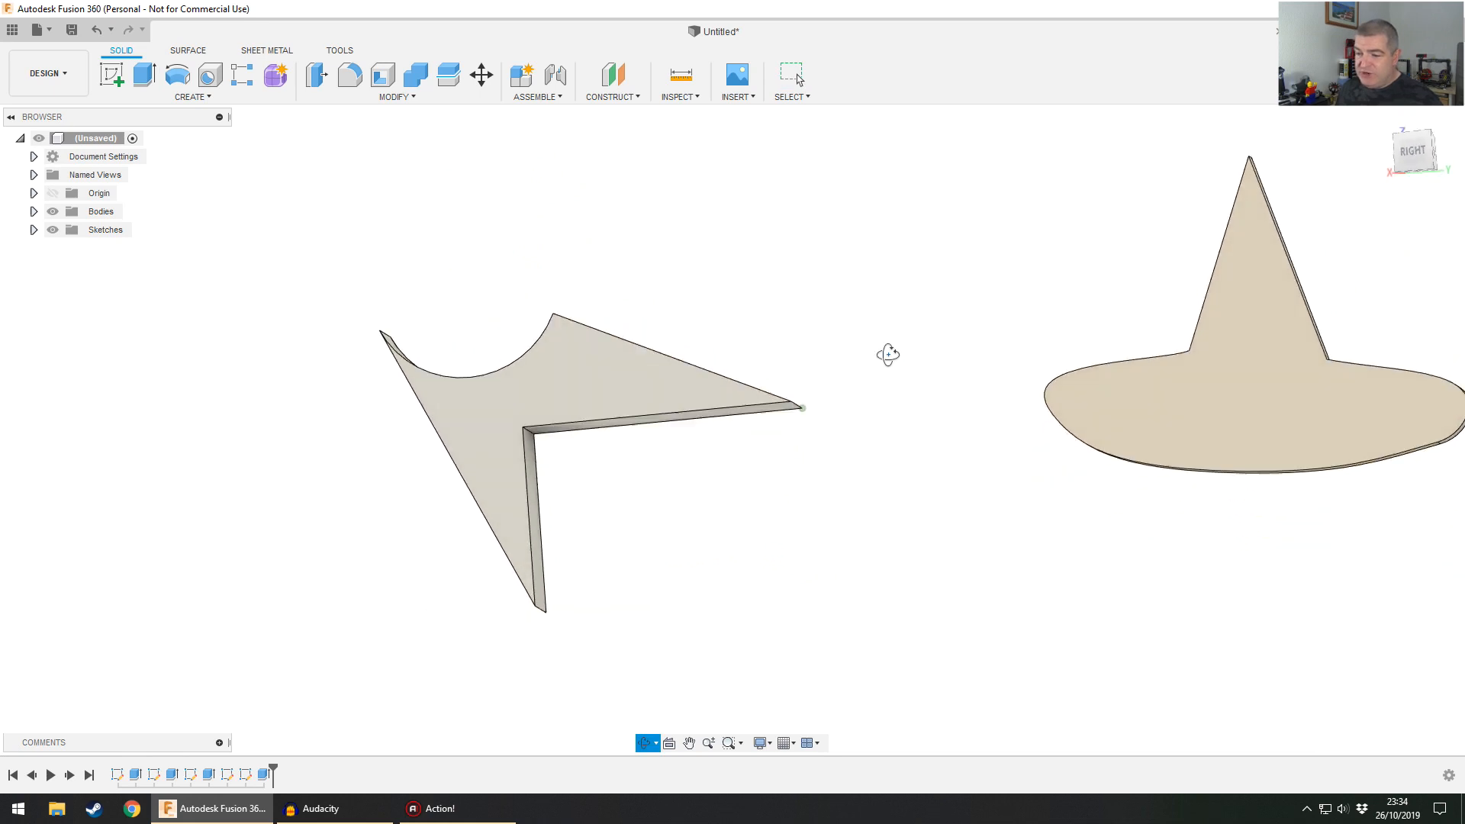
pyautogui.moveTo(888, 354); pyautogui.dragTo(882, 390)
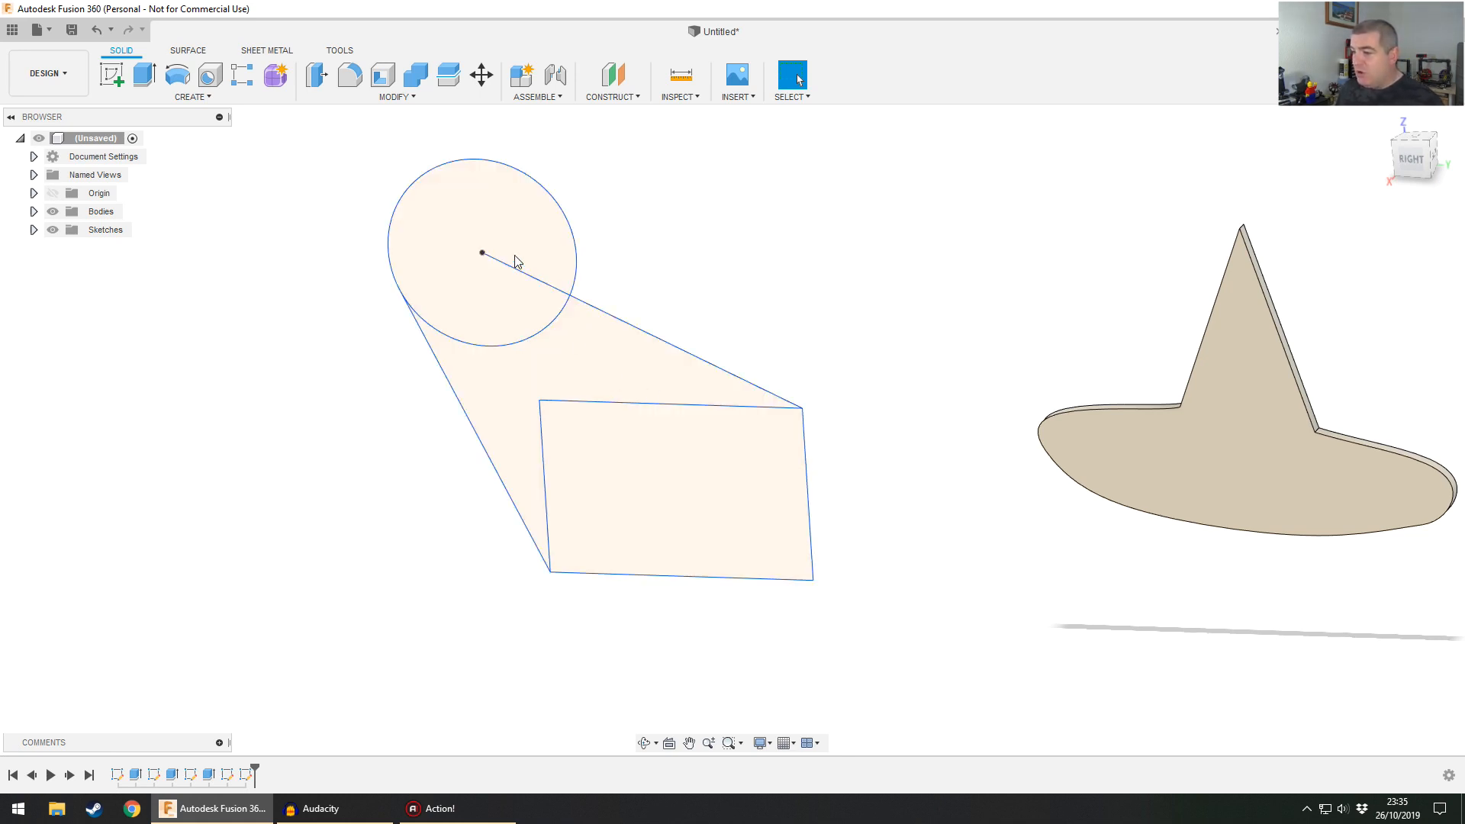
pyautogui.moveTo(678, 179)
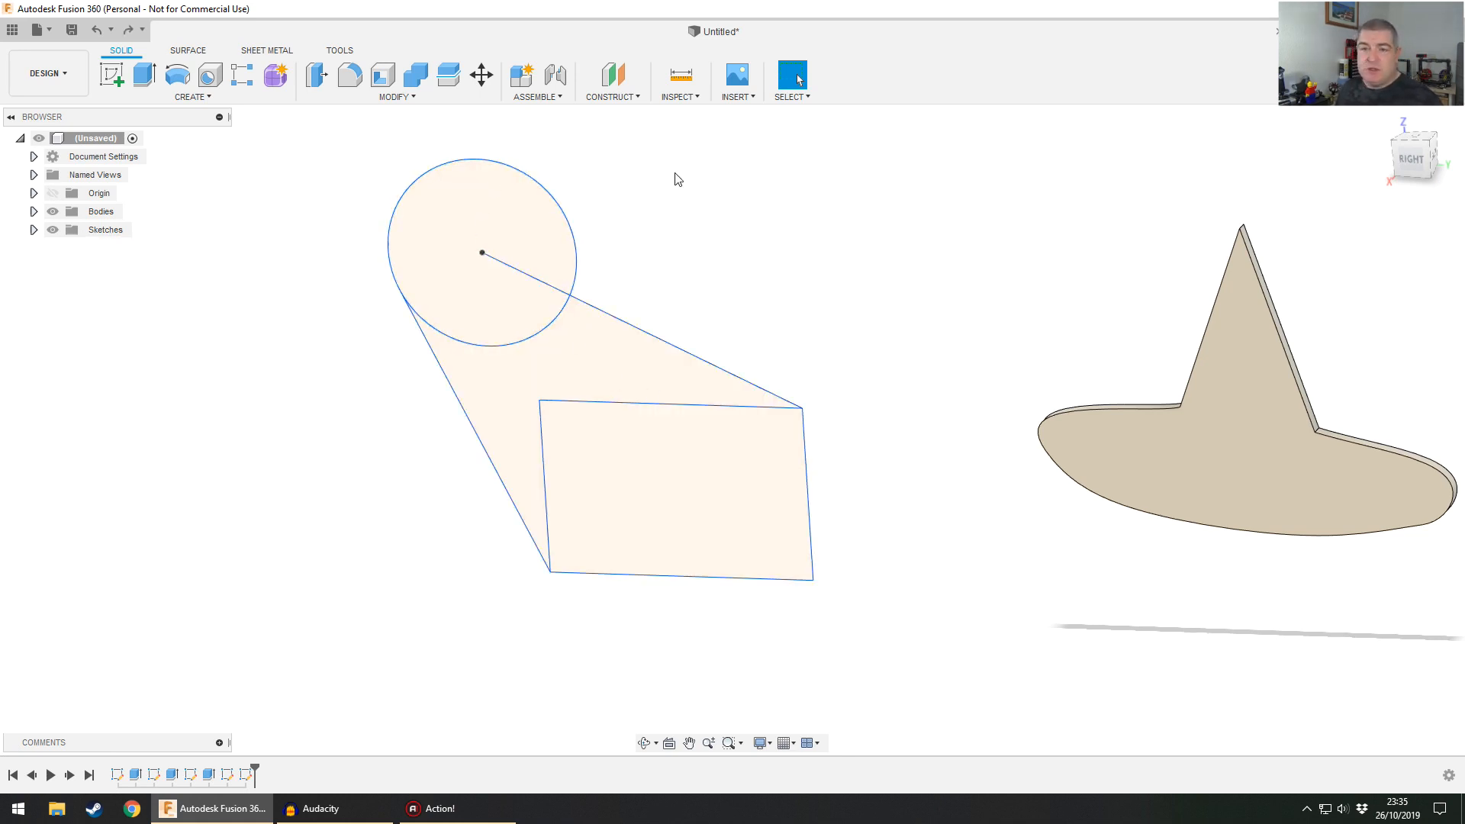
pyautogui.moveTo(283, 742)
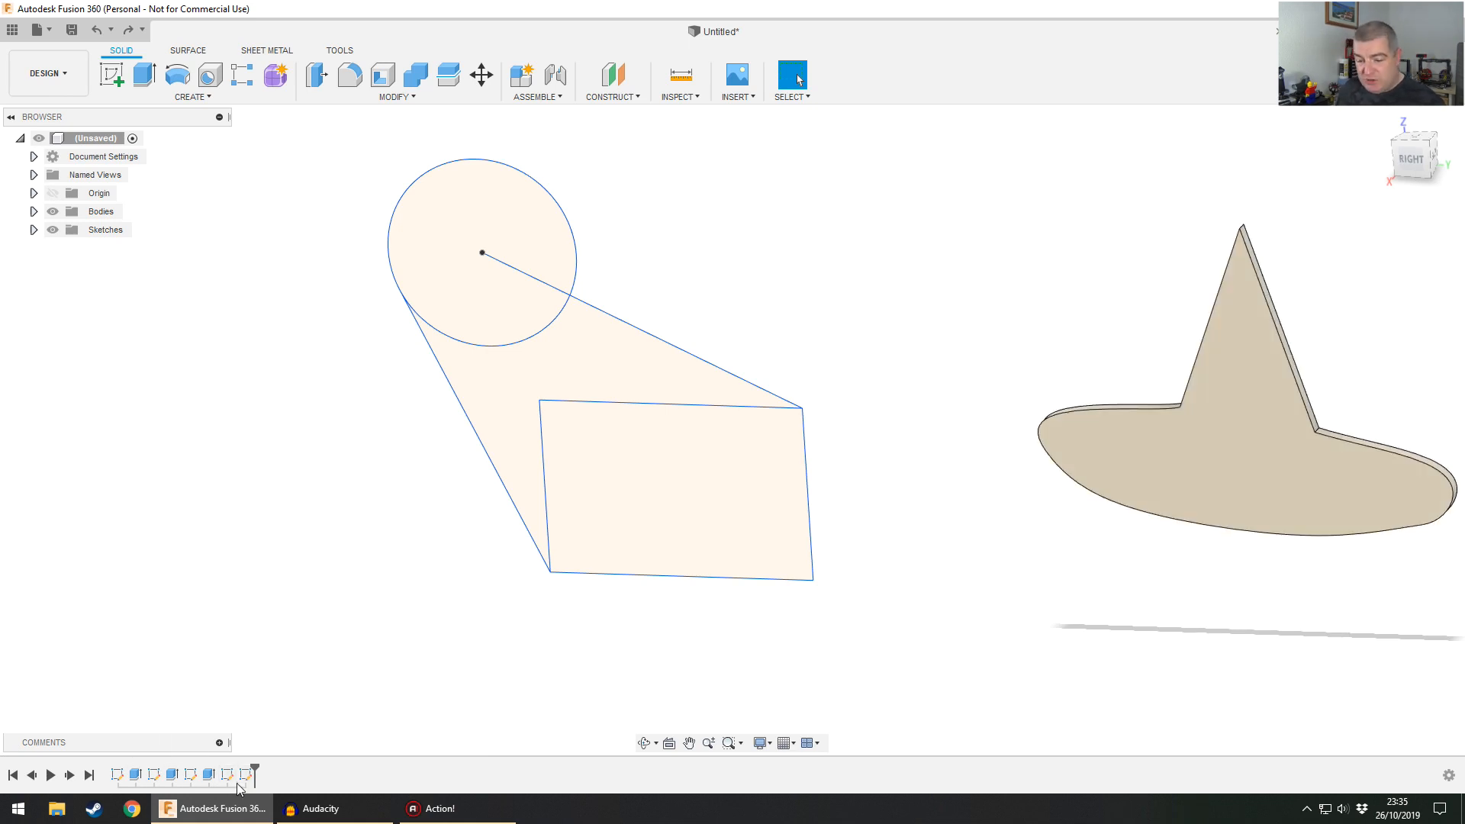
pyautogui.moveTo(187, 775)
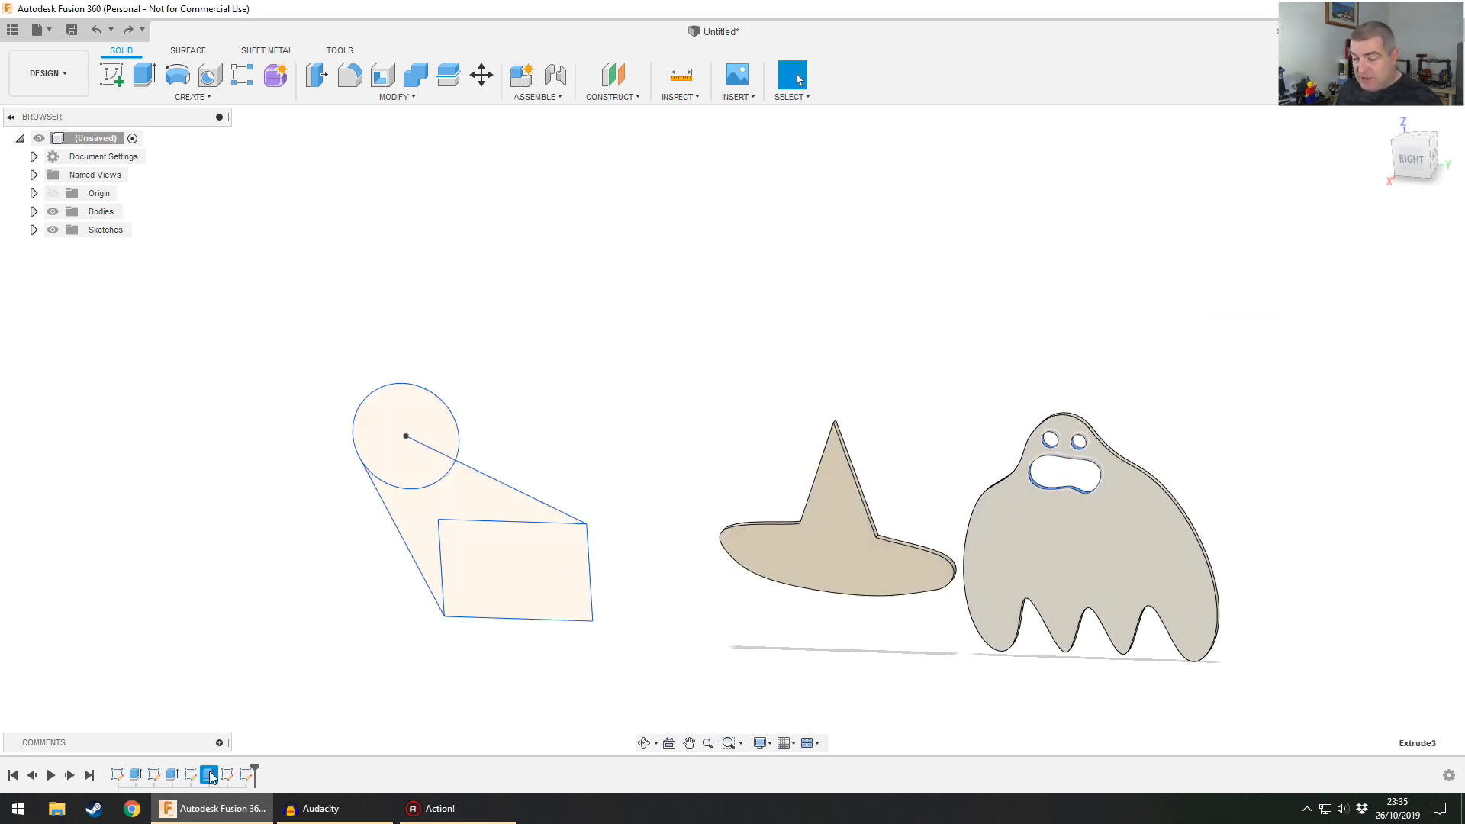
# - Pick the constraint sketch in the timeline and choose Edit Sketch
pyautogui.click(135, 775)
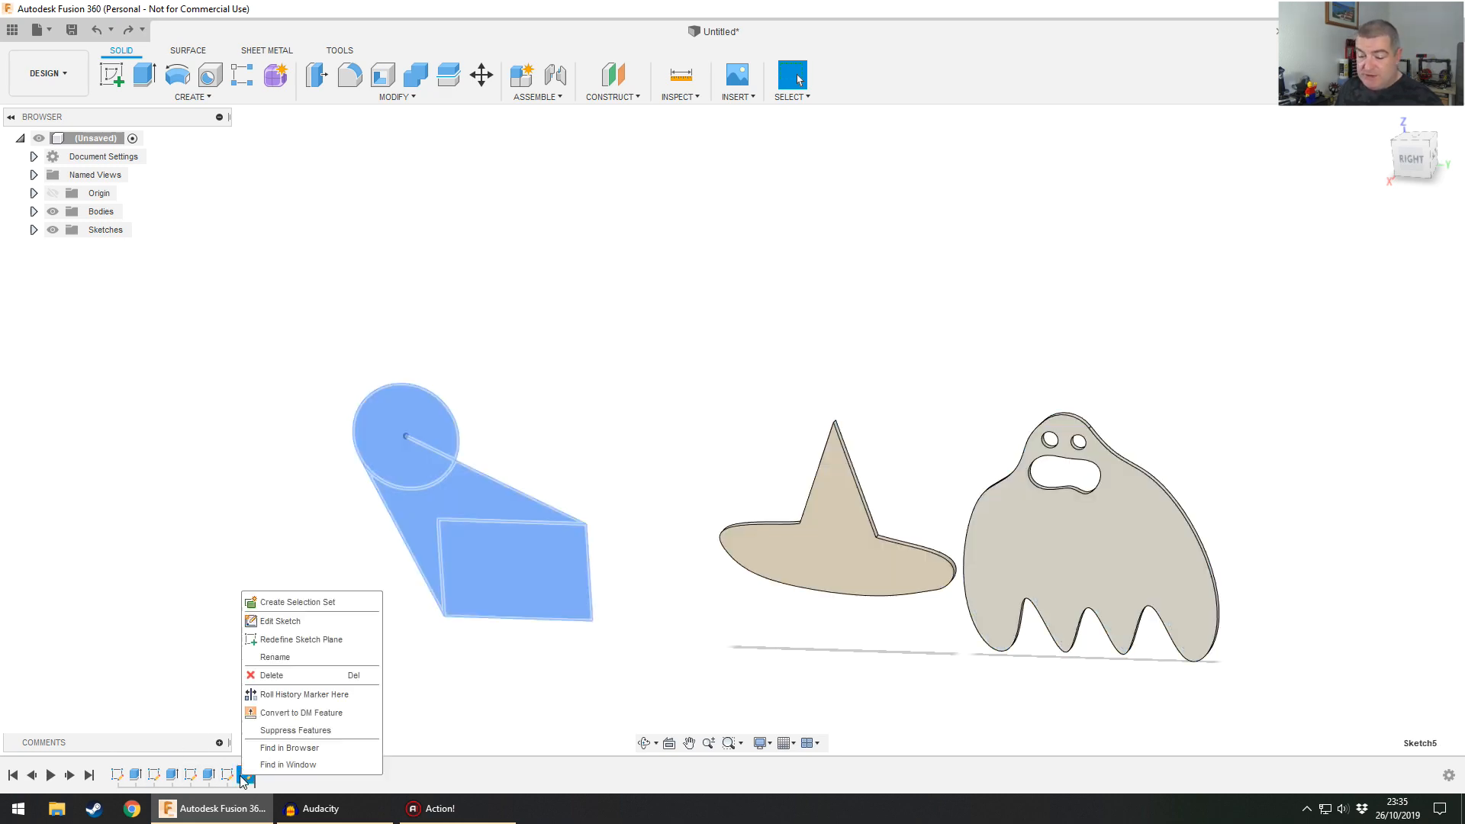
pyautogui.click(281, 621)
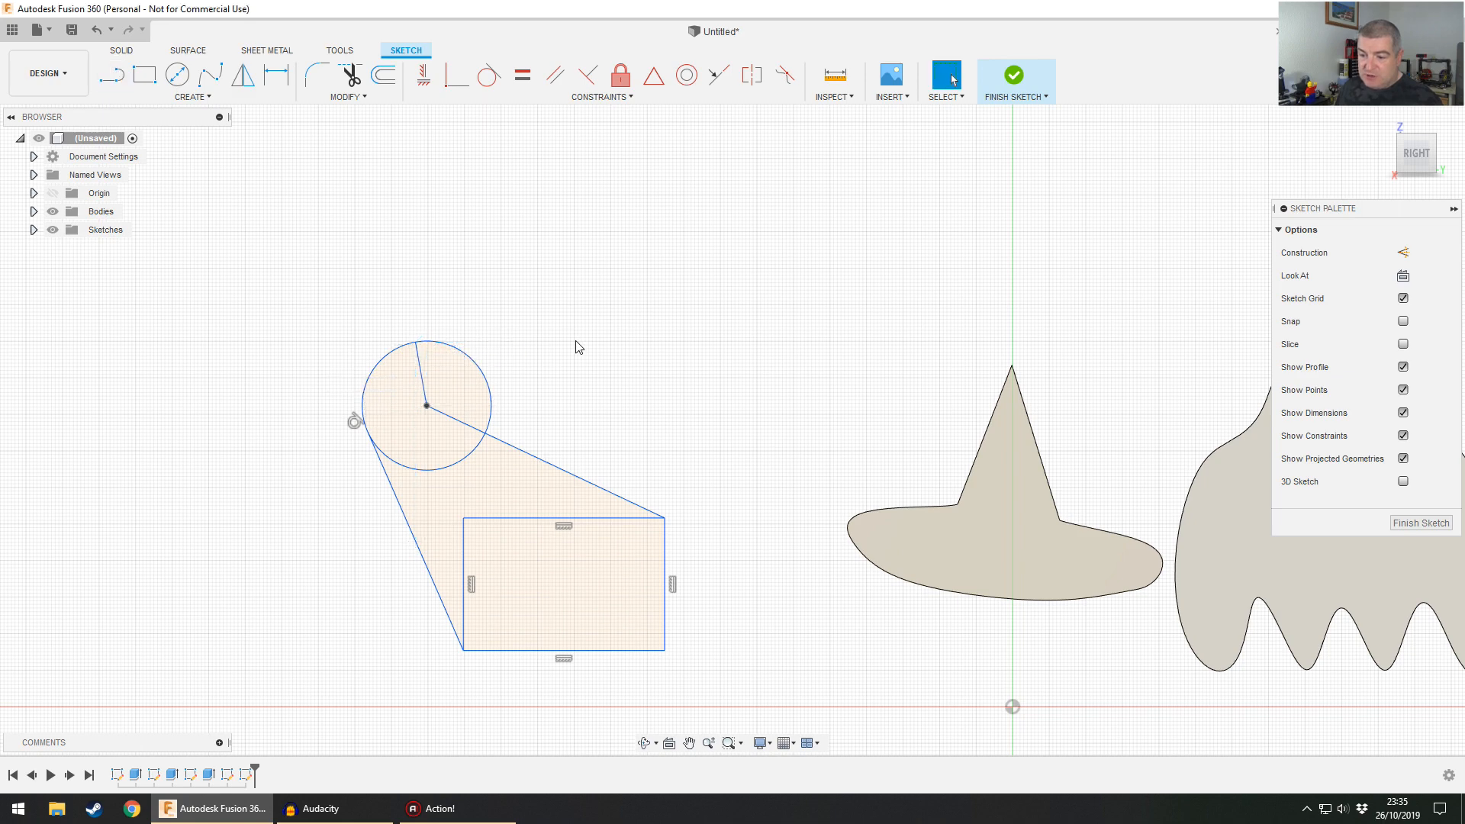
# - Finish the sketch and extrude the rectangle and circle wedge into two solids
pyautogui.click(1013, 75)
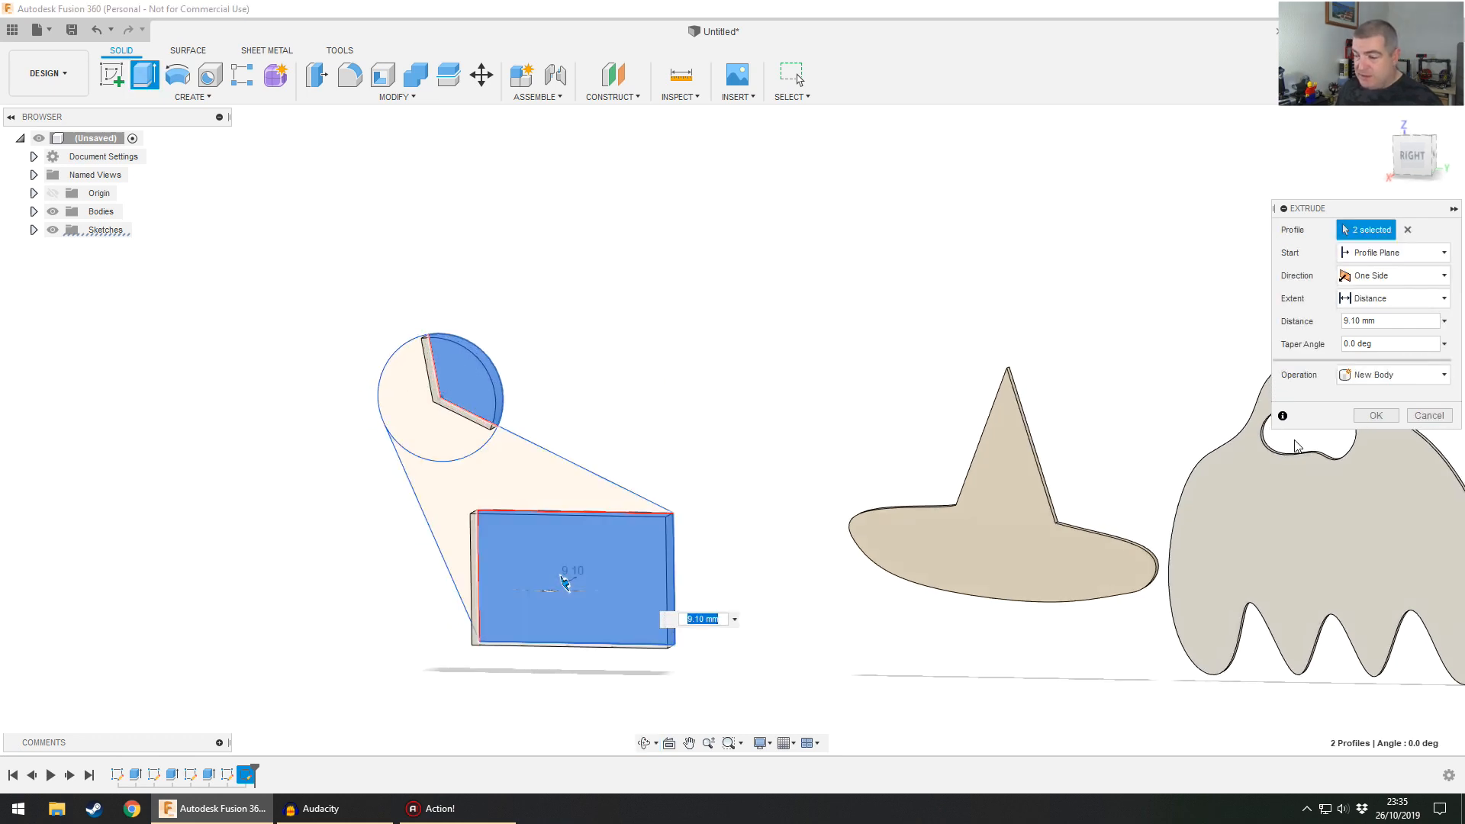
pyautogui.click(1375, 415)
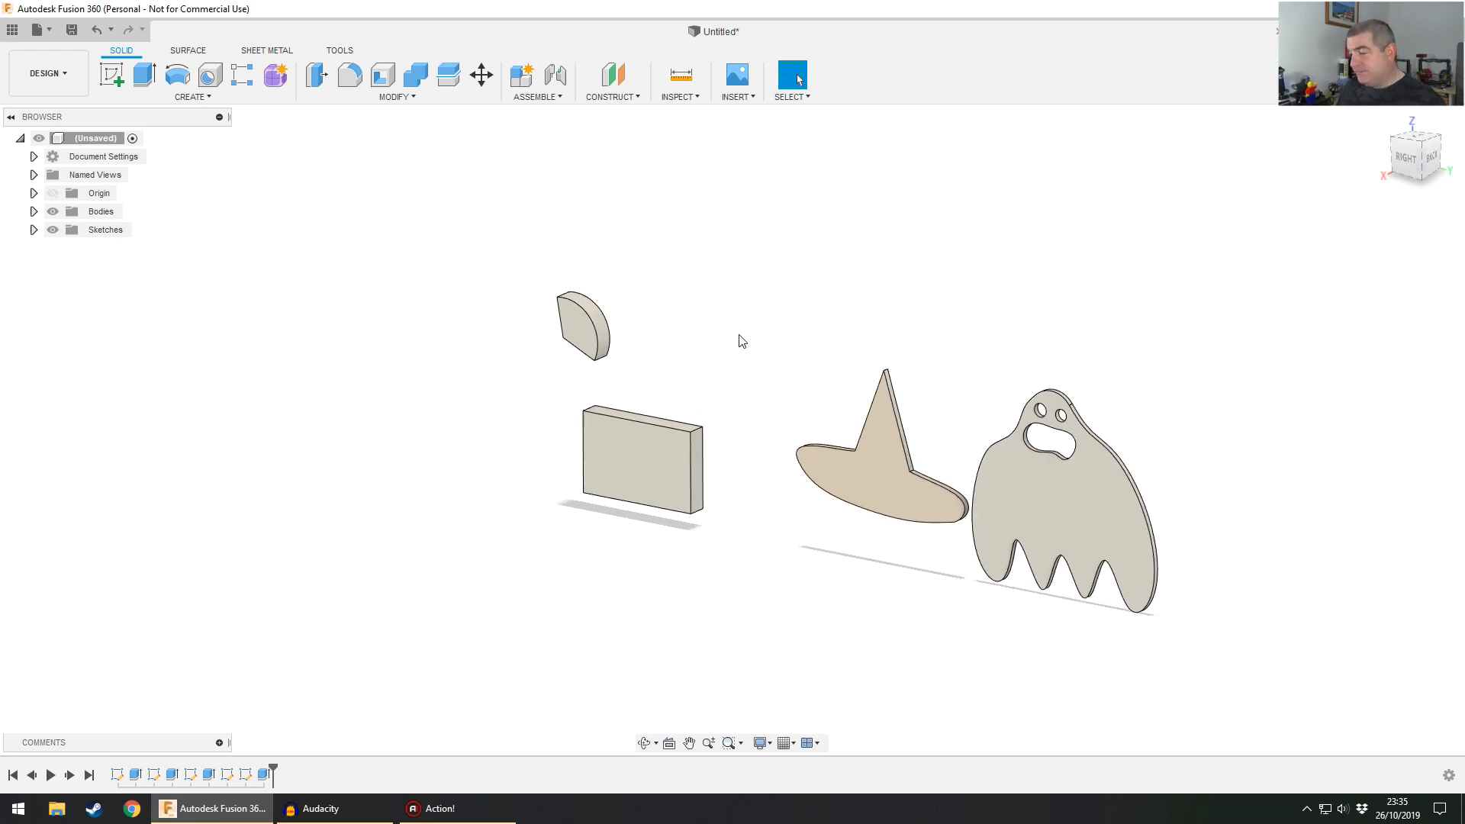
pyautogui.moveTo(481, 647)
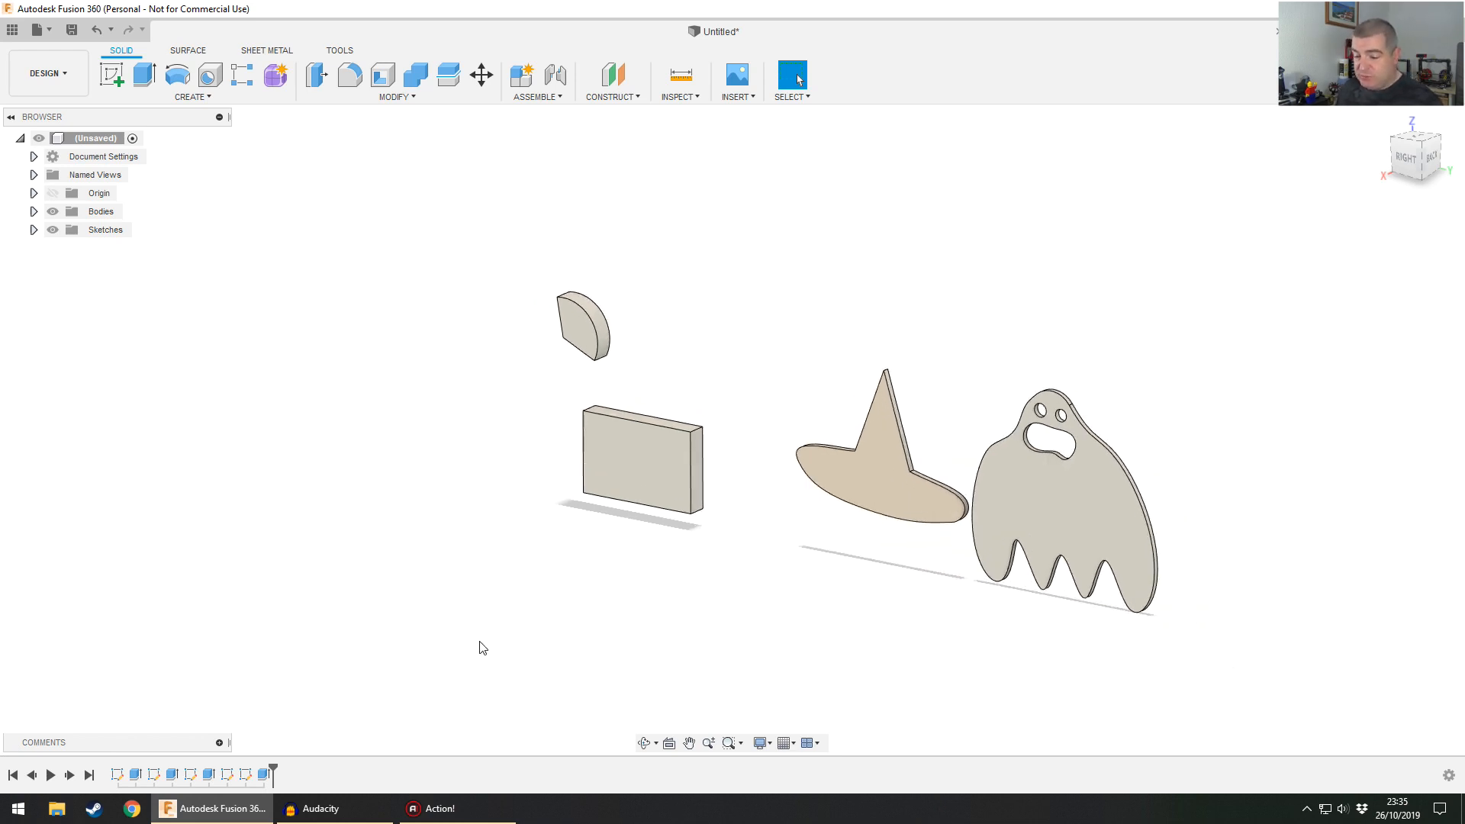
pyautogui.moveTo(103, 125)
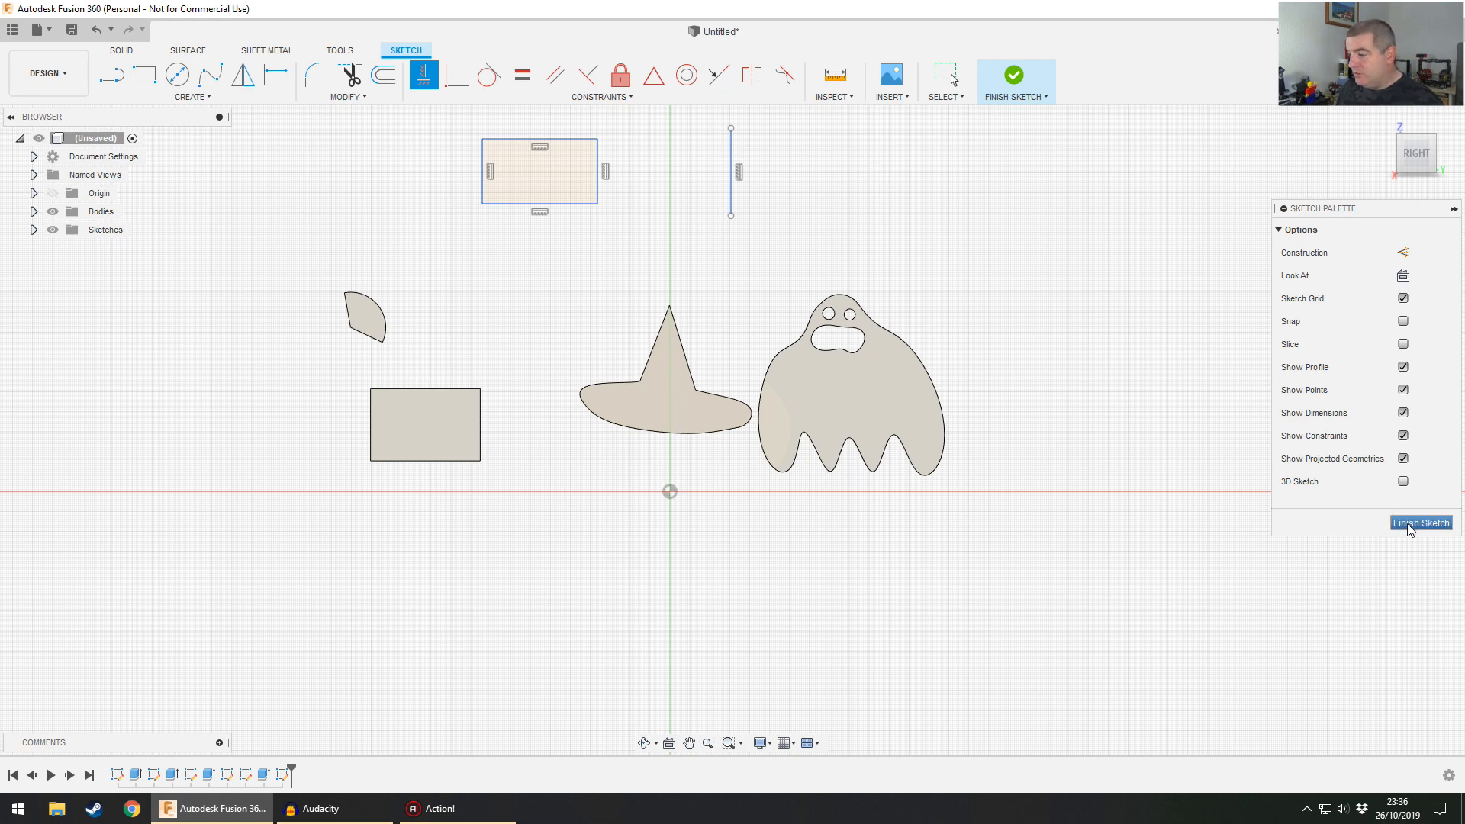
# - Revolve the rectangle profile a full turn around the vertical line into a thick ring
pyautogui.click(1421, 522)
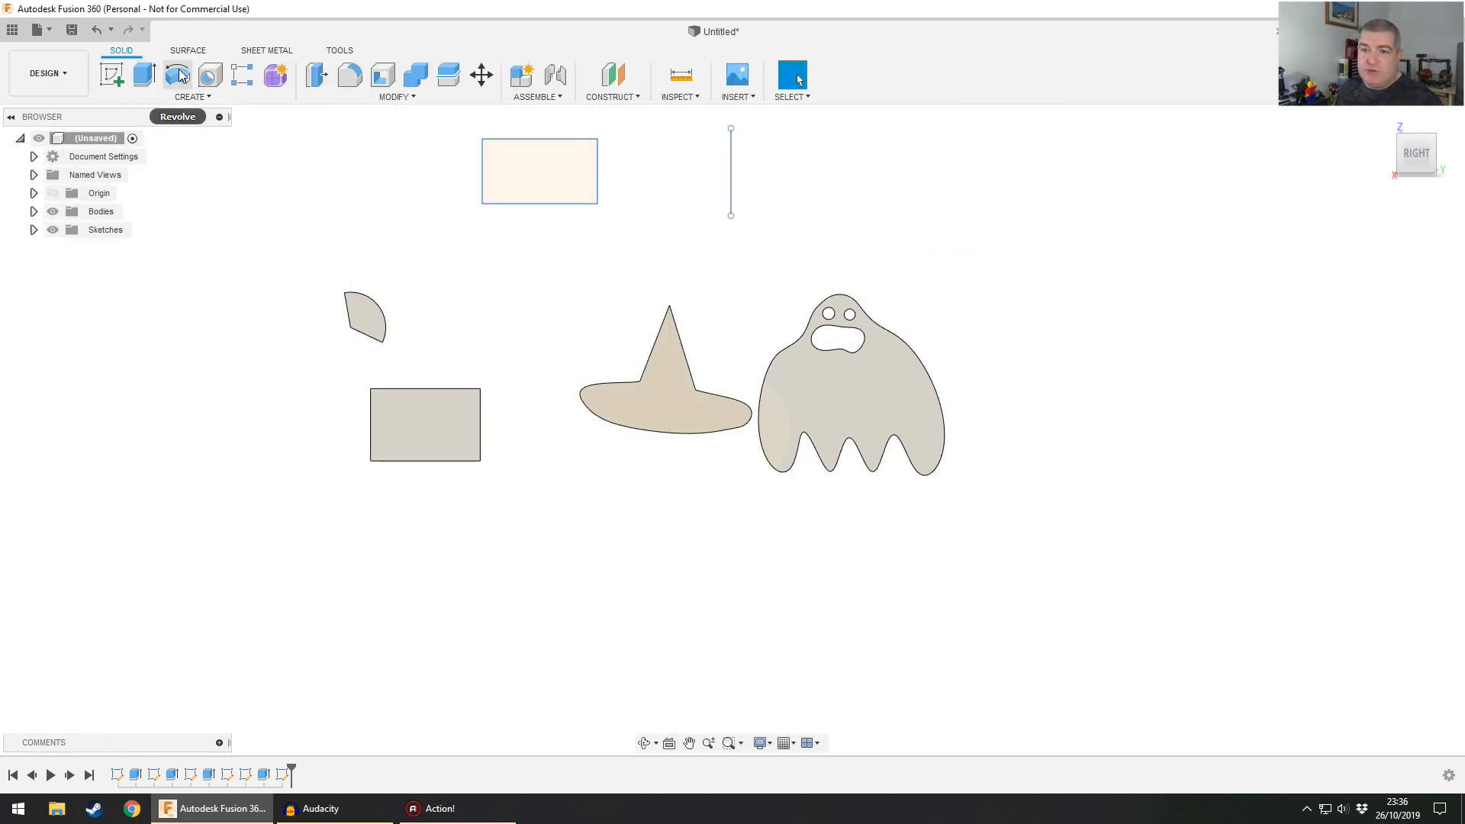
pyautogui.click(178, 74)
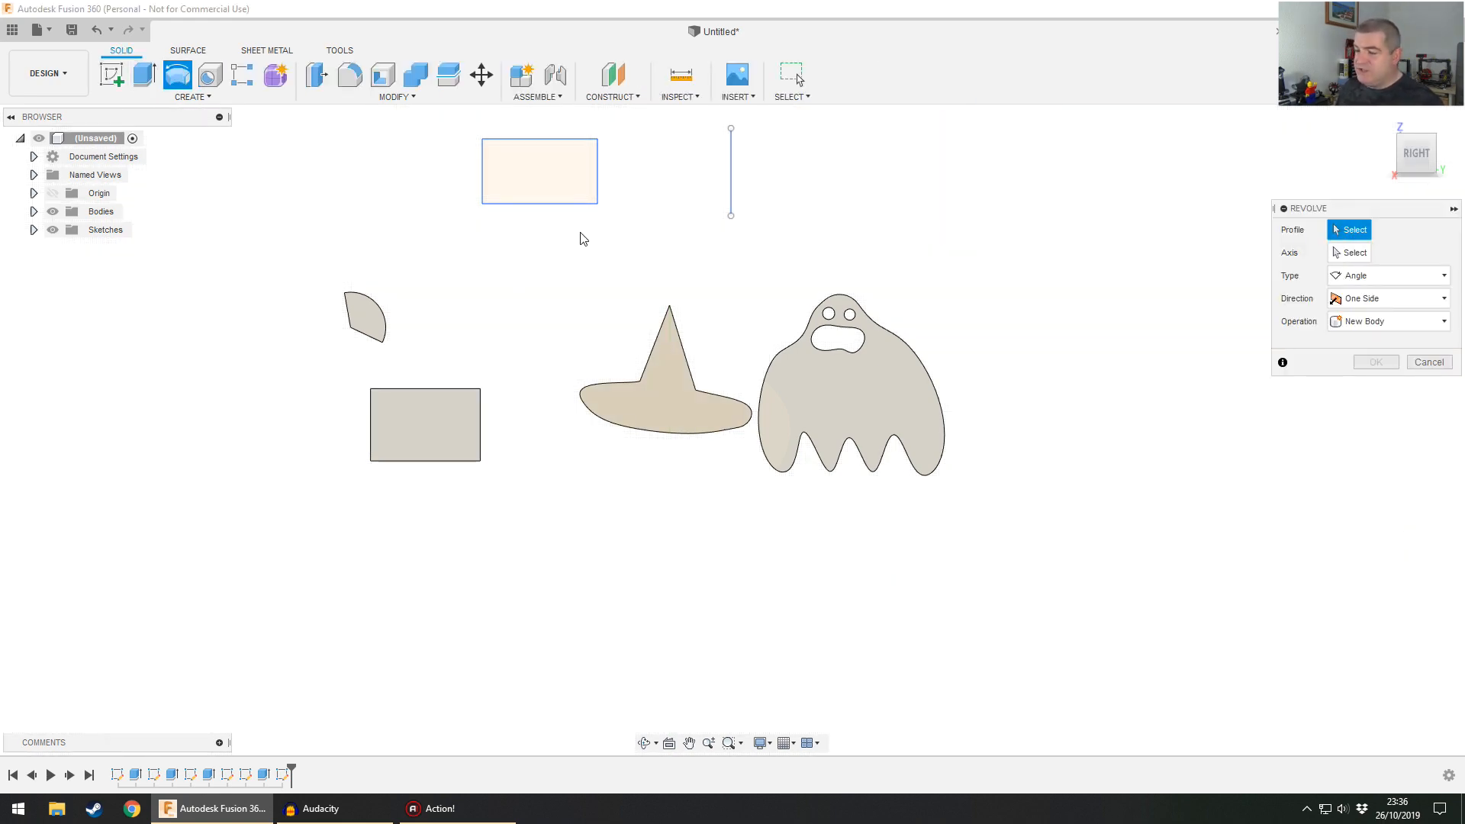
pyautogui.click(539, 170)
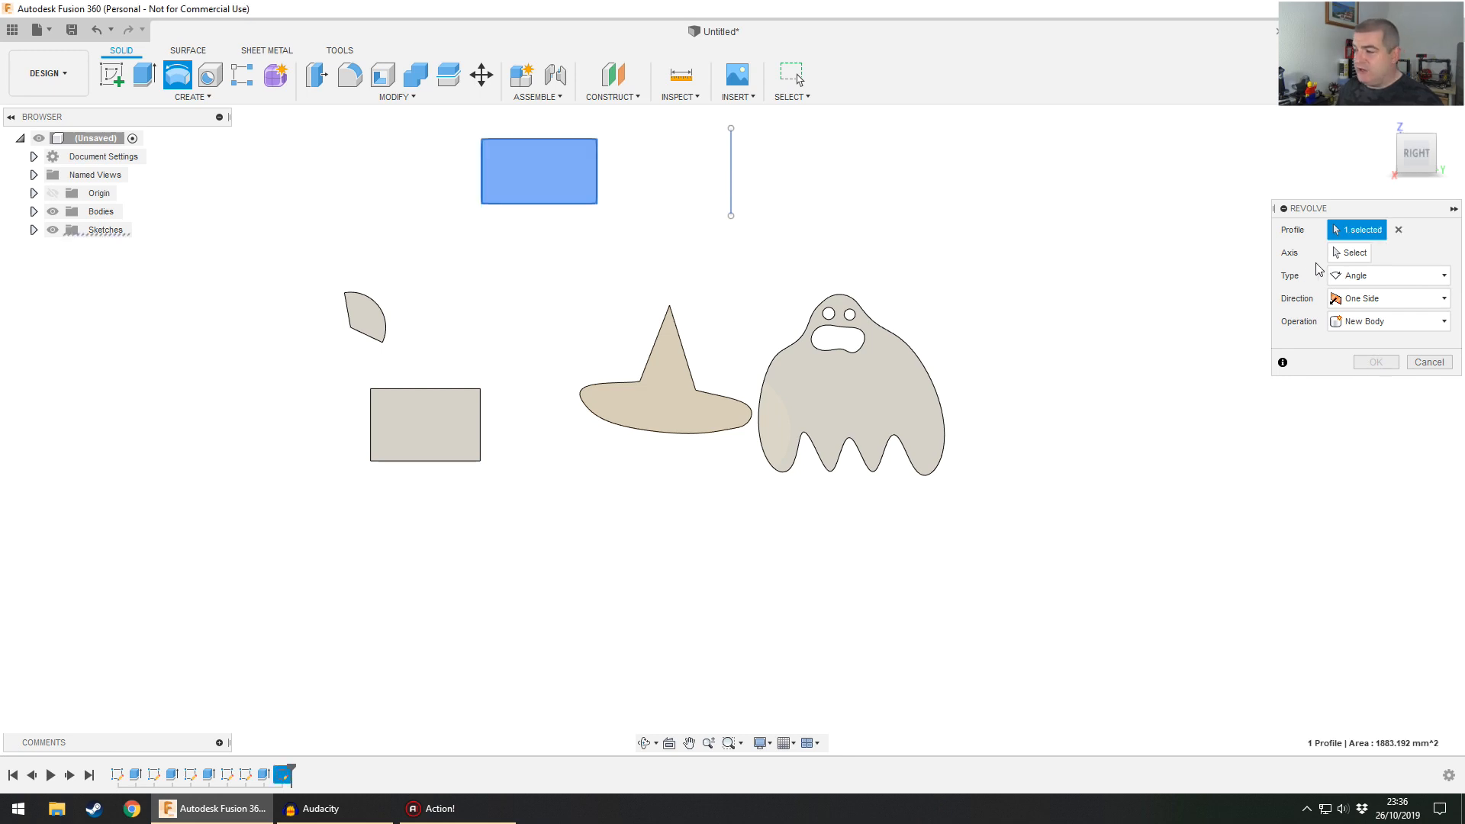
pyautogui.click(731, 171)
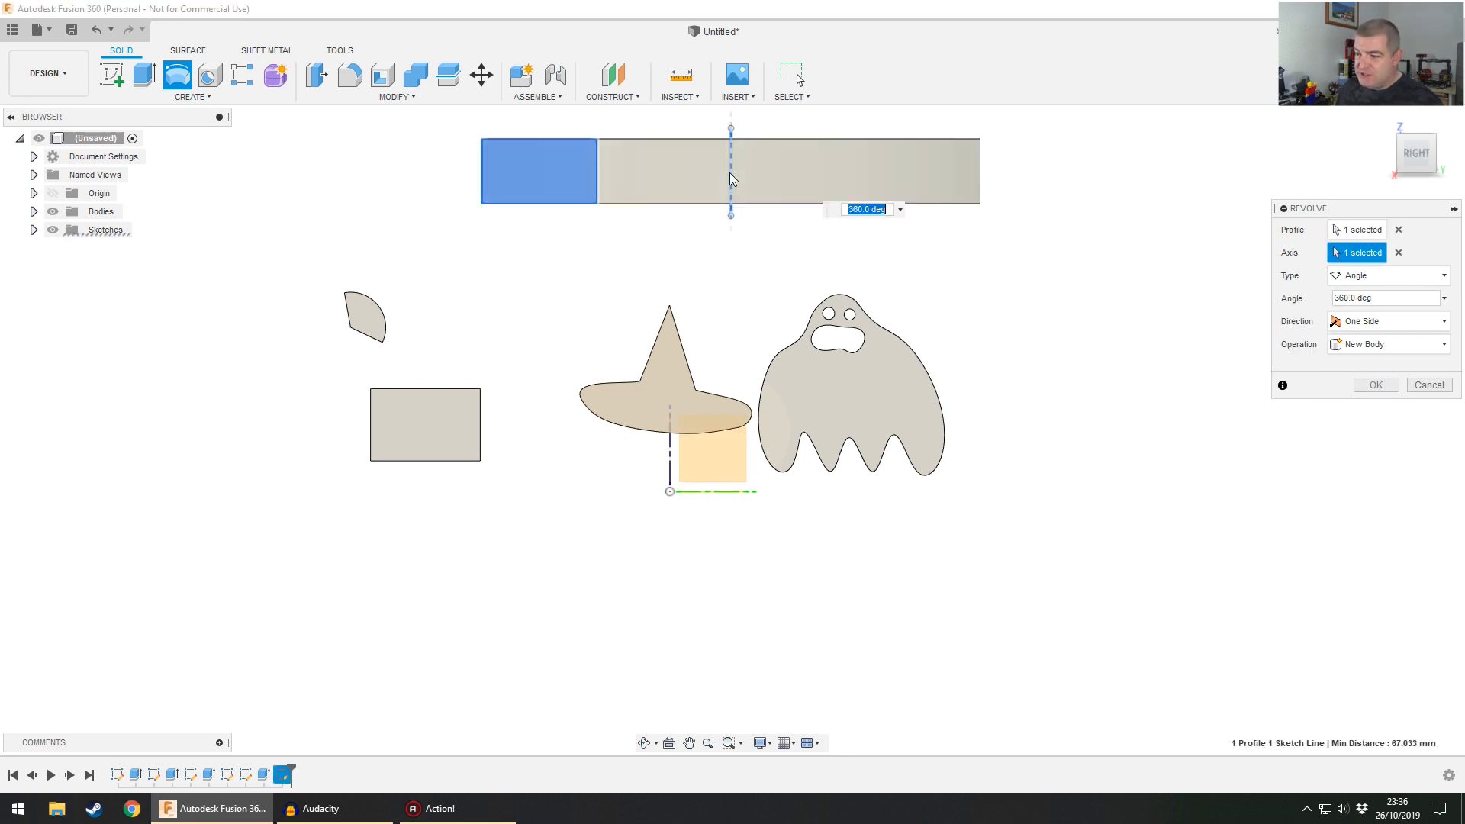
pyautogui.click(1376, 385)
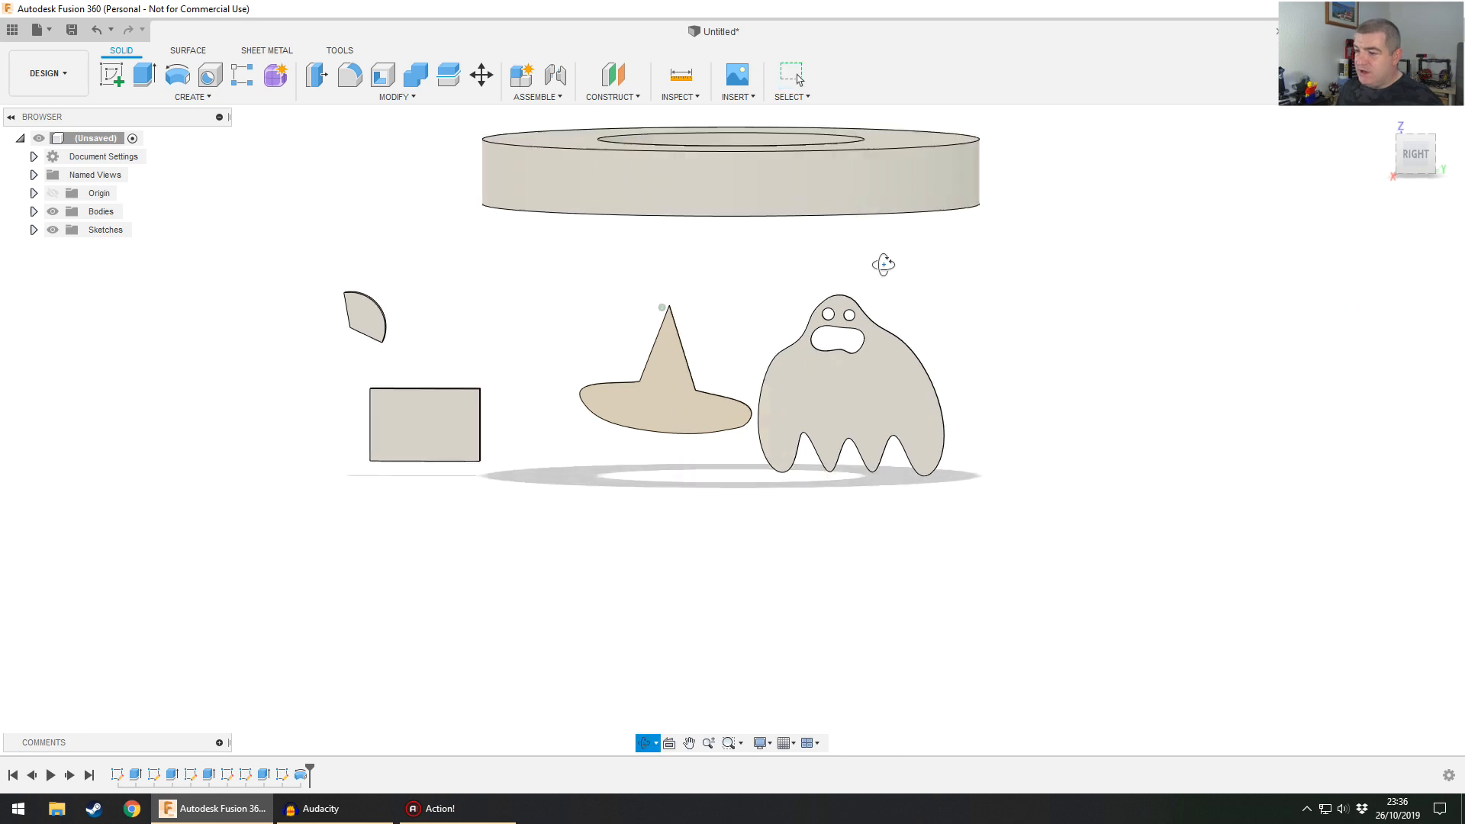
pyautogui.moveTo(883, 264); pyautogui.dragTo(923, 239)
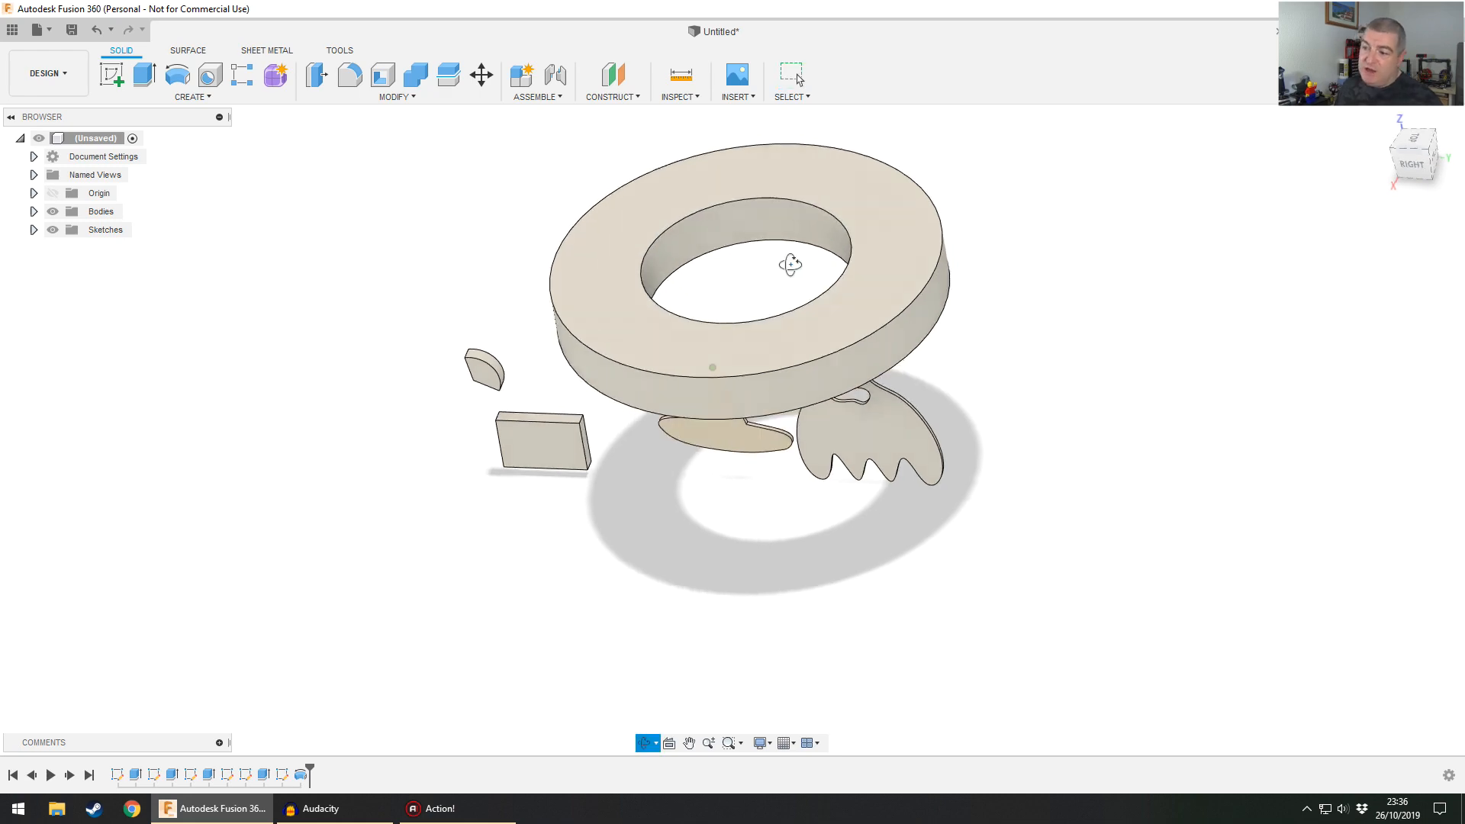
pyautogui.moveTo(790, 264); pyautogui.dragTo(805, 233)
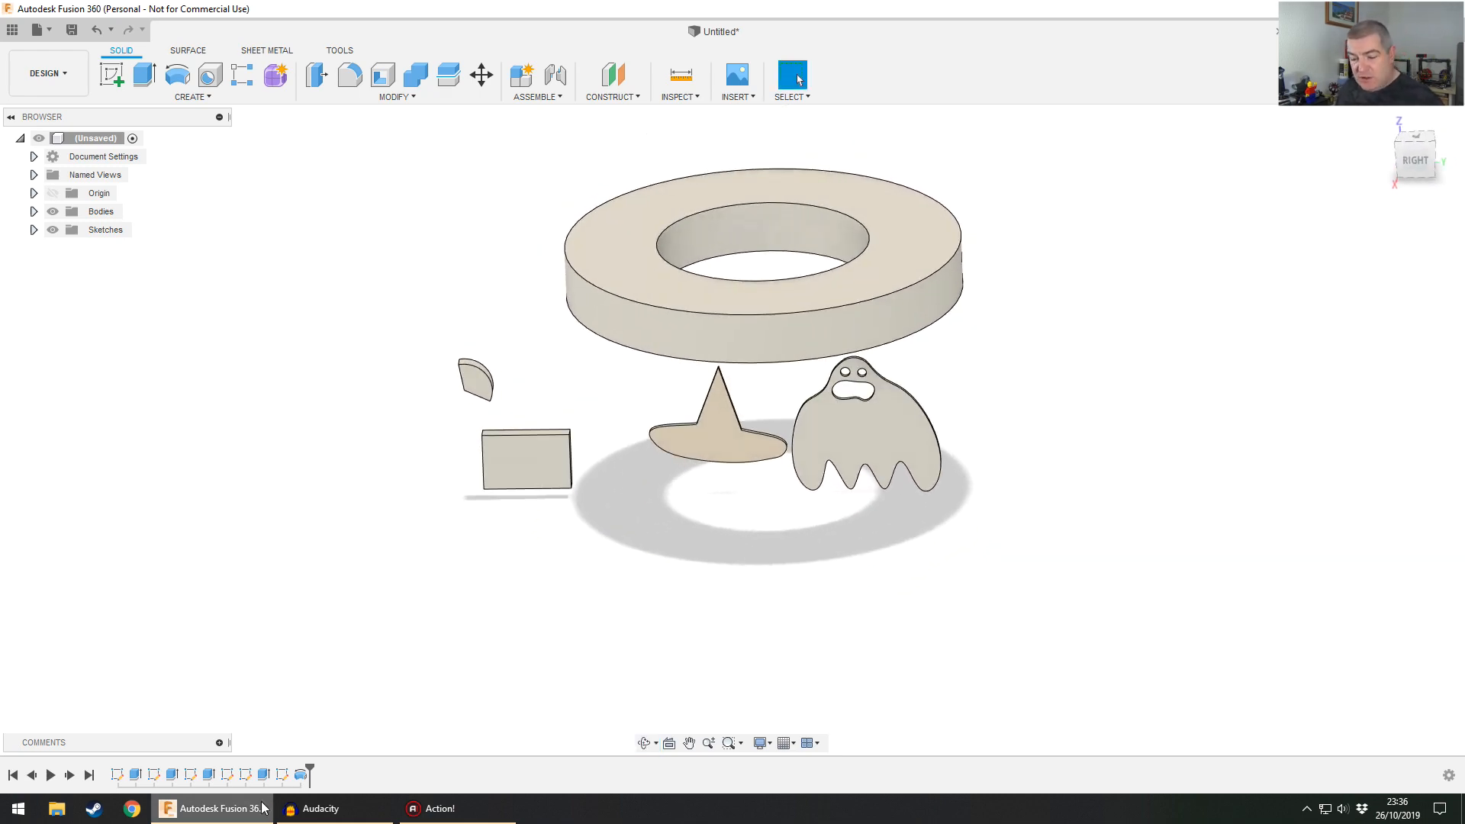
pyautogui.moveTo(296, 773)
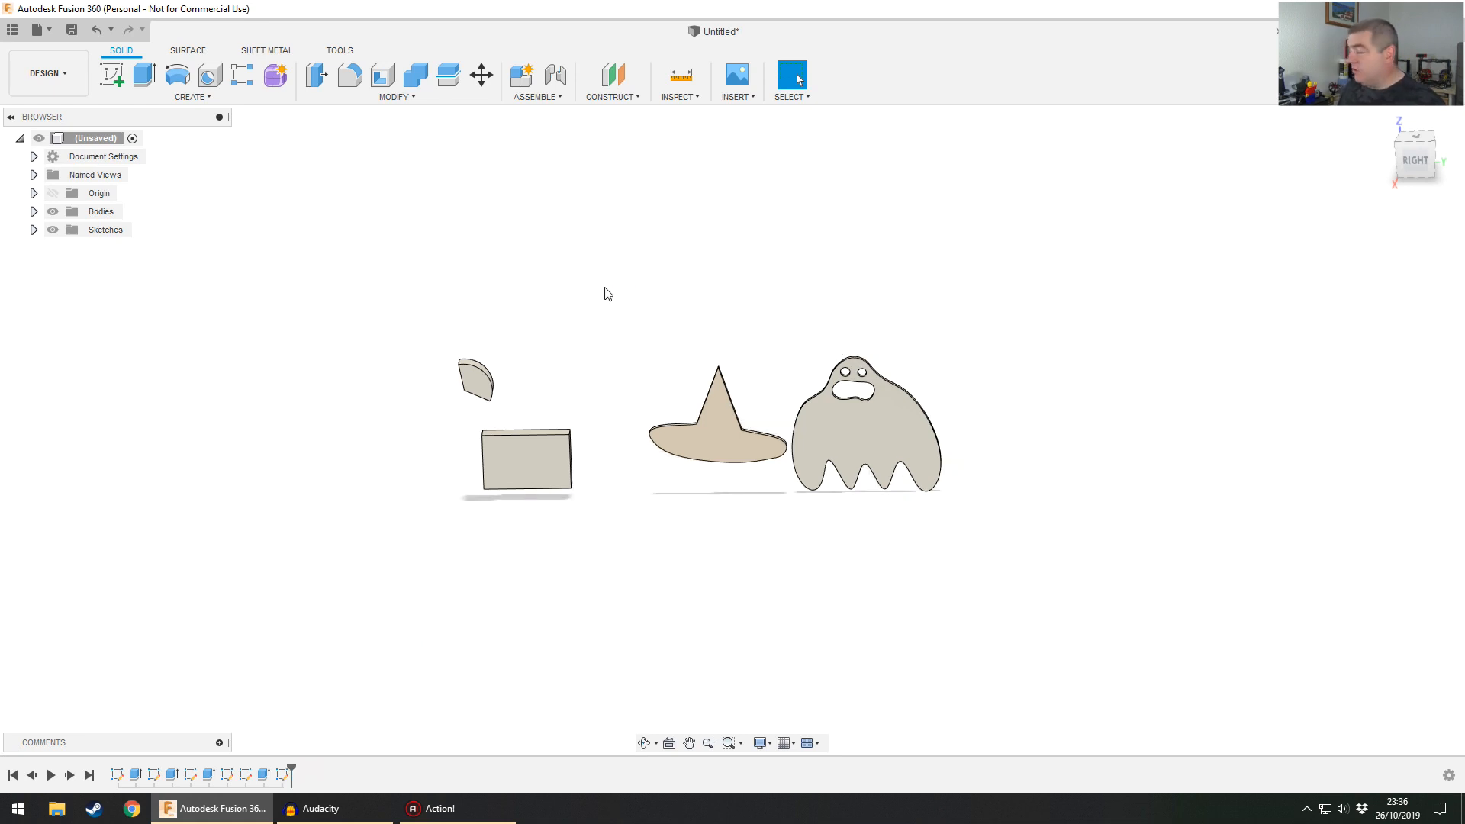
pyautogui.moveTo(656, 387)
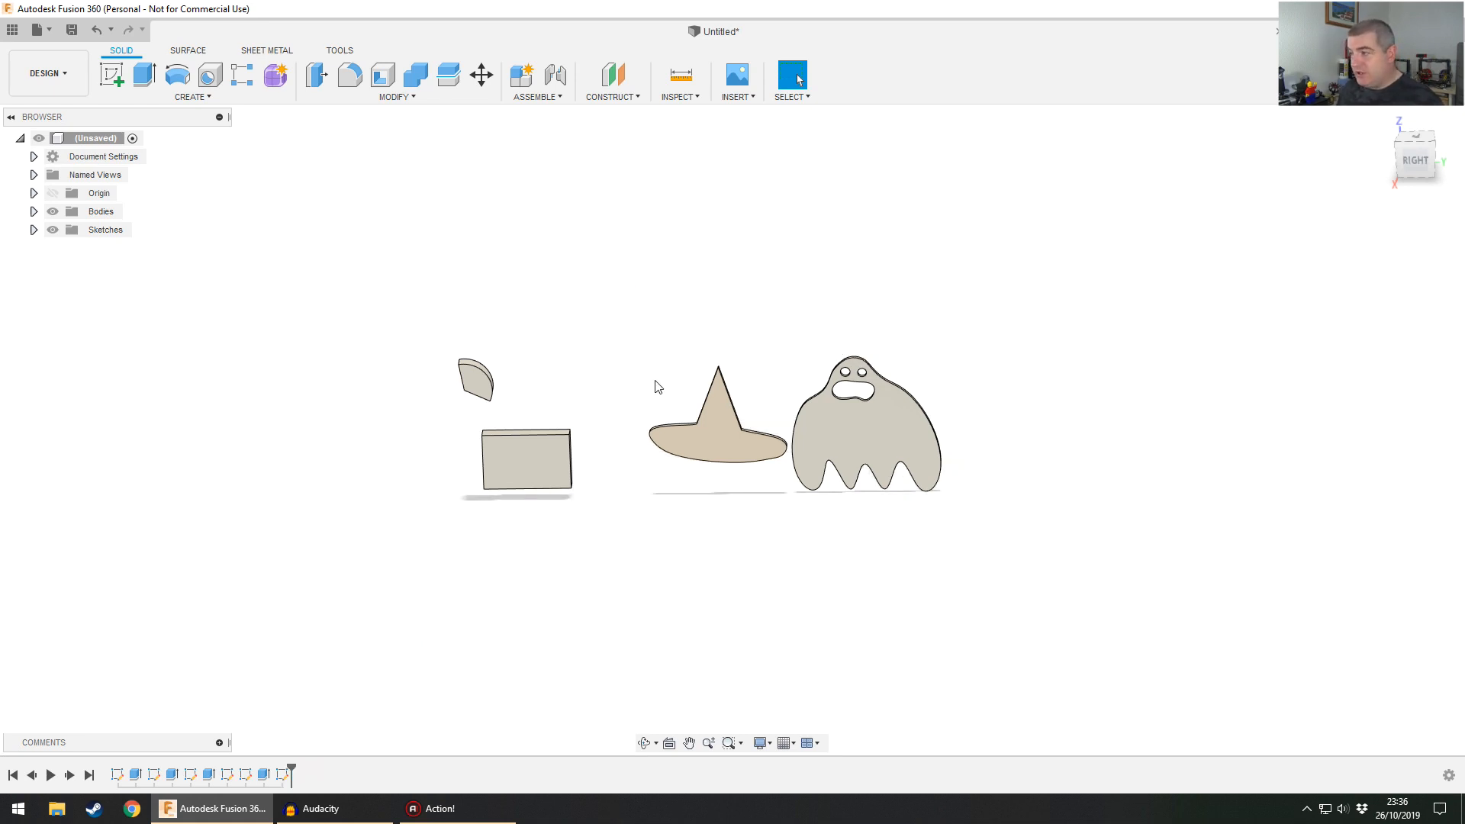
pyautogui.moveTo(616, 351)
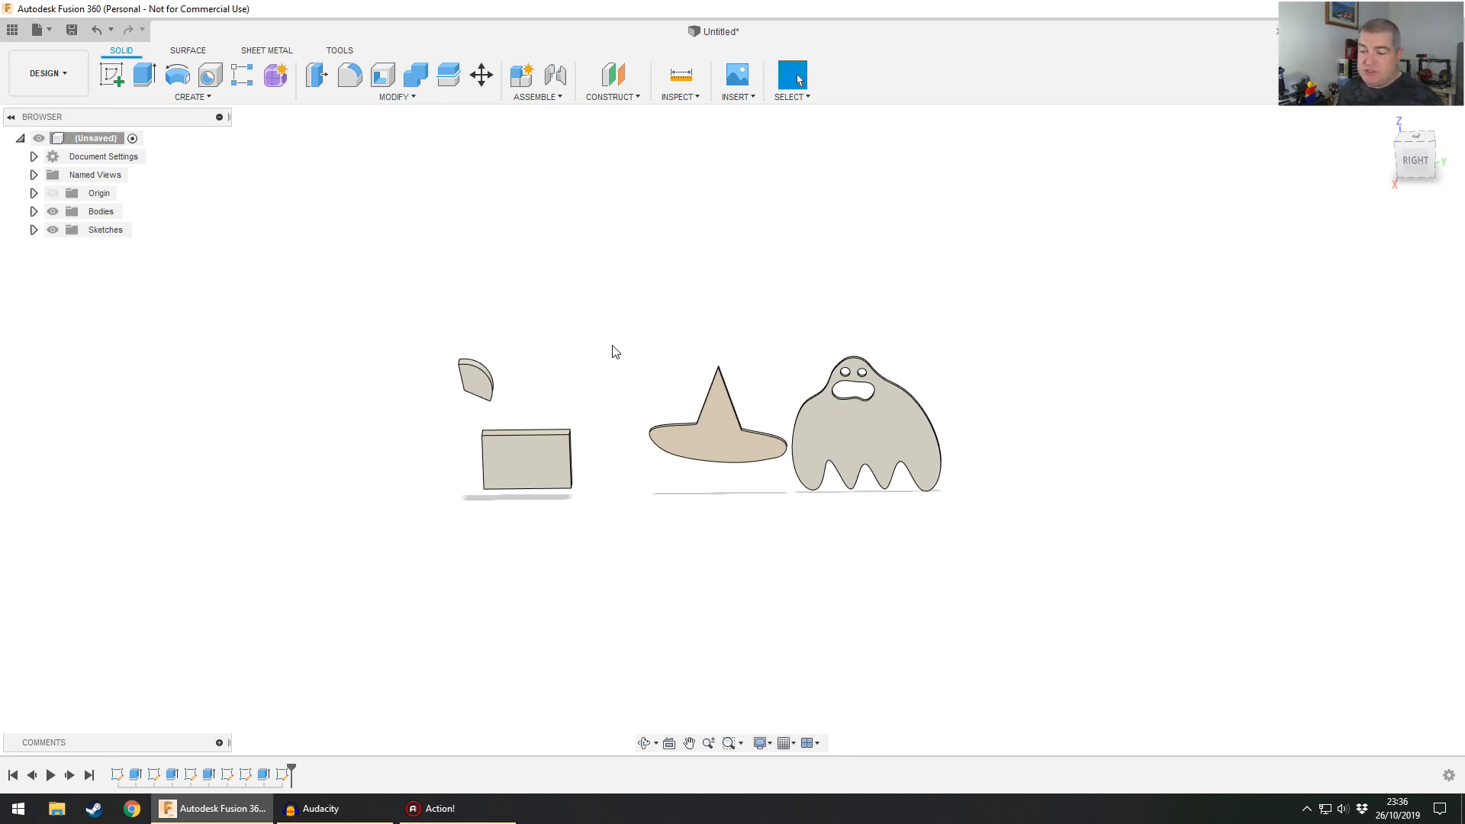
pyautogui.moveTo(615, 351); pyautogui.dragTo(728, 356)
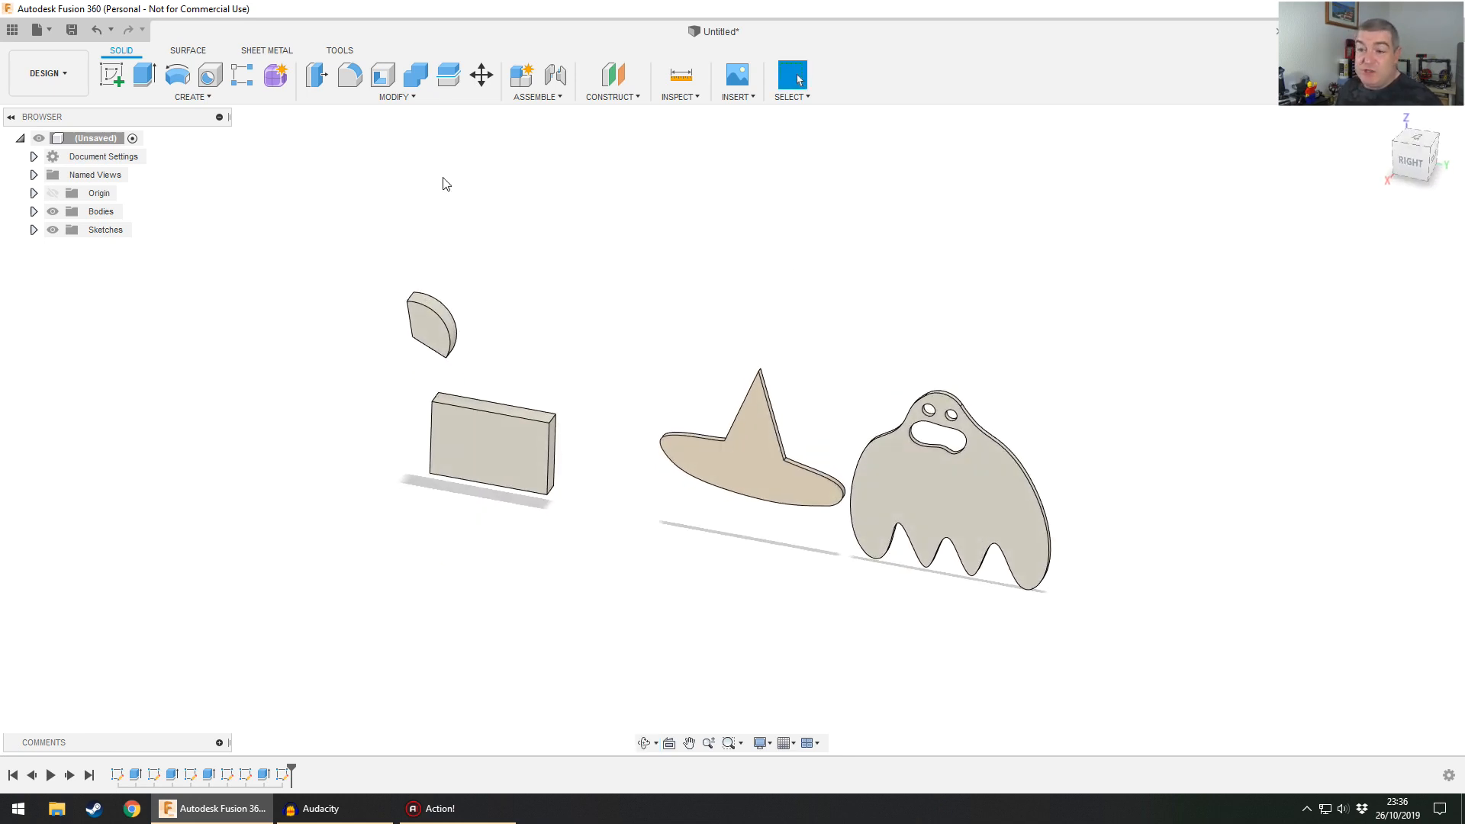
pyautogui.moveTo(412, 77)
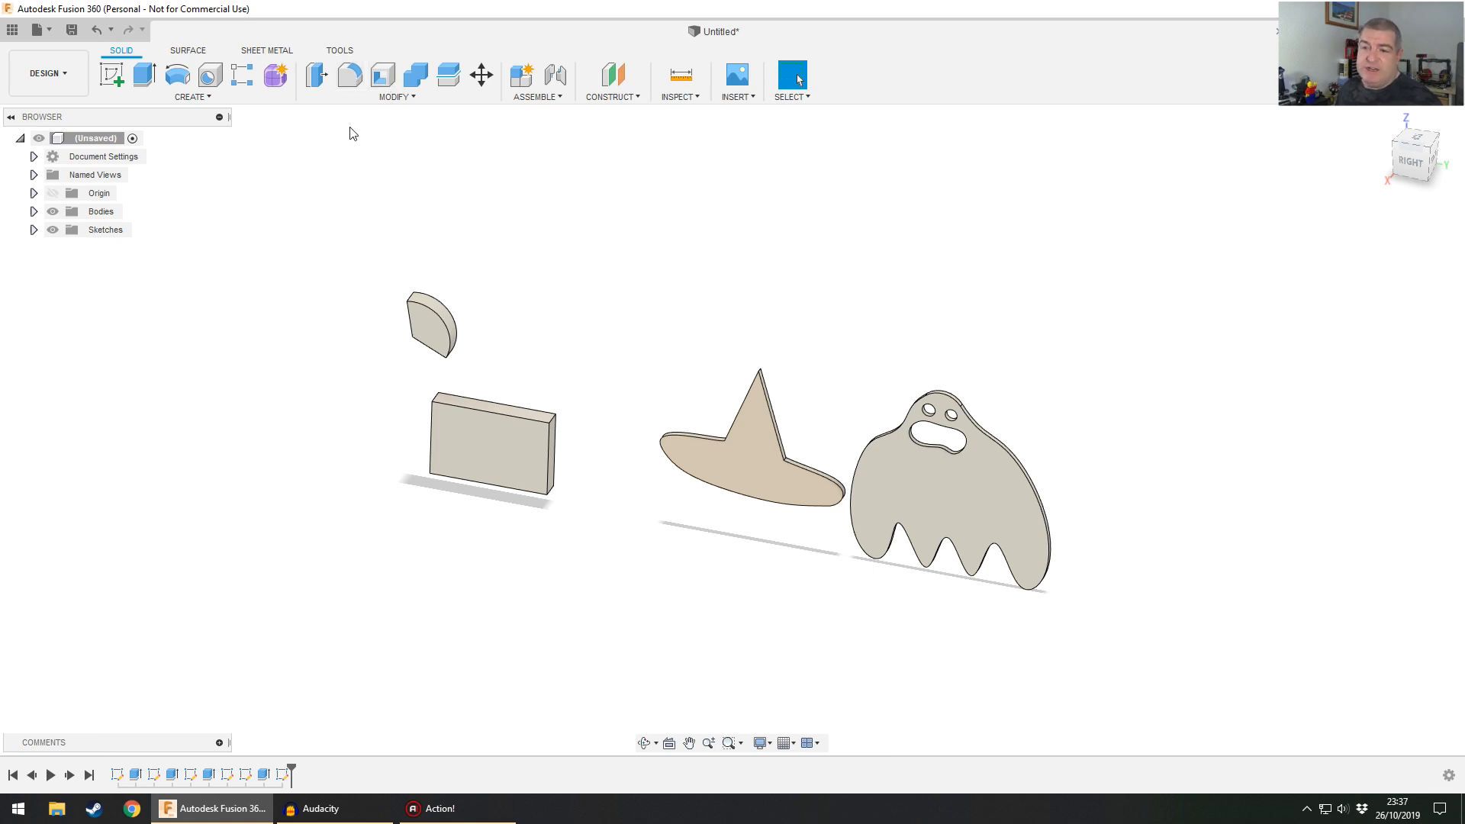
pyautogui.moveTo(430, 185)
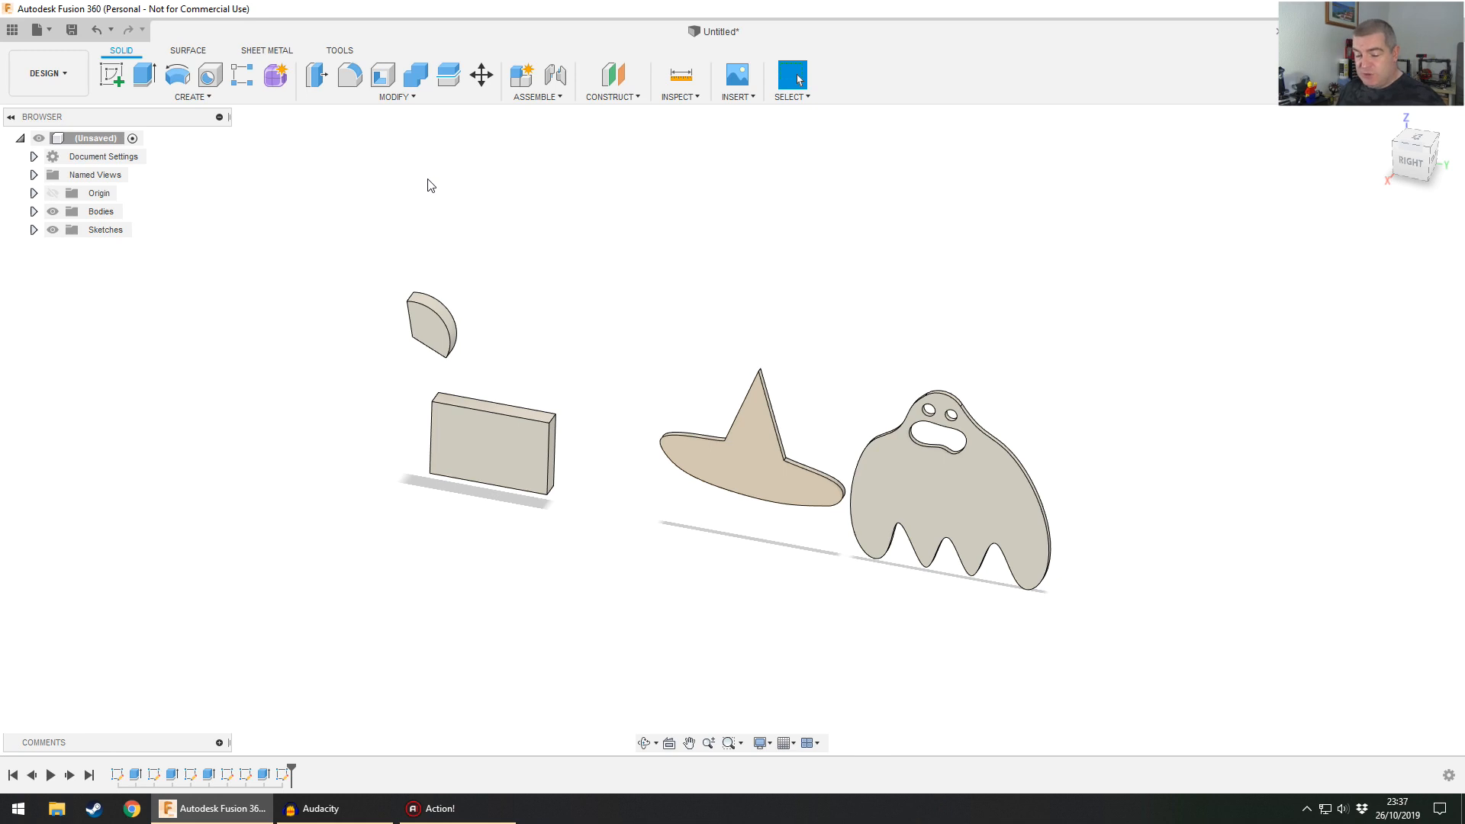
pyautogui.moveTo(698, 86)
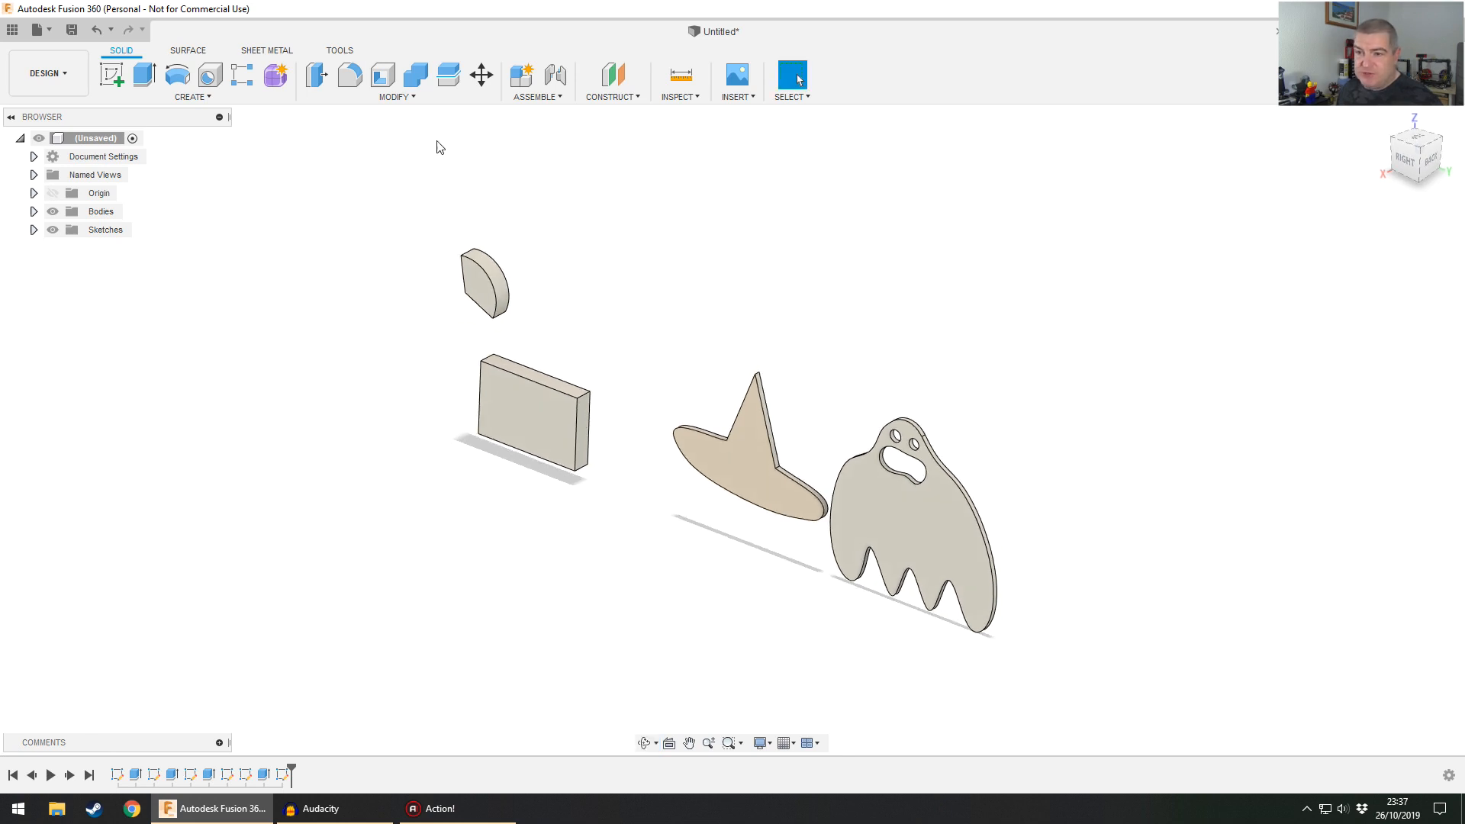
pyautogui.click(346, 50)
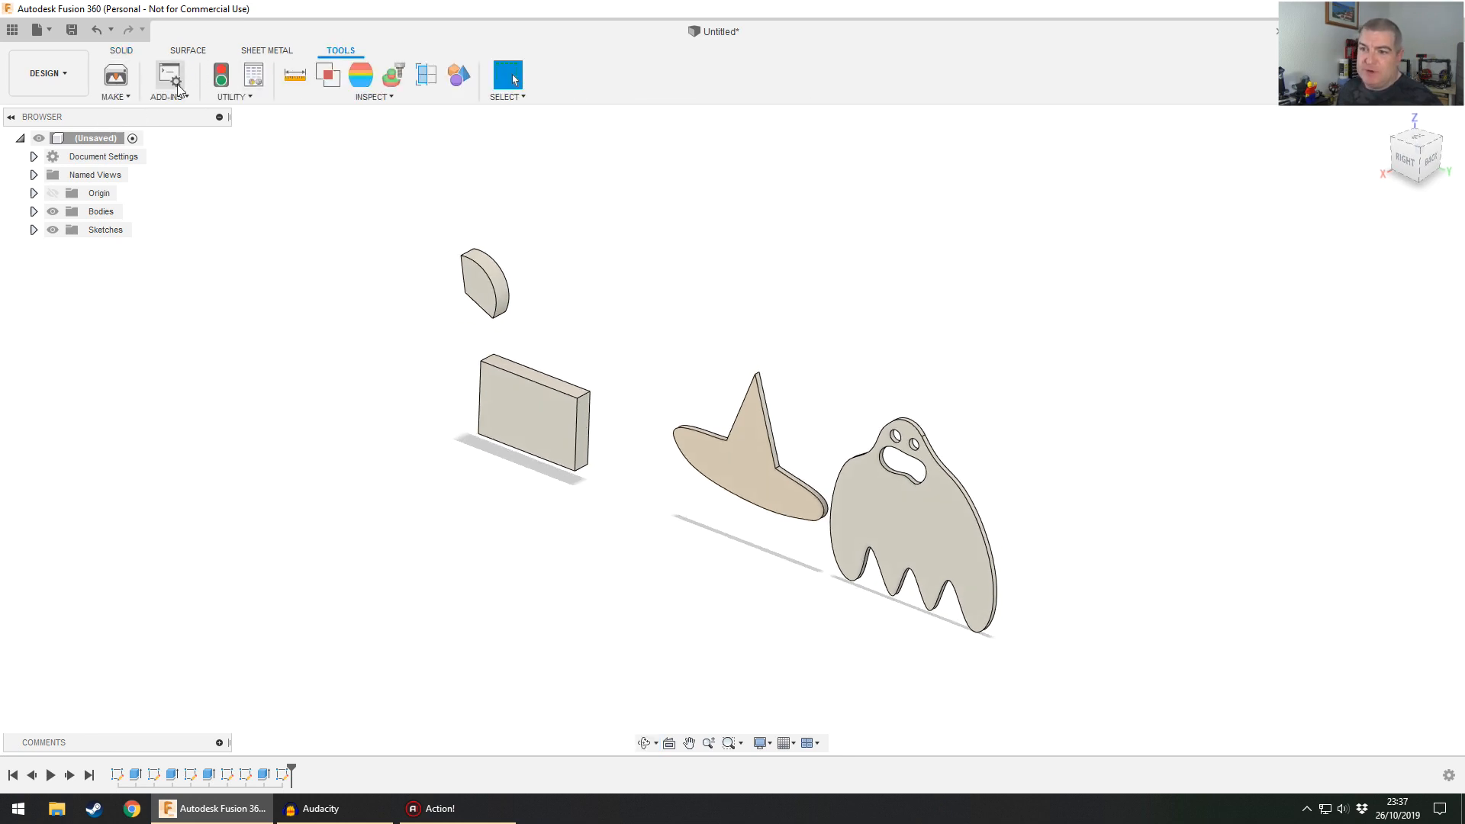
pyautogui.click(45, 73)
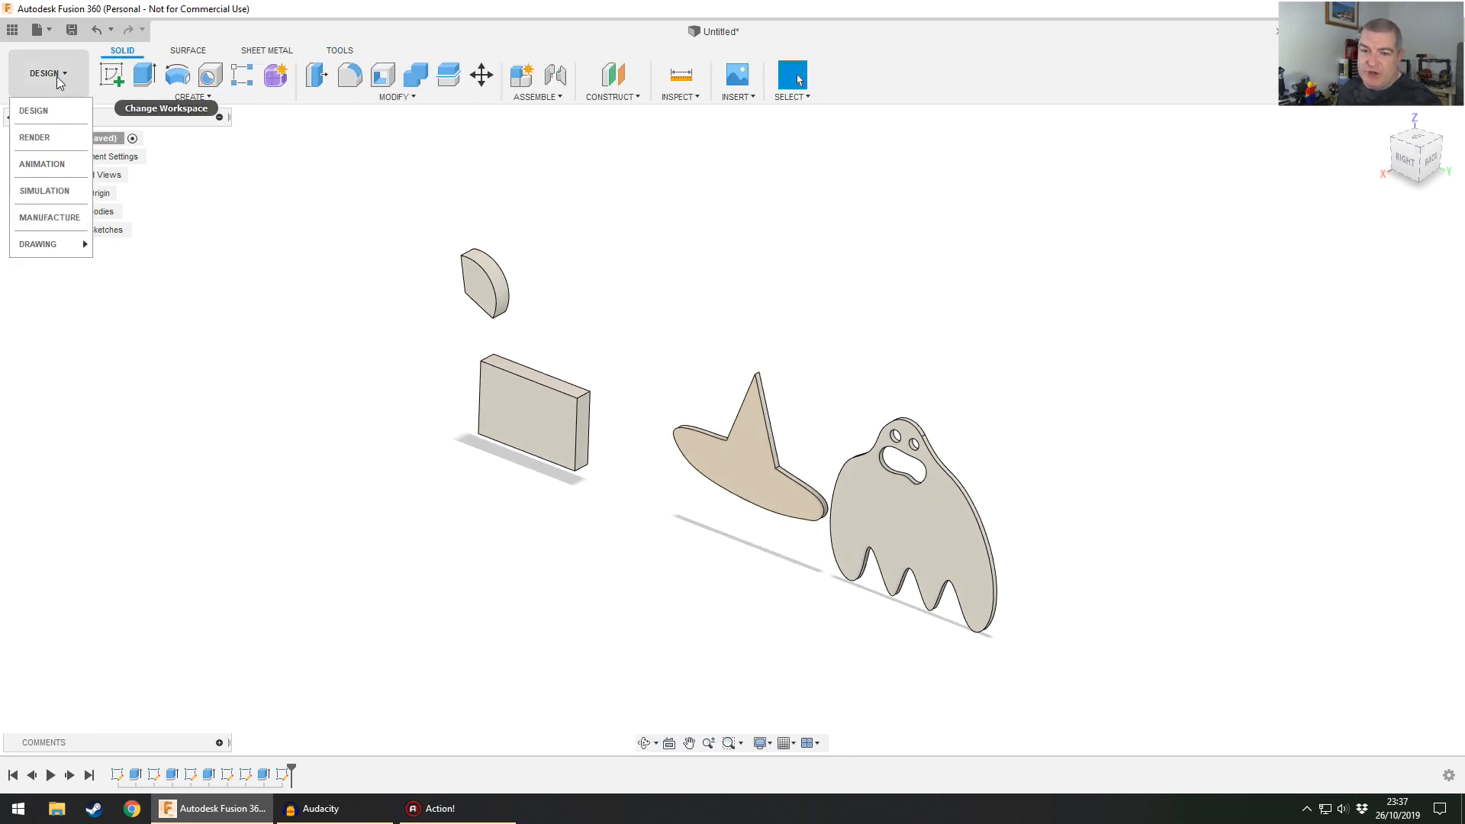
pyautogui.click(49, 218)
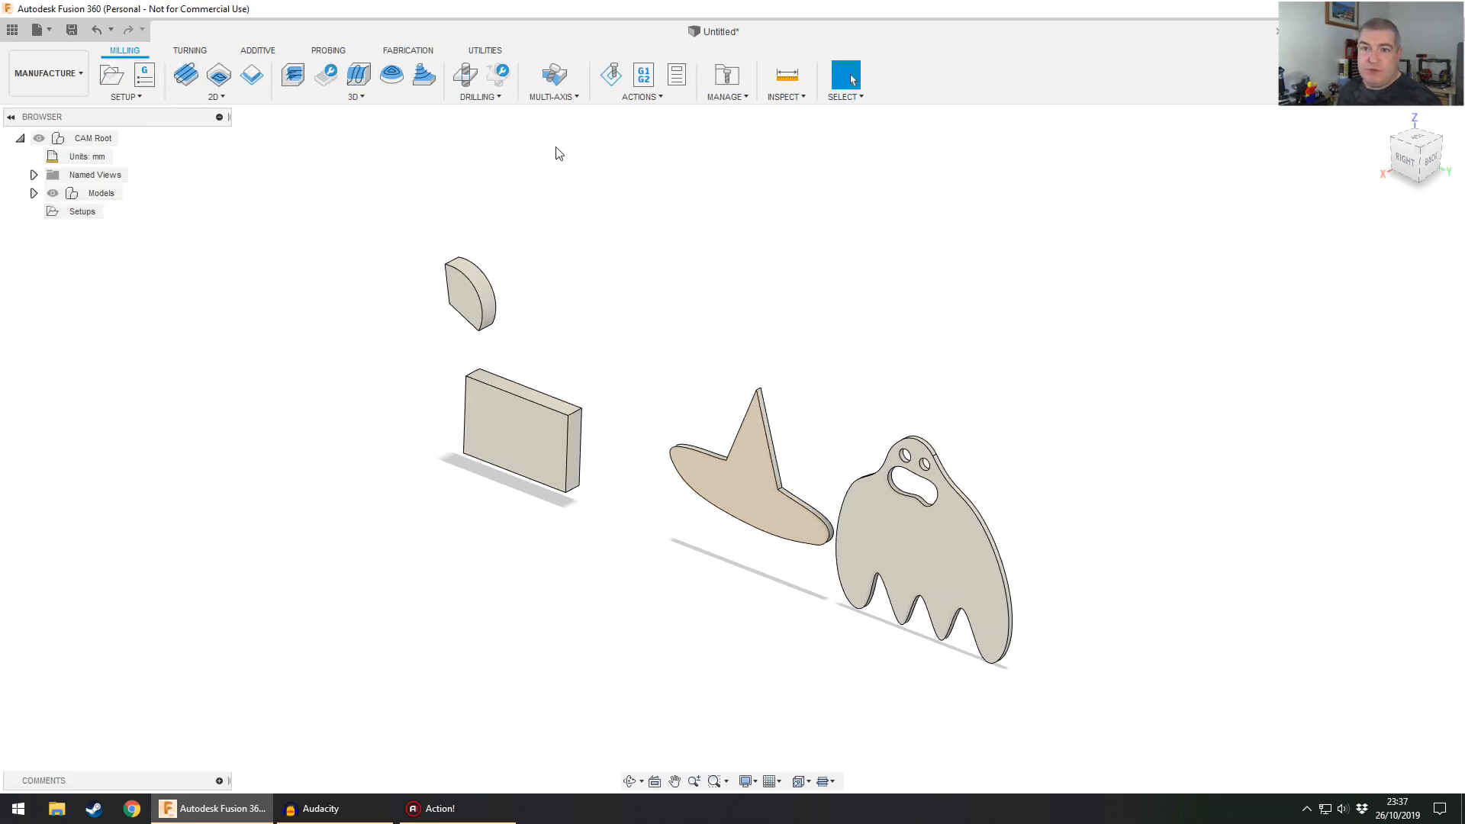
pyautogui.click(46, 72)
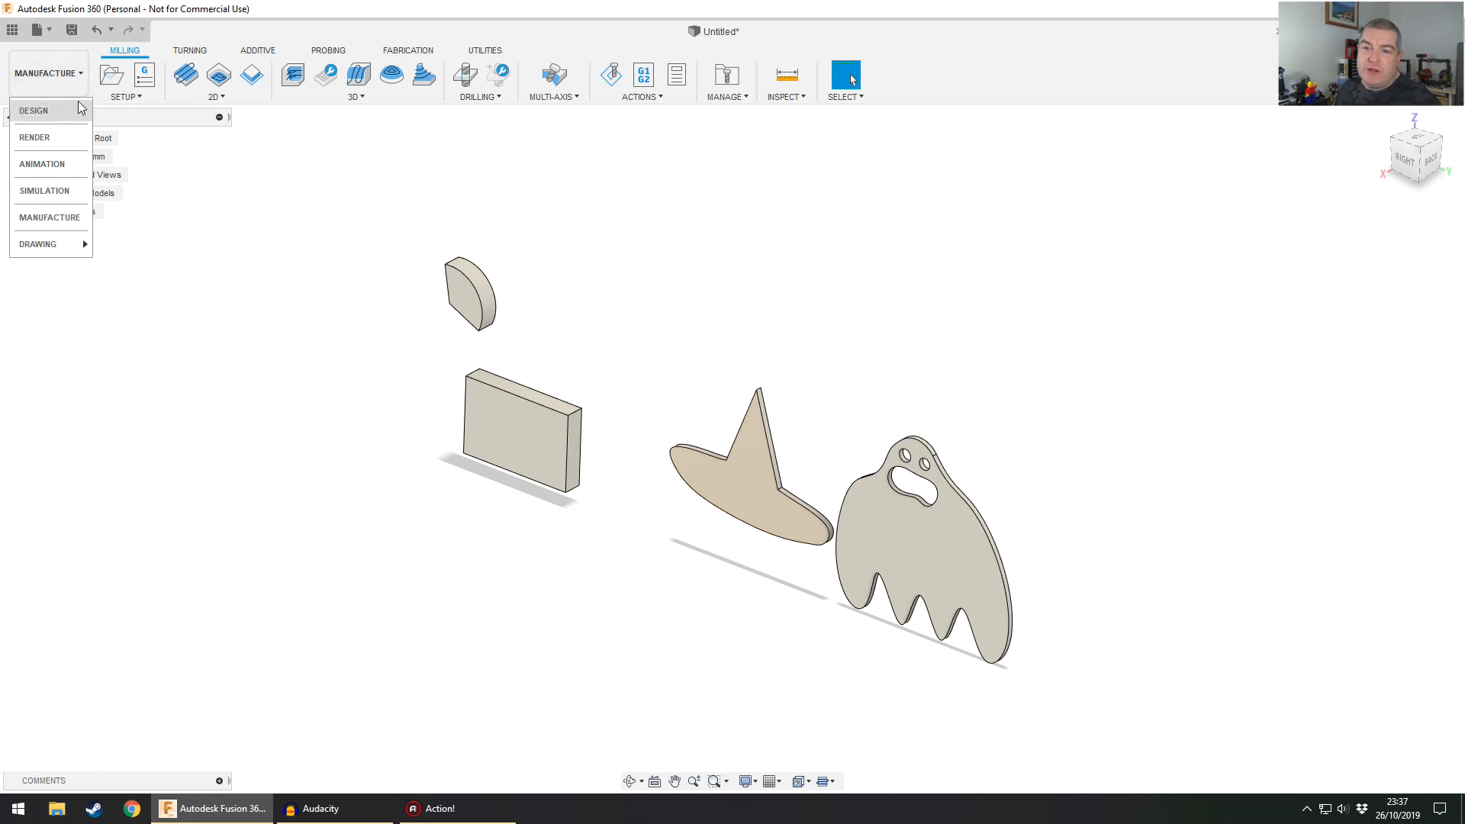
pyautogui.click(33, 110)
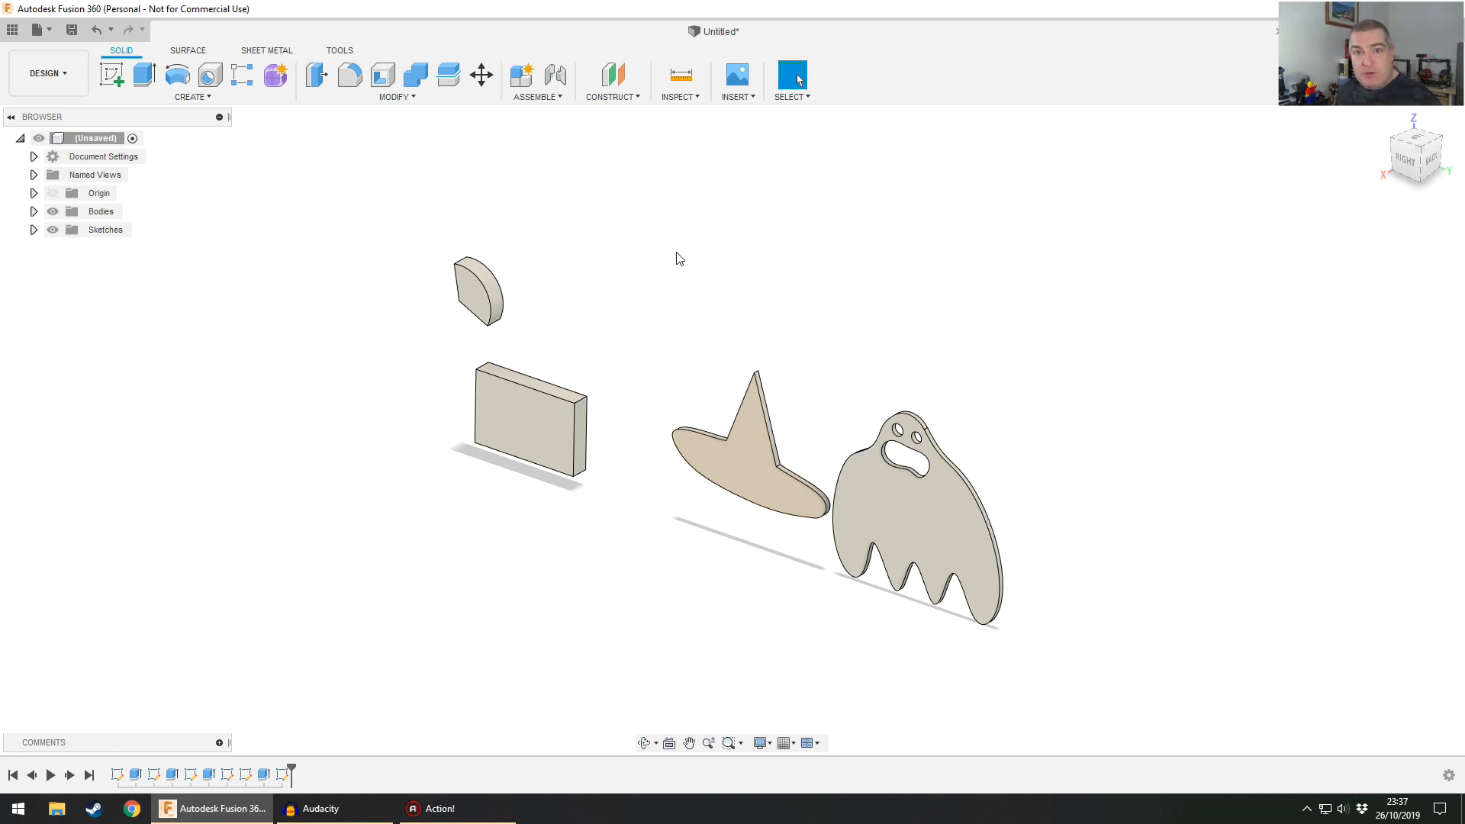
pyautogui.moveTo(684, 268)
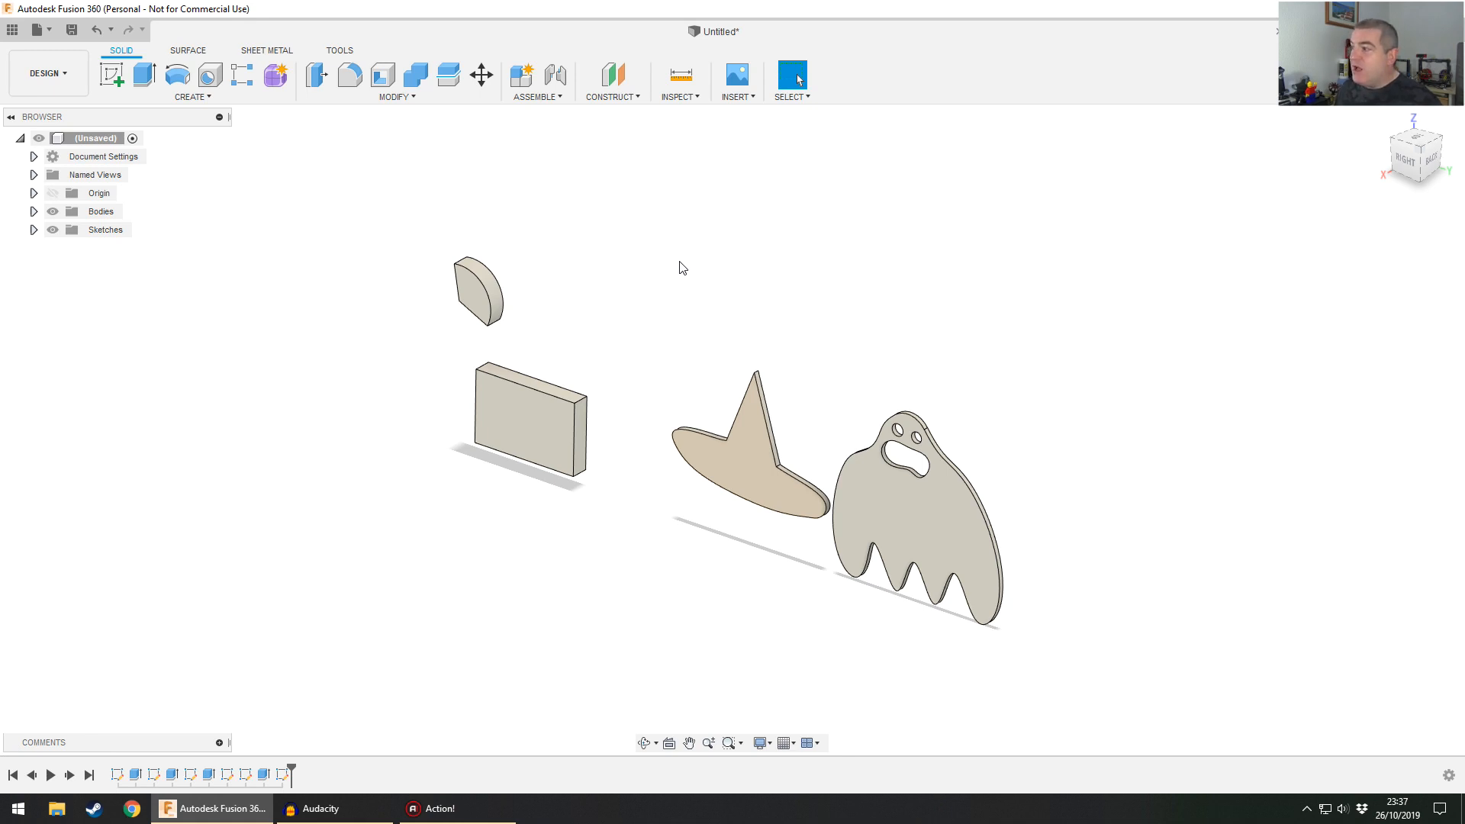